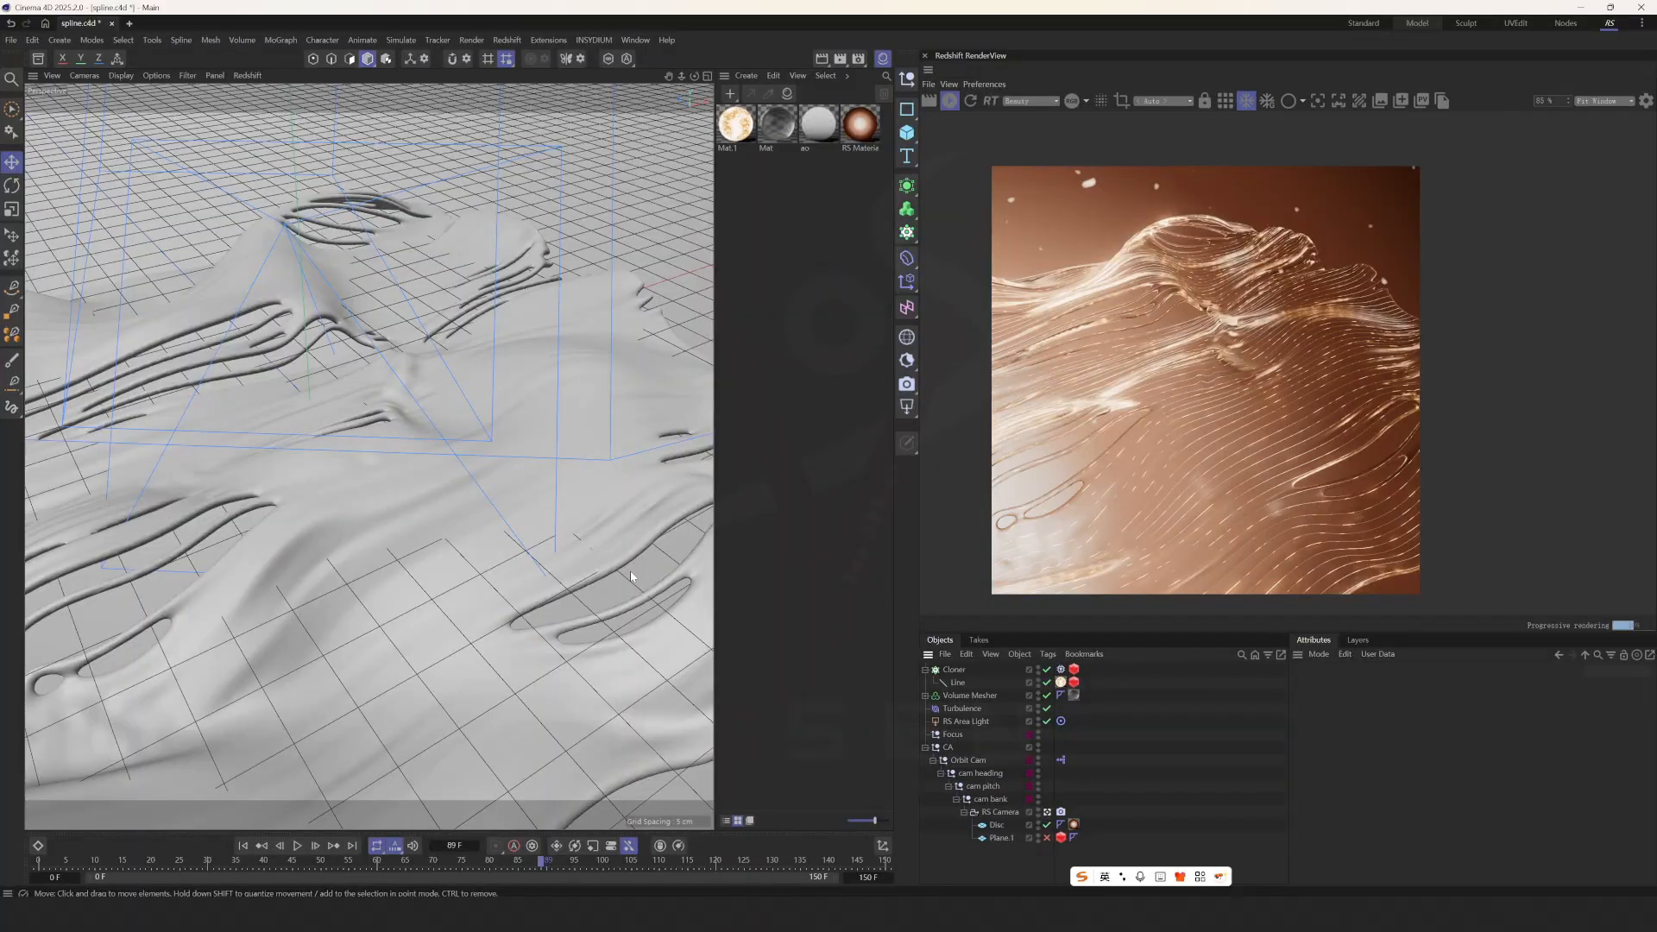
{"action": "mouse_move", "coordinate": [481, 492]}
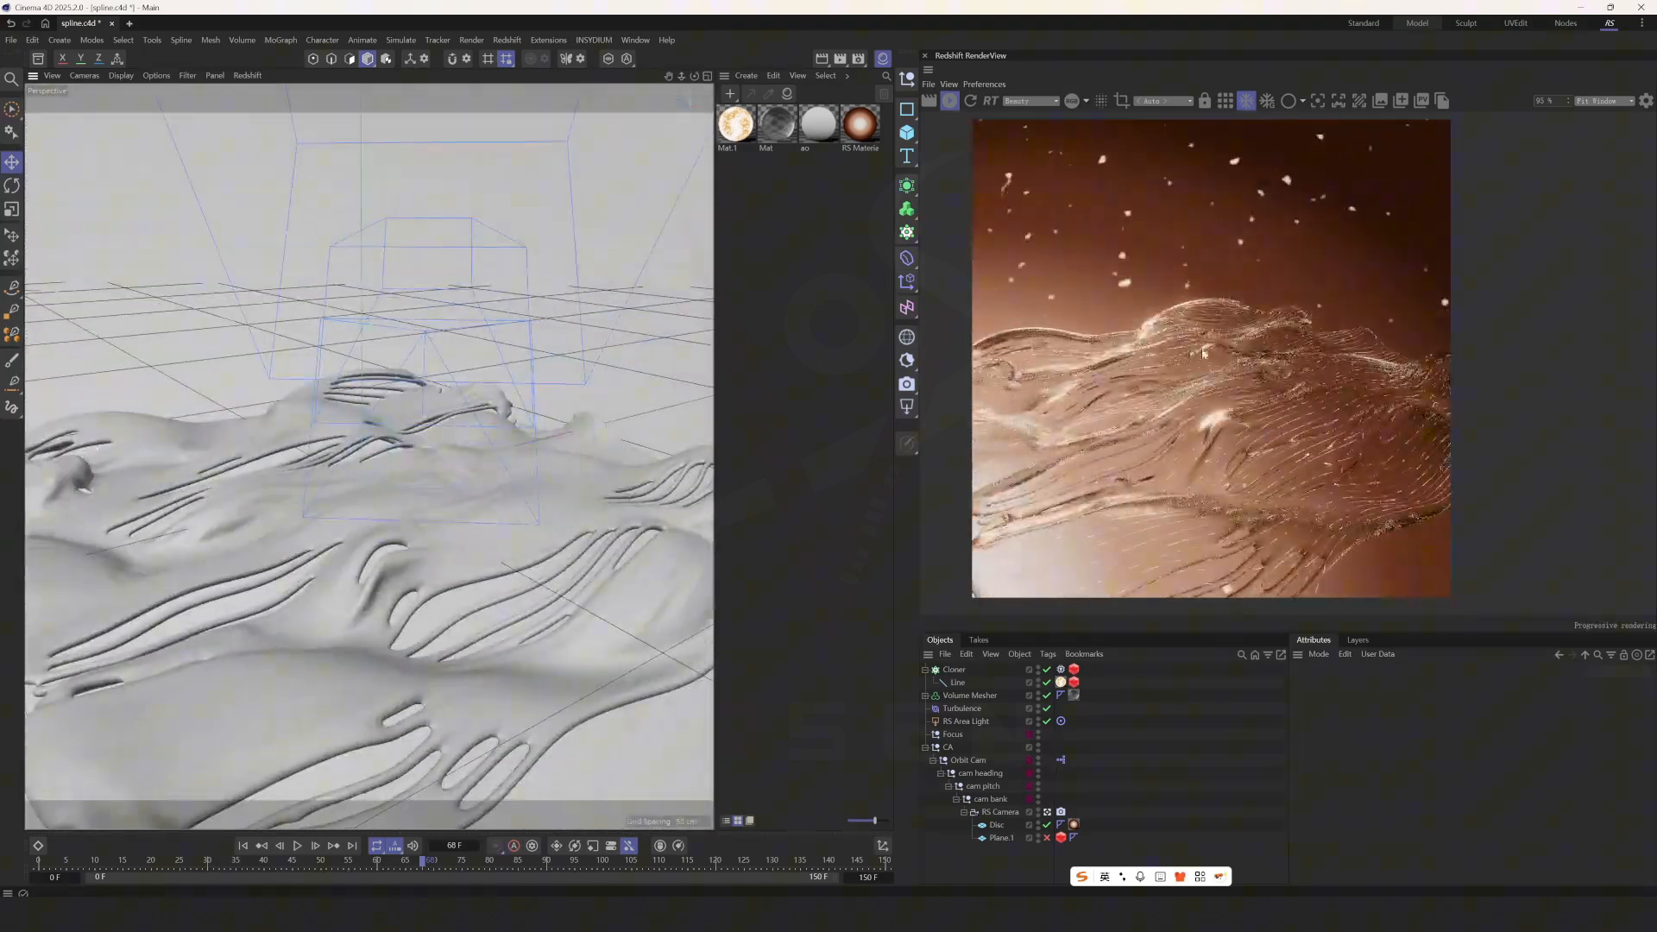
Step: Expand and disable the Volume Mesher to reveal the turbulent splines, then play and stop the timeline
{"action": "left_click", "coordinate": [954, 669]}
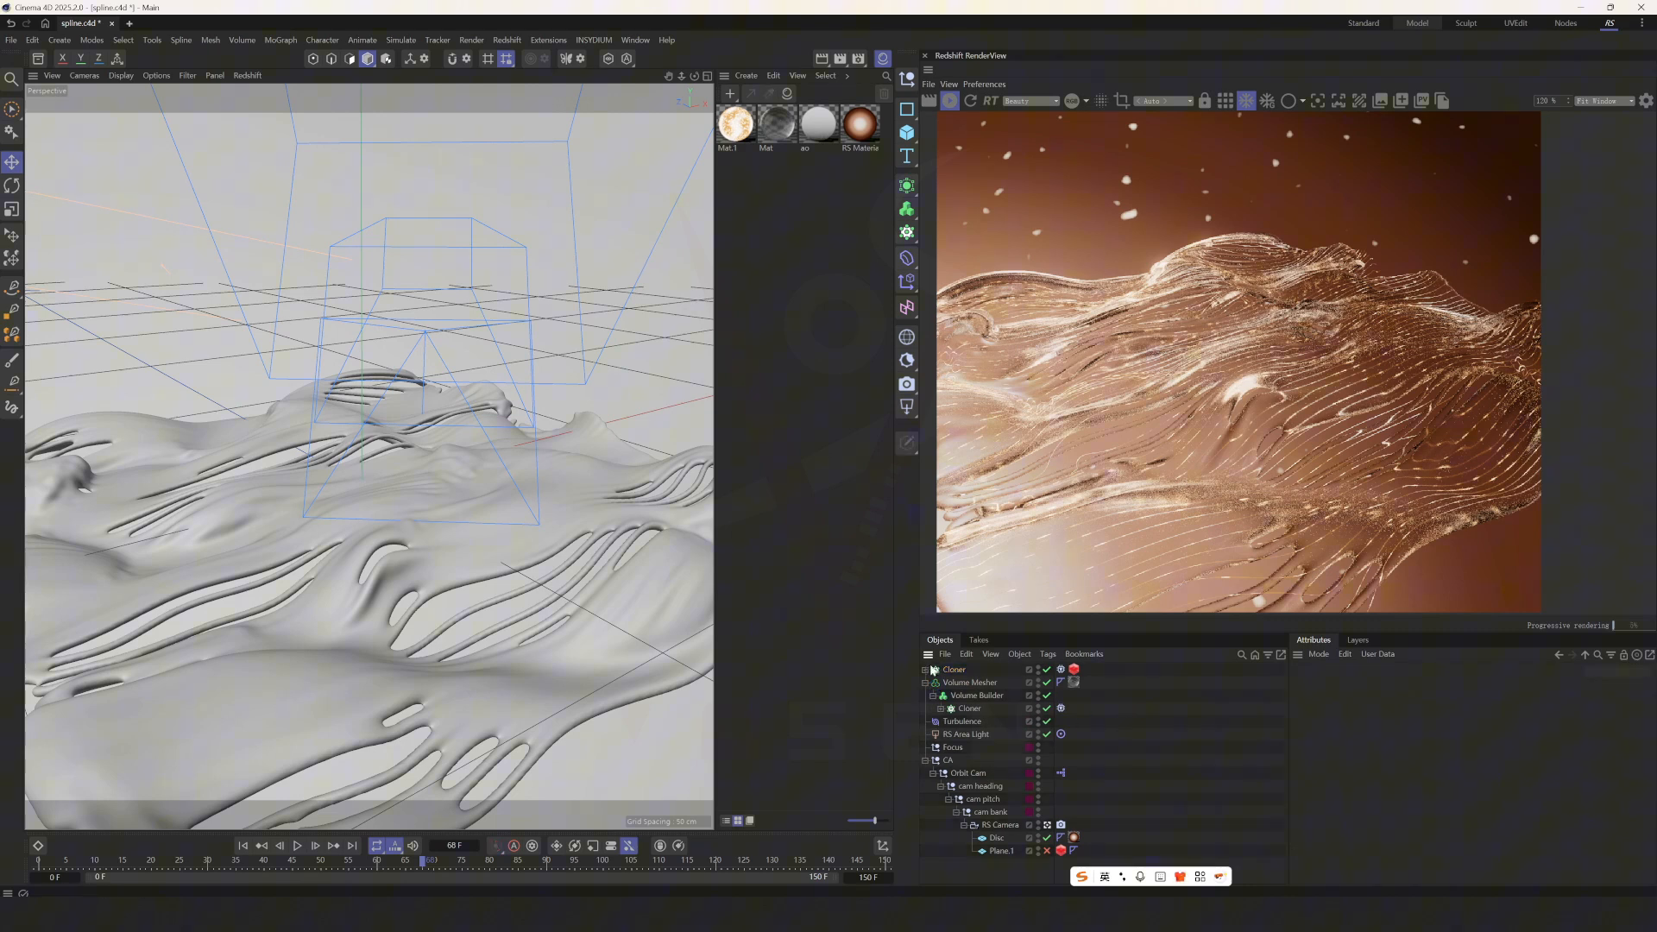
{"action": "left_click", "coordinate": [953, 670]}
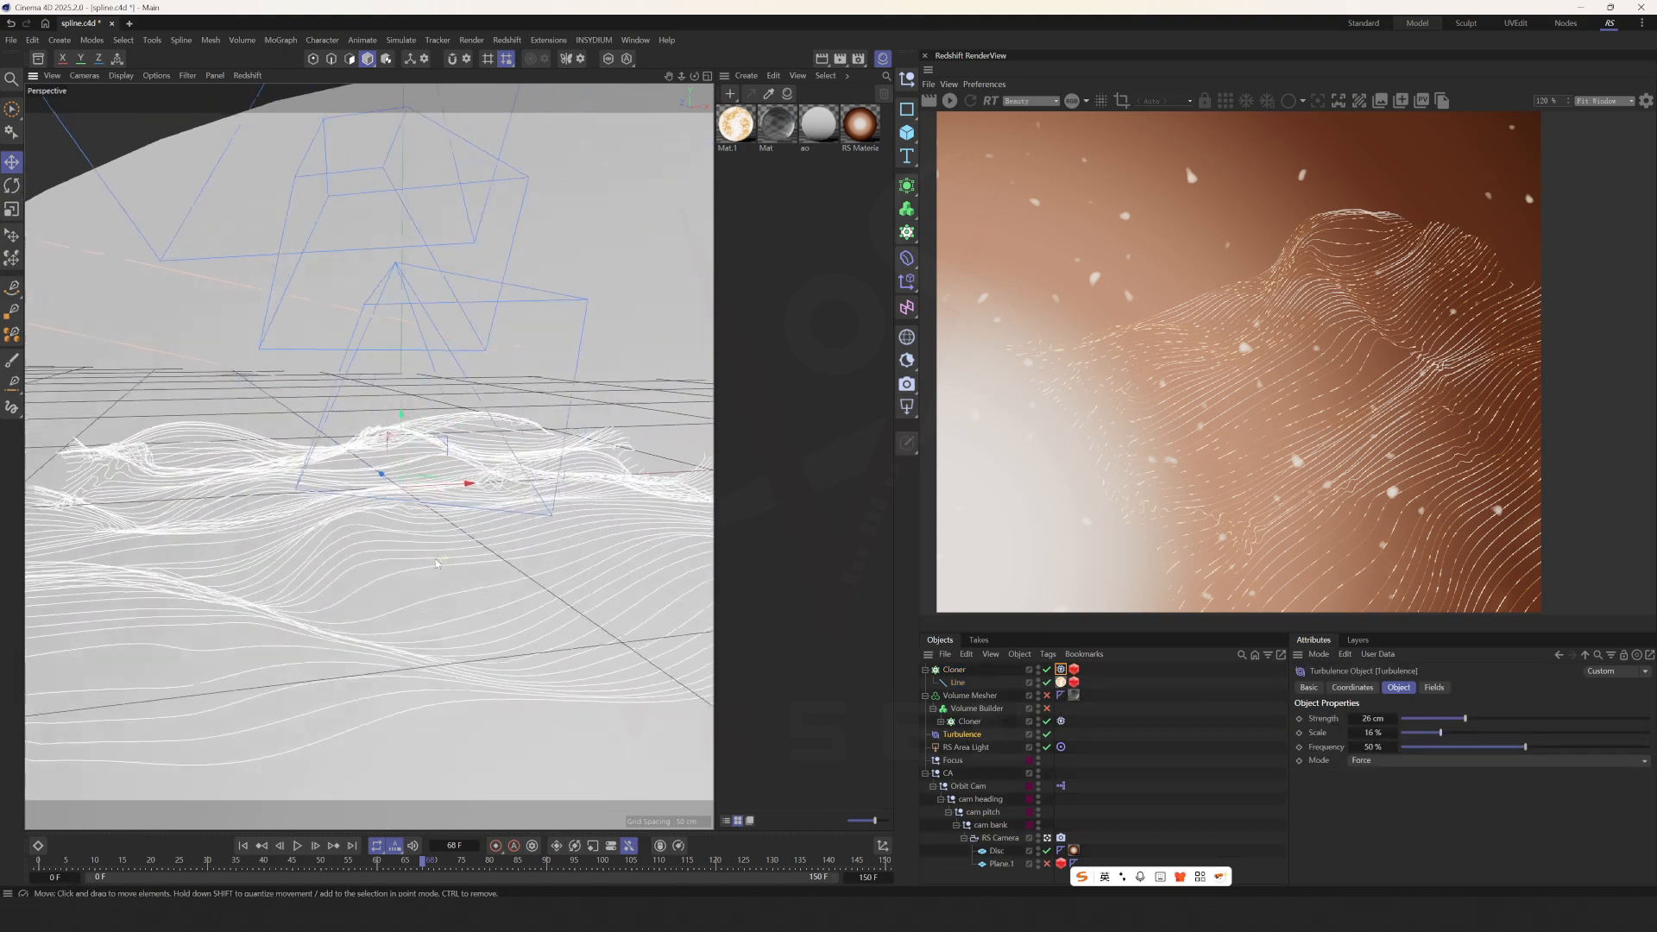
{"action": "left_click", "coordinate": [297, 844]}
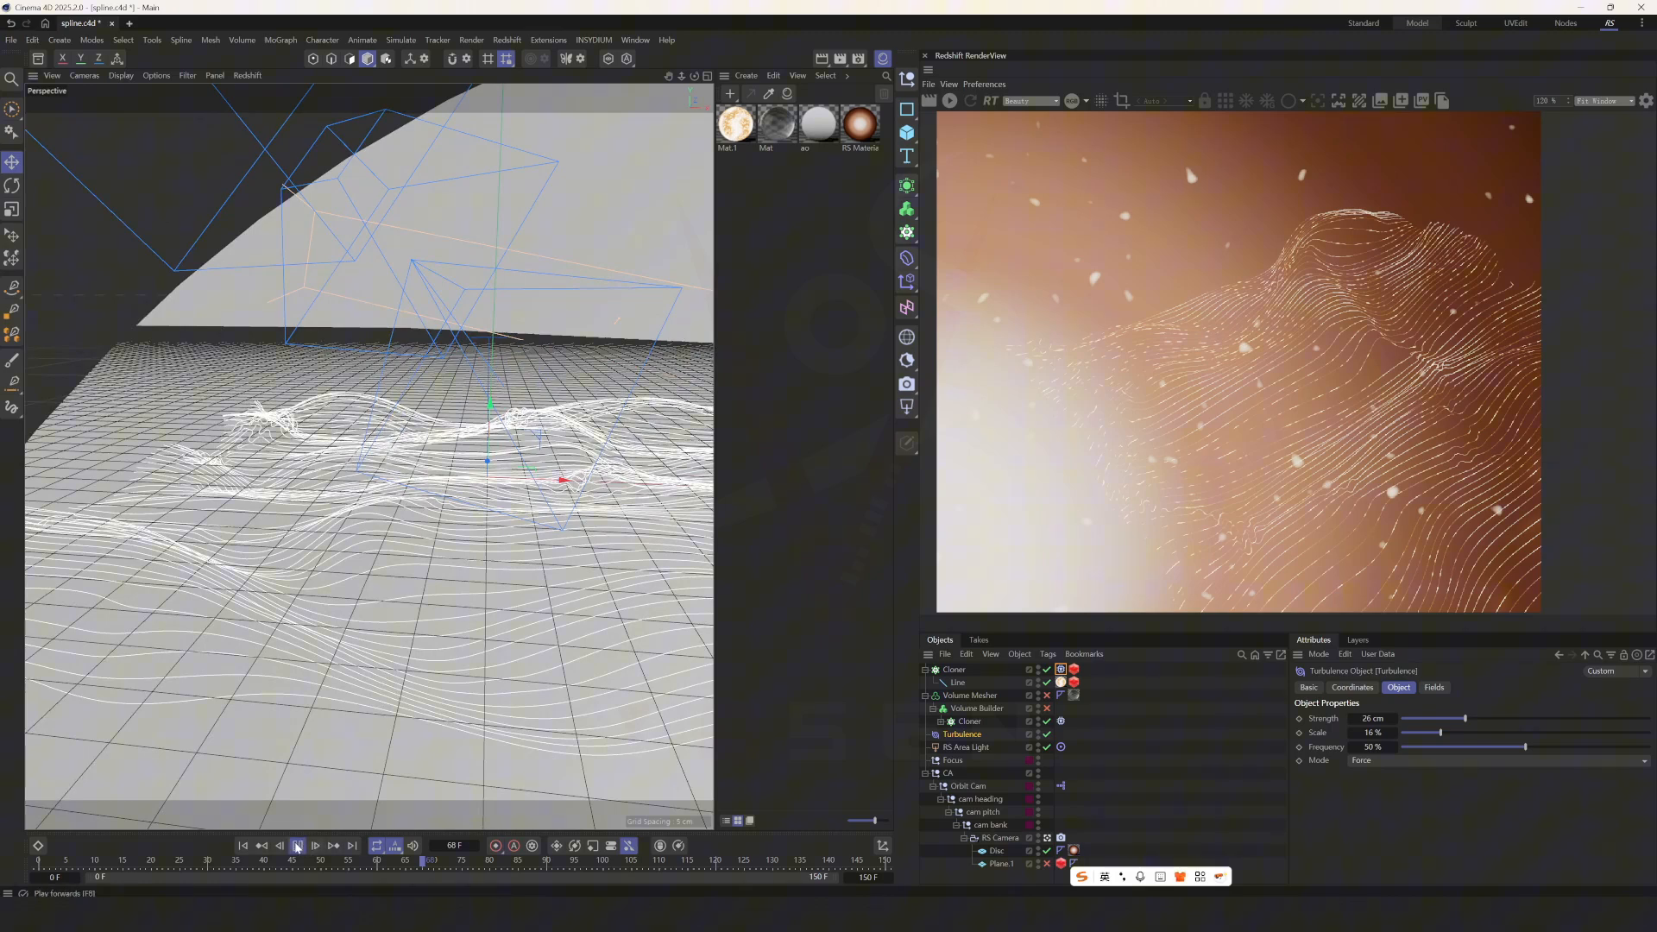
{"action": "left_click", "coordinate": [297, 844]}
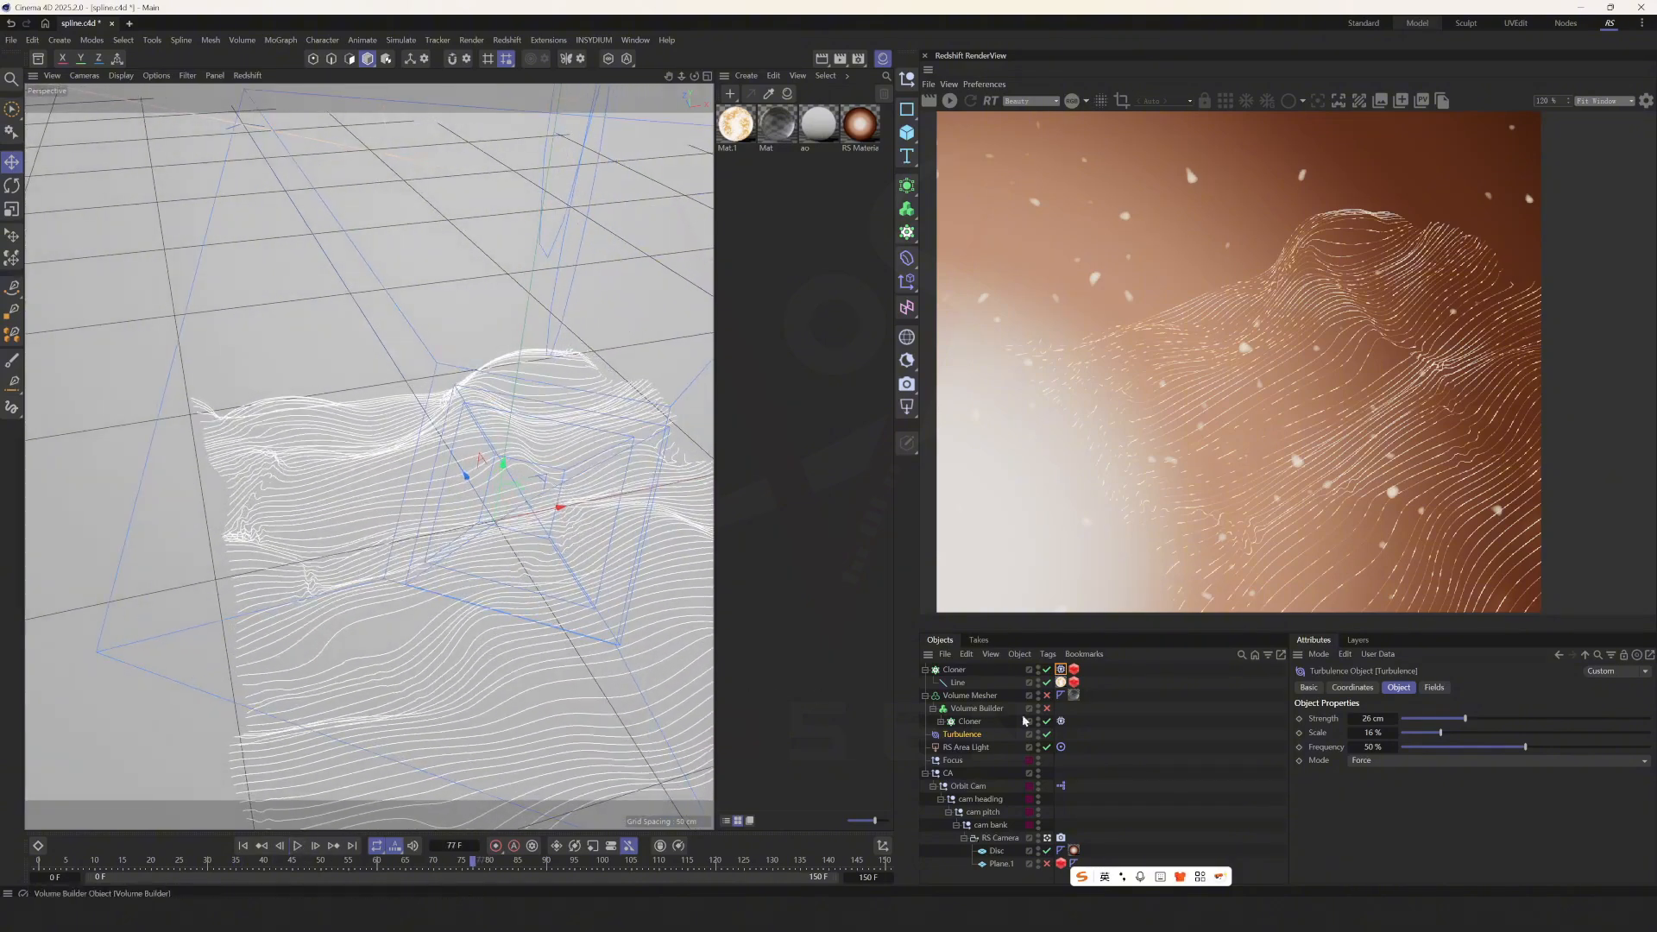
{"action": "left_click", "coordinate": [974, 707]}
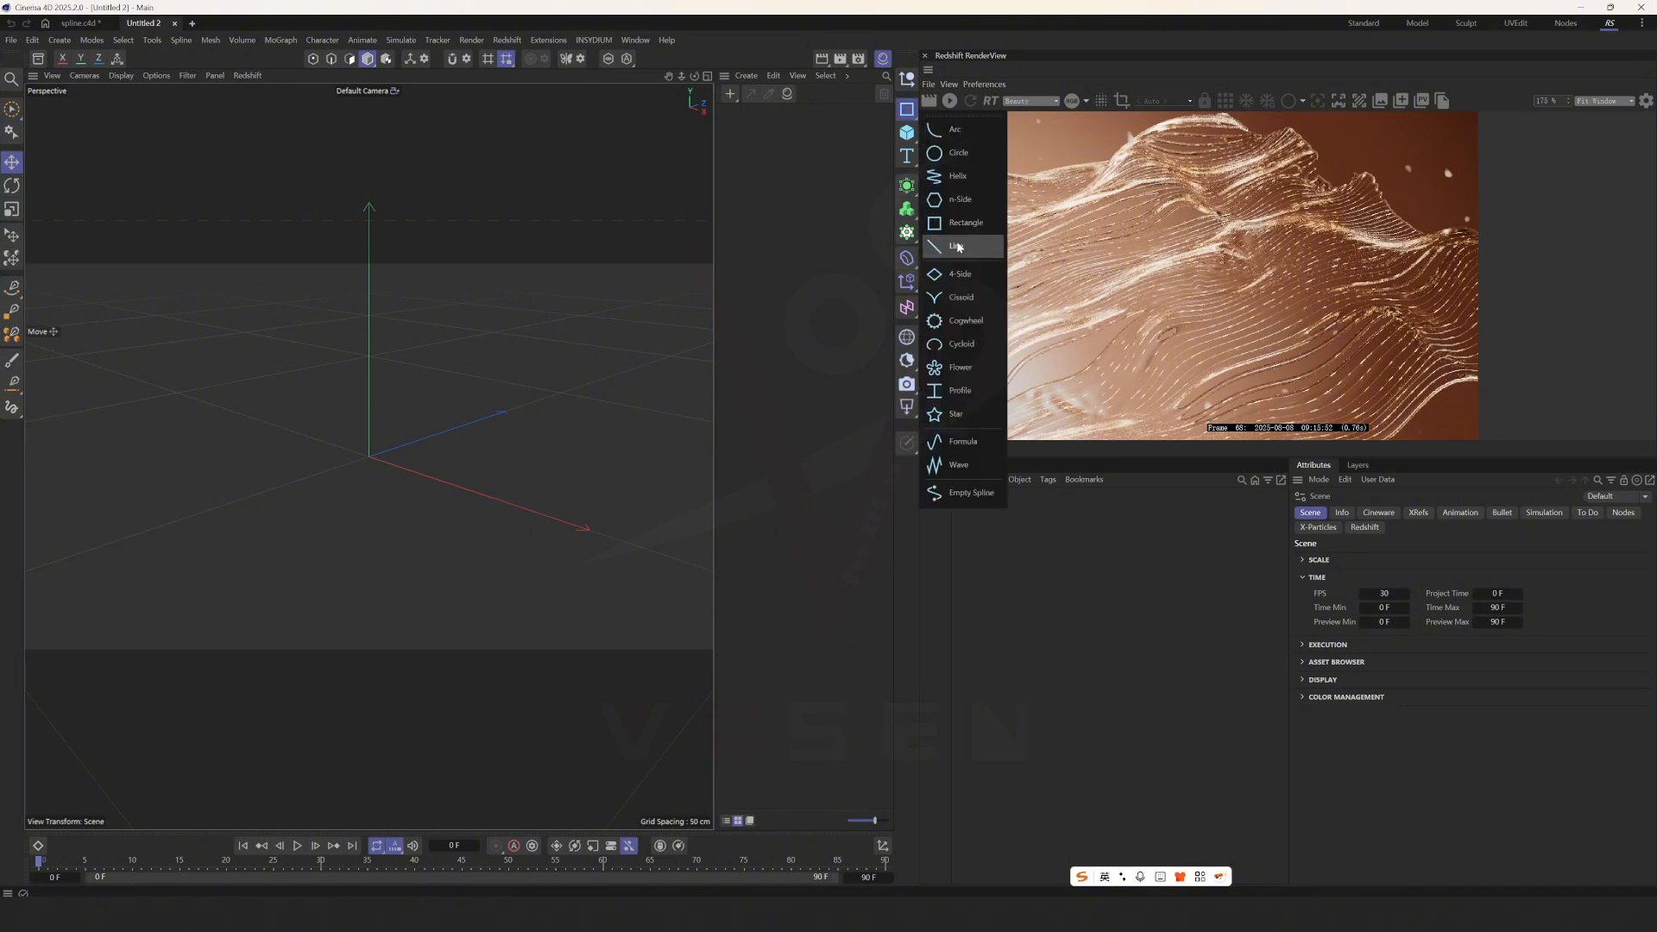
Step: Add a Line spline under a Grid Cloner with count 1,1,50 and size 200,200,2 cm
{"action": "left_click", "coordinate": [956, 245]}
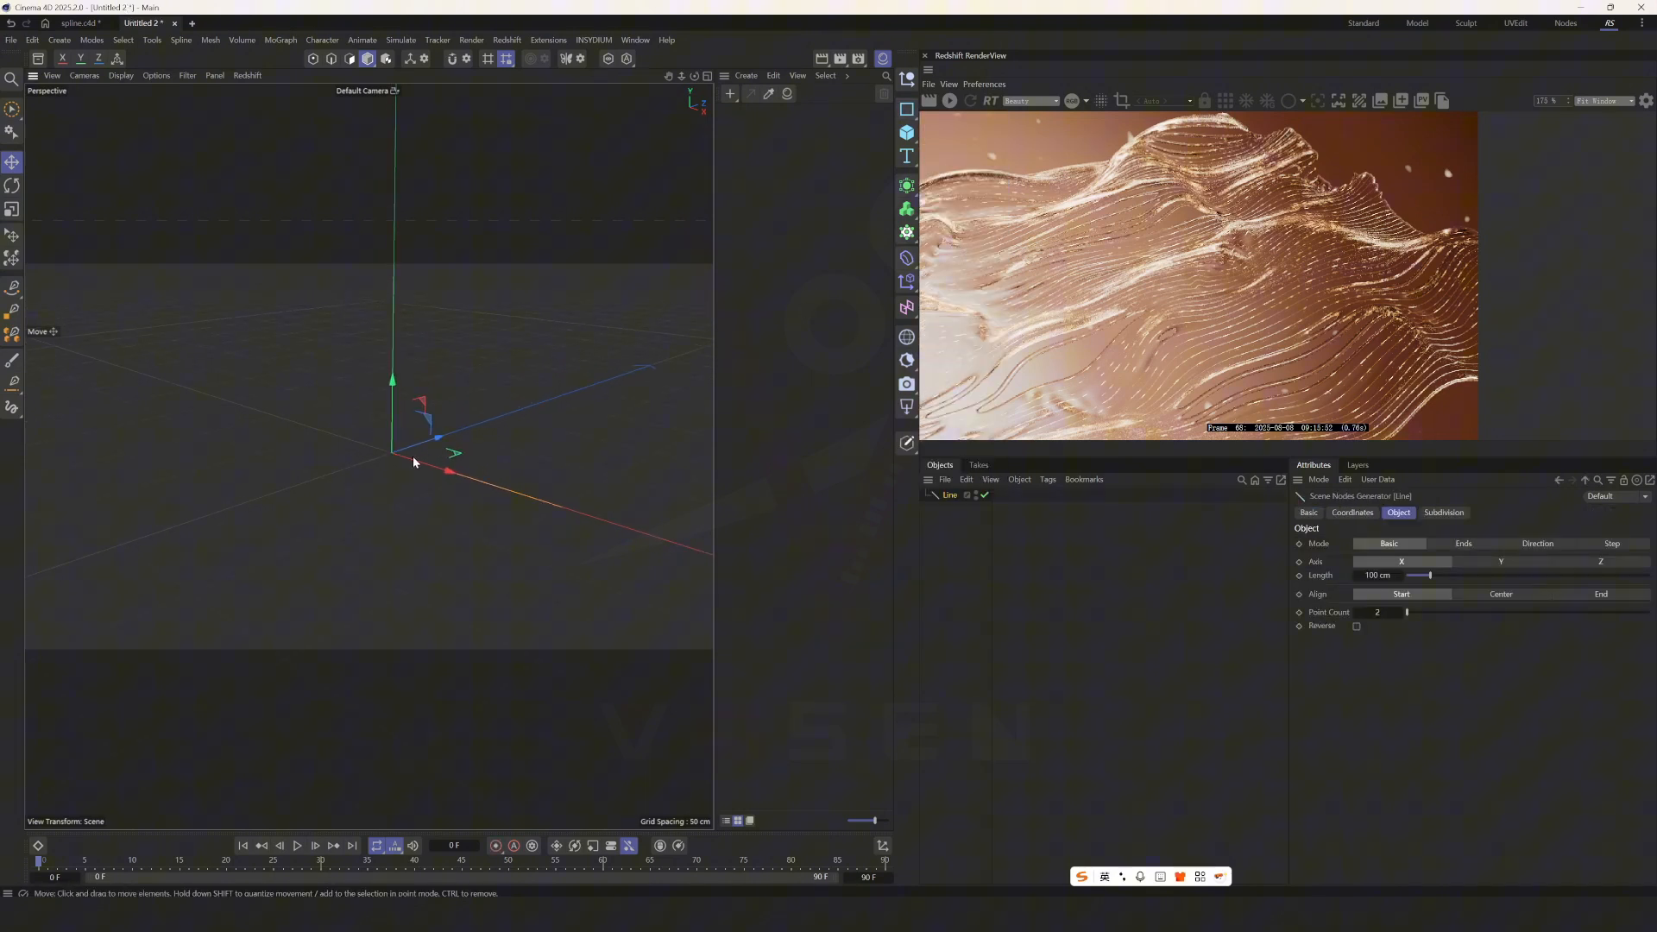
{"action": "left_click", "coordinate": [1498, 594]}
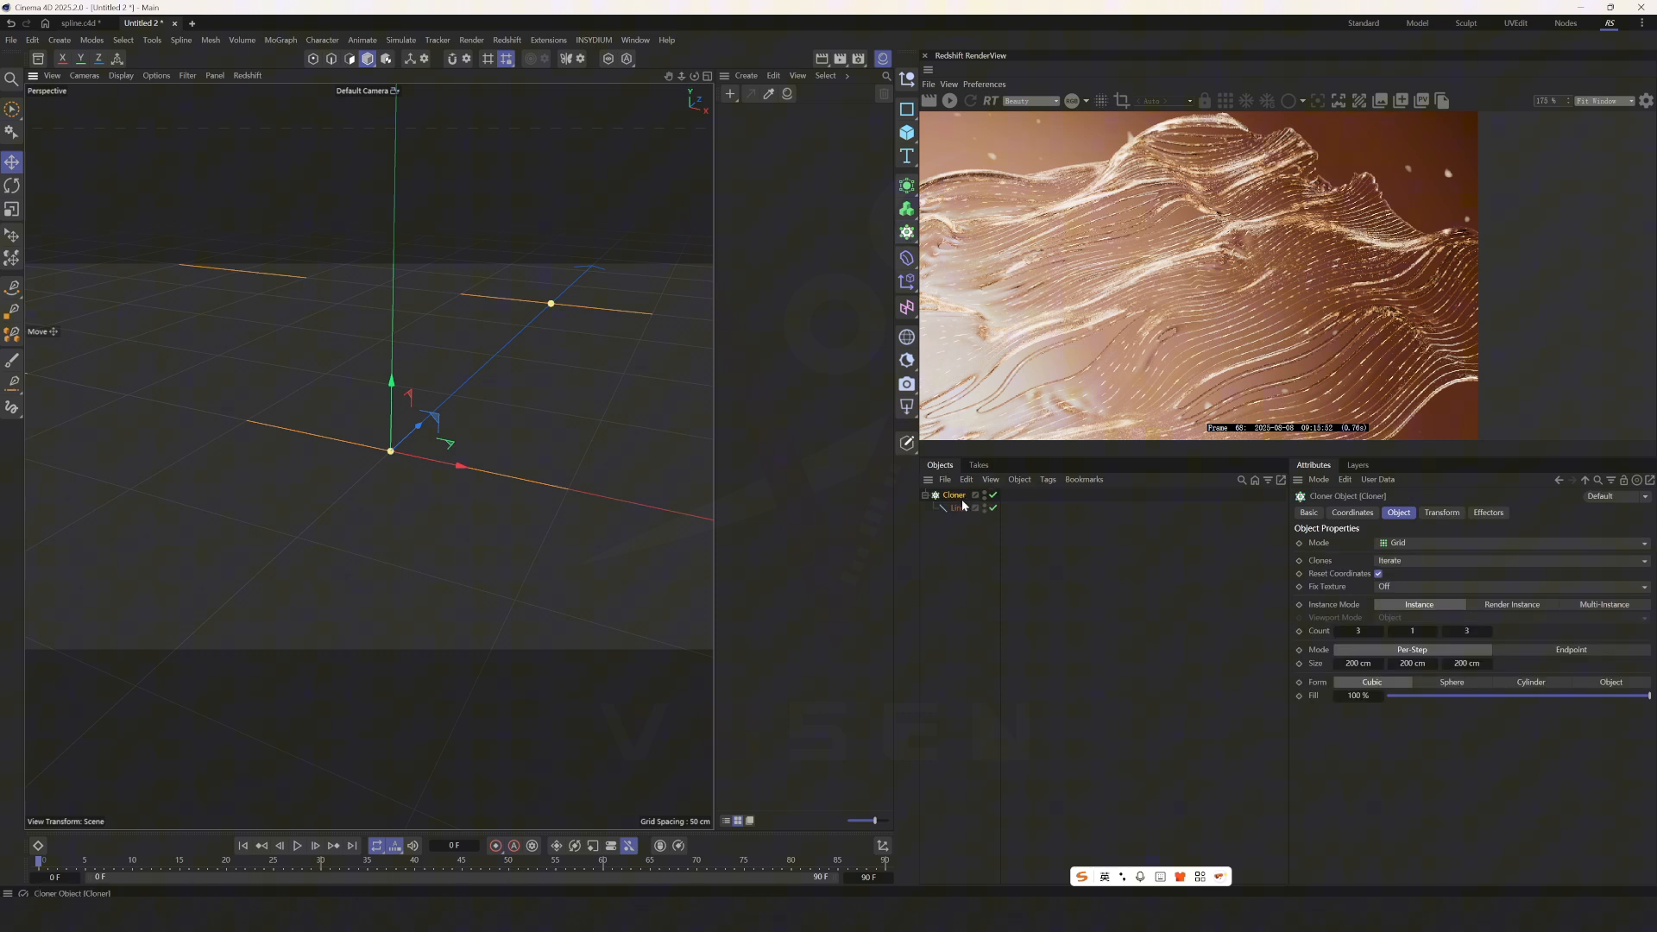
{"action": "left_click", "coordinate": [1512, 542]}
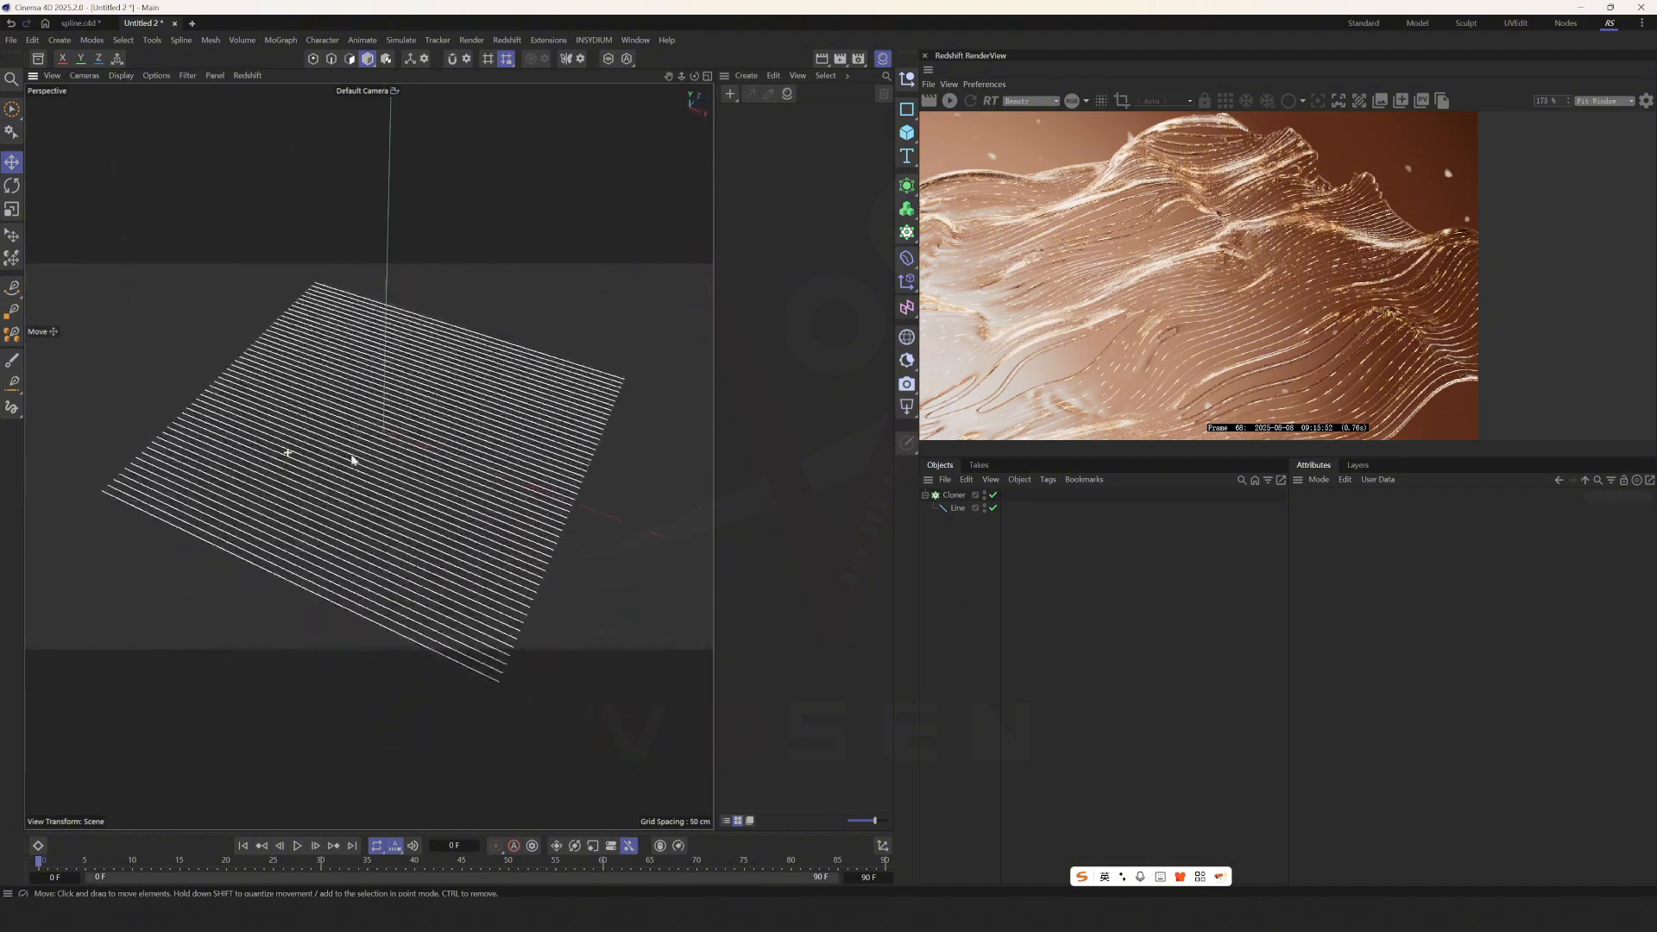
Step: Select the Cloner and review the scene's simulation settings in the Attribute panel
{"action": "left_click", "coordinate": [955, 496]}
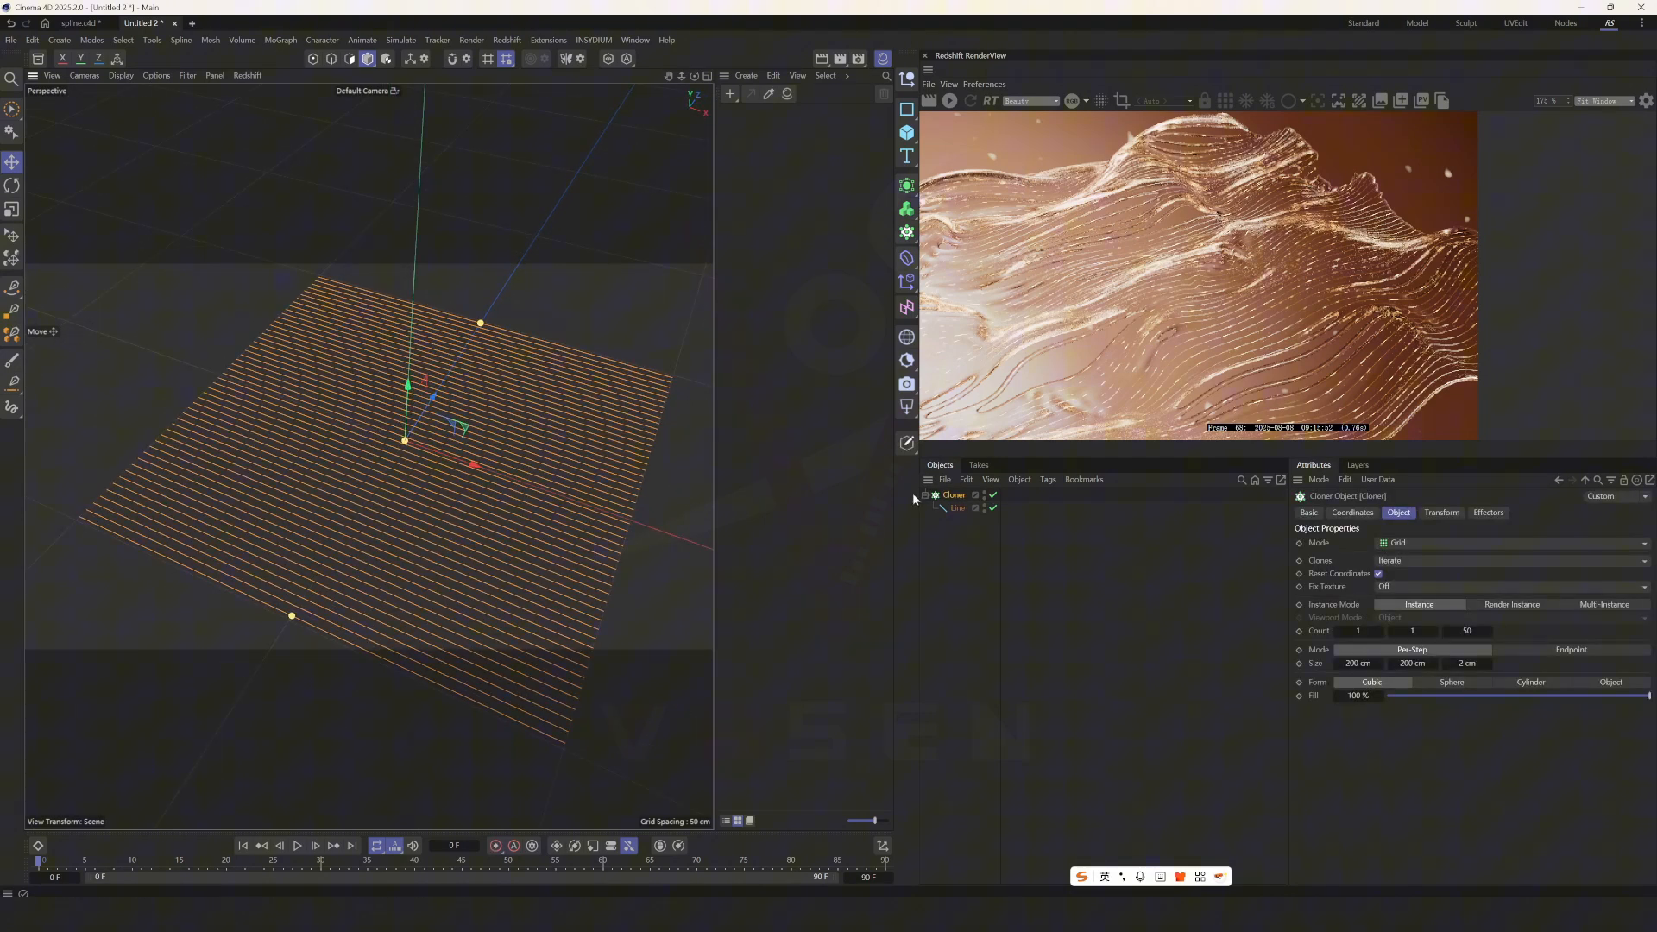
{"action": "left_click", "coordinate": [1317, 478]}
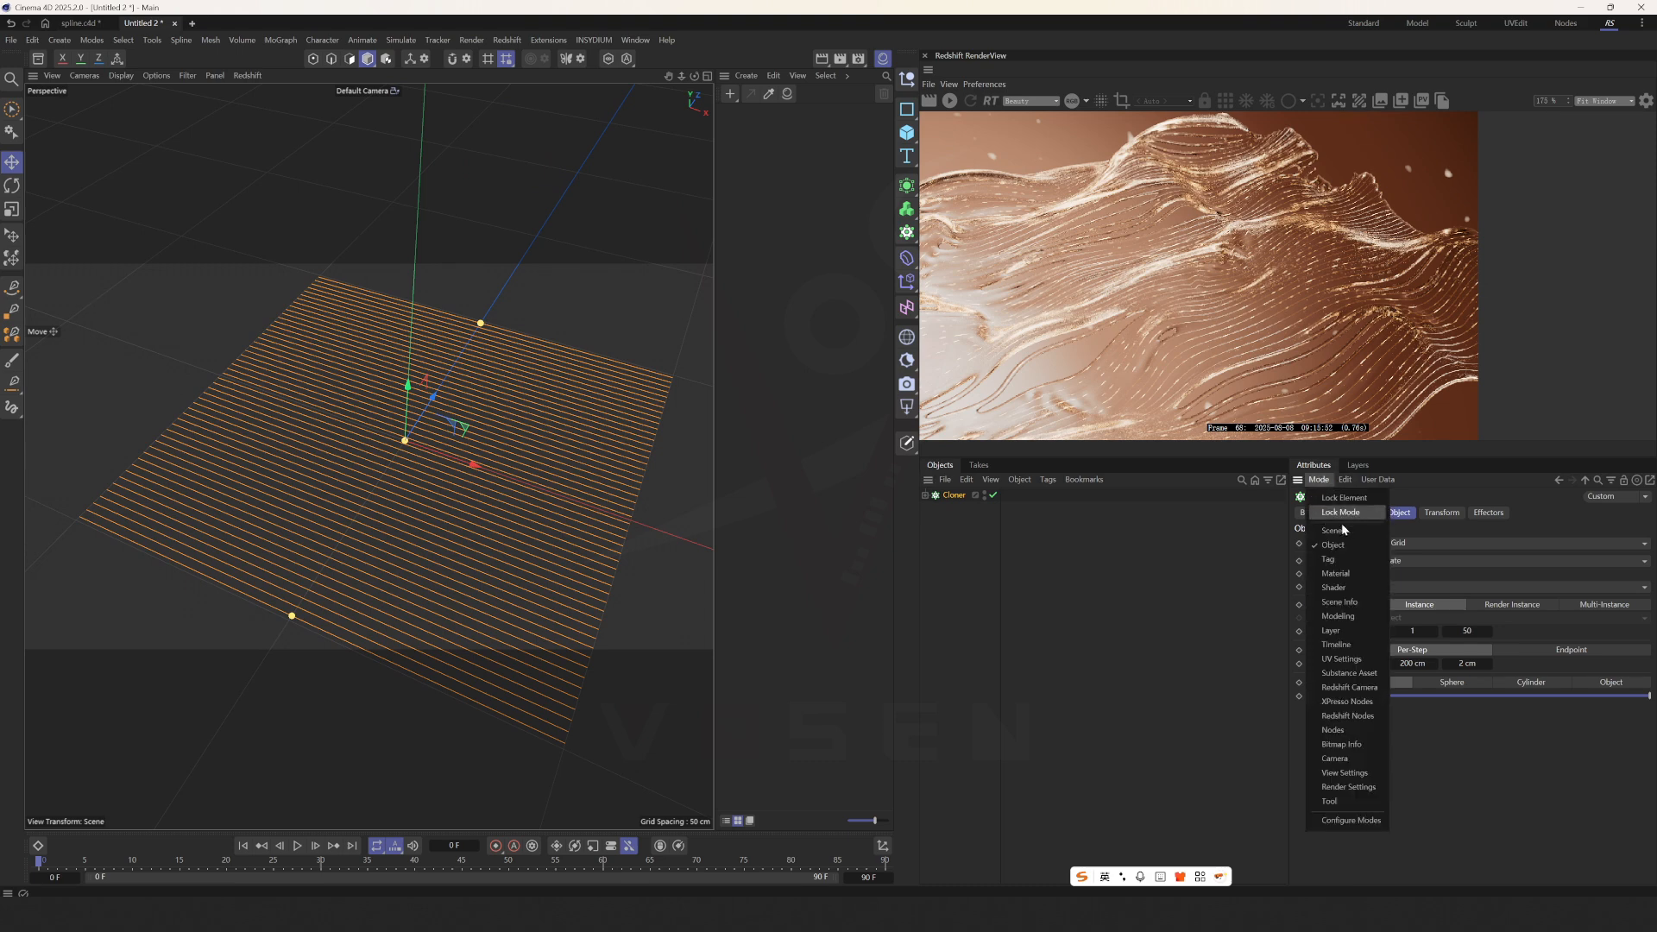
{"action": "left_click", "coordinate": [1543, 513]}
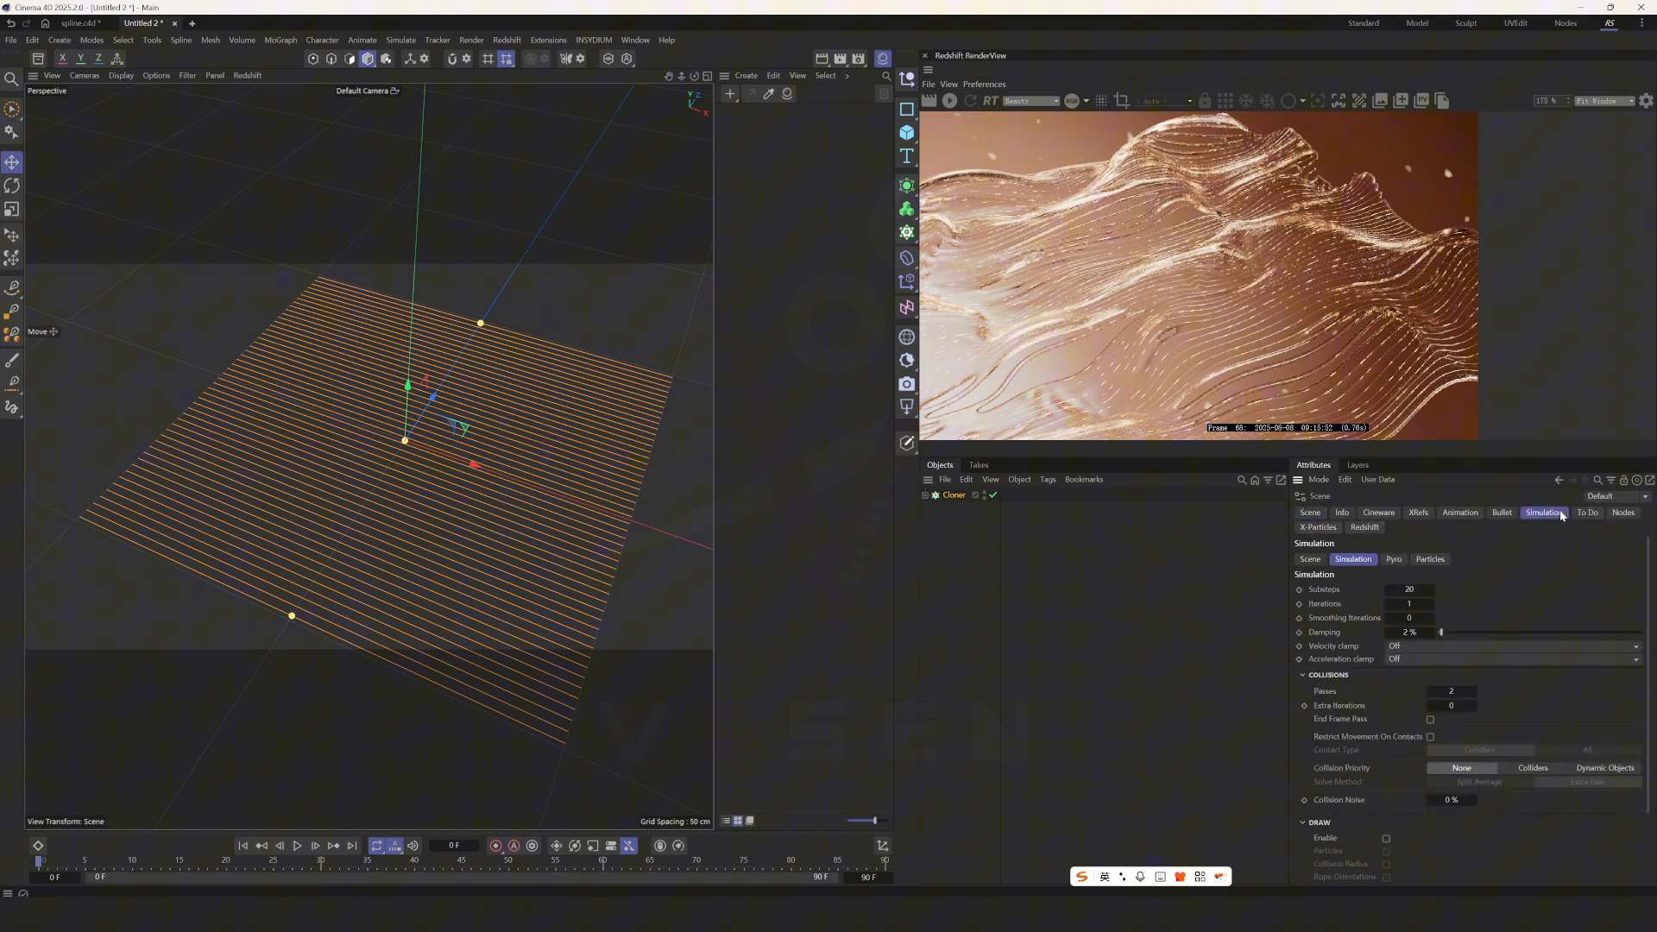
{"action": "left_click", "coordinate": [1310, 559]}
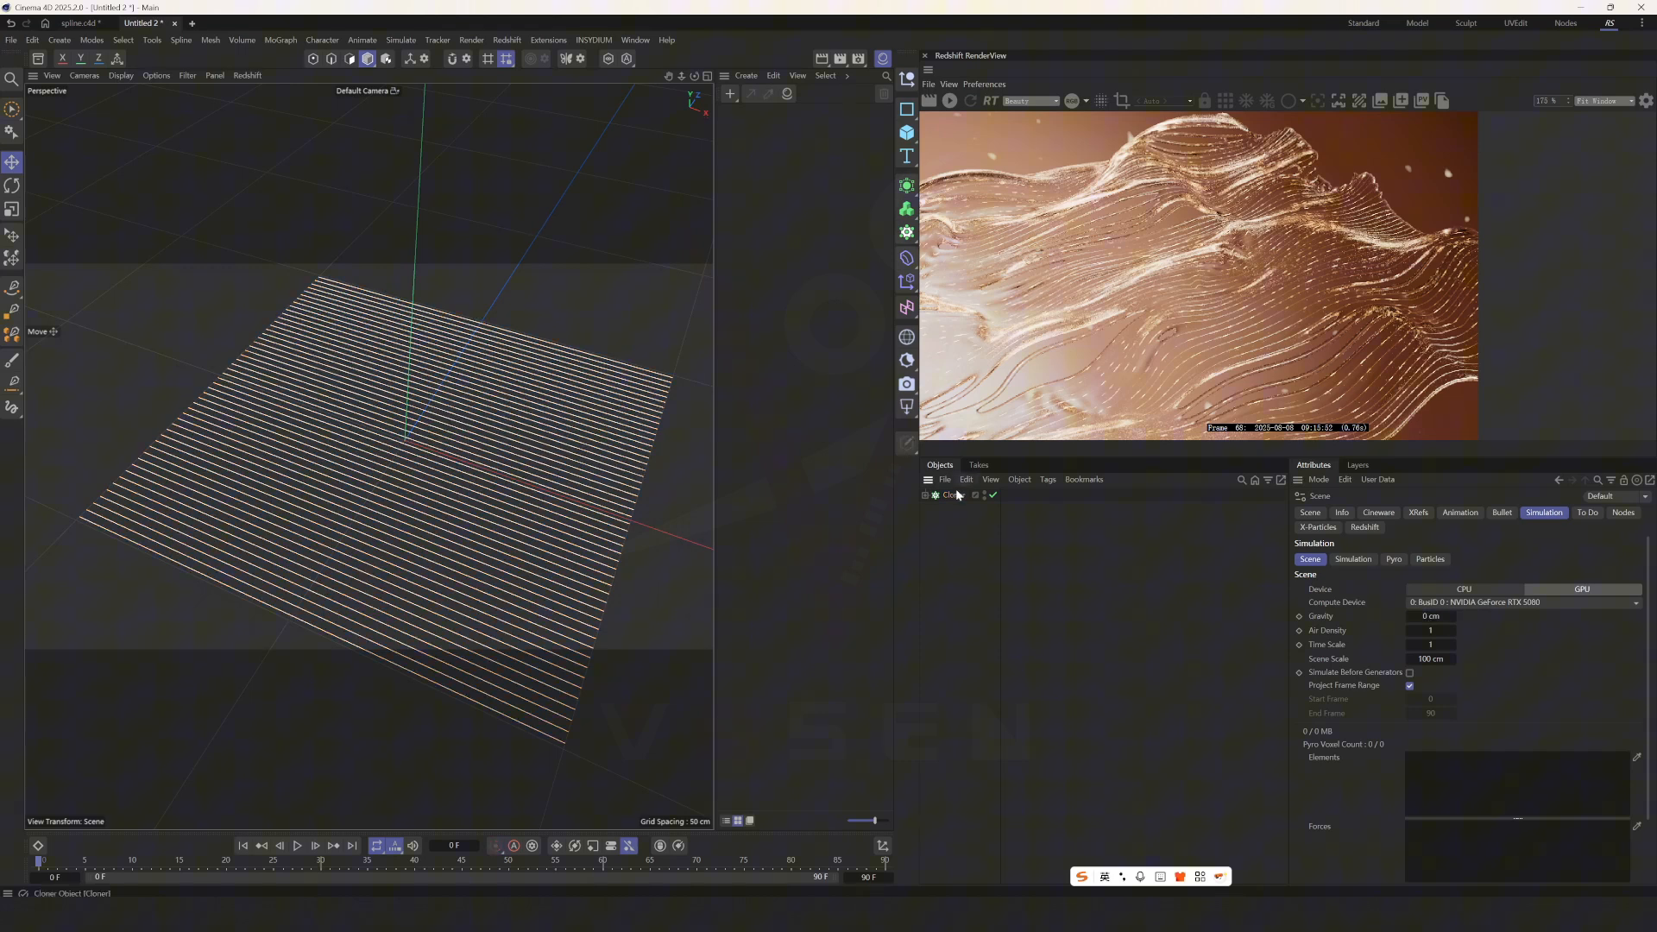
Step: Add a Rope simulation tag to the Cloner and view its Tag properties
{"action": "right_click", "coordinate": [951, 495]}
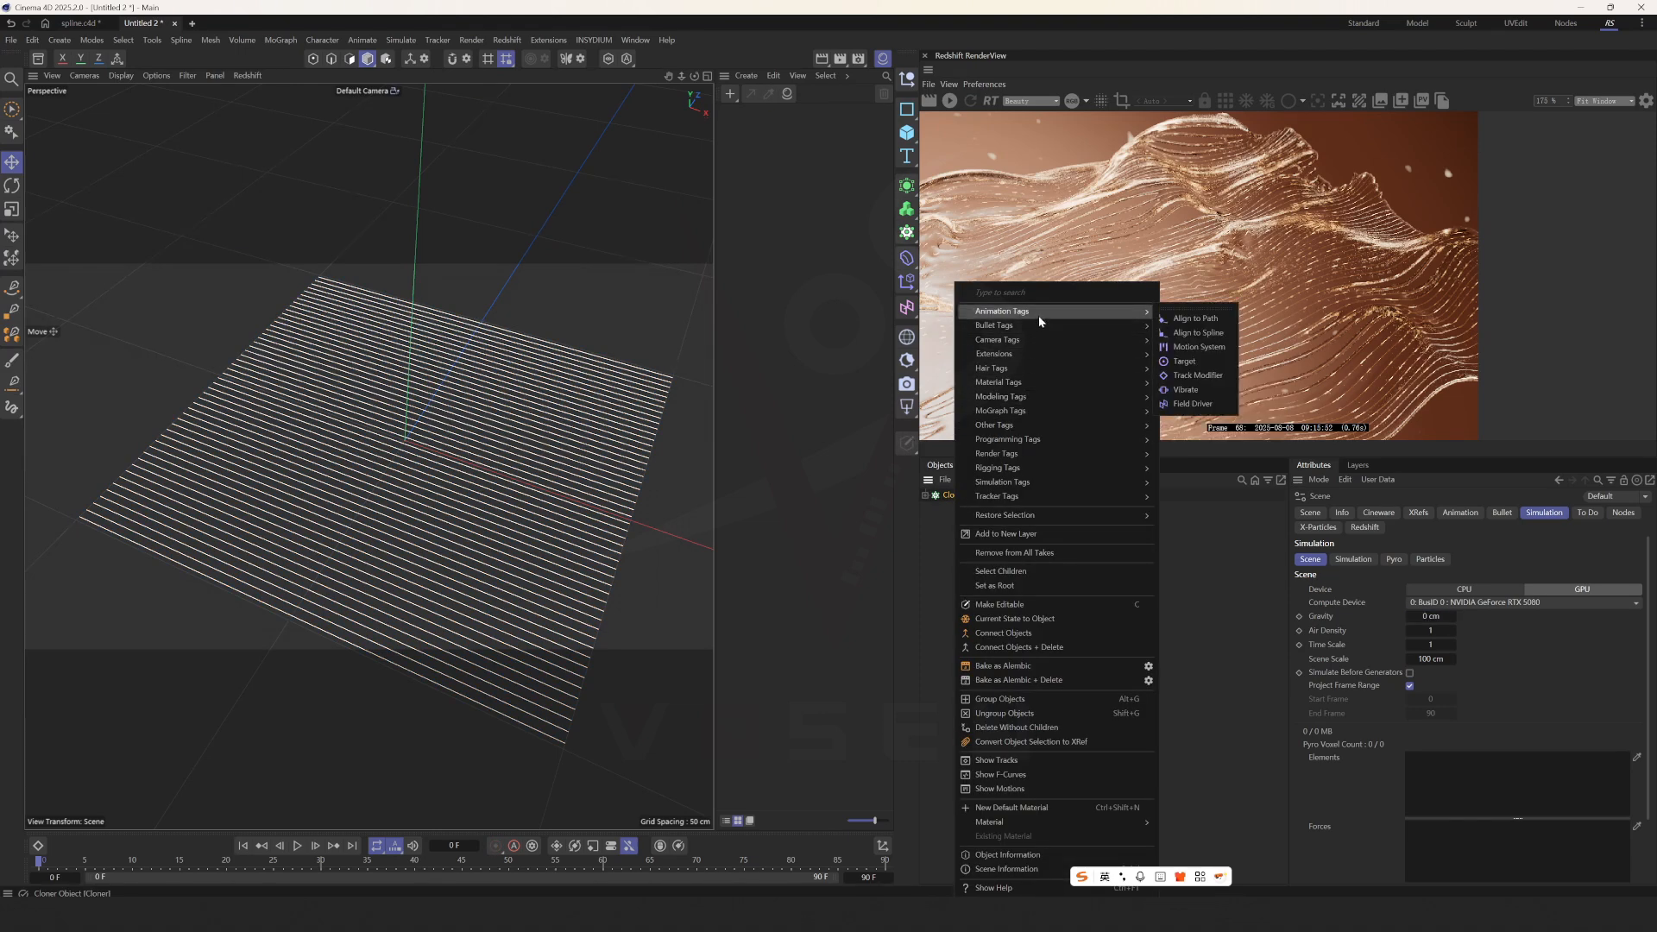
{"action": "mouse_move", "coordinate": [1001, 481]}
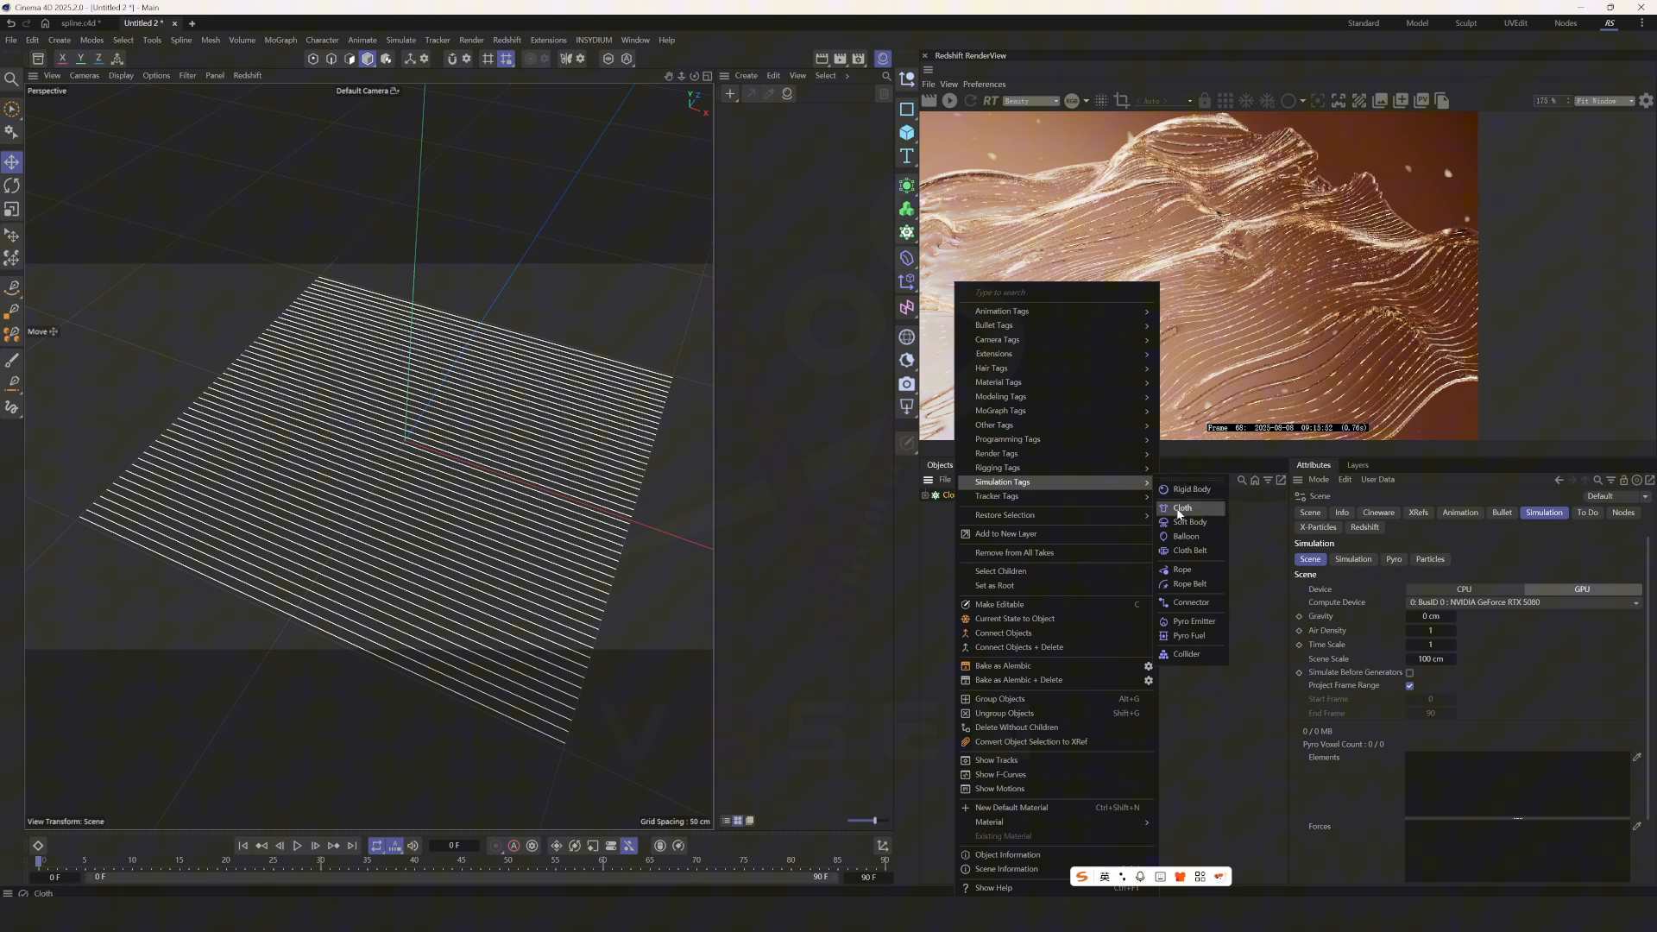
{"action": "left_click", "coordinate": [1180, 569]}
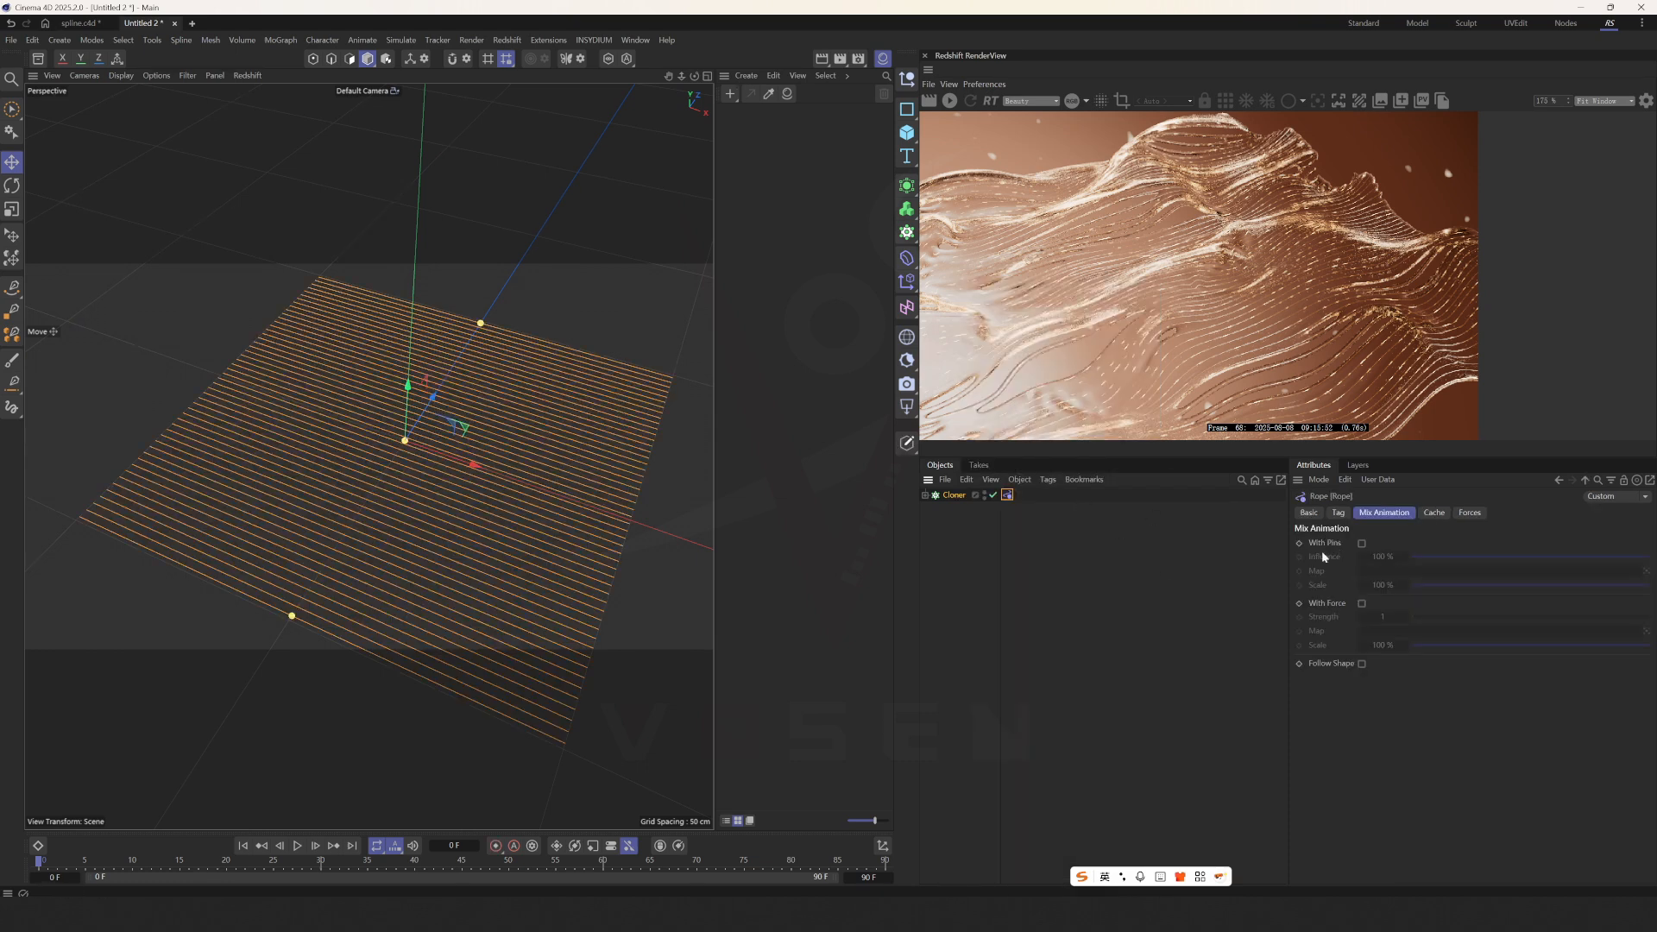
{"action": "left_click", "coordinate": [1337, 512]}
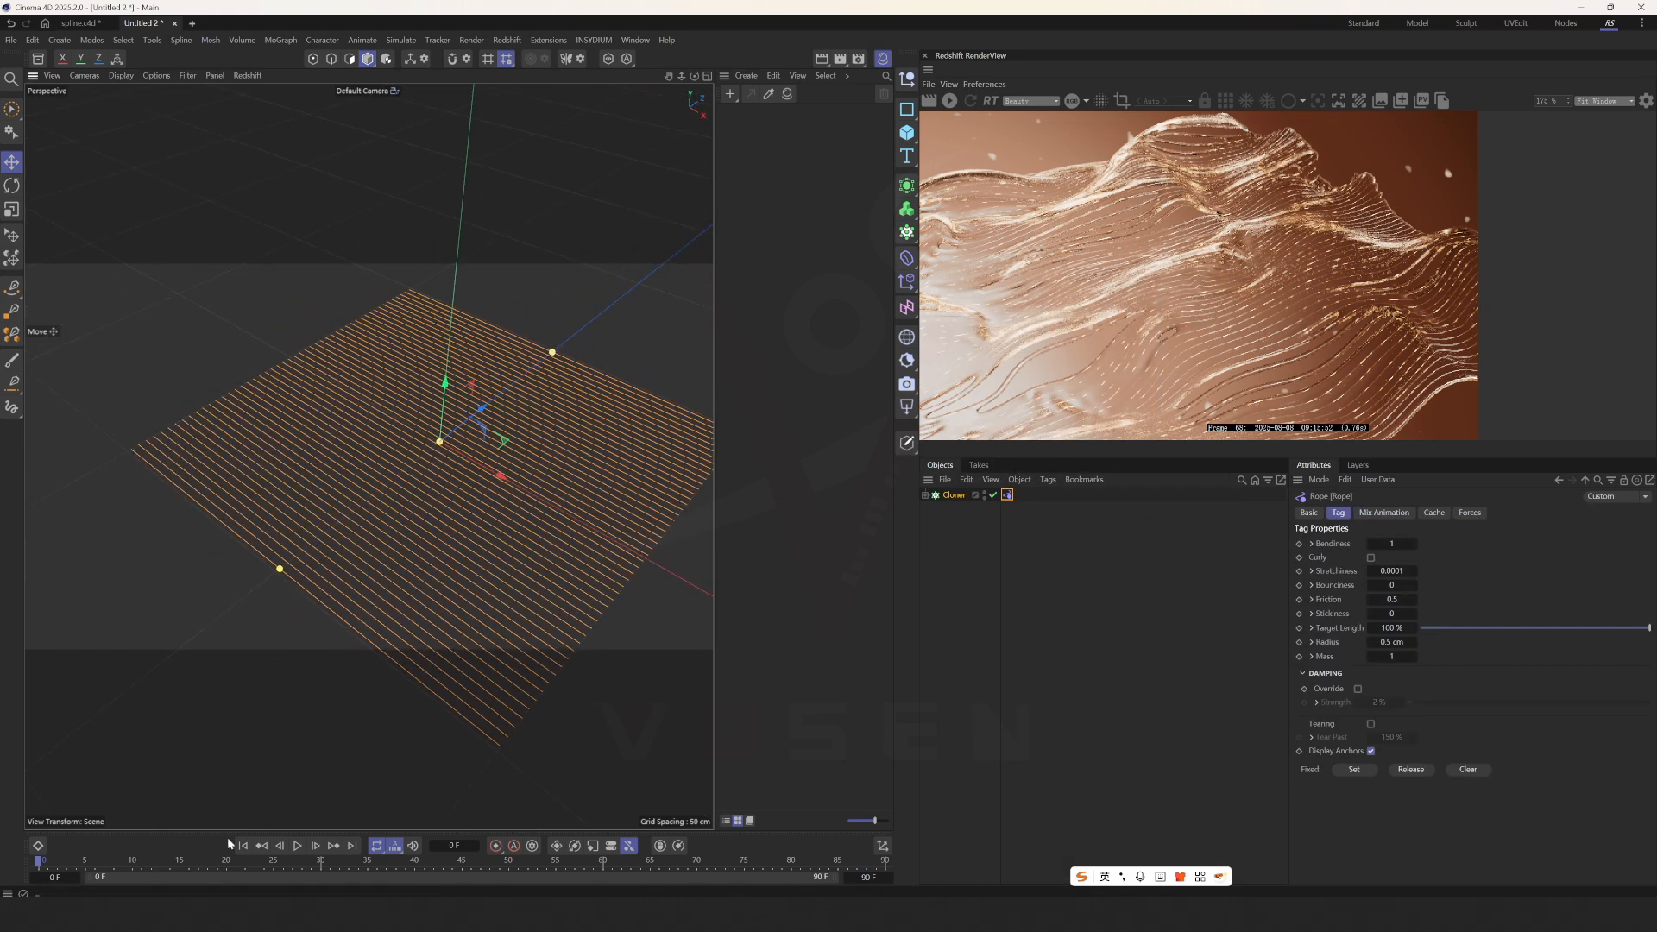
{"action": "left_click", "coordinate": [398, 40]}
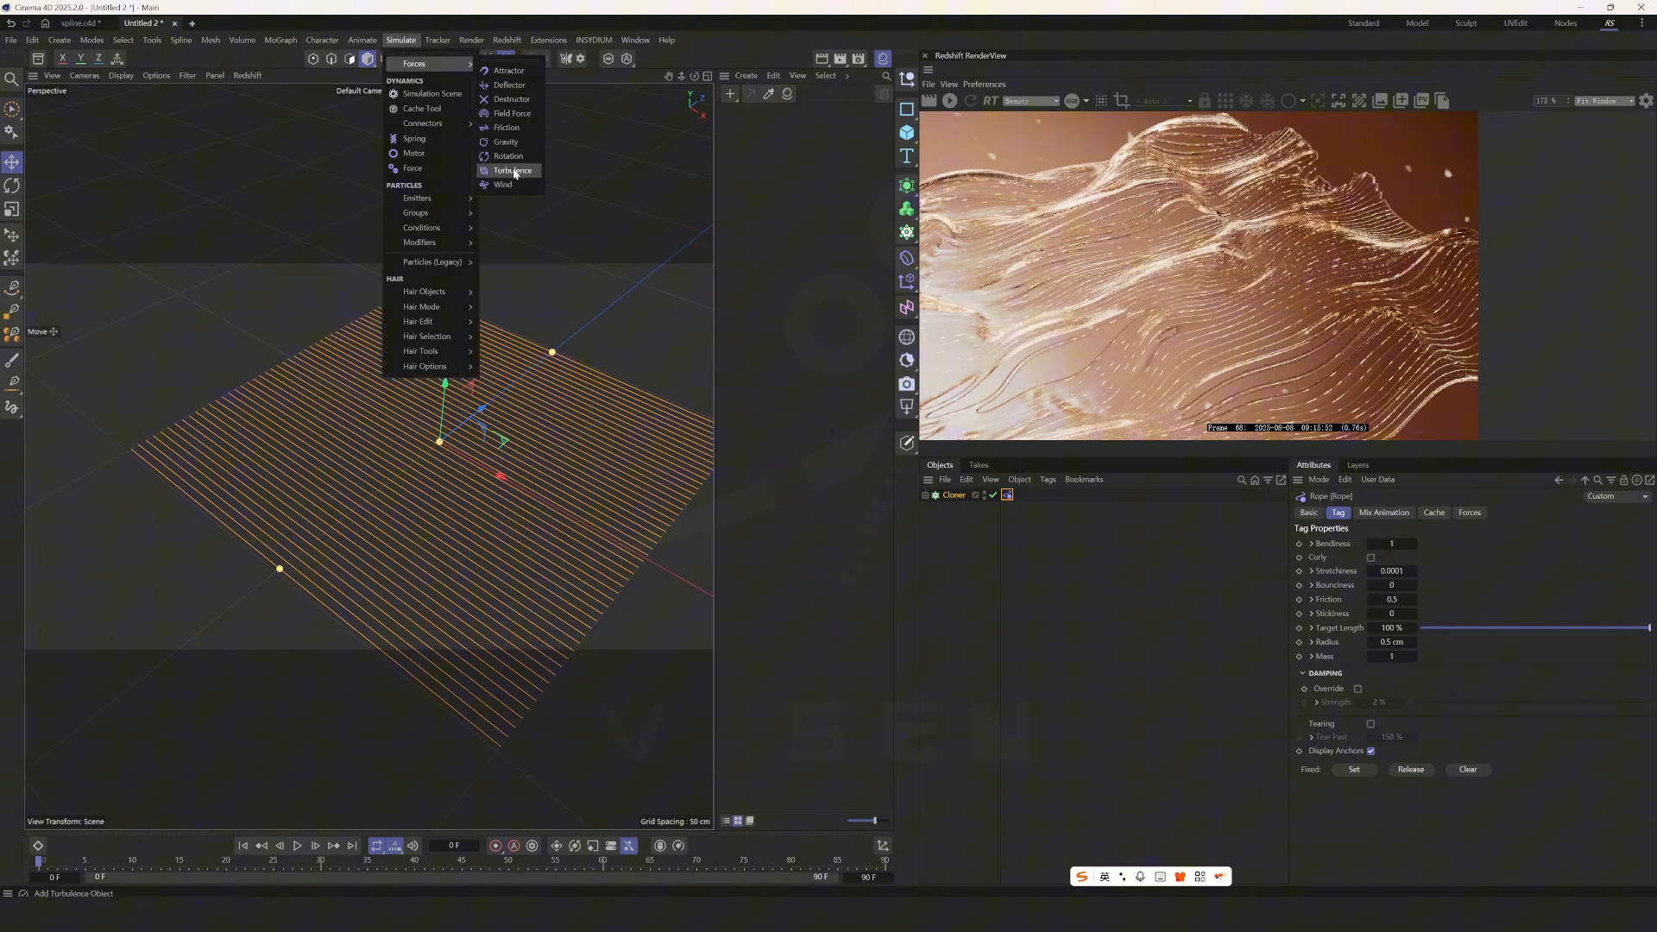
Step: Add a Turbulence force with 5 cm strength and preview the rippling lines on playback
{"action": "left_click", "coordinate": [513, 170]}
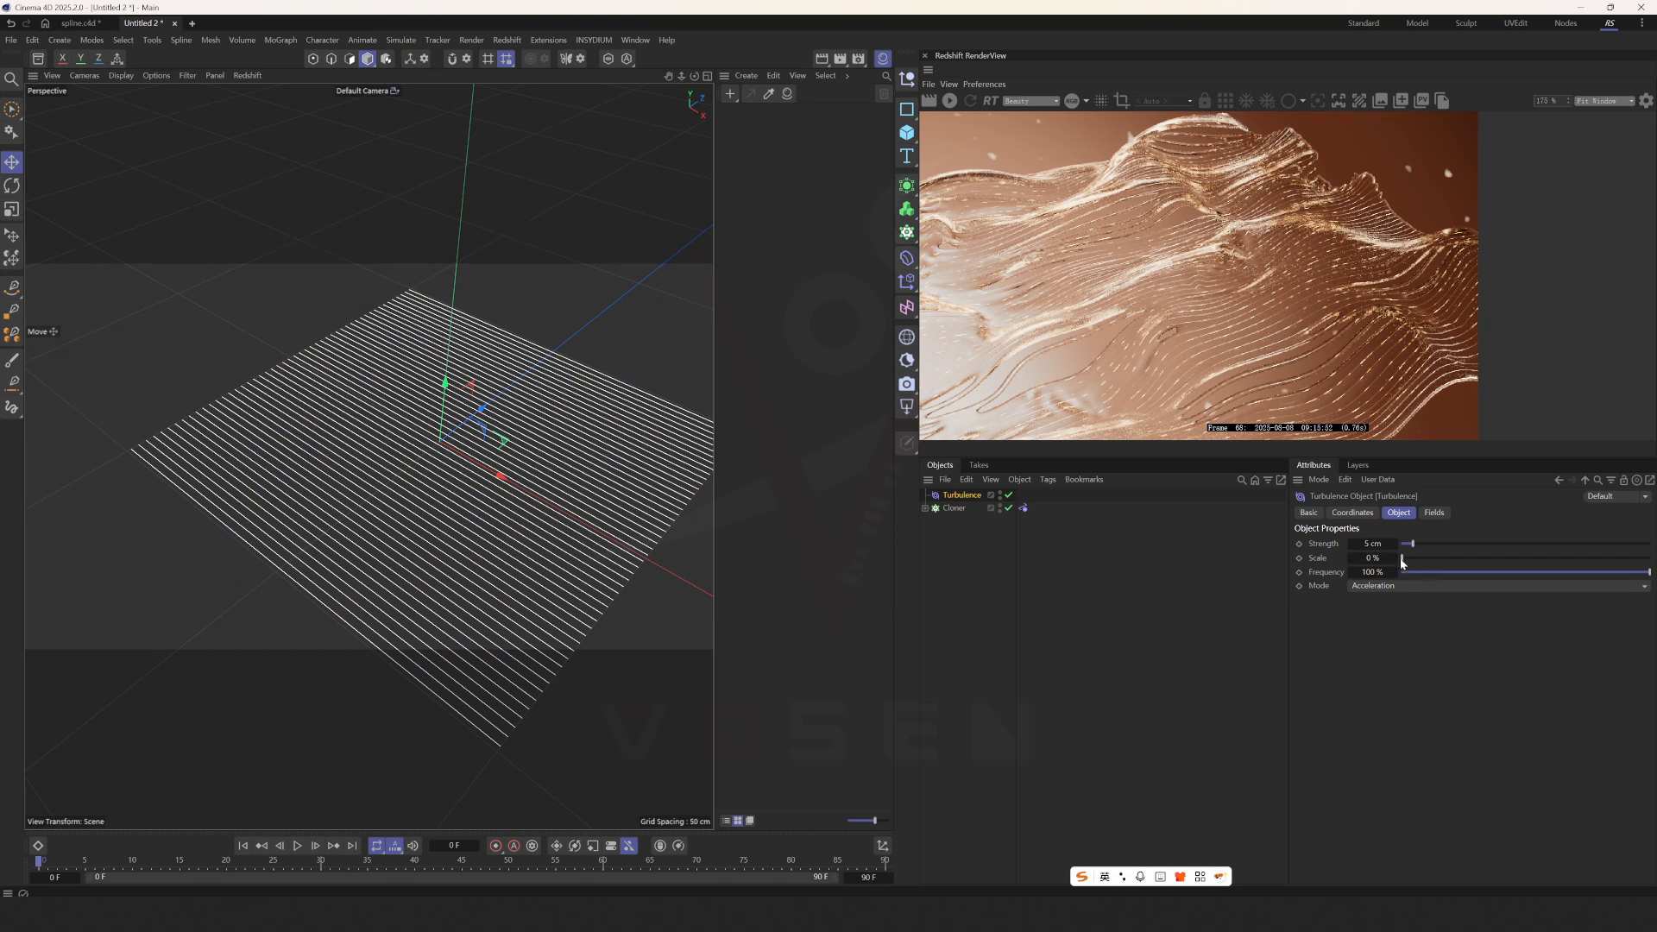
{"action": "left_click_drag", "start_coordinate": [1410, 558], "coordinate": [1602, 557]}
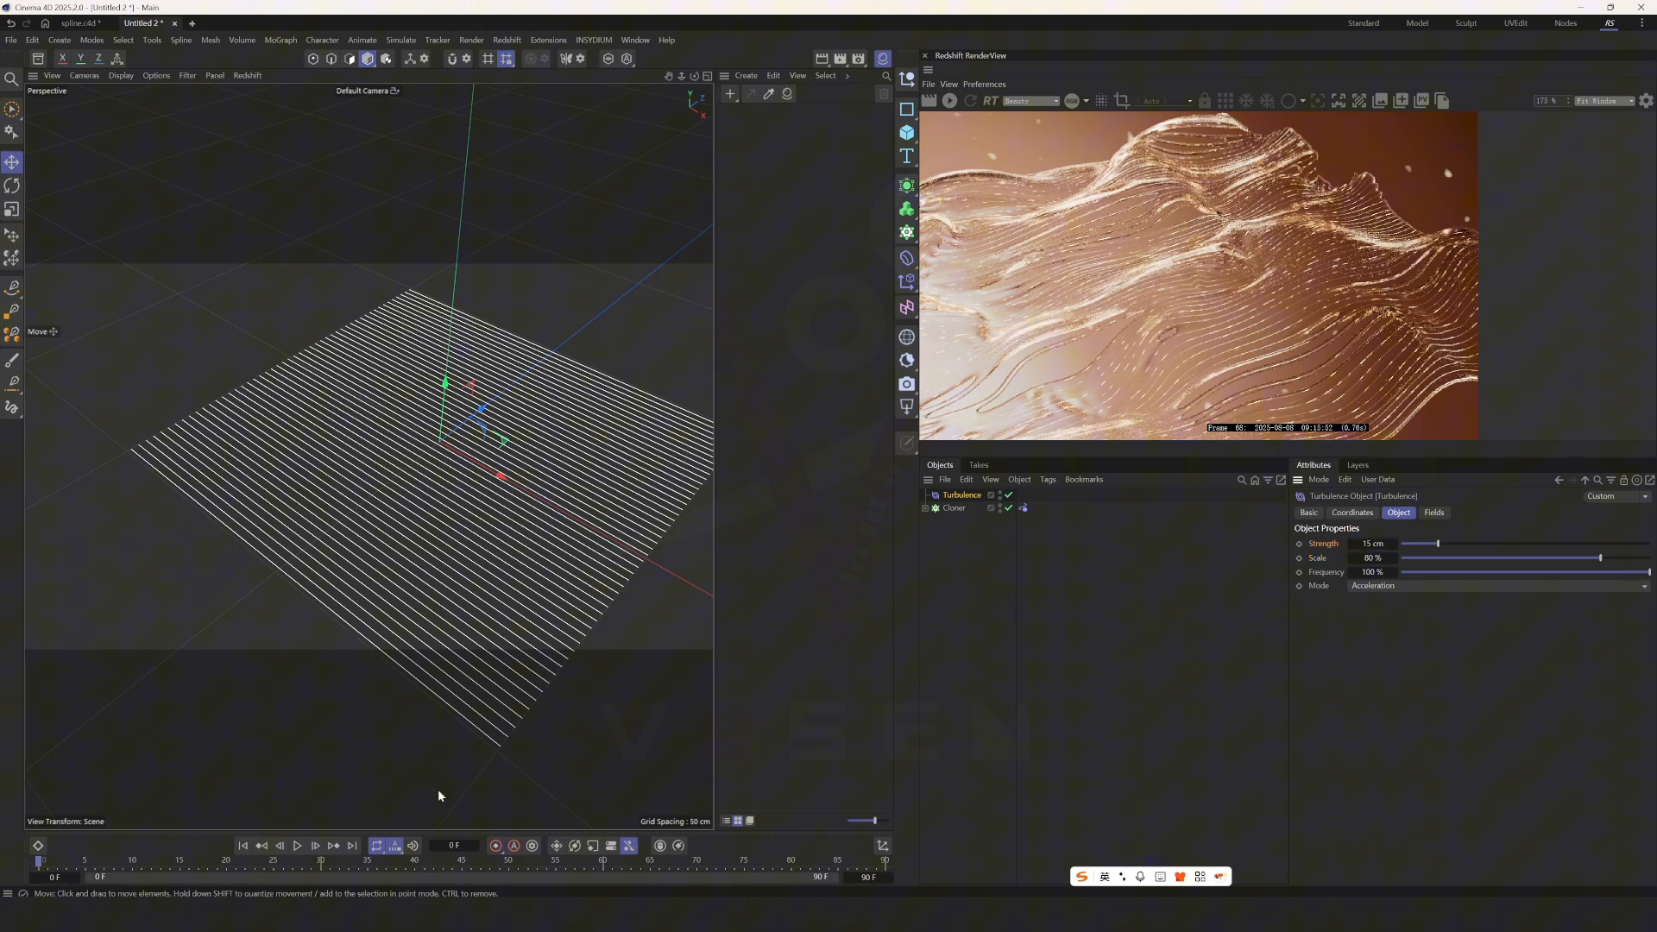
{"action": "left_click", "coordinate": [299, 844]}
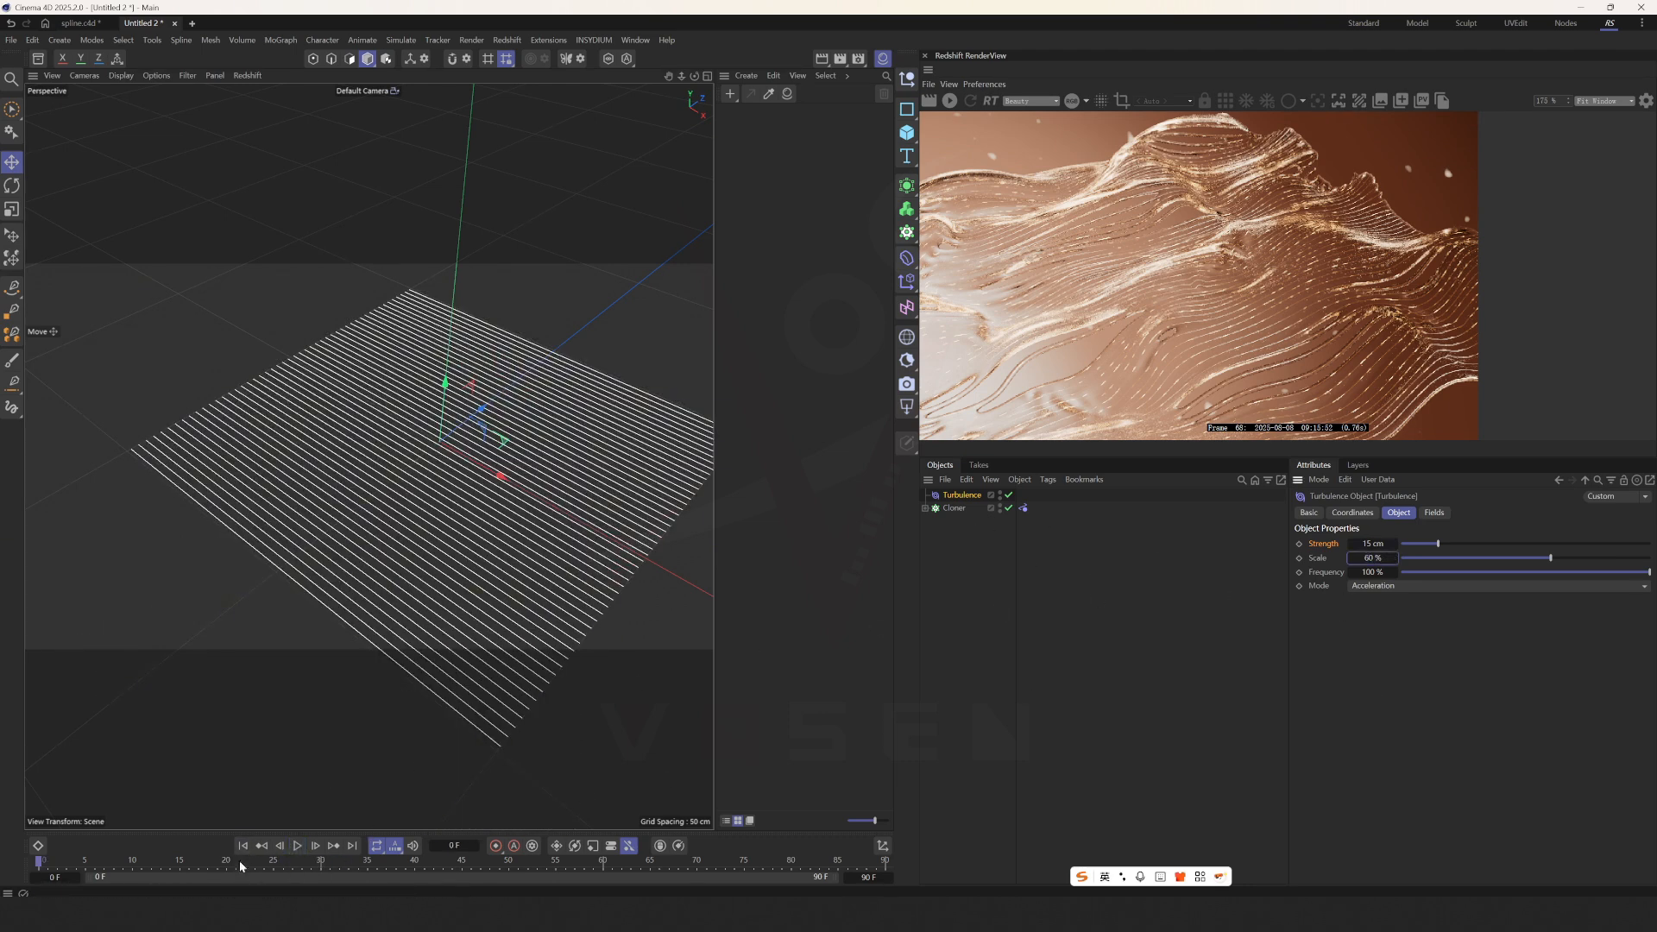
{"action": "left_click", "coordinate": [297, 844]}
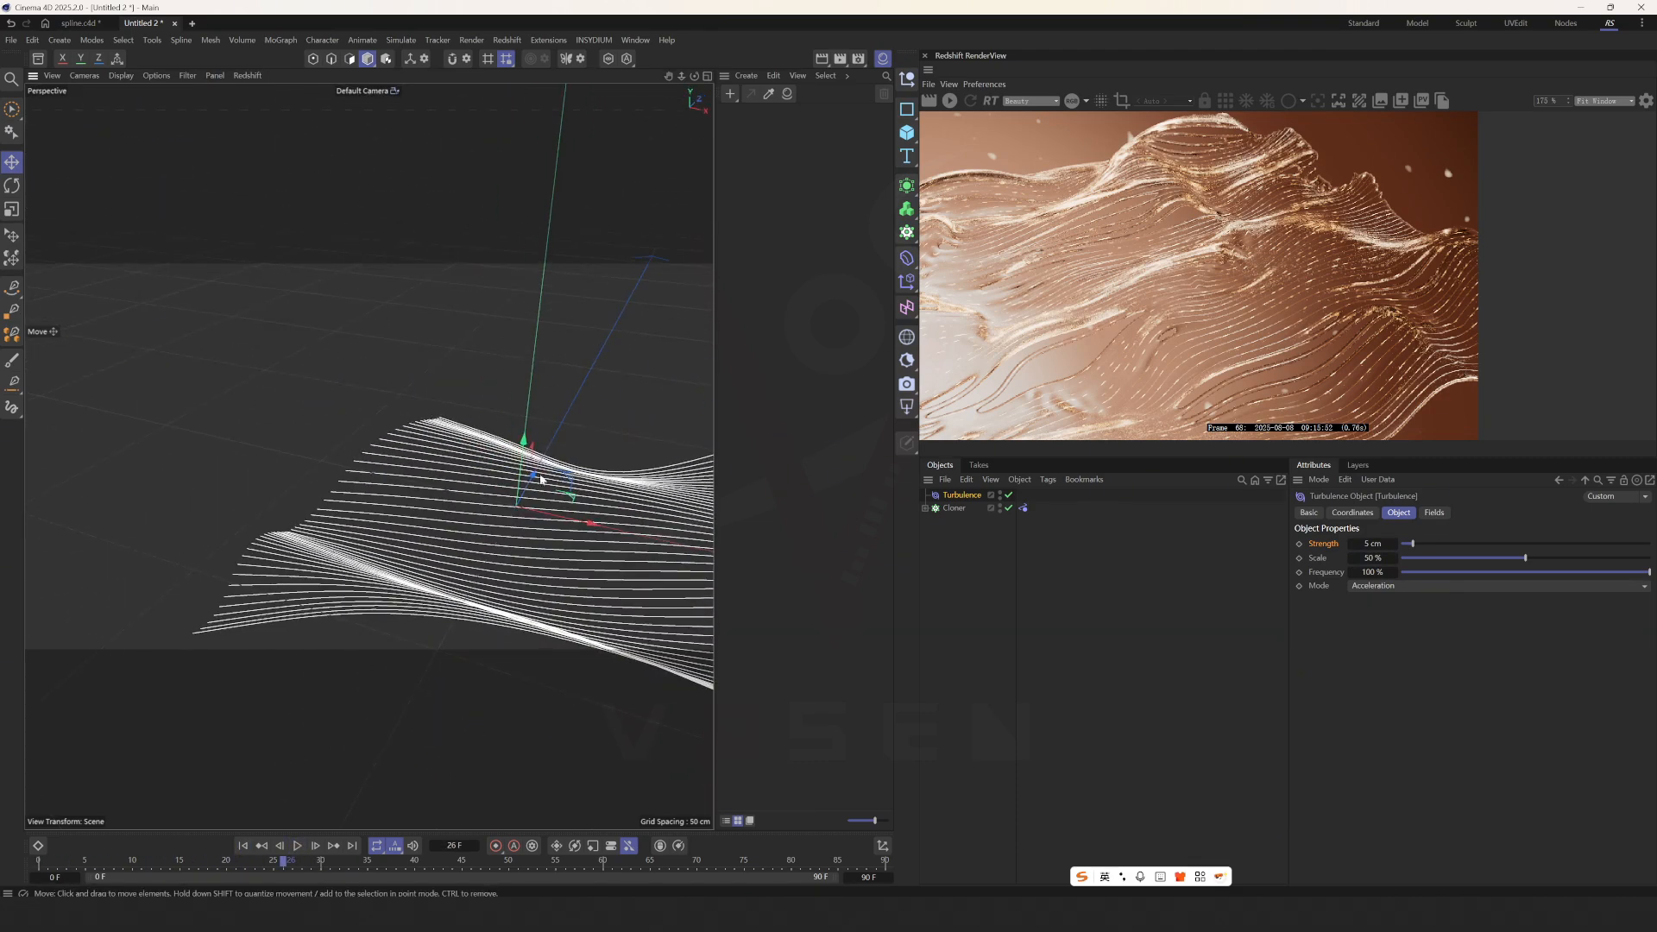
Step: Lower the turbulence scale to 30%, replay, rewind to frame 0 and select the rope tag
{"action": "left_click", "coordinate": [1374, 558]}
{"action": "type", "text": "30"}
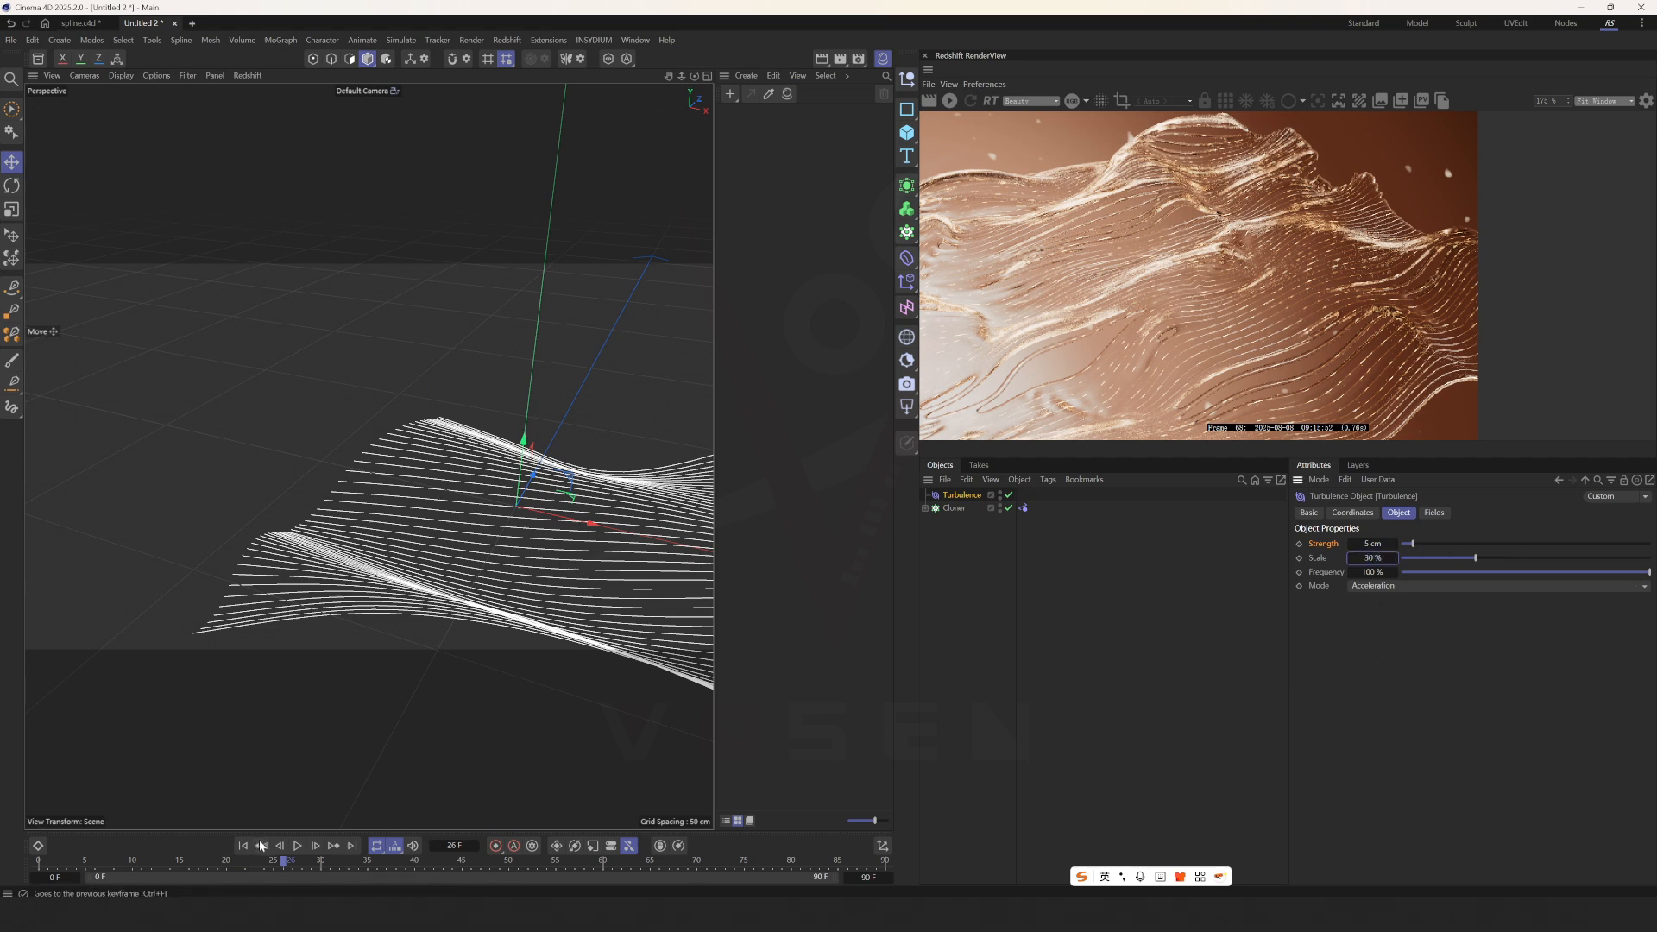
{"action": "left_click", "coordinate": [297, 844]}
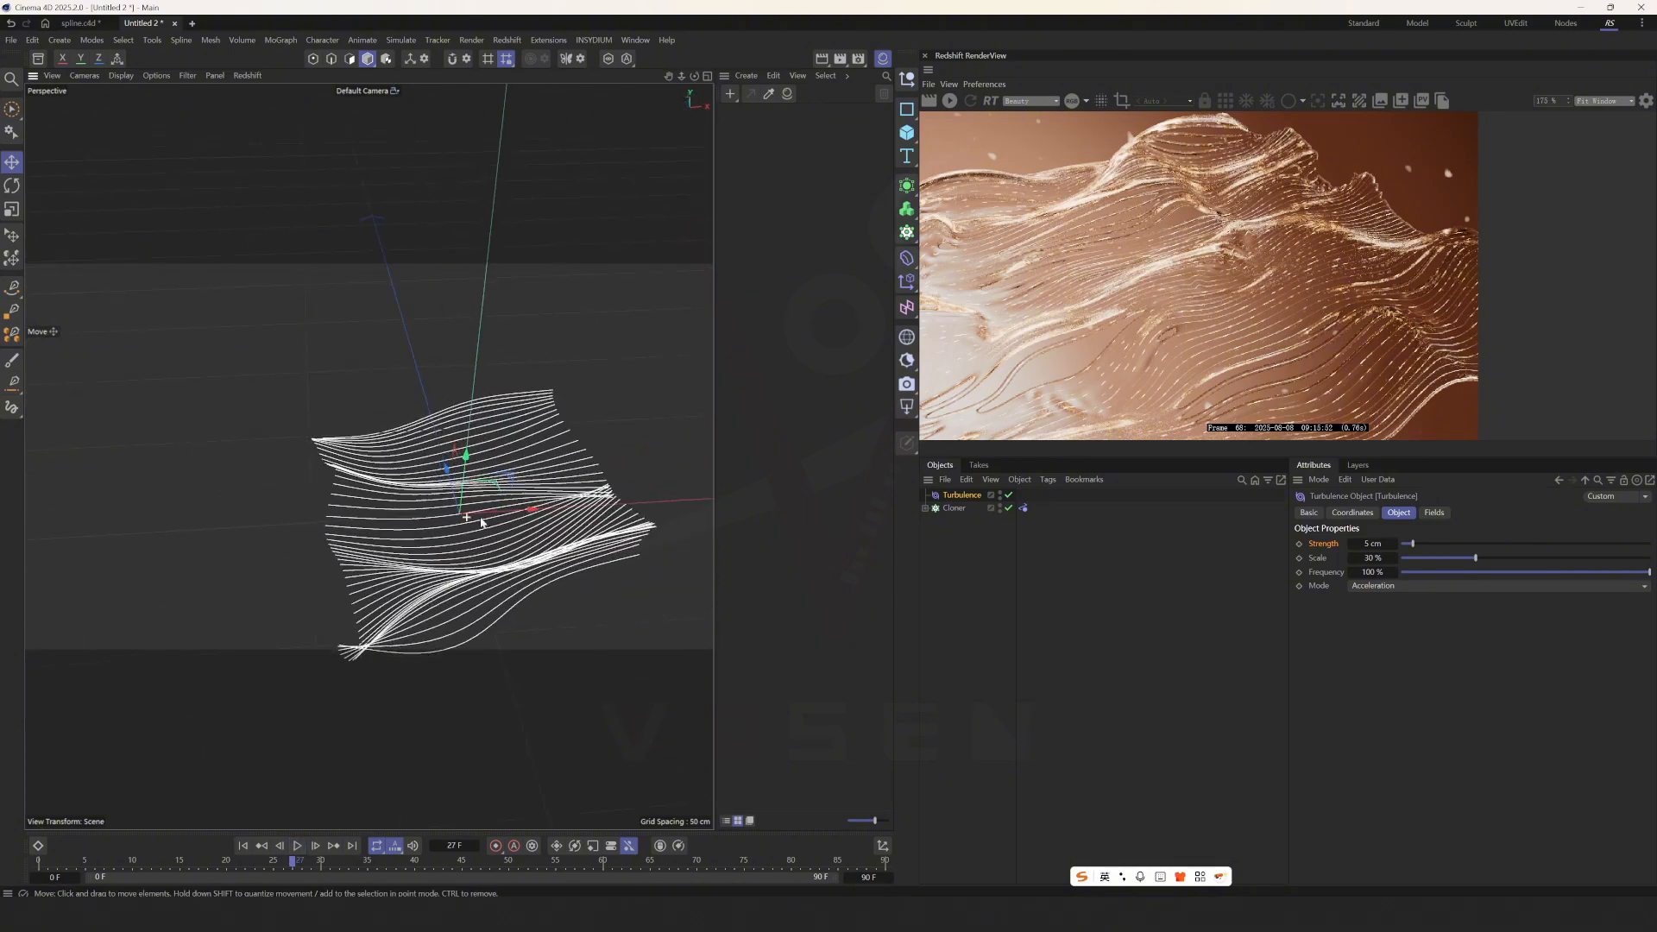
{"action": "left_click", "coordinate": [298, 844]}
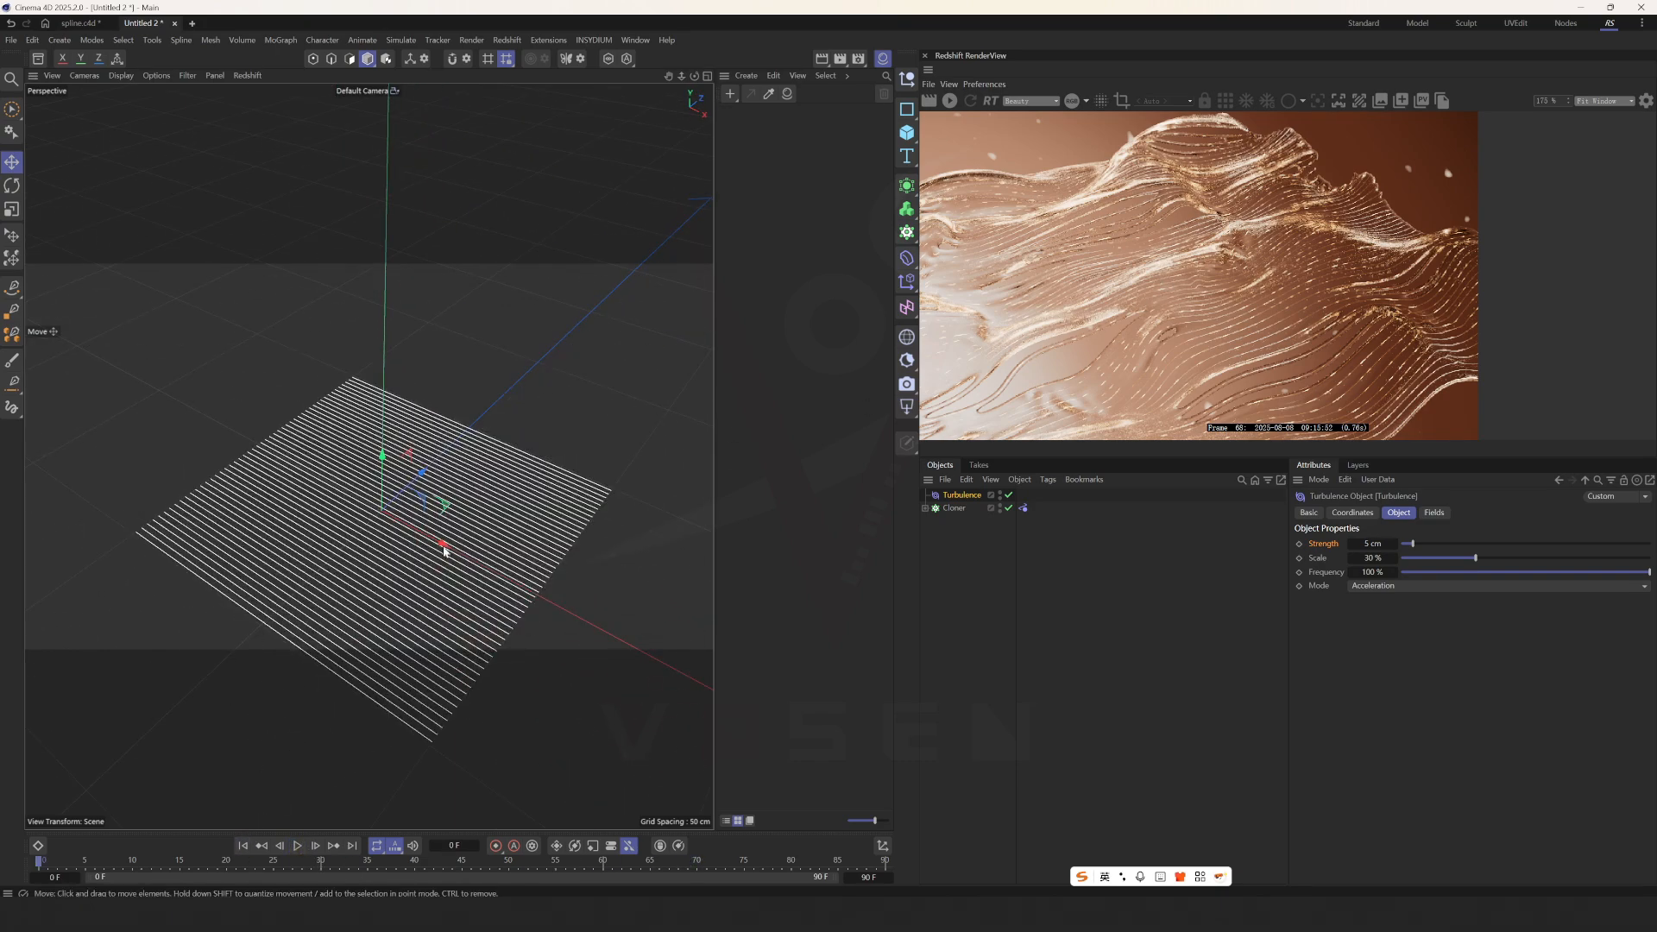
{"action": "left_click", "coordinate": [953, 507]}
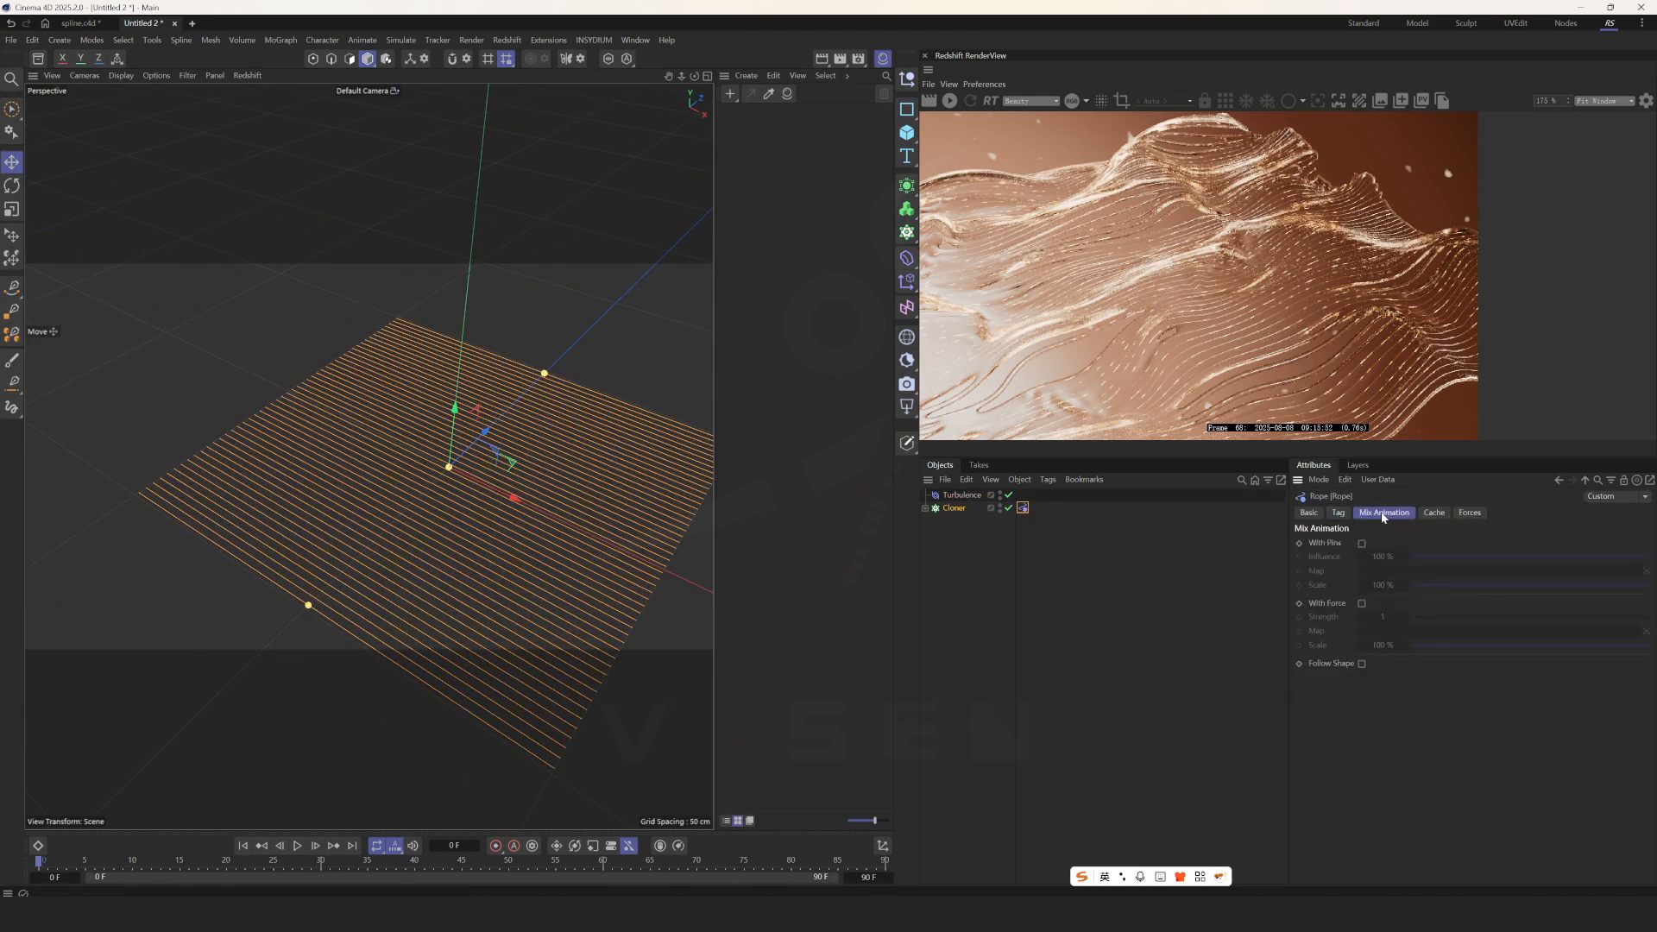
Step: Let forces drive the rope tag's mix animation and inspect the deformed line strip
{"action": "left_click", "coordinate": [1361, 603]}
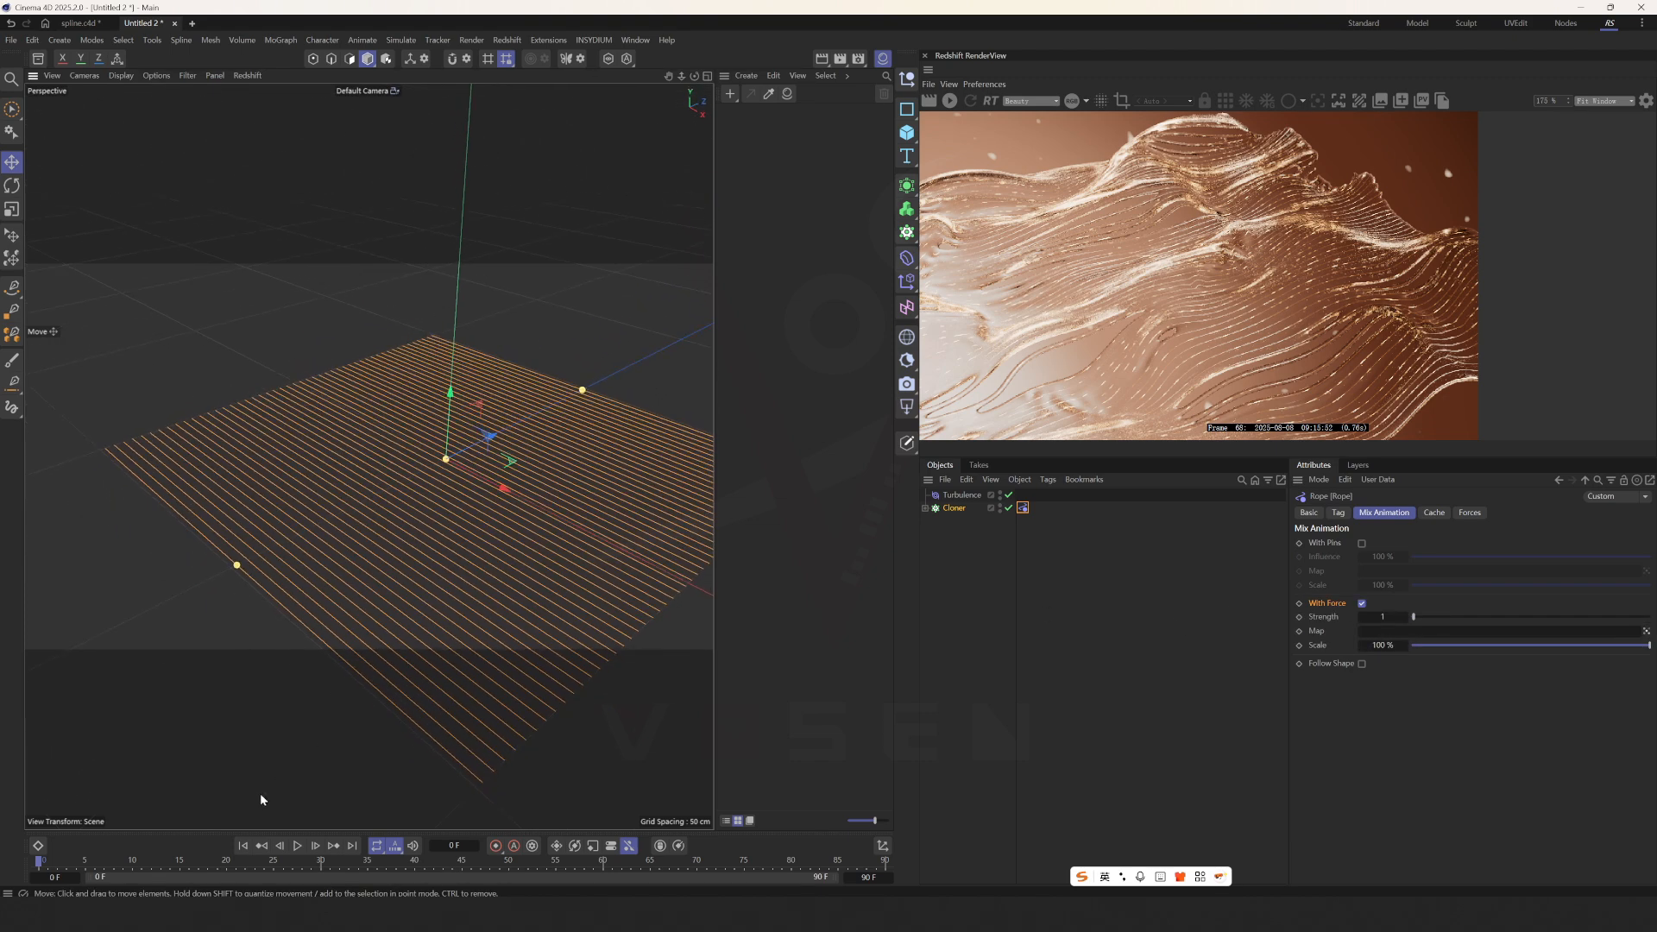
{"action": "left_click", "coordinate": [297, 844]}
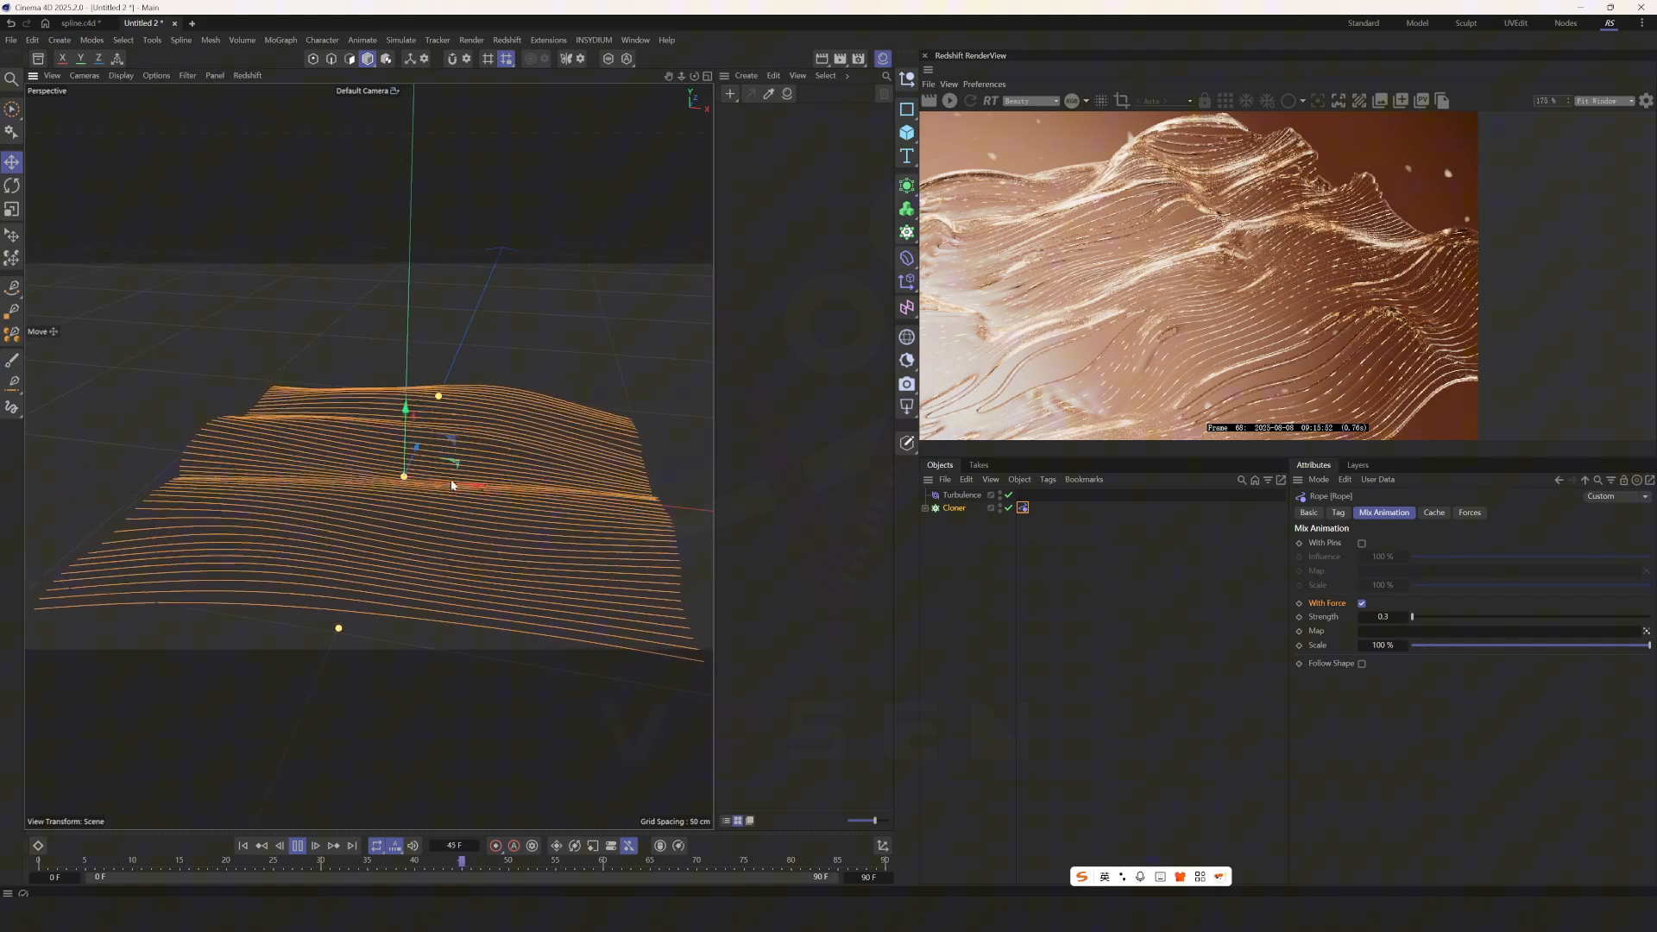
{"action": "left_click", "coordinate": [962, 495]}
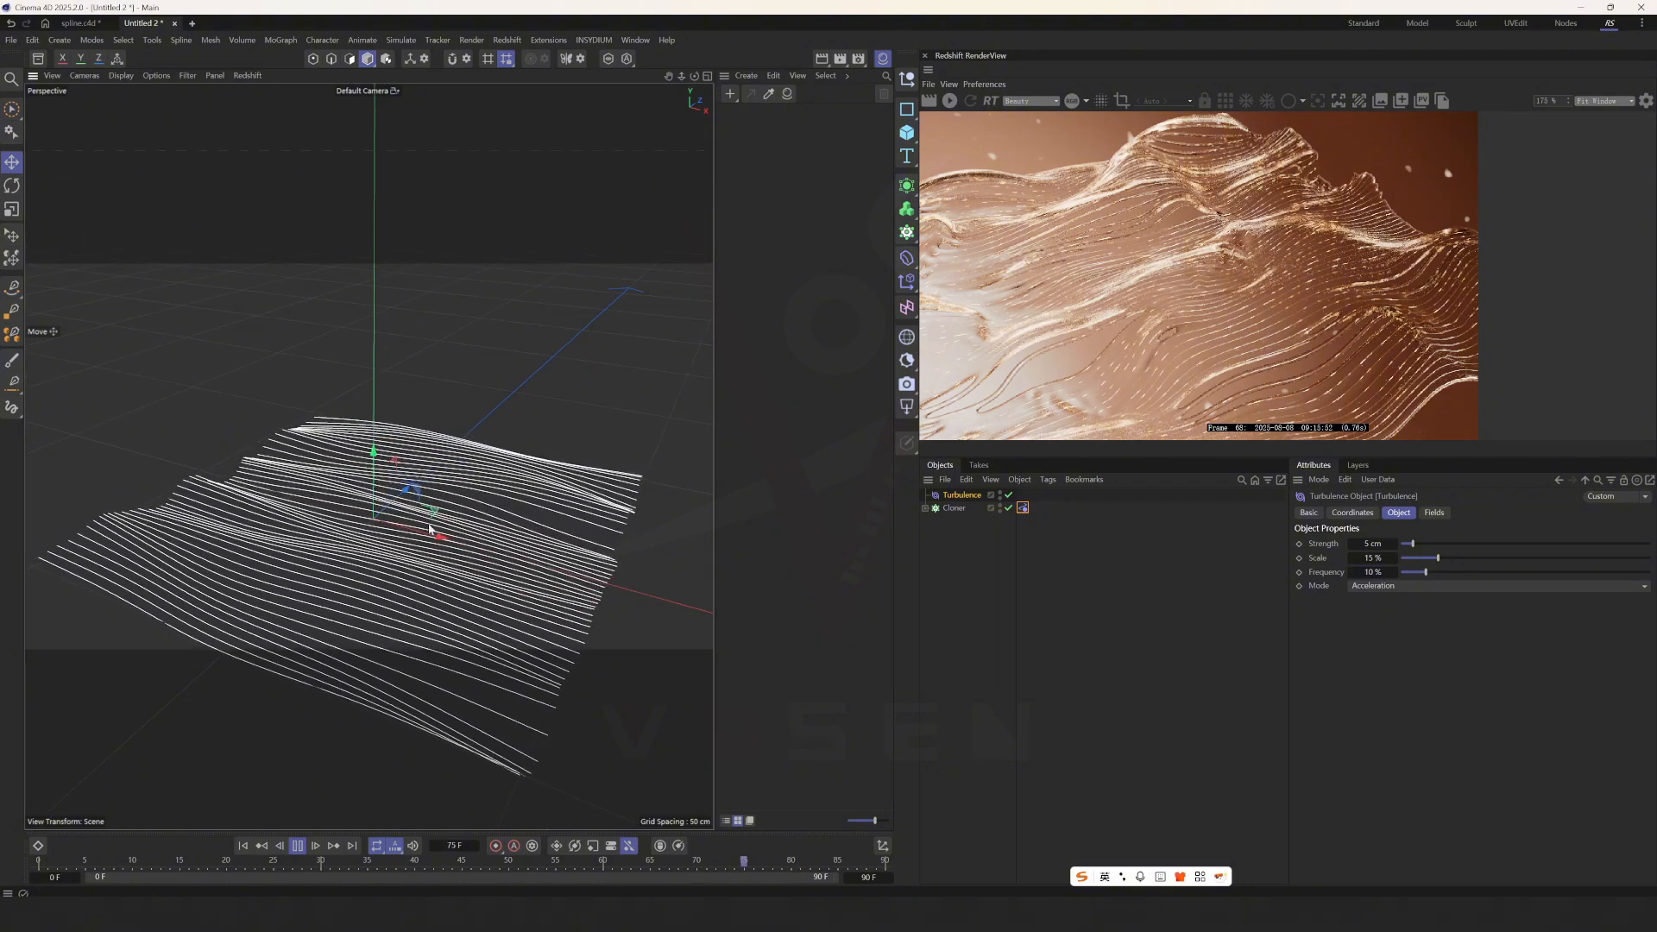
{"action": "left_click_drag", "start_coordinate": [1433, 571], "coordinate": [1549, 572]}
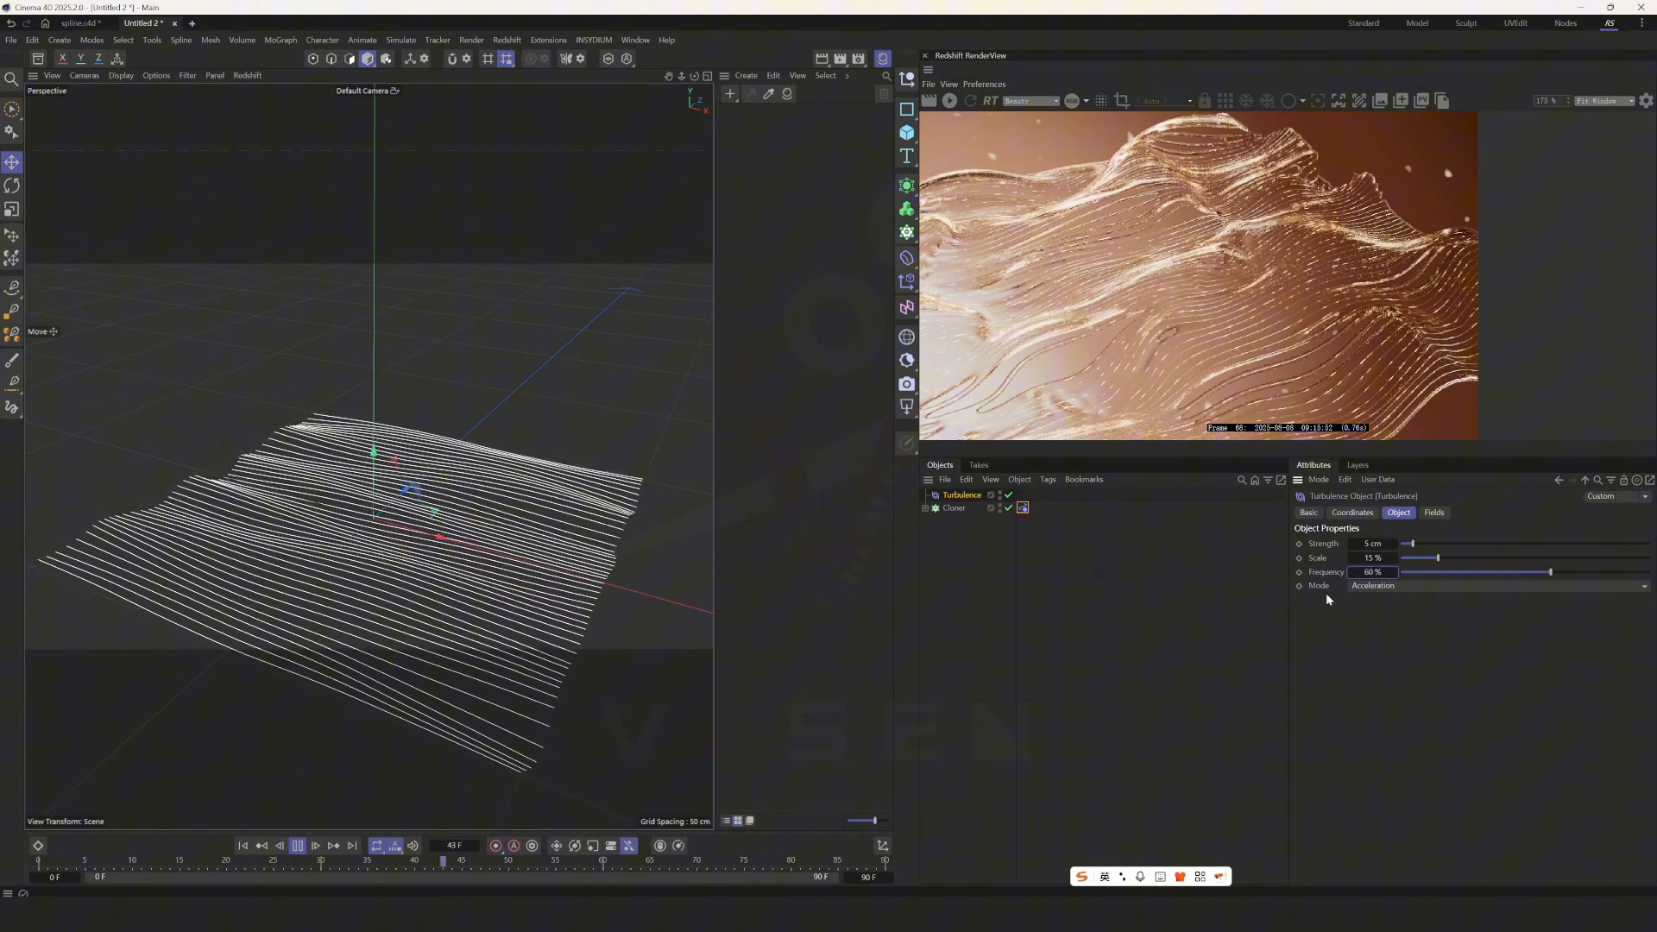
{"action": "left_click_drag", "start_coordinate": [414, 861], "coordinate": [106, 862]}
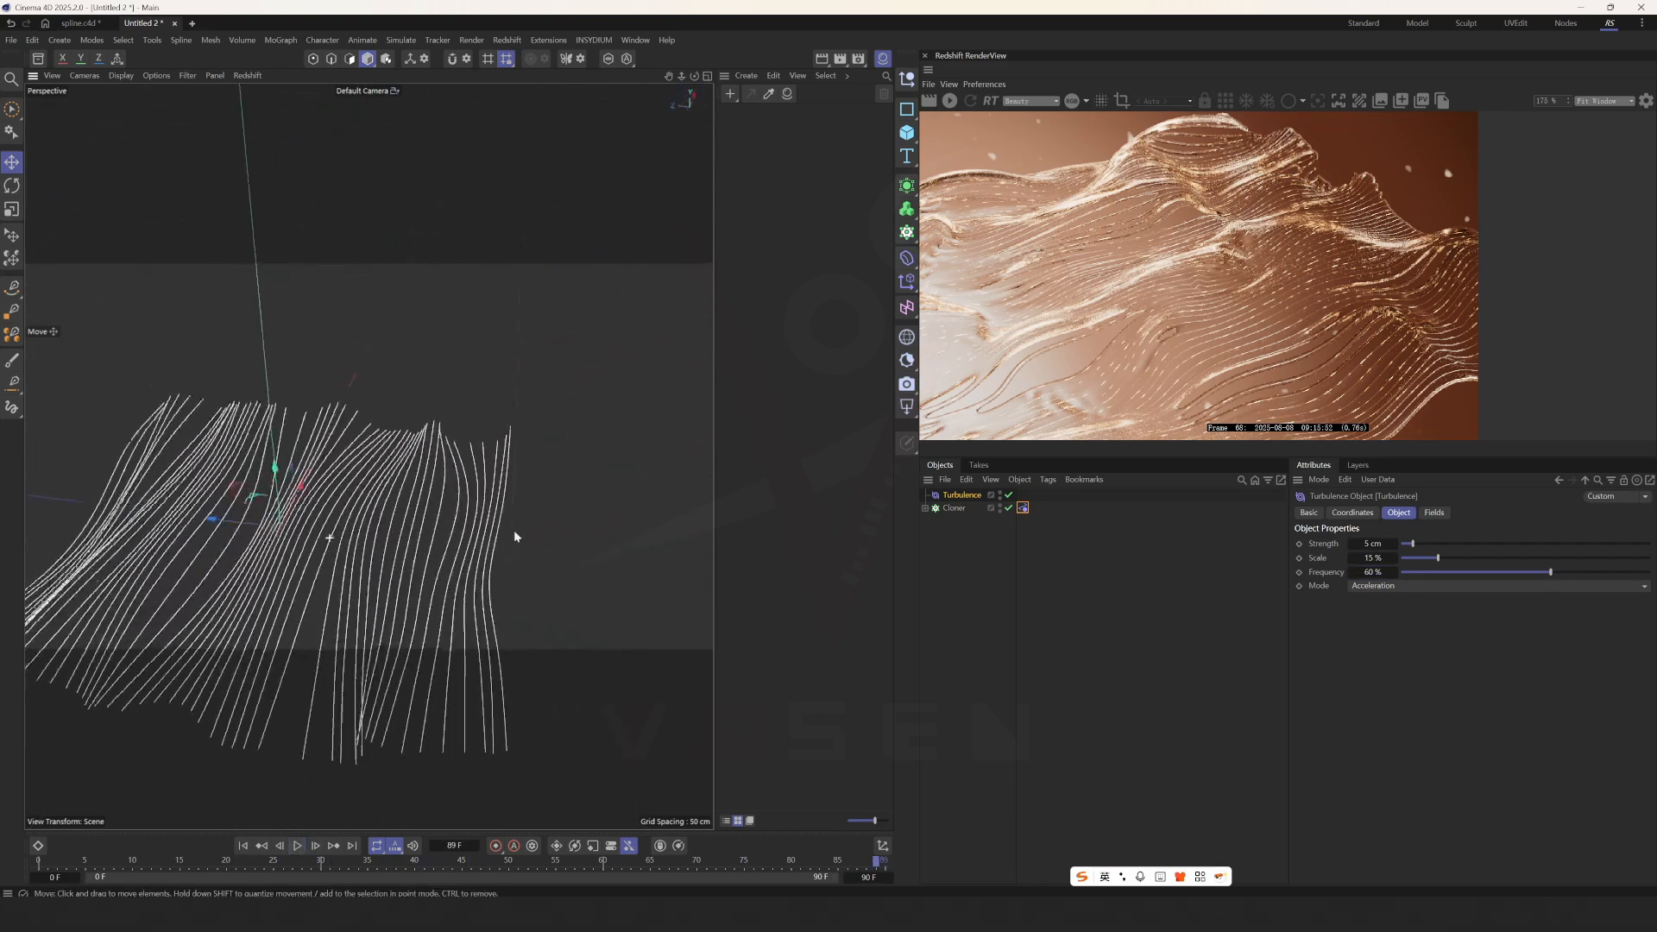
Step: Wrap the cloned lines in a Volume Builder at 10 cm voxel size
{"action": "left_click", "coordinate": [953, 508]}
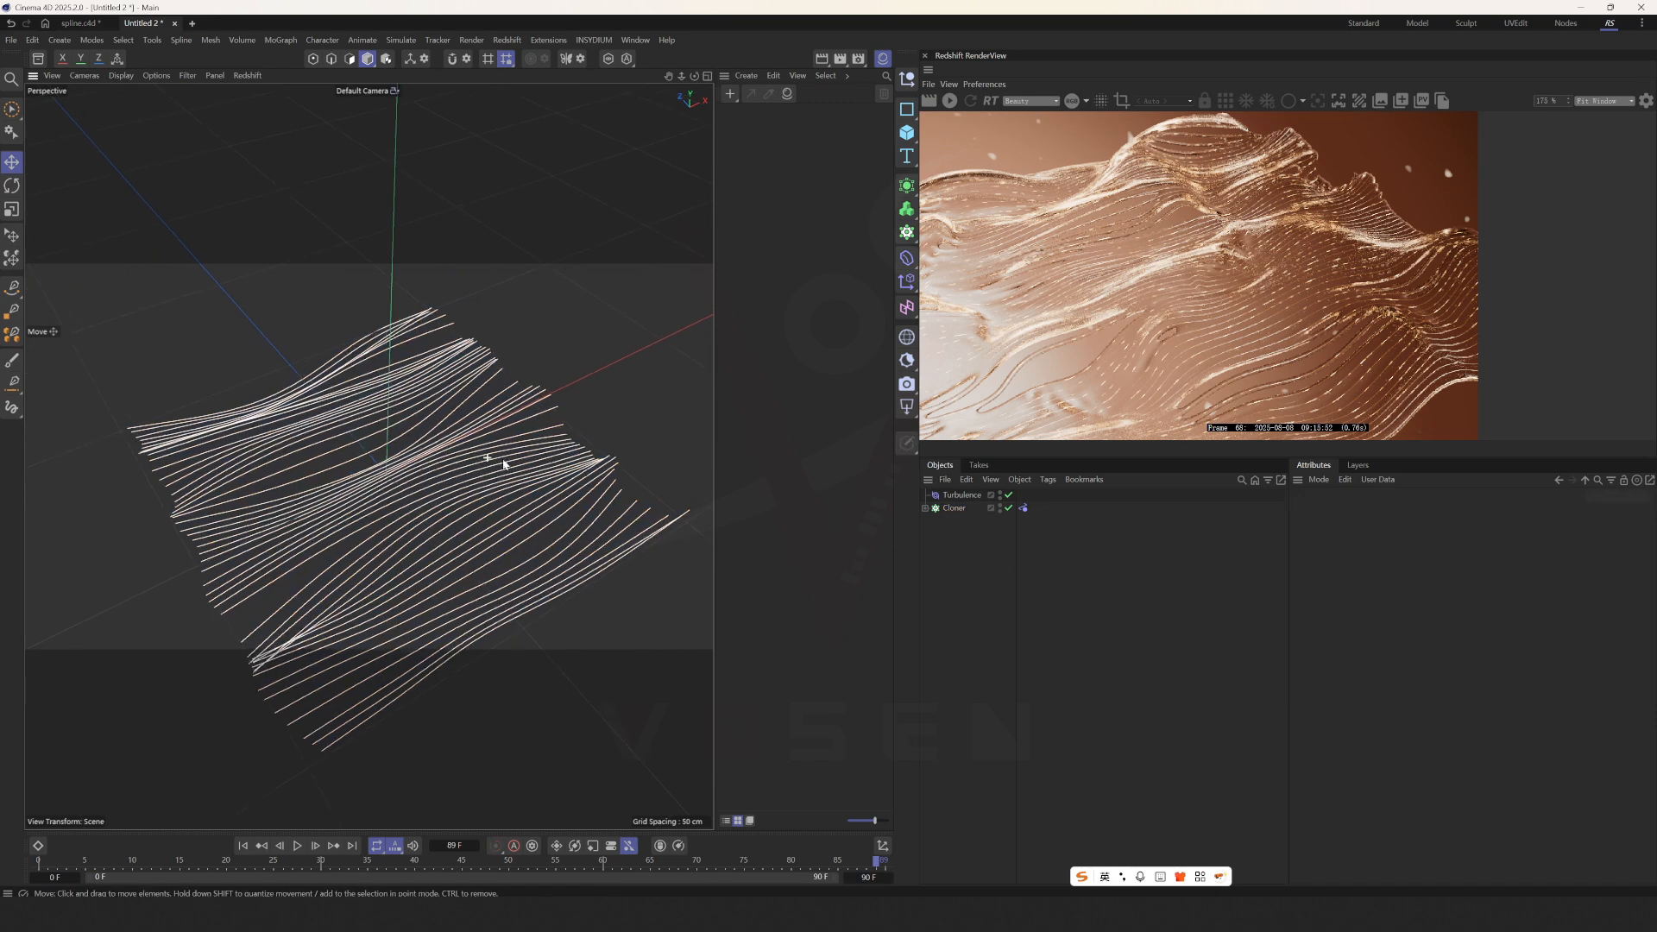
{"action": "left_click", "coordinate": [953, 507]}
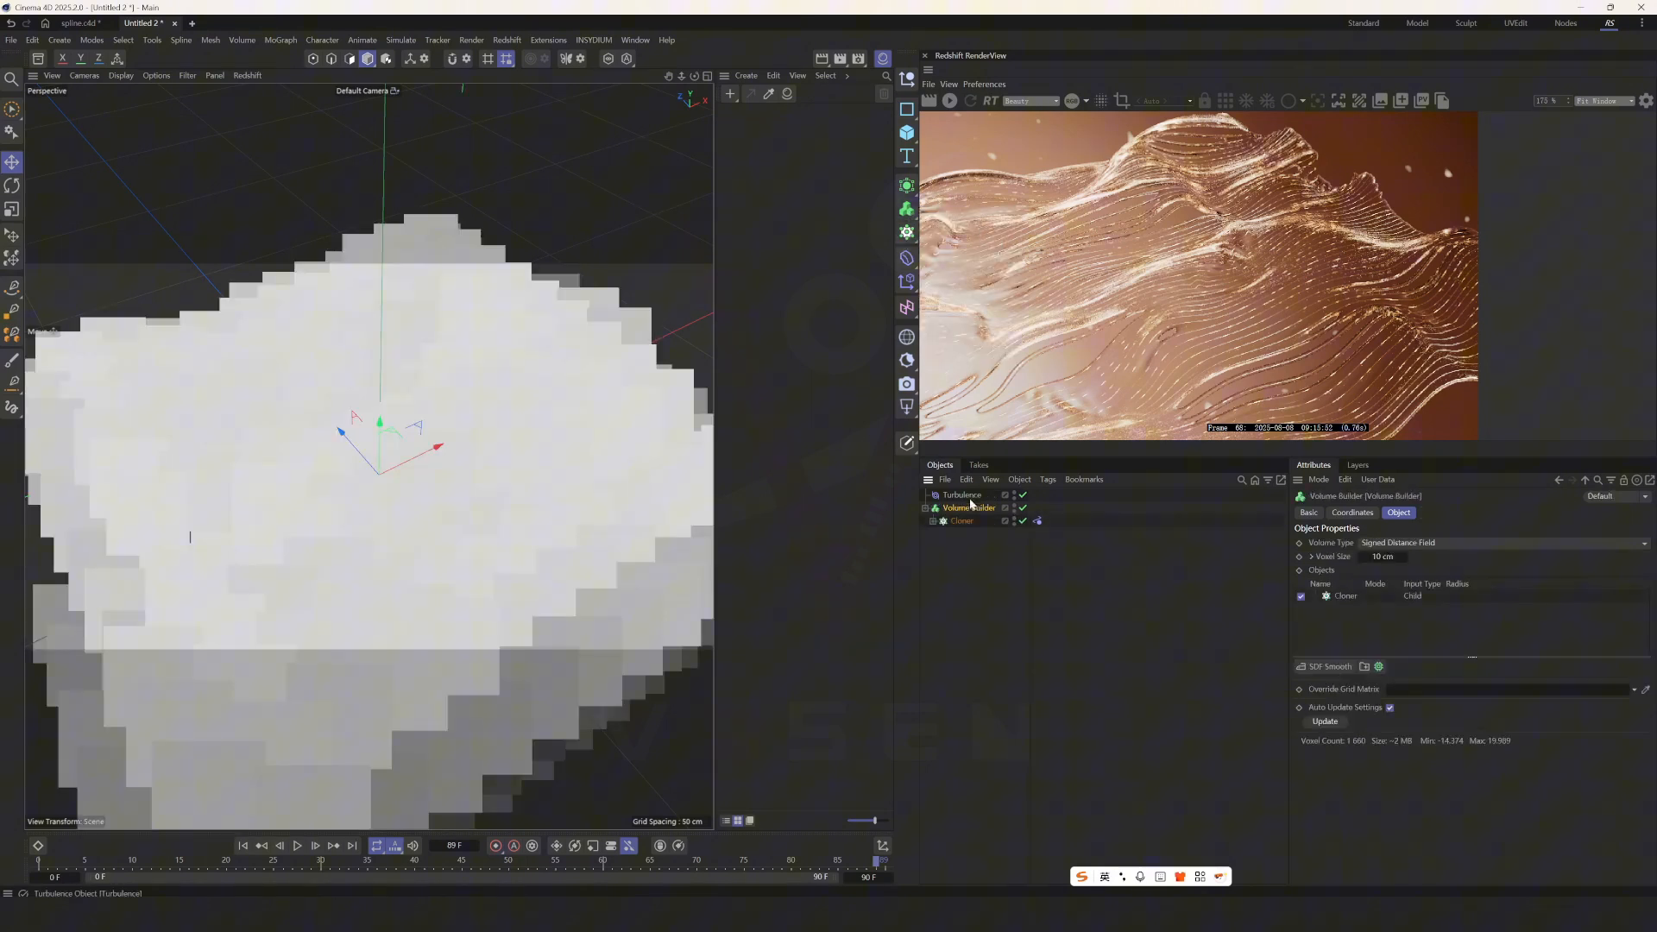
Step: Set the Cloner input density to 1 and the Volume Builder voxel size to 0.3 cm
{"action": "left_click", "coordinate": [906, 208]}
{"action": "type", "text": "0.2"}
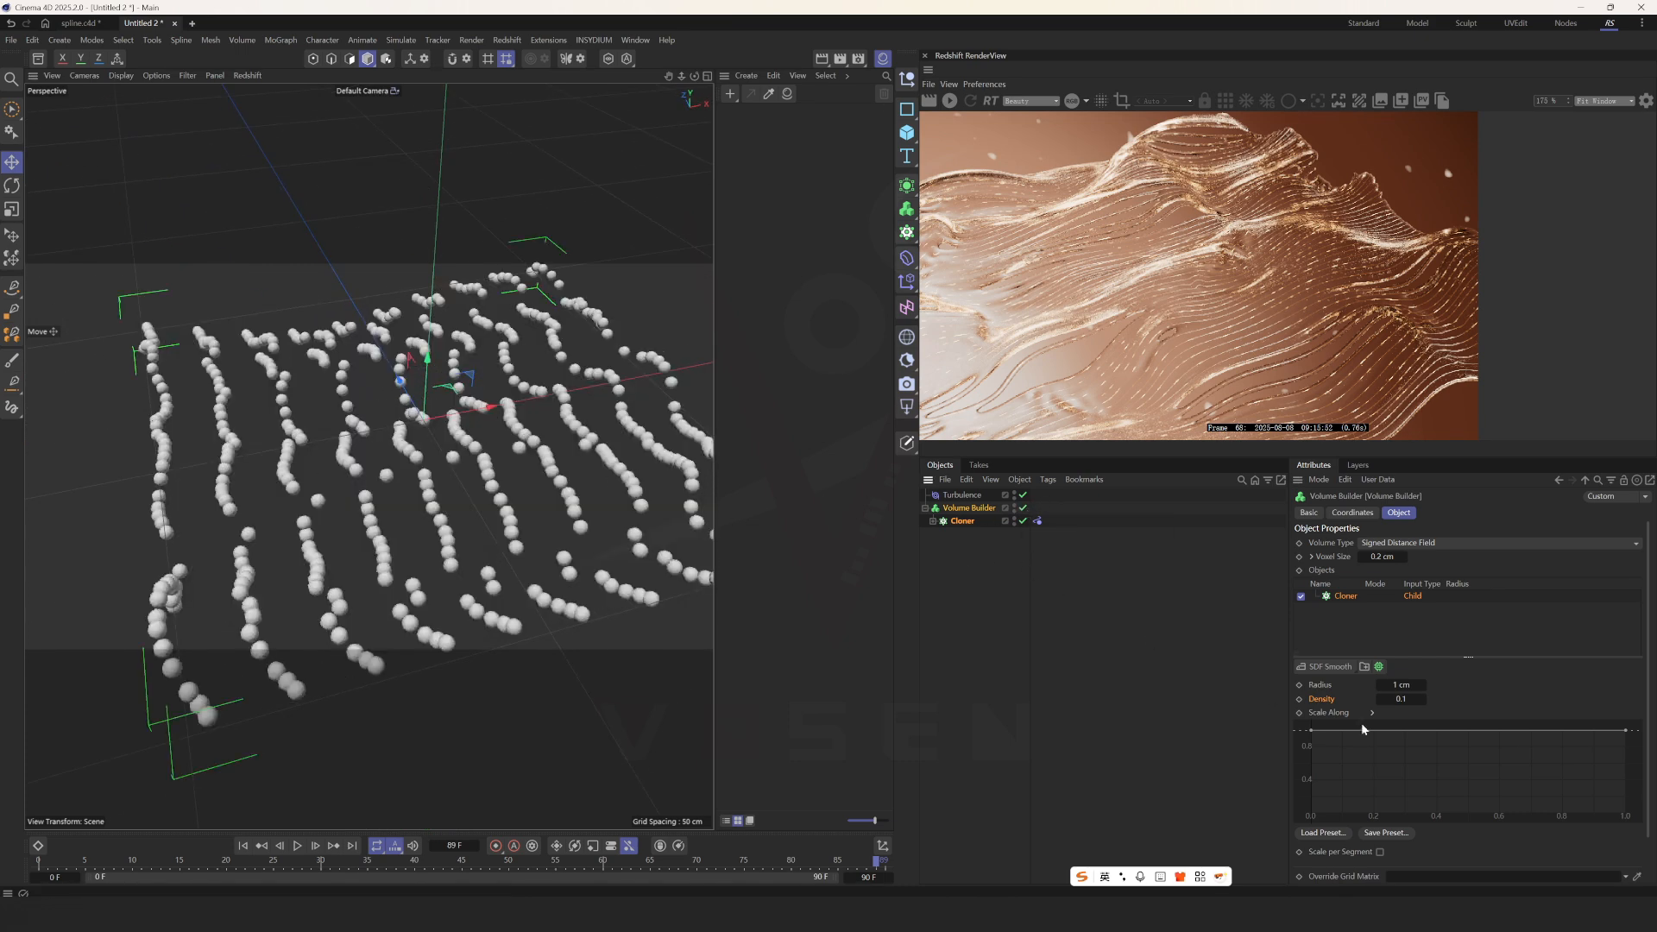
{"action": "type", "text": "1"}
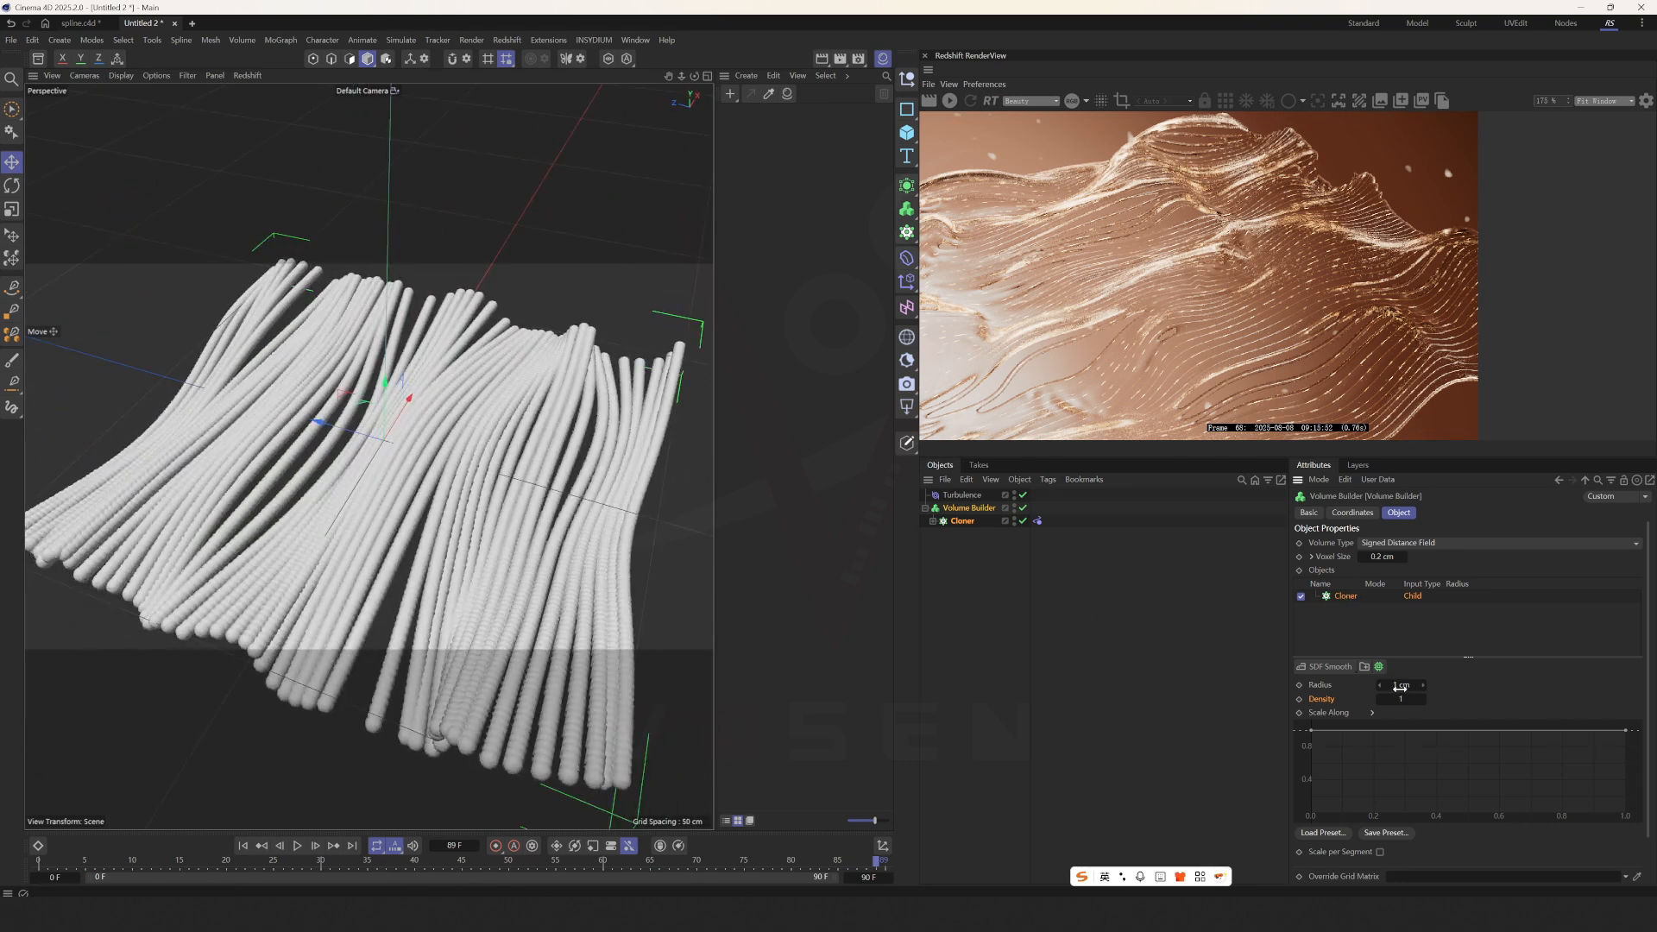
{"action": "left_click", "coordinate": [1390, 558]}
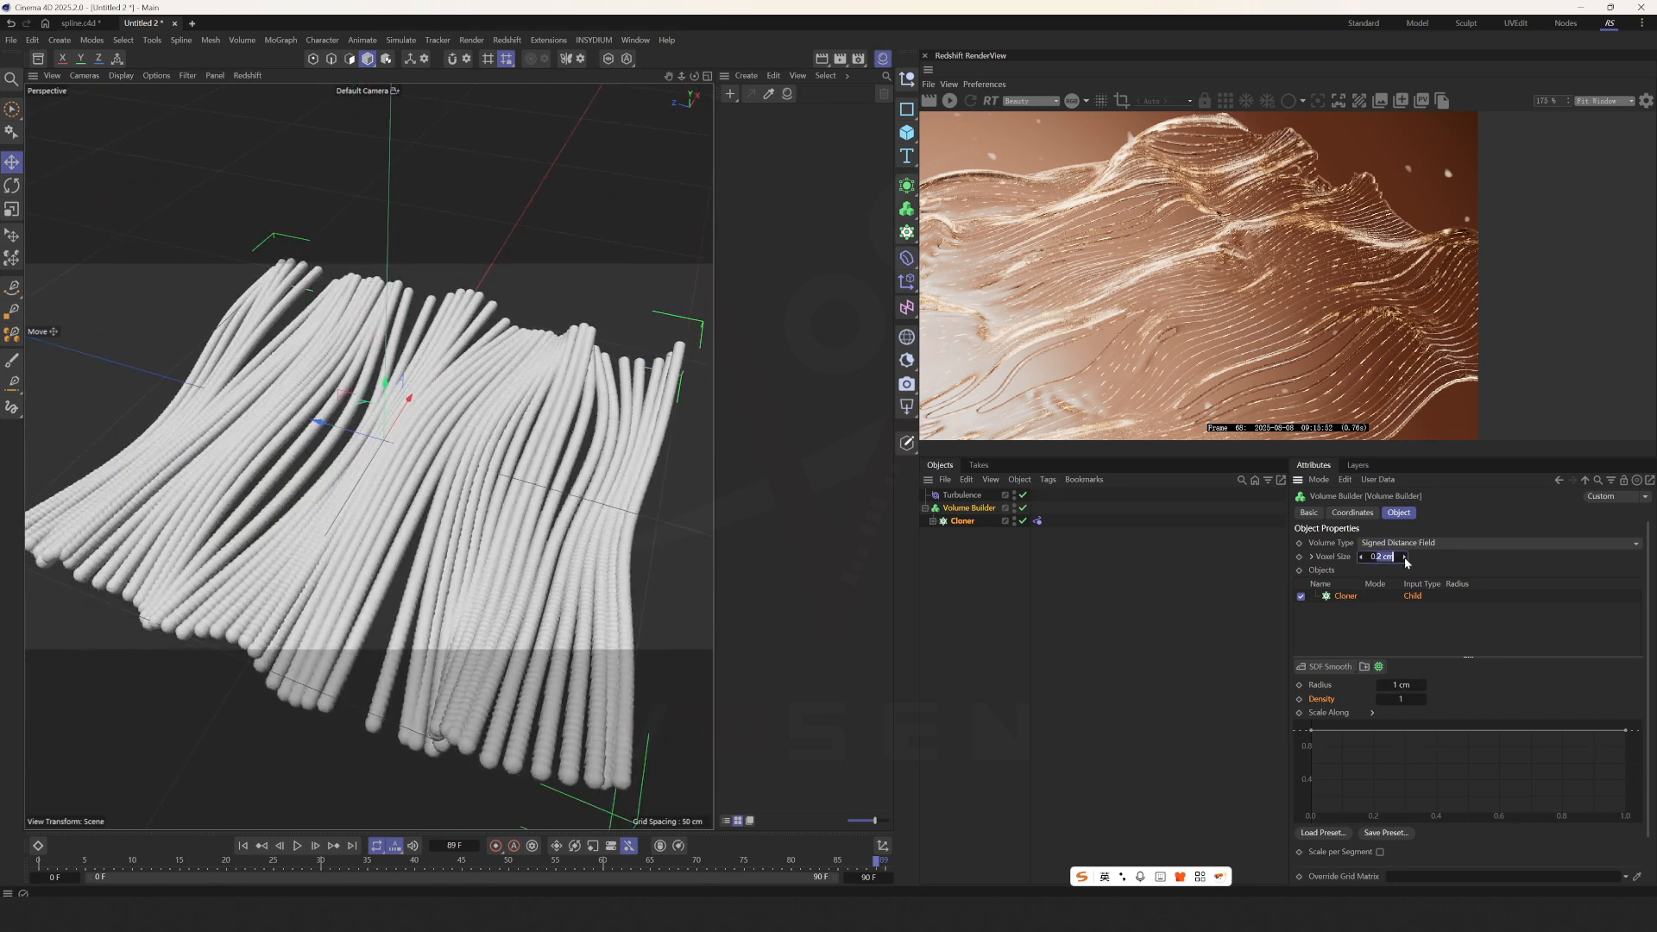
{"action": "type", "text": "0.3 cm"}
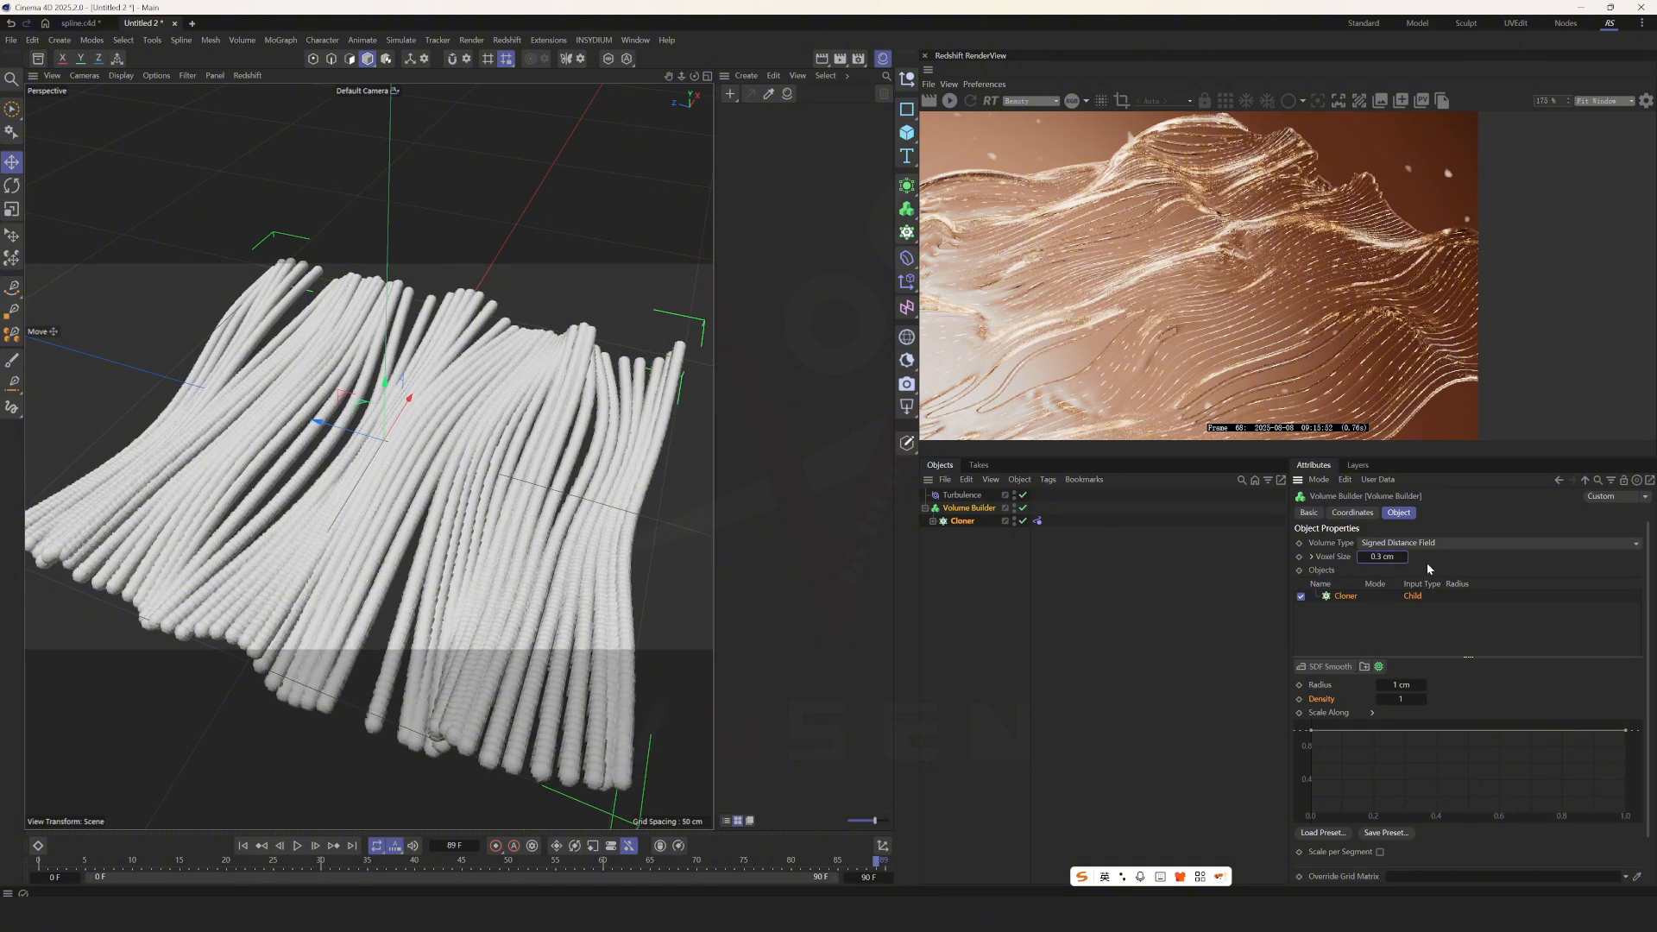
Step: Reduce the tube radius to about 0.9 cm and add a Volume Mesher around the builder
{"action": "left_click_drag", "start_coordinate": [402, 392], "coordinate": [402, 497]}
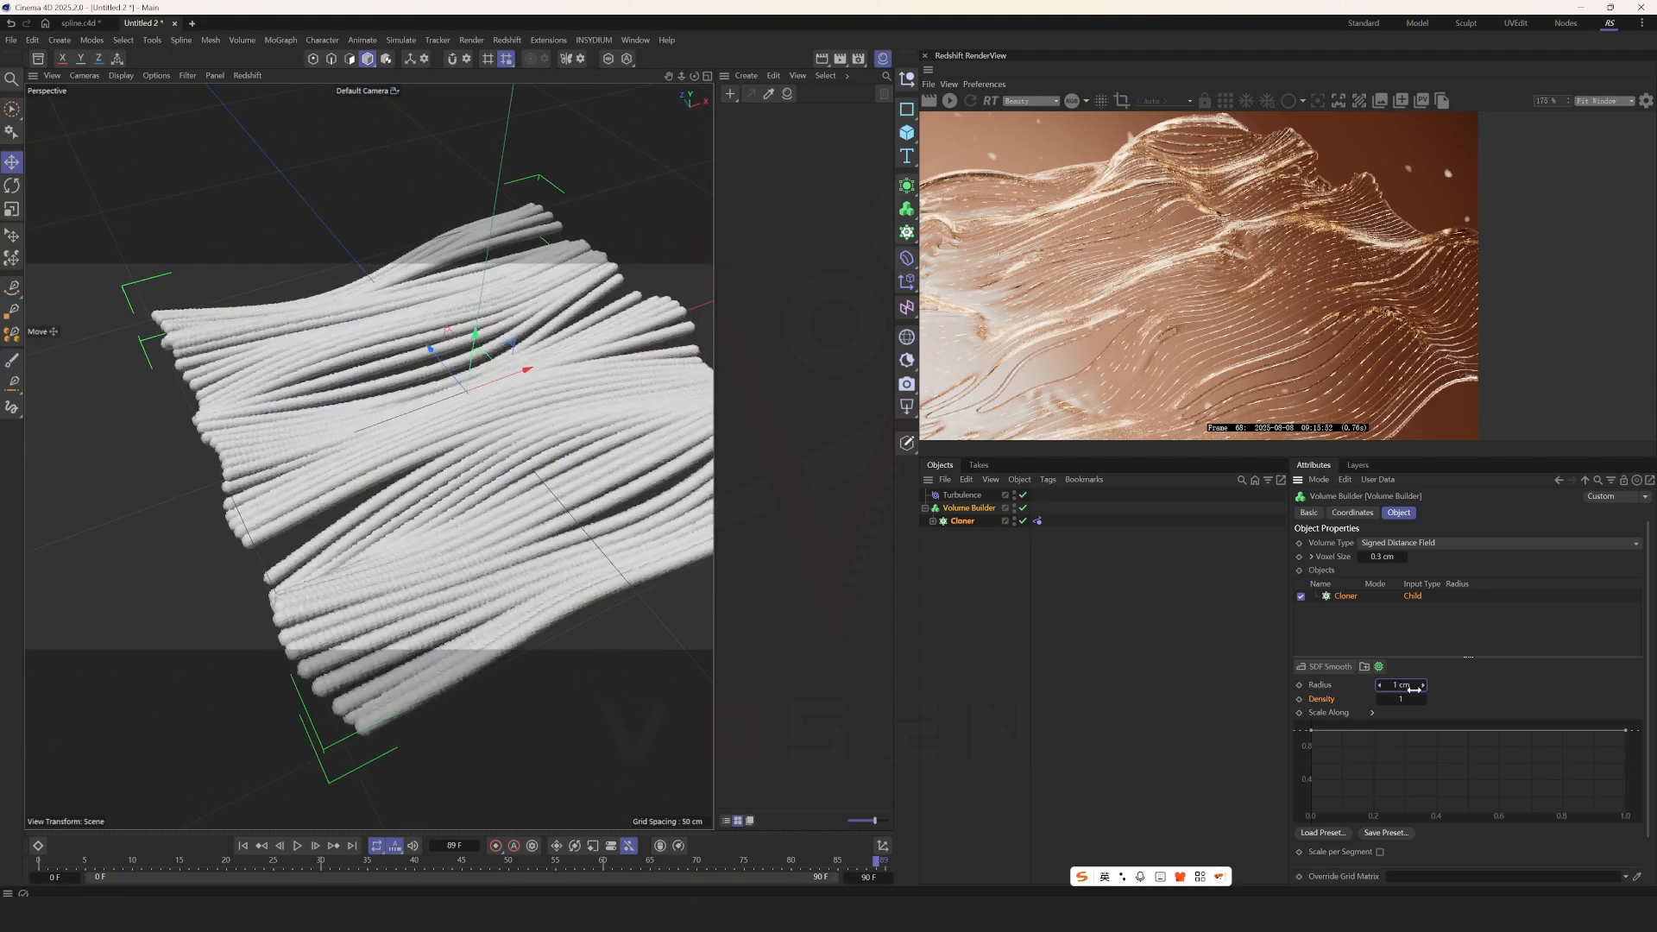
{"action": "left_click_drag", "start_coordinate": [1415, 685], "coordinate": [1400, 685]}
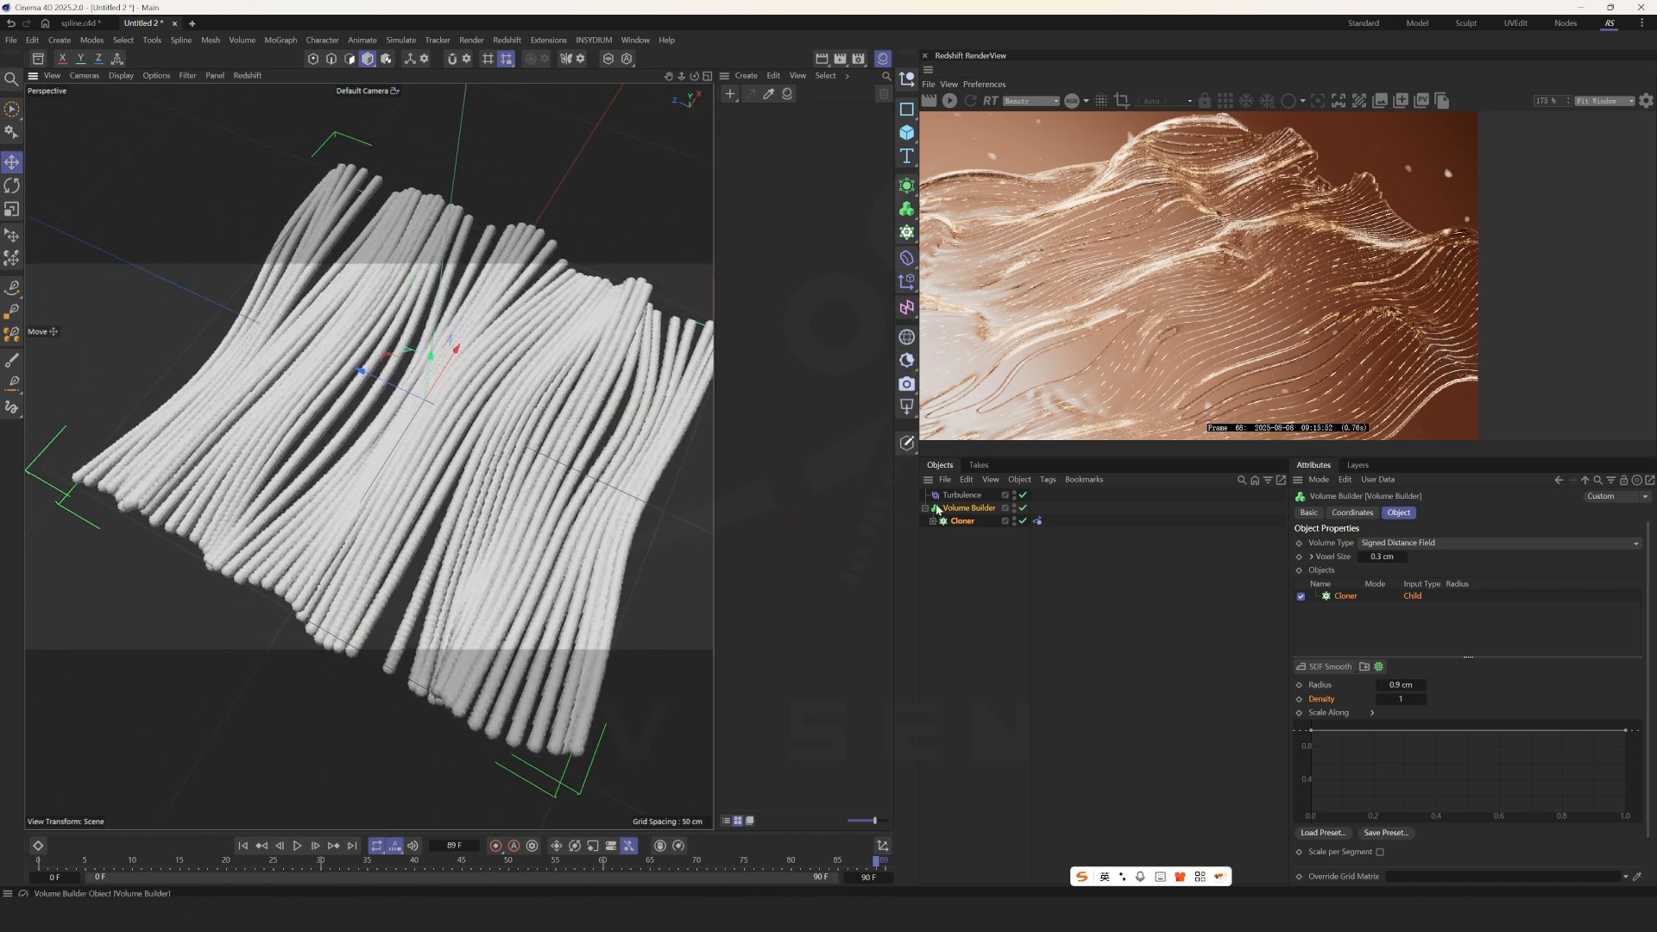
{"action": "left_click", "coordinate": [906, 187]}
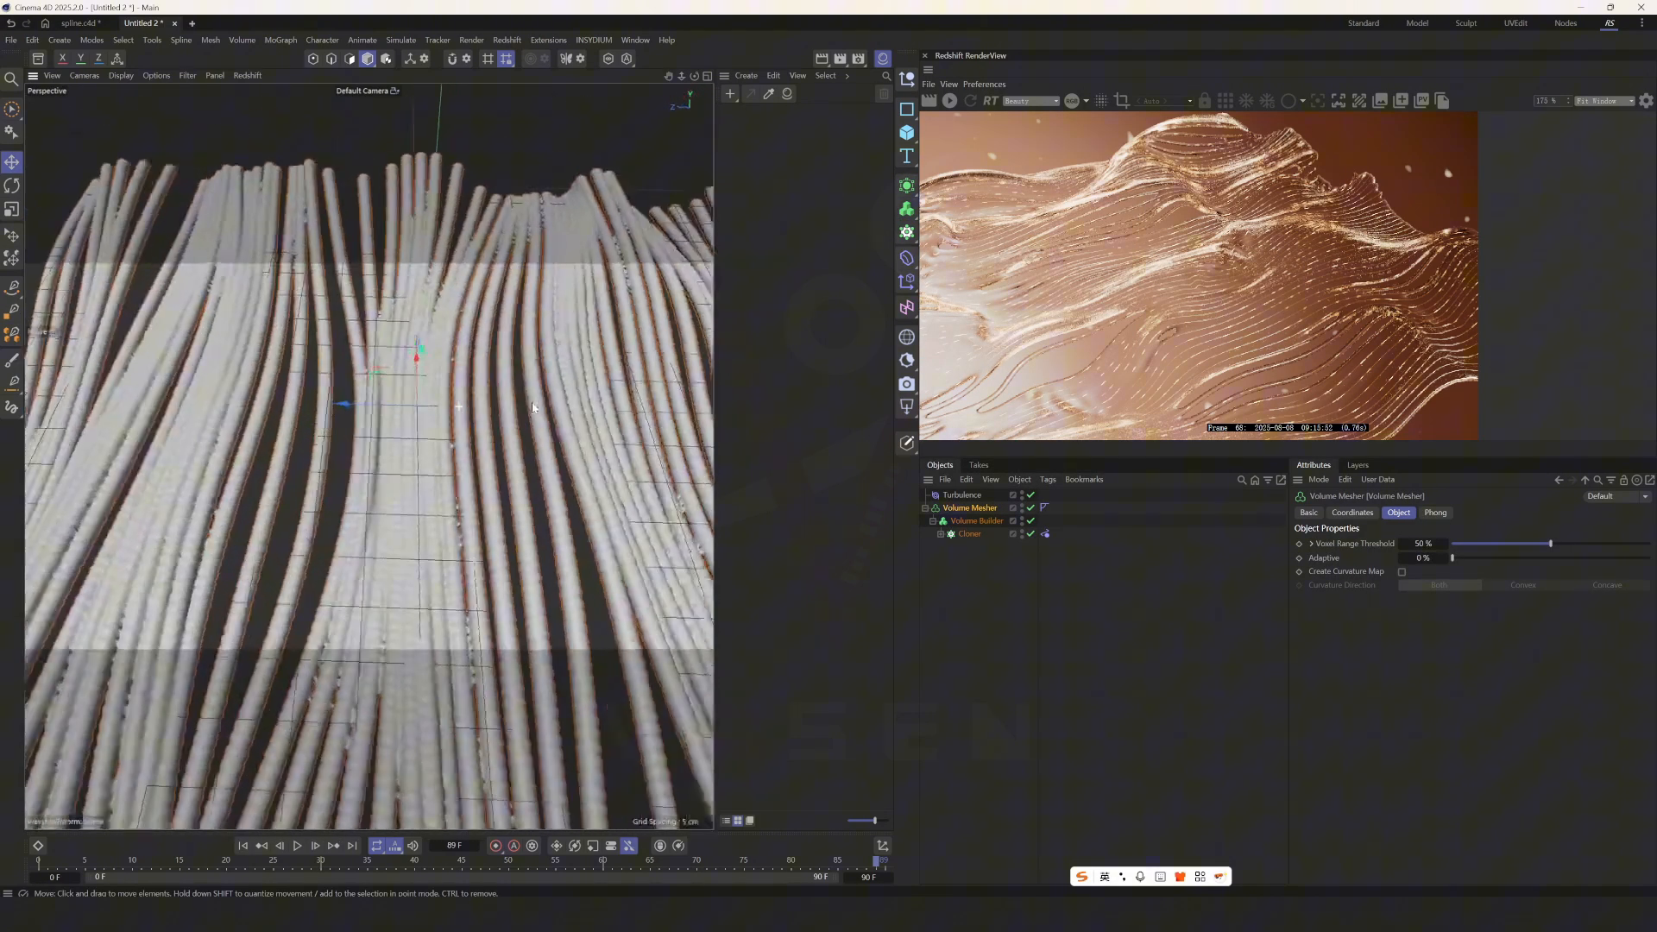
Step: Orbit the meshed tubes and rewind the timeline to the start
{"action": "left_click_drag", "start_coordinate": [528, 409], "coordinate": [454, 512]}
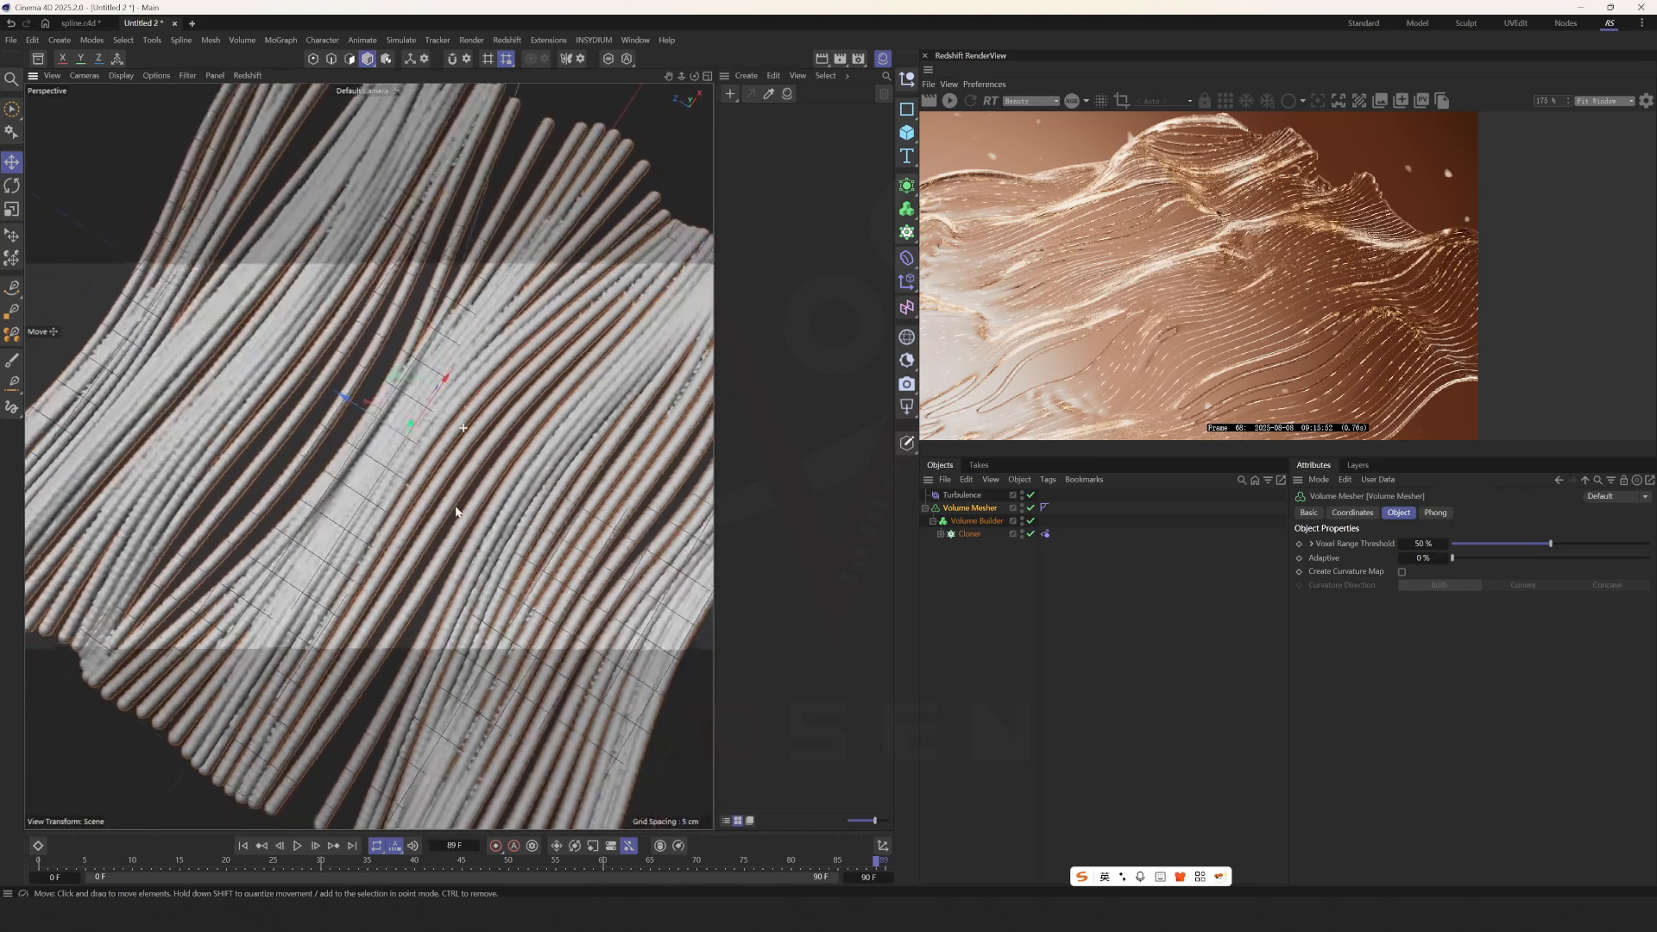
{"action": "left_click", "coordinate": [243, 845]}
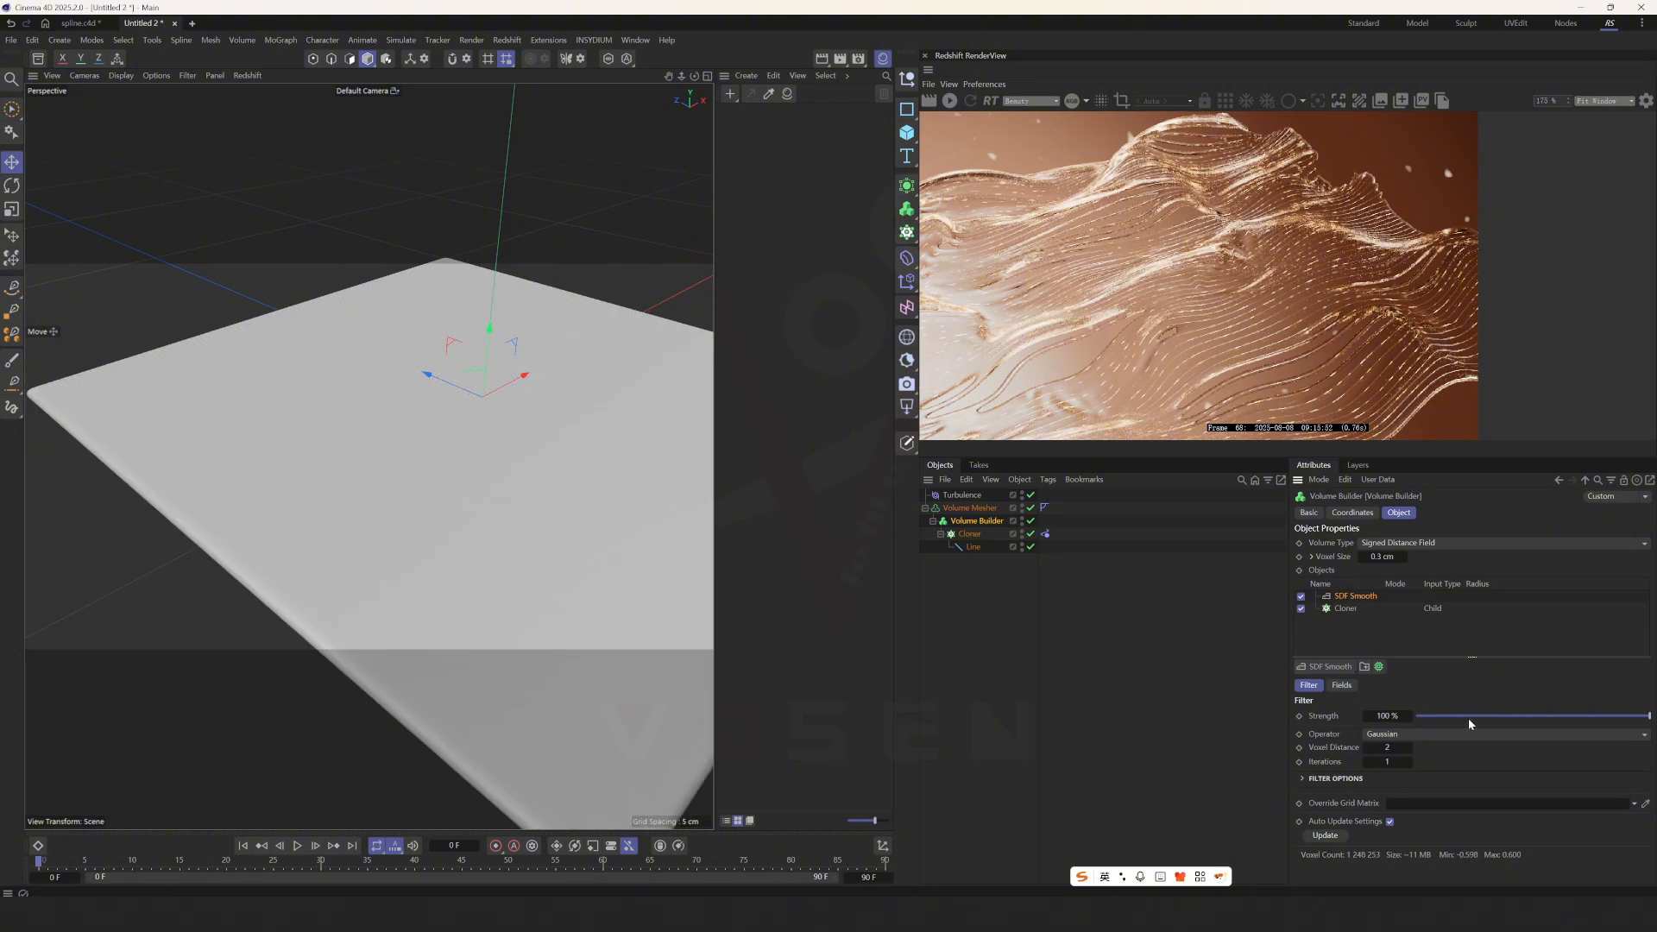
Step: Adjust the SDF Smooth strength to about 41% so gaps open between the fused ropes during playback
{"action": "left_click_drag", "start_coordinate": [1645, 714], "coordinate": [1579, 714]}
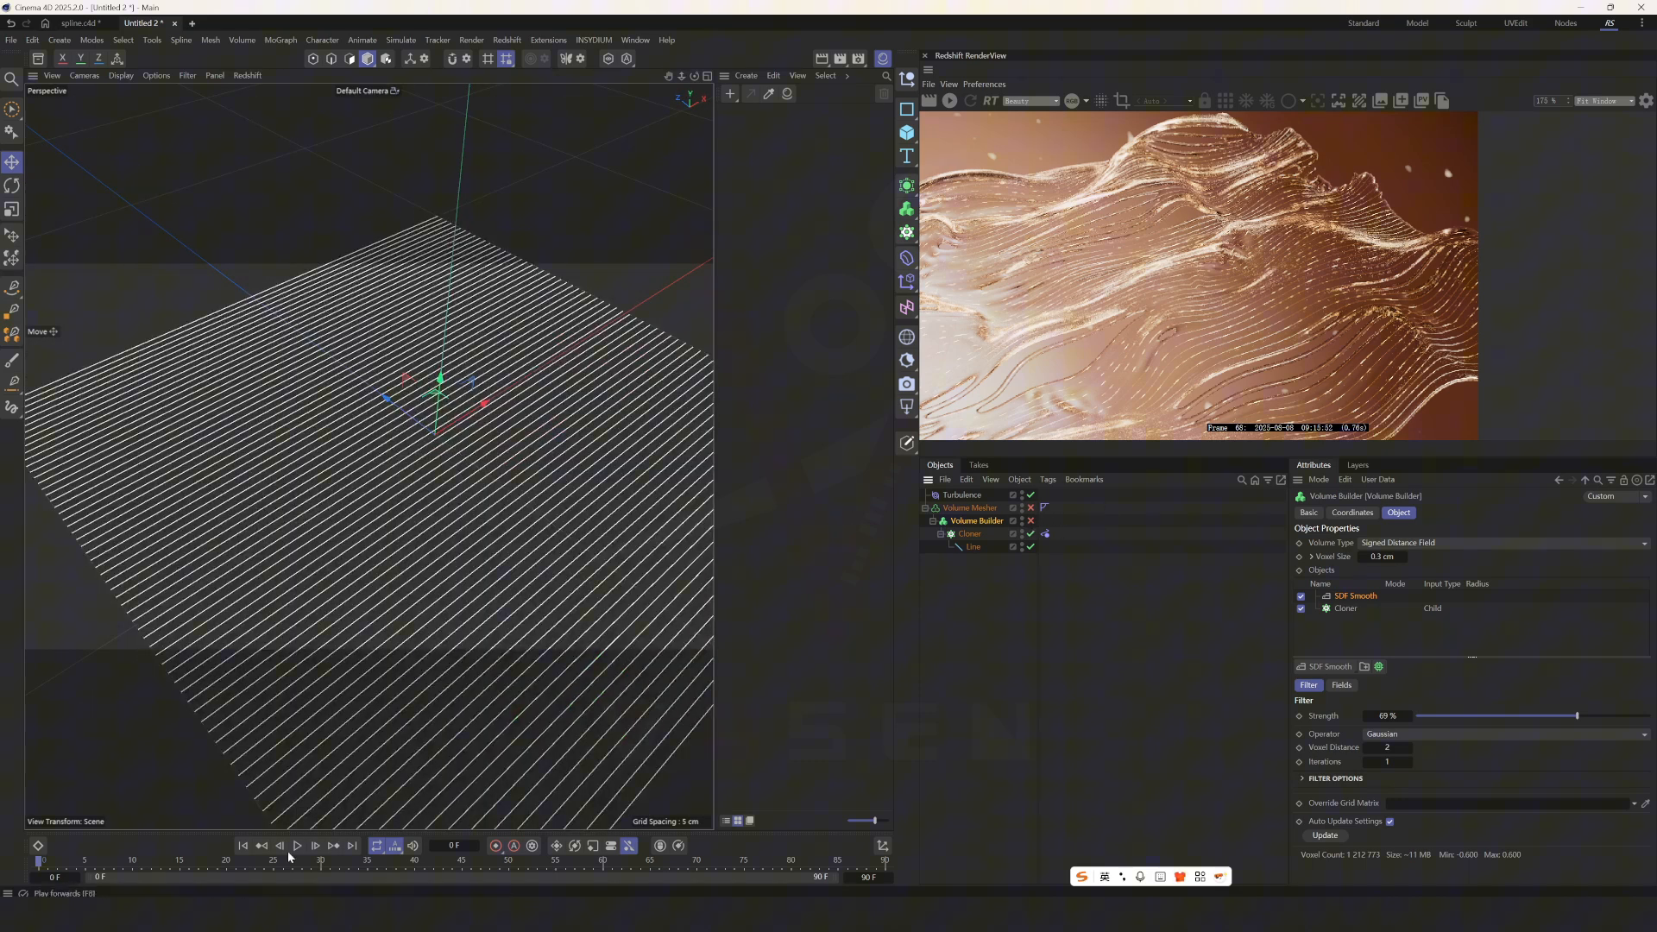
{"action": "left_click", "coordinate": [297, 844]}
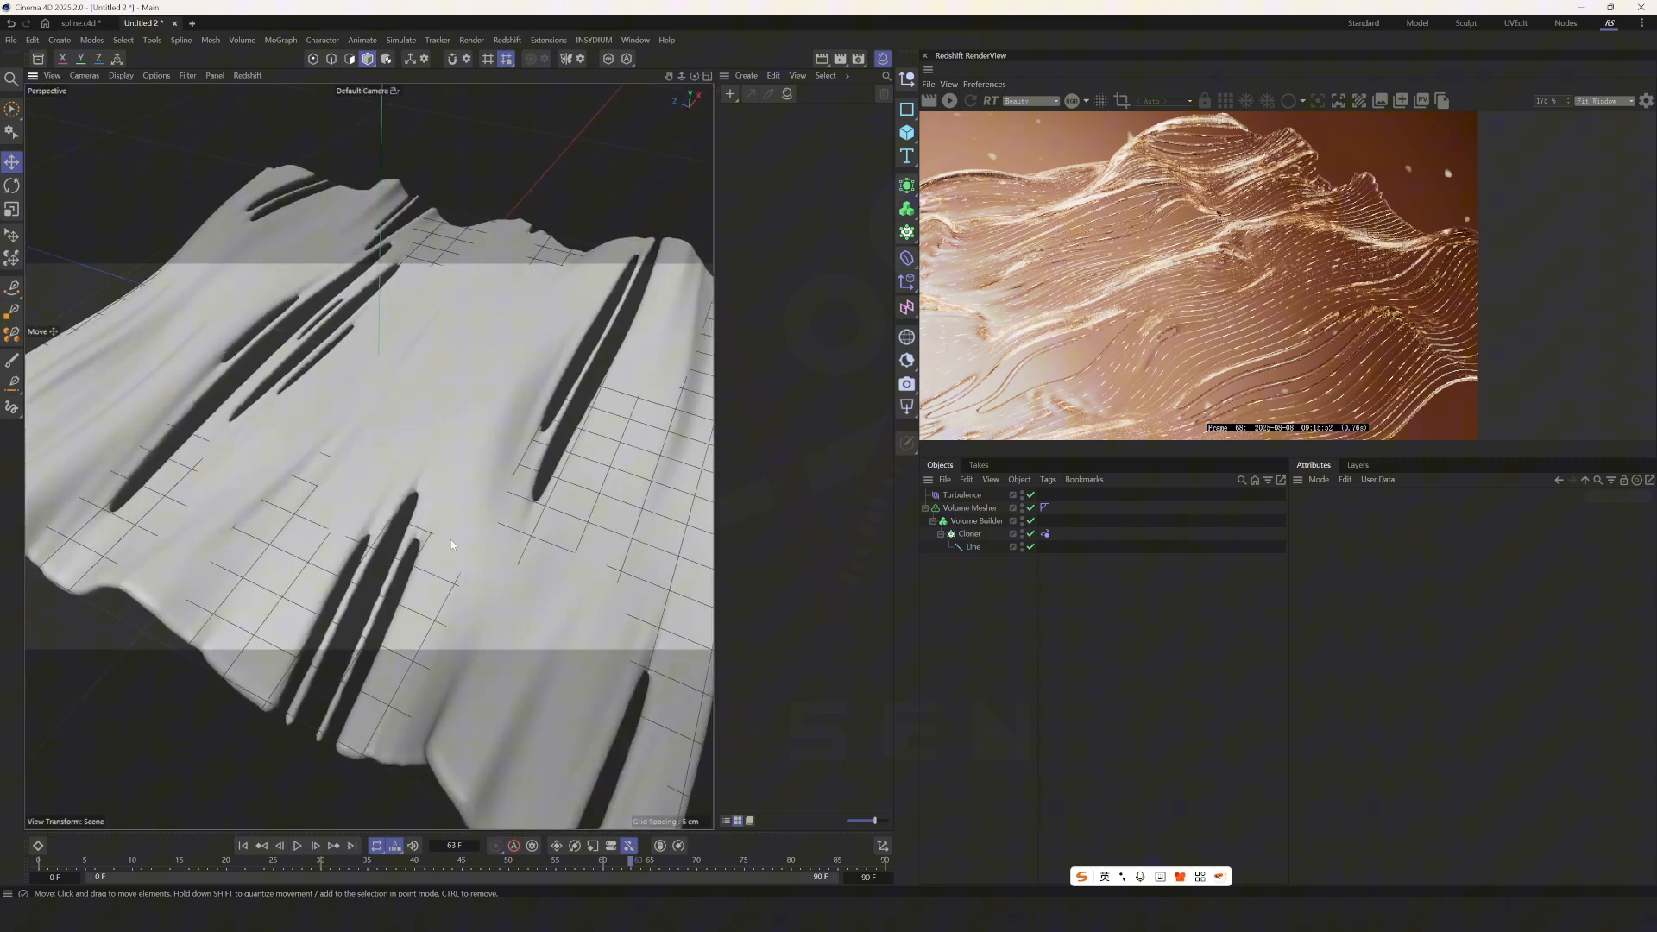
{"action": "left_click", "coordinate": [973, 519]}
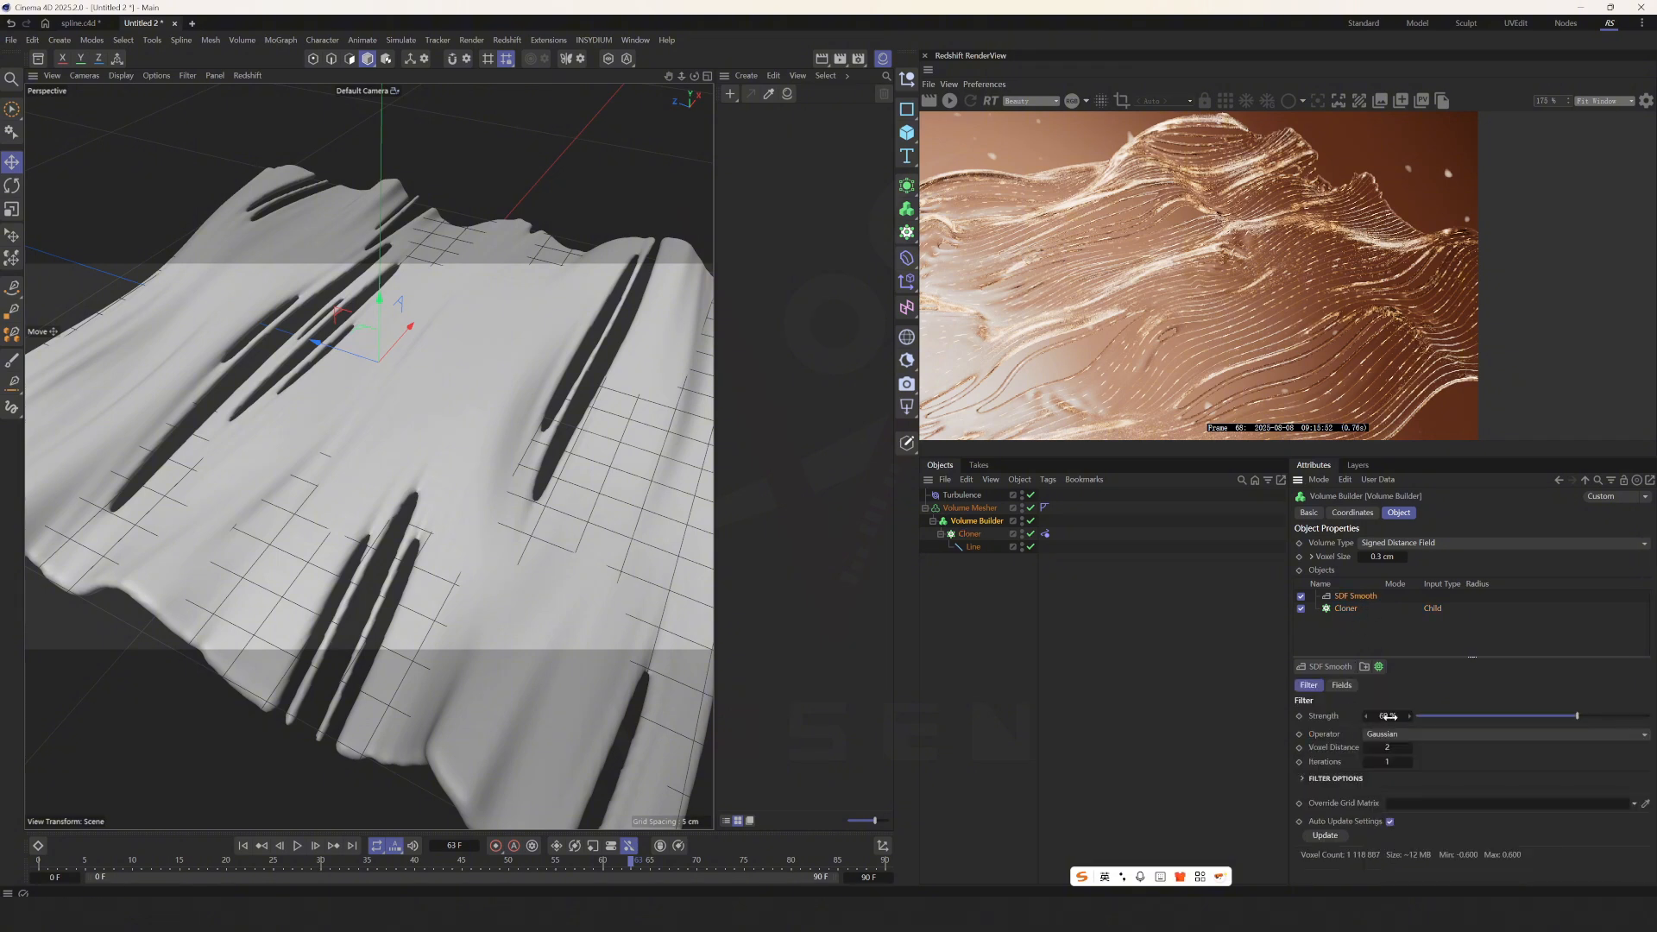
{"action": "left_click_drag", "start_coordinate": [1389, 714], "coordinate": [1528, 723]}
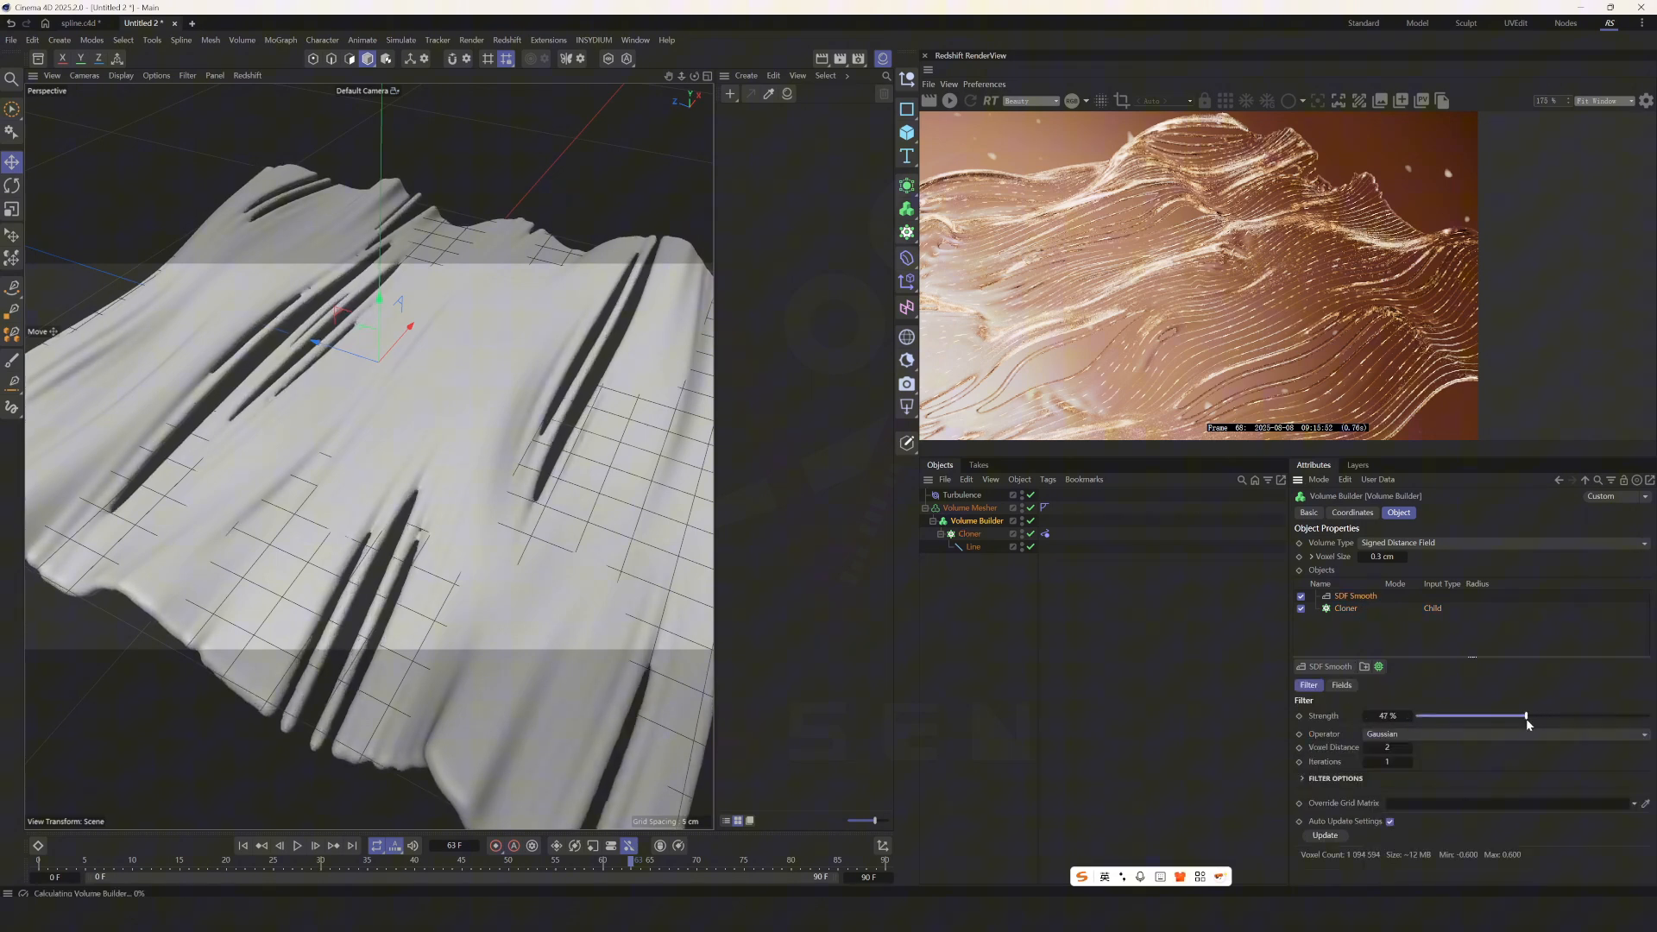
{"action": "left_click_drag", "start_coordinate": [1522, 715], "coordinate": [1476, 715]}
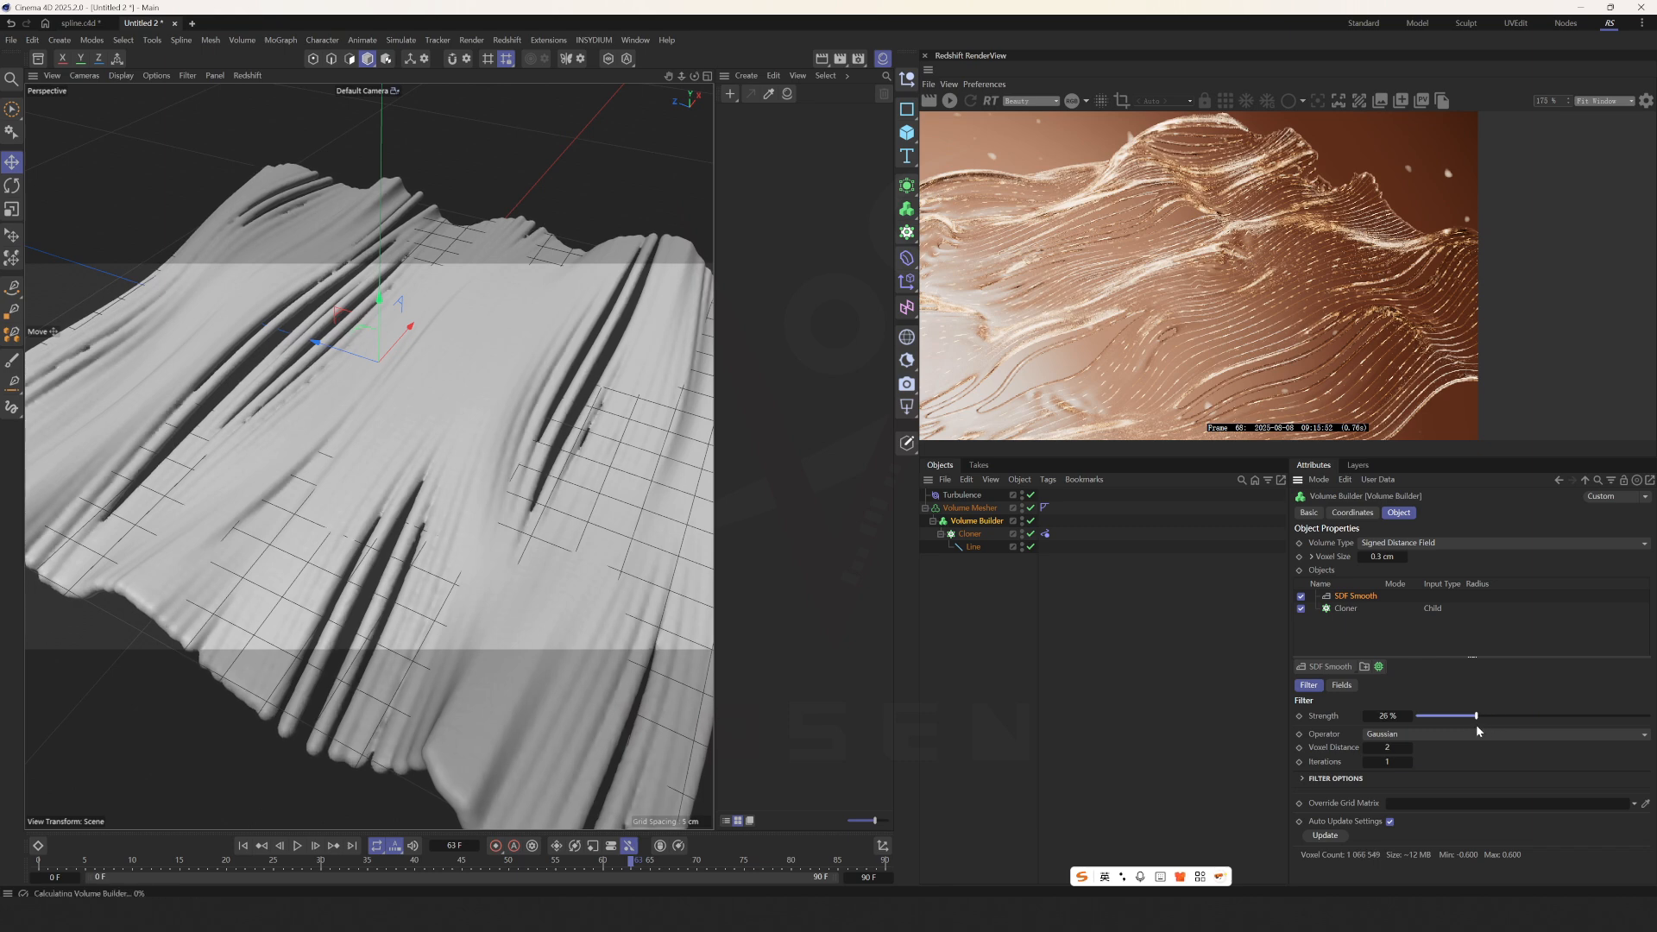
{"action": "left_click_drag", "start_coordinate": [1476, 714], "coordinate": [1508, 714]}
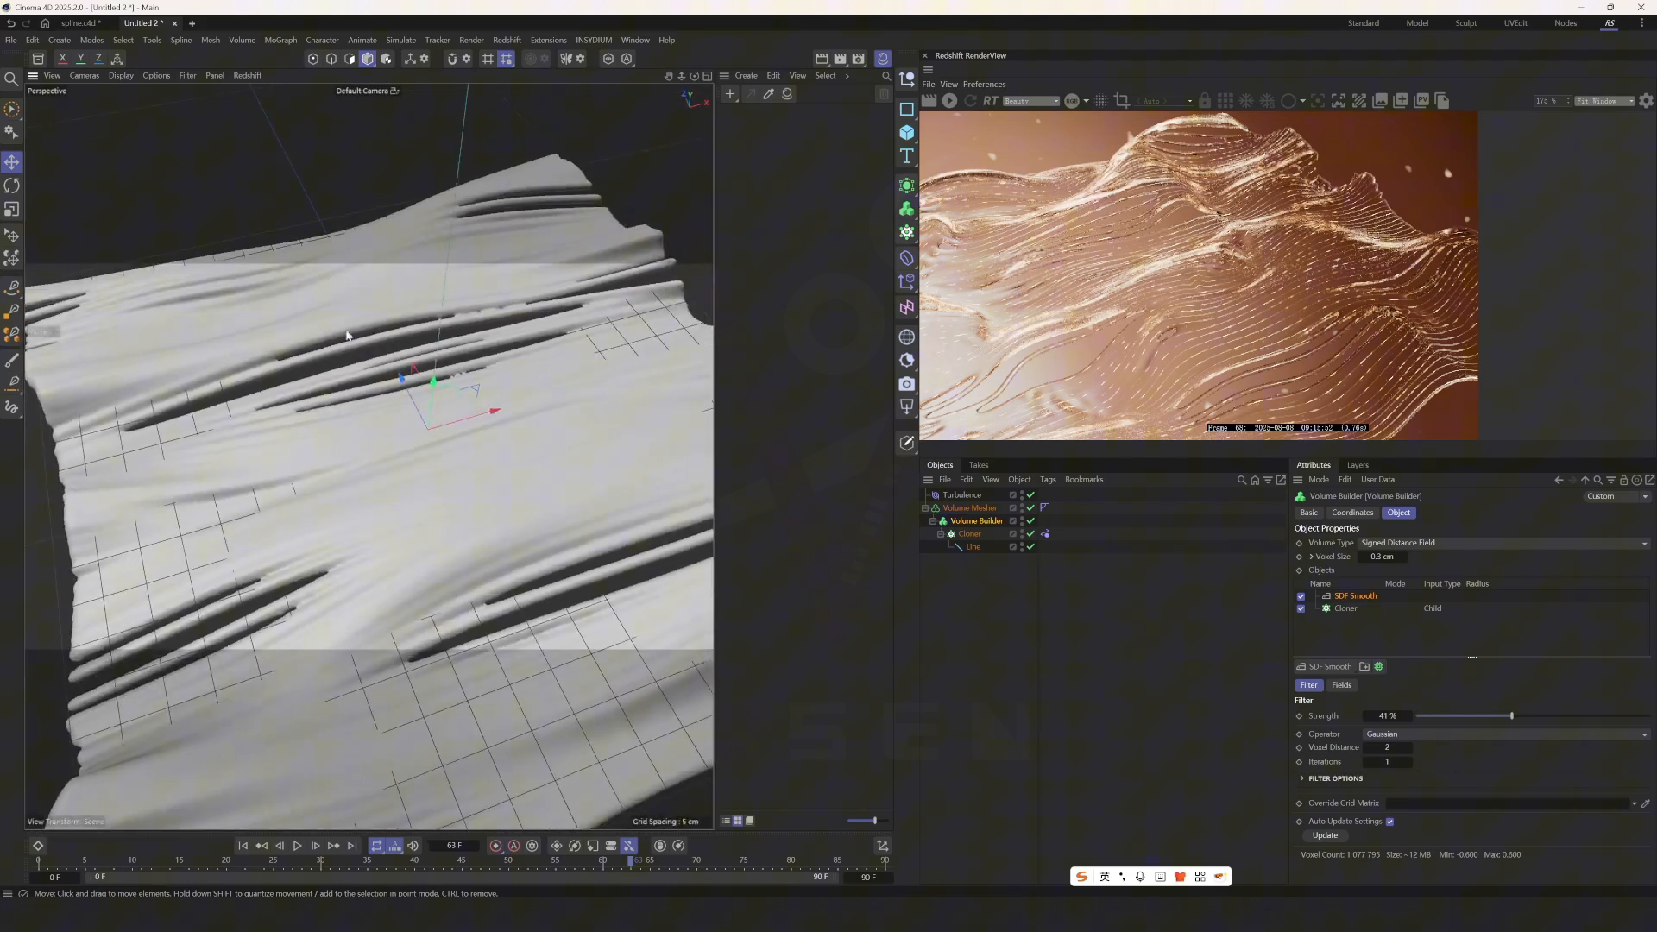
Step: Show only geometry in the viewport and raise the Cloner input radius to 2 cm
{"action": "left_click", "coordinate": [186, 74]}
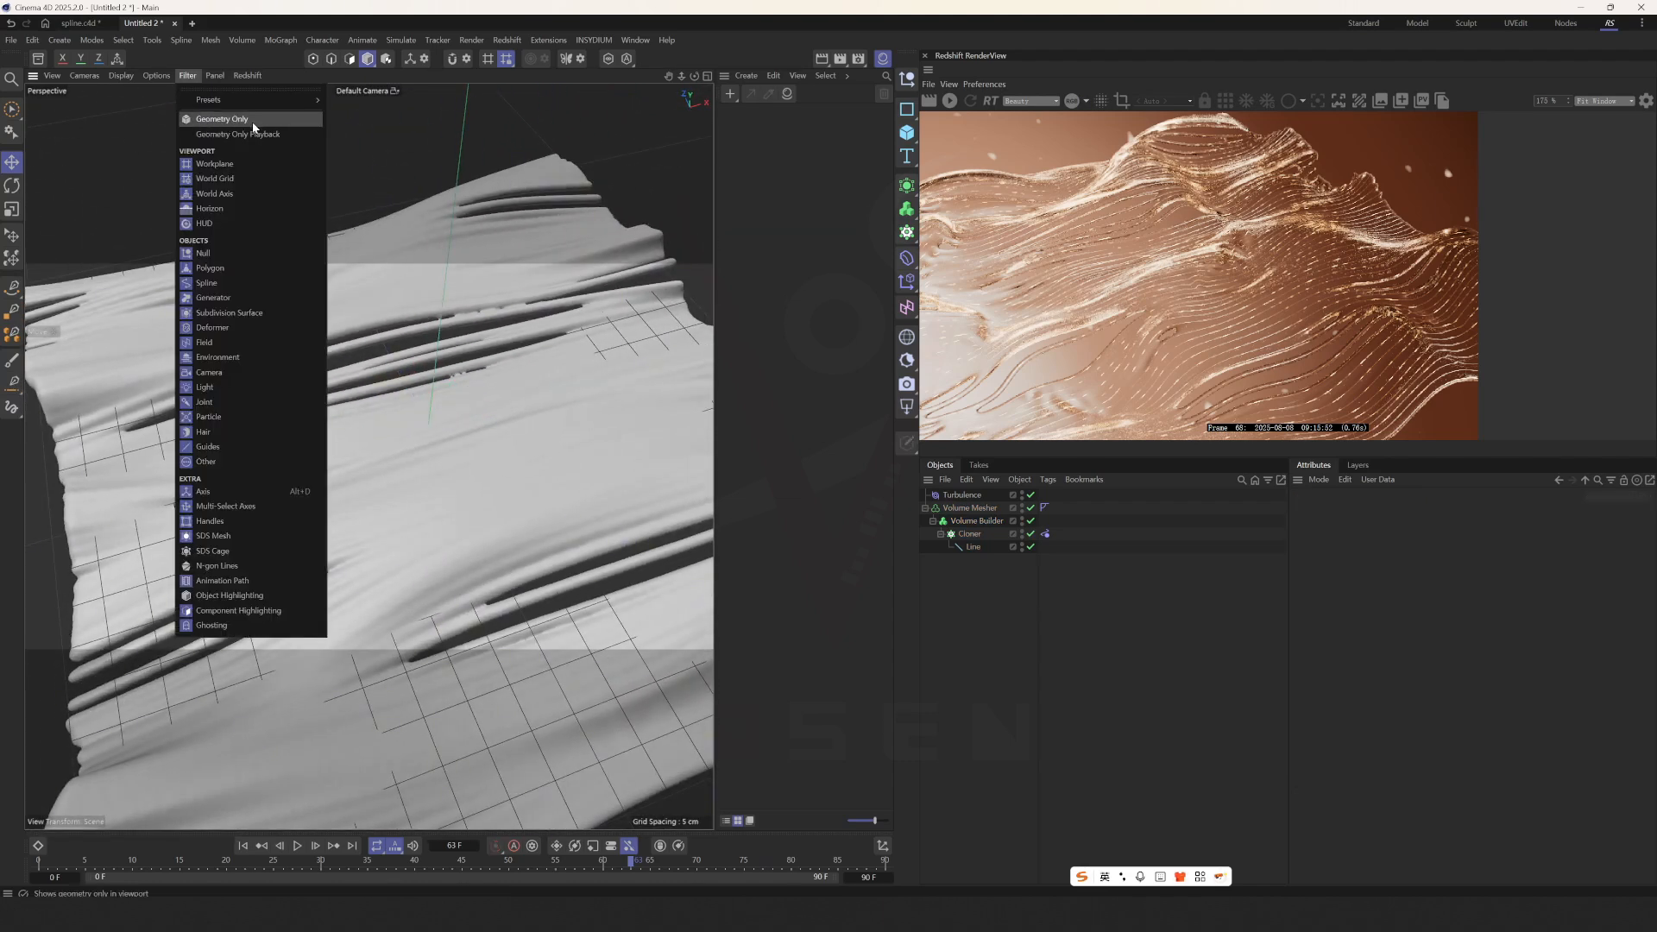
{"action": "left_click", "coordinate": [223, 119]}
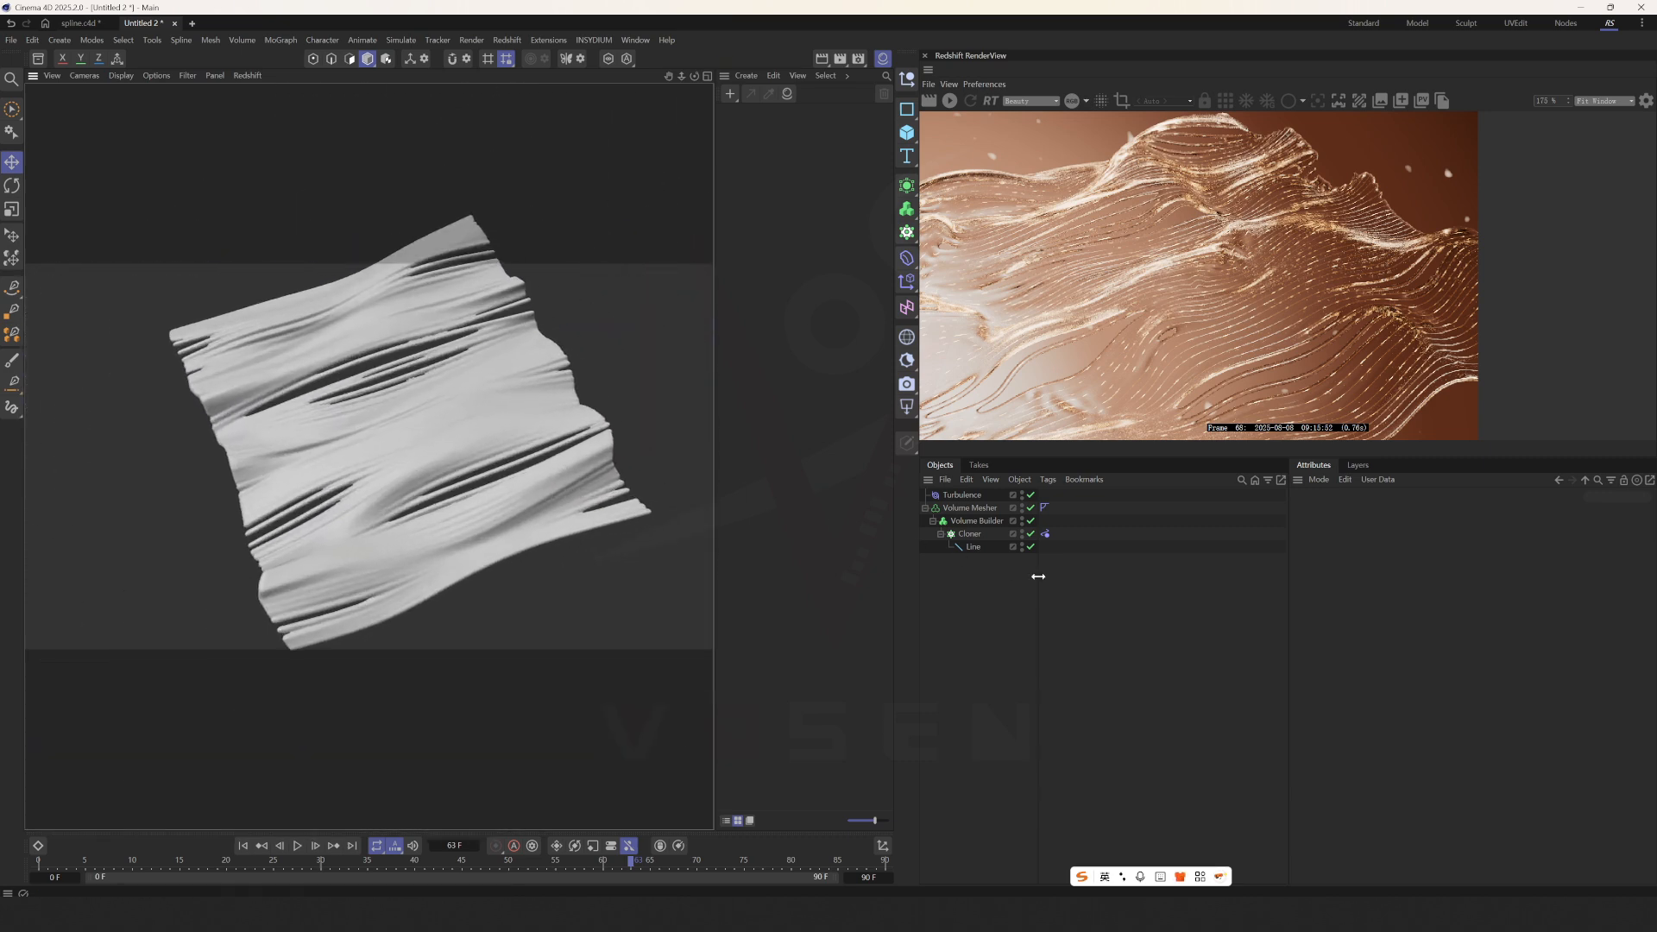
{"action": "left_click", "coordinate": [977, 519]}
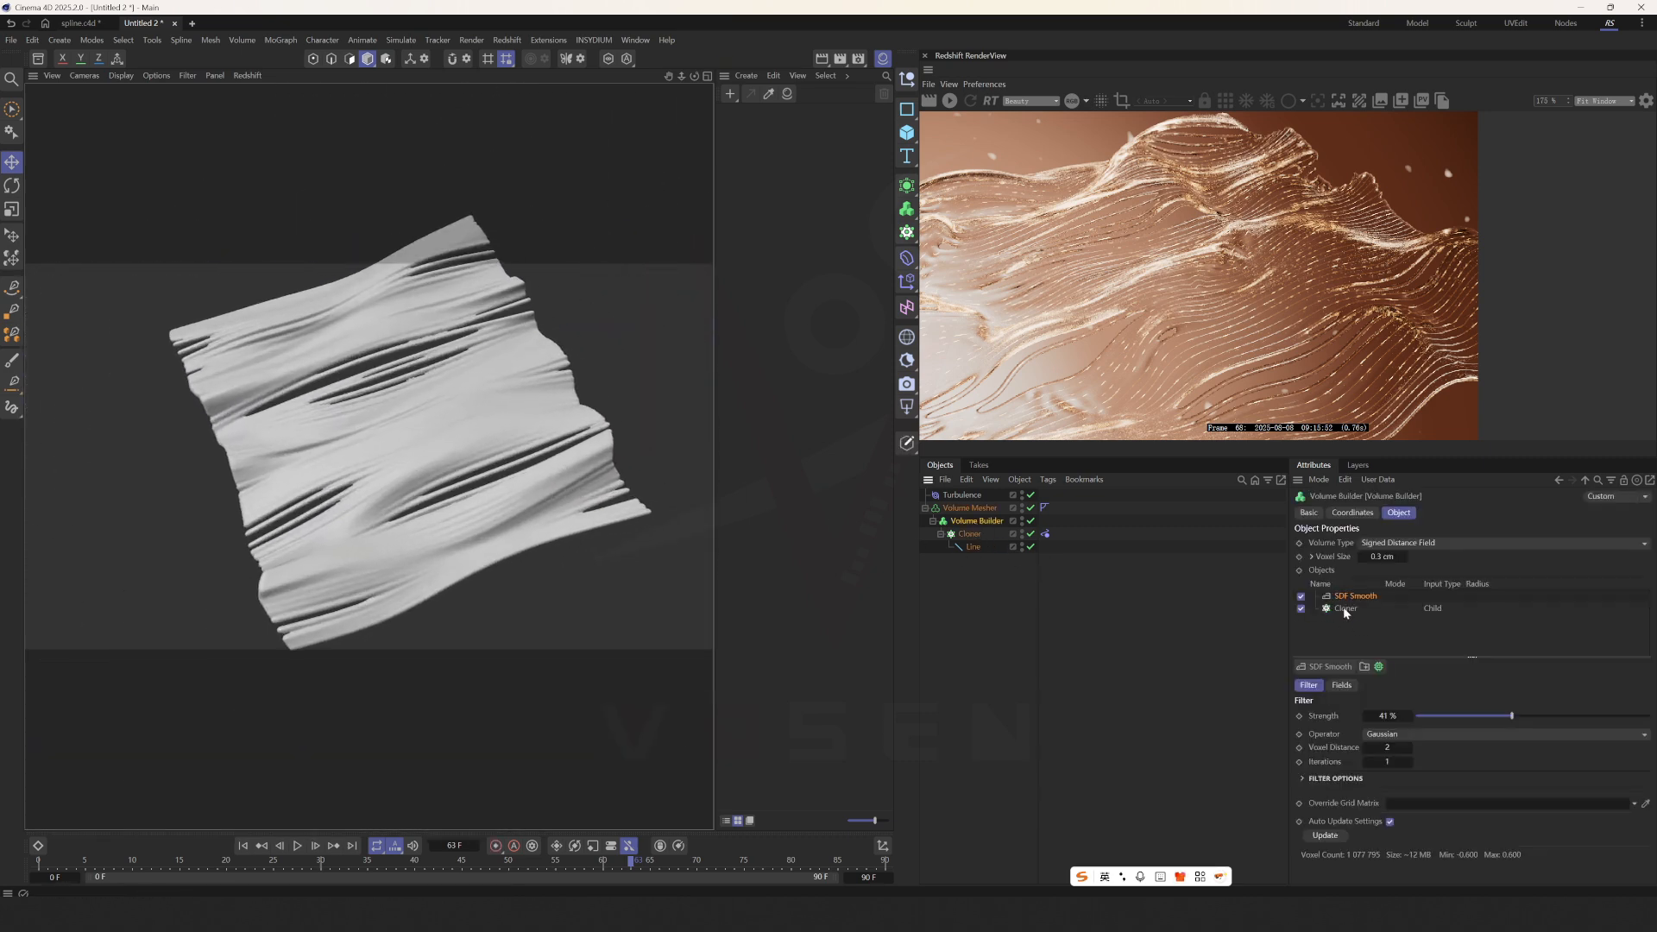
{"action": "left_click", "coordinate": [1344, 607]}
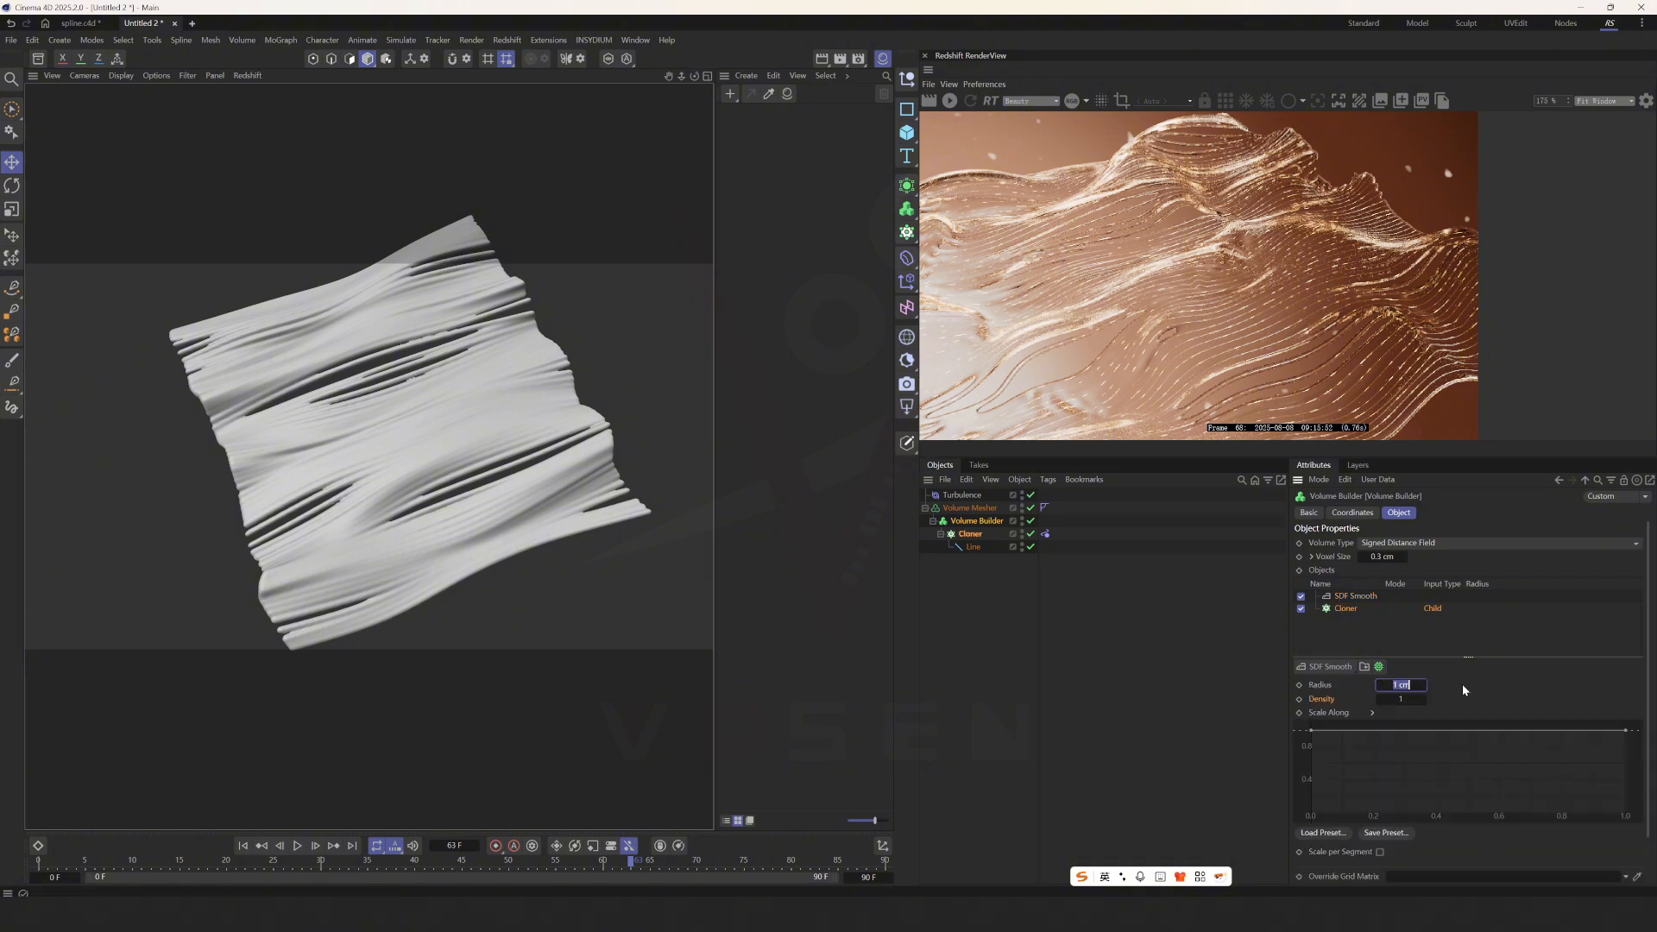
{"action": "type", "text": "2 cm"}
{"action": "left_click", "coordinate": [1403, 556]}
{"action": "type", "text": "0.2"}
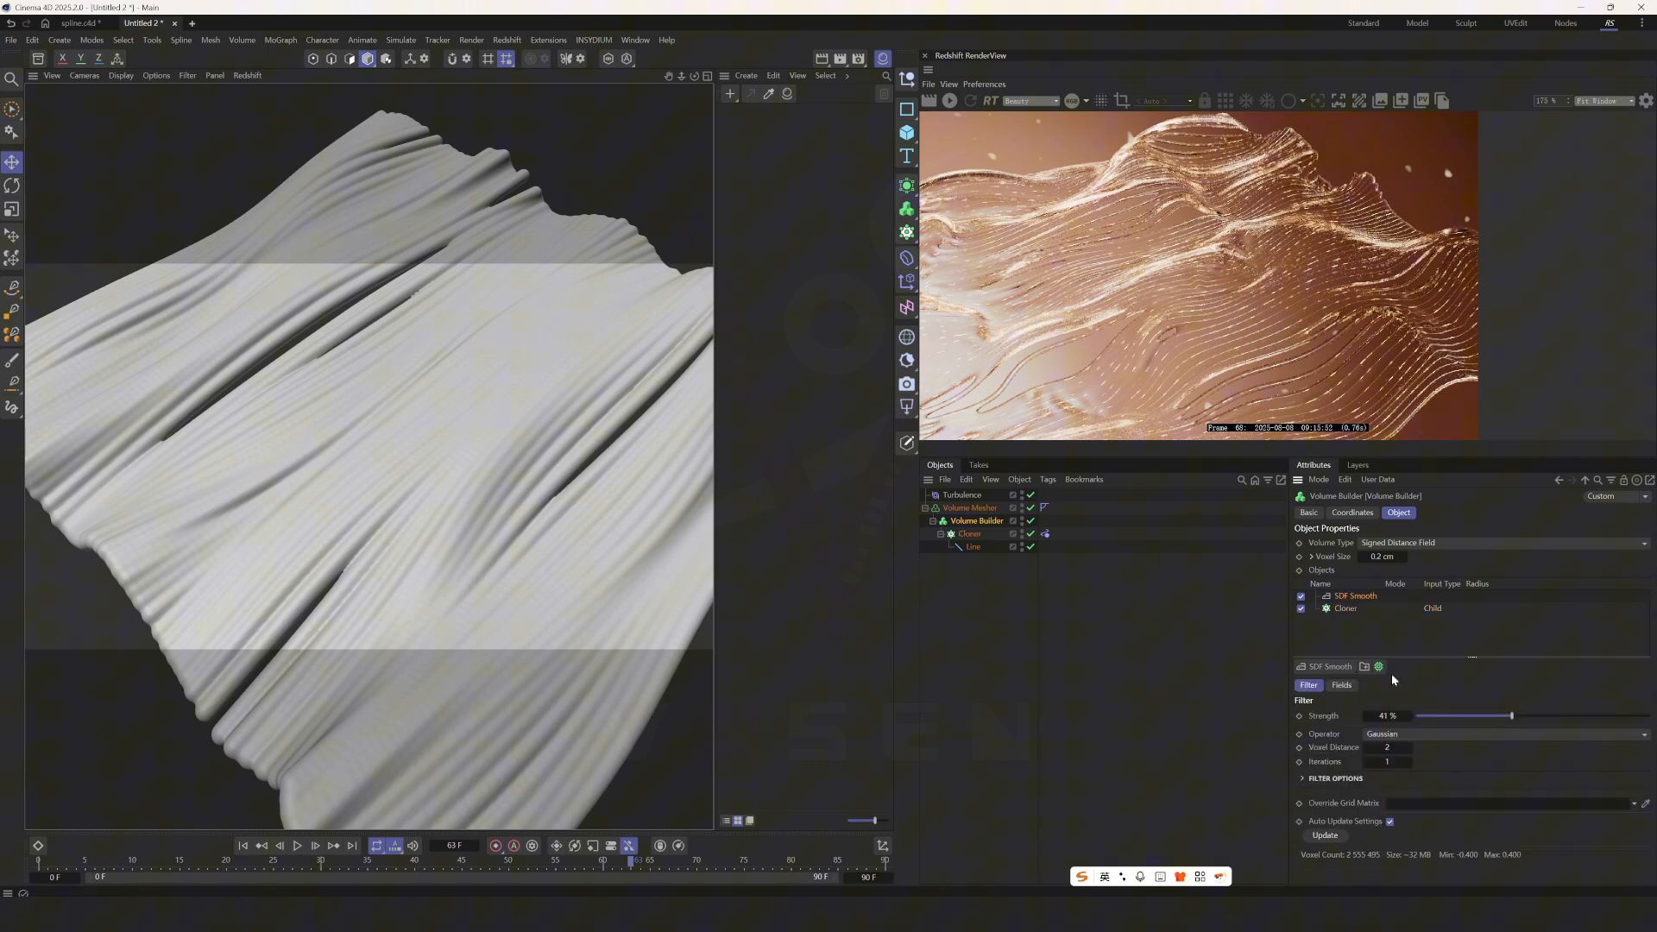
Step: Raise SDF Smooth strength to about 71% and play back the softer slitted sheet
{"action": "left_click_drag", "start_coordinate": [1512, 714], "coordinate": [1545, 714]}
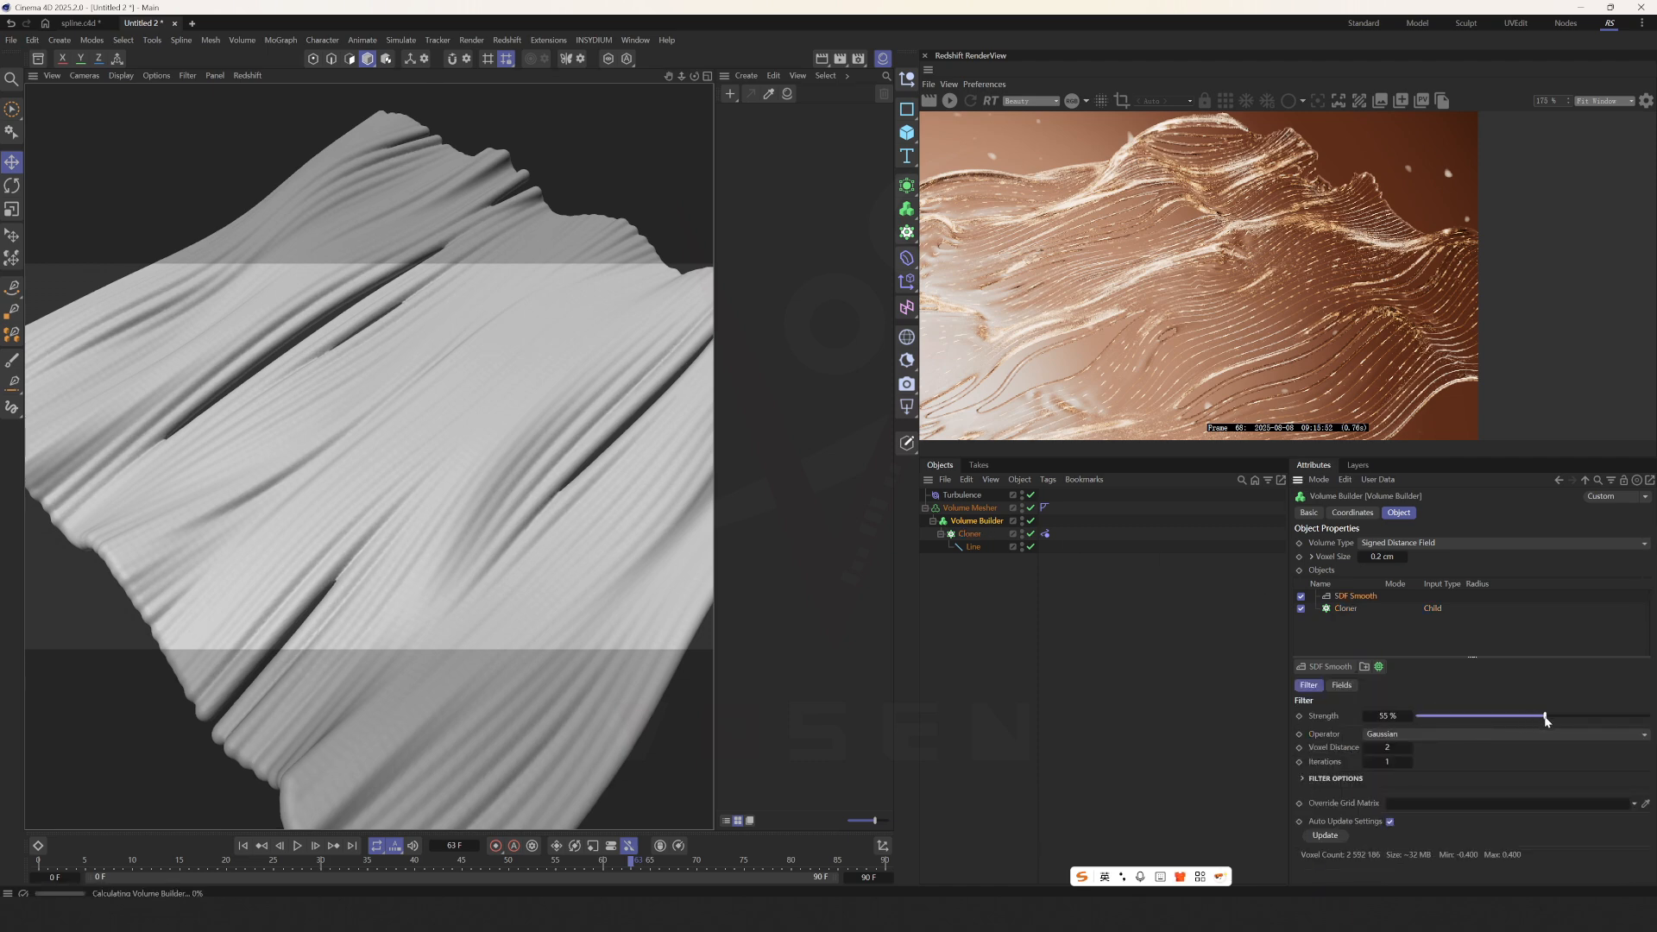
{"action": "left_click_drag", "start_coordinate": [1545, 716], "coordinate": [1579, 717]}
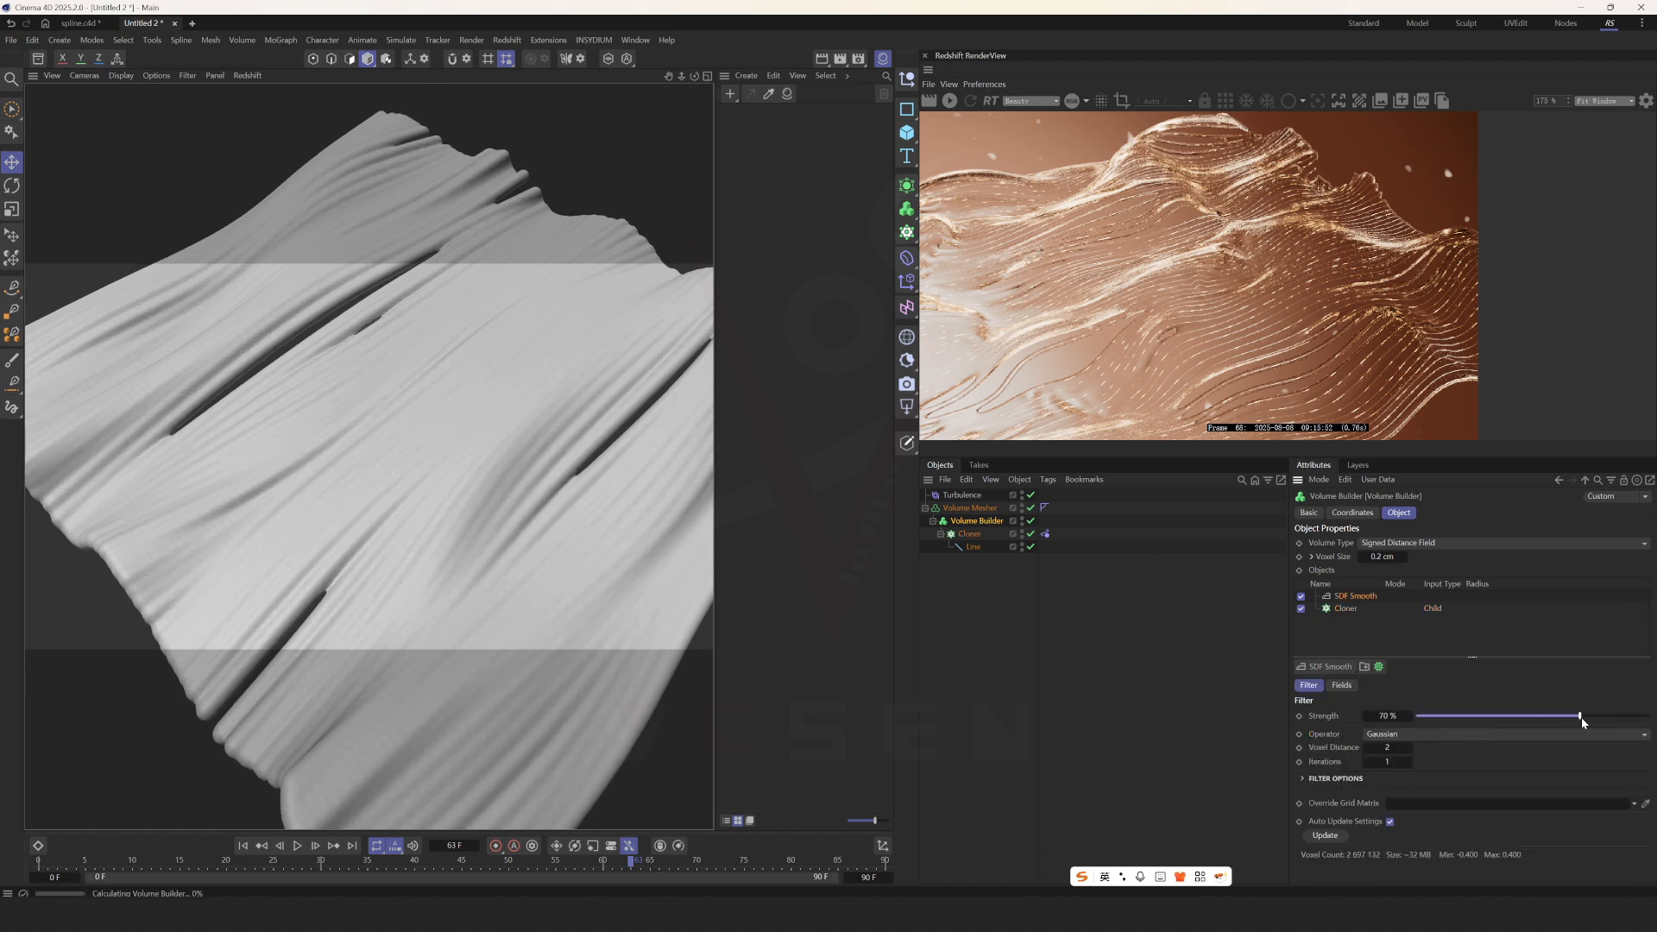
{"action": "left_click_drag", "start_coordinate": [1575, 715], "coordinate": [1582, 714]}
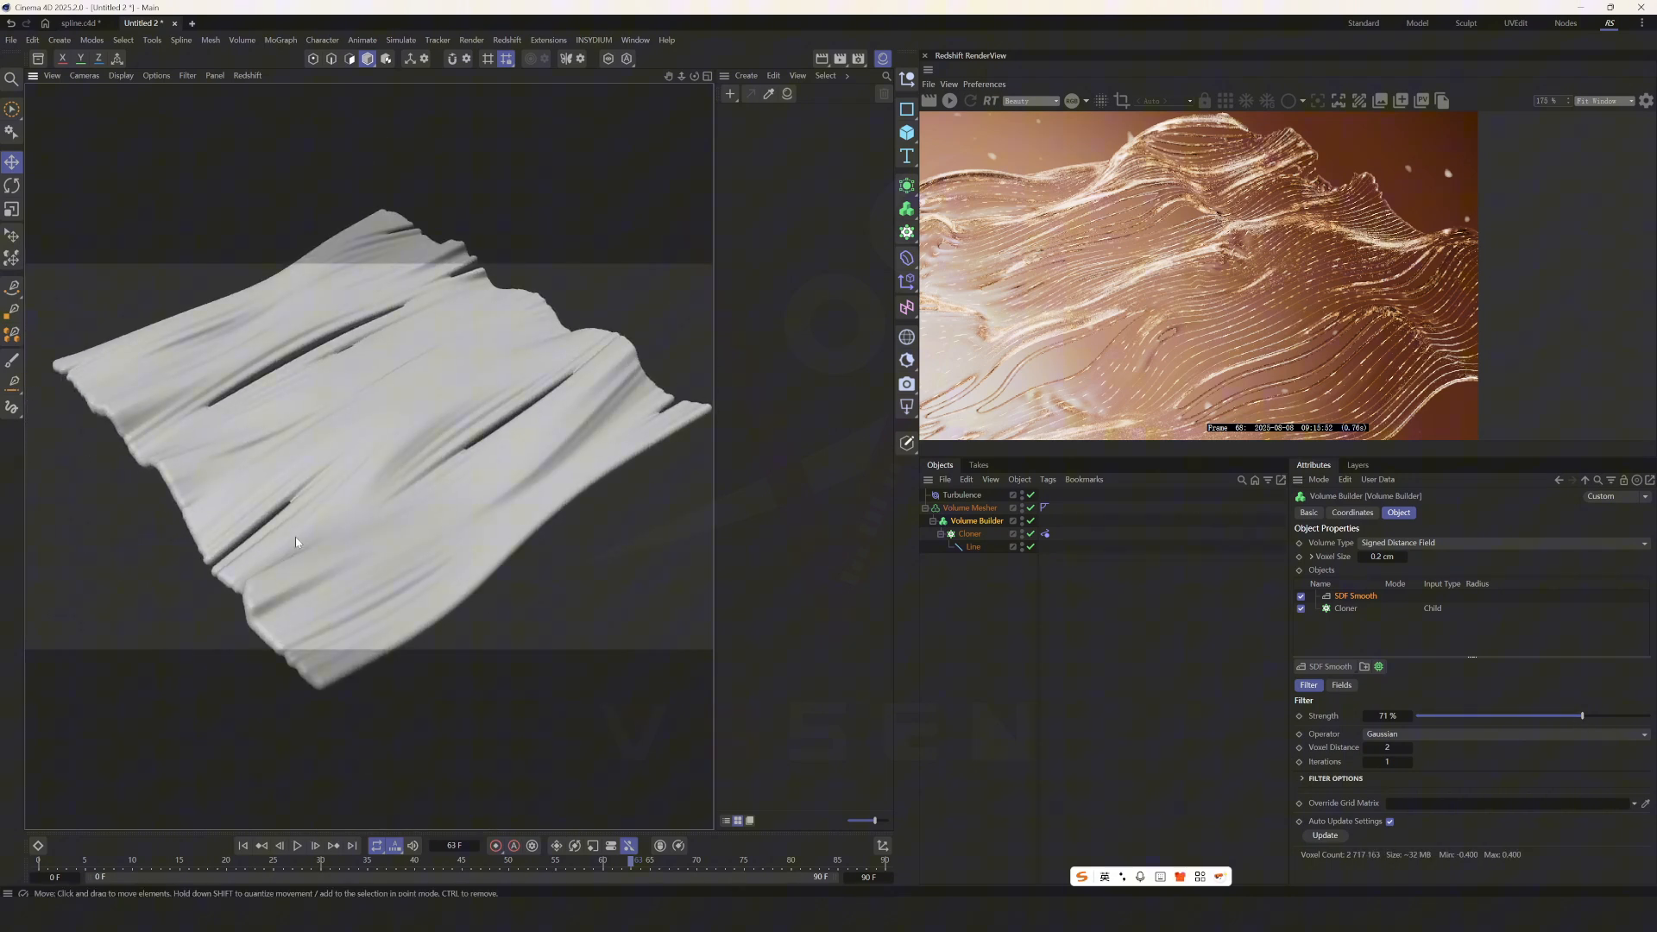
{"action": "left_click", "coordinate": [299, 844]}
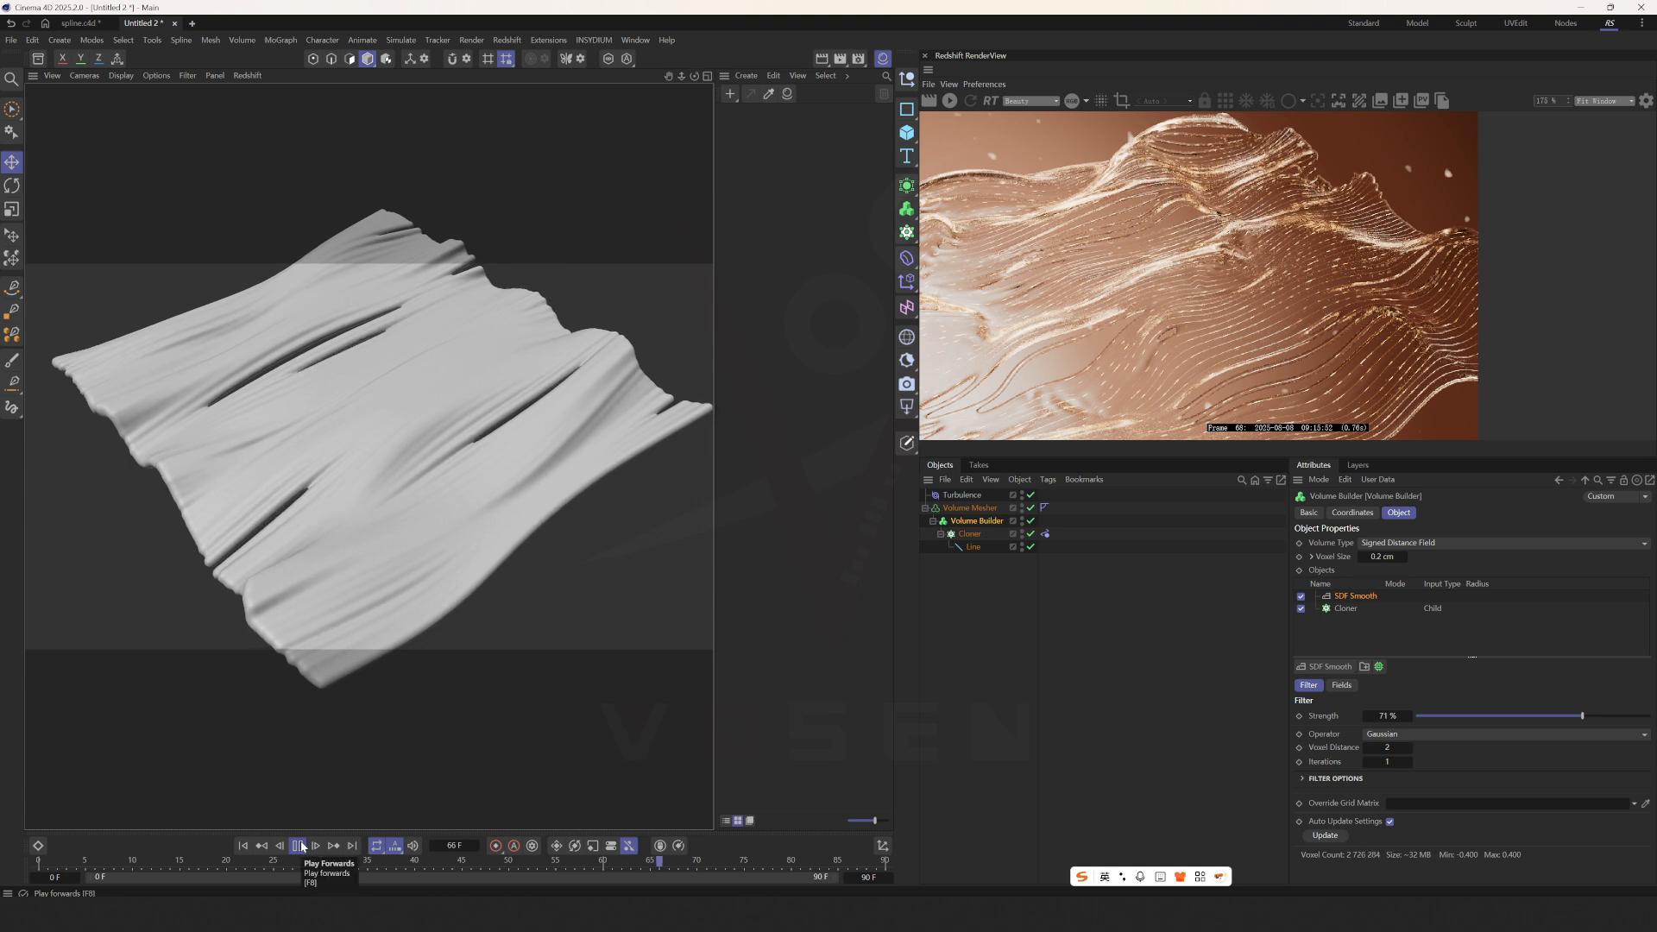
{"action": "left_click", "coordinate": [298, 844]}
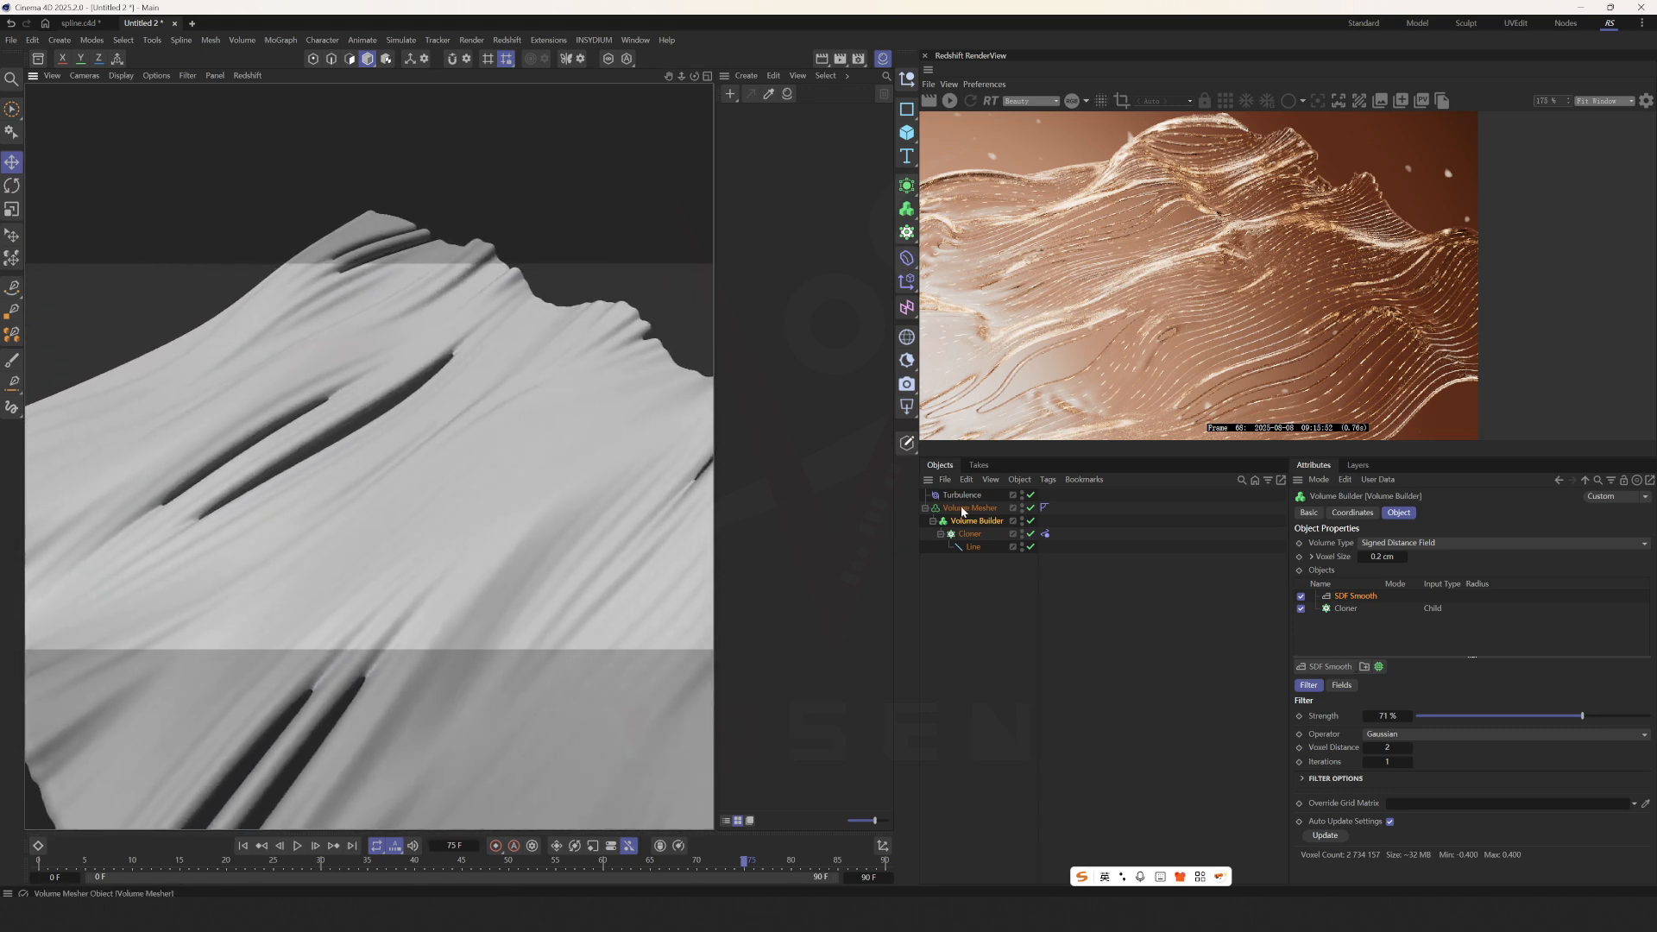
Step: Inspect the Cloner grid, then raise the Volume Builder's SDF Smooth strength to 91%
{"action": "left_click", "coordinate": [968, 534]}
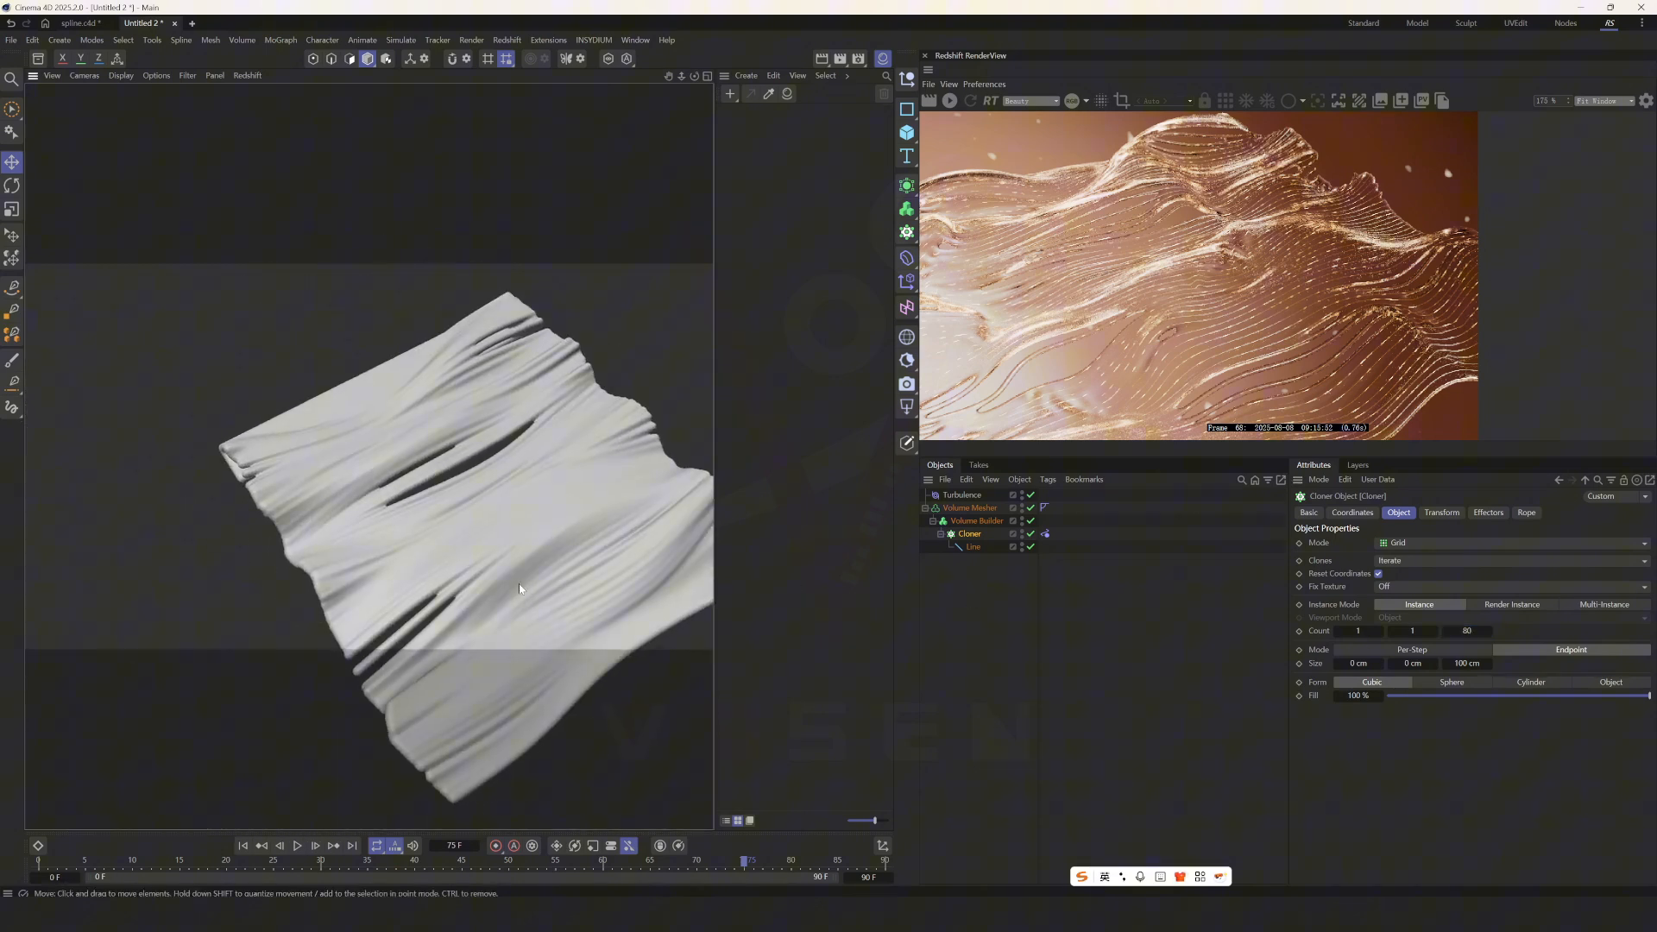
{"action": "left_click", "coordinate": [977, 520]}
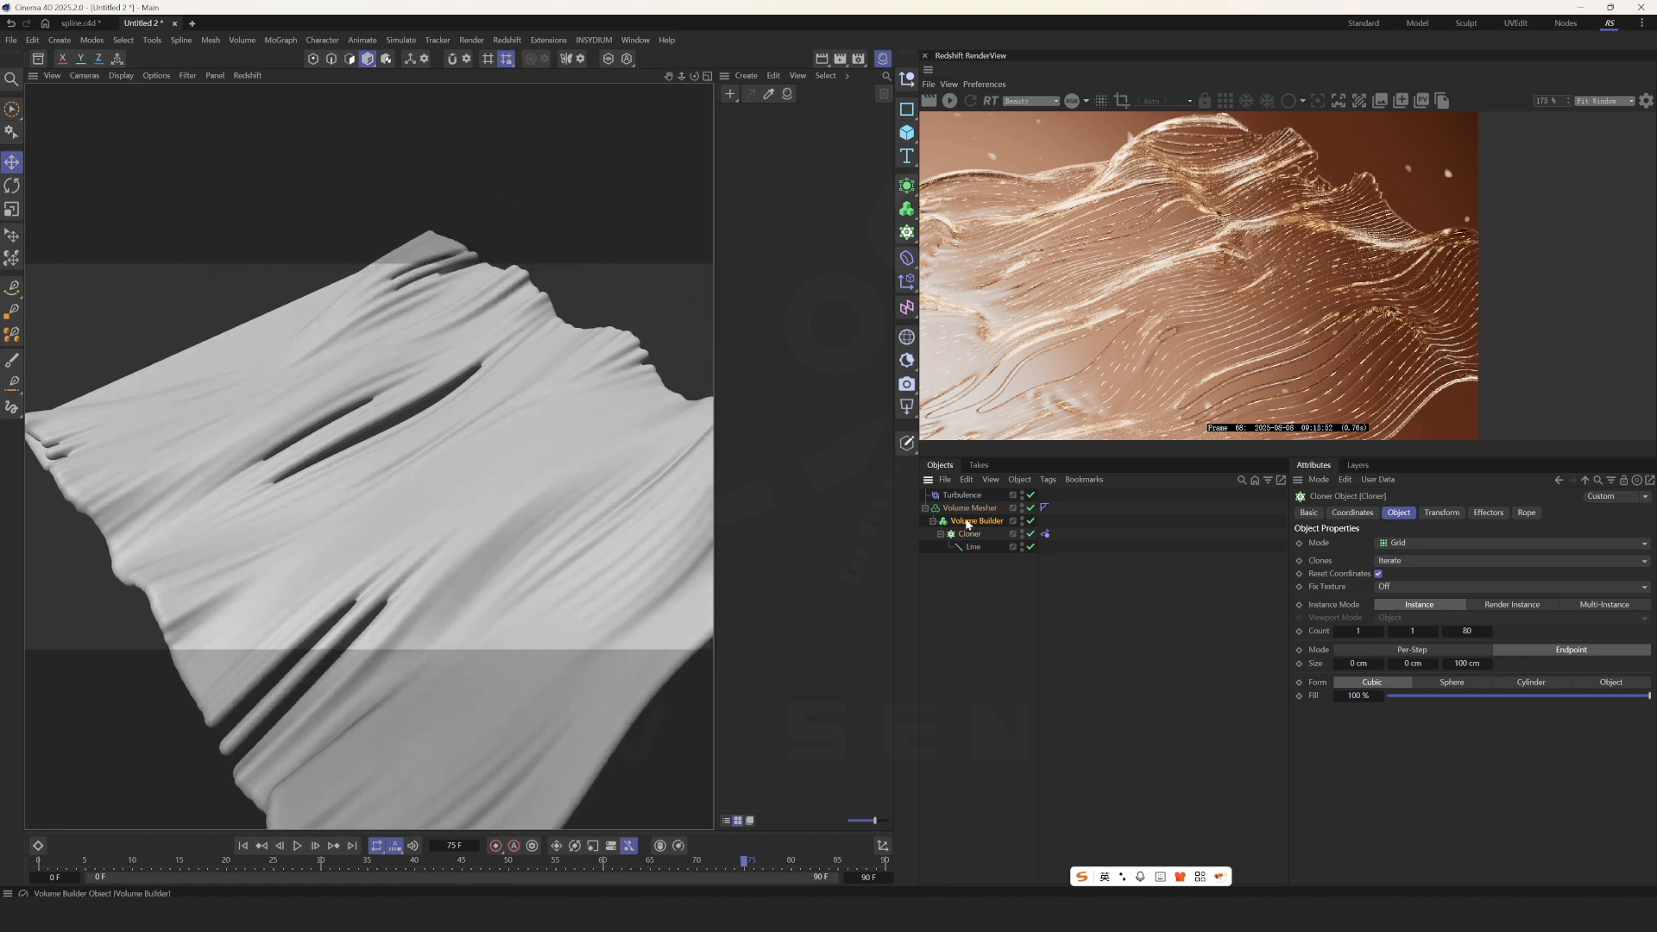
{"action": "left_click", "coordinate": [977, 519]}
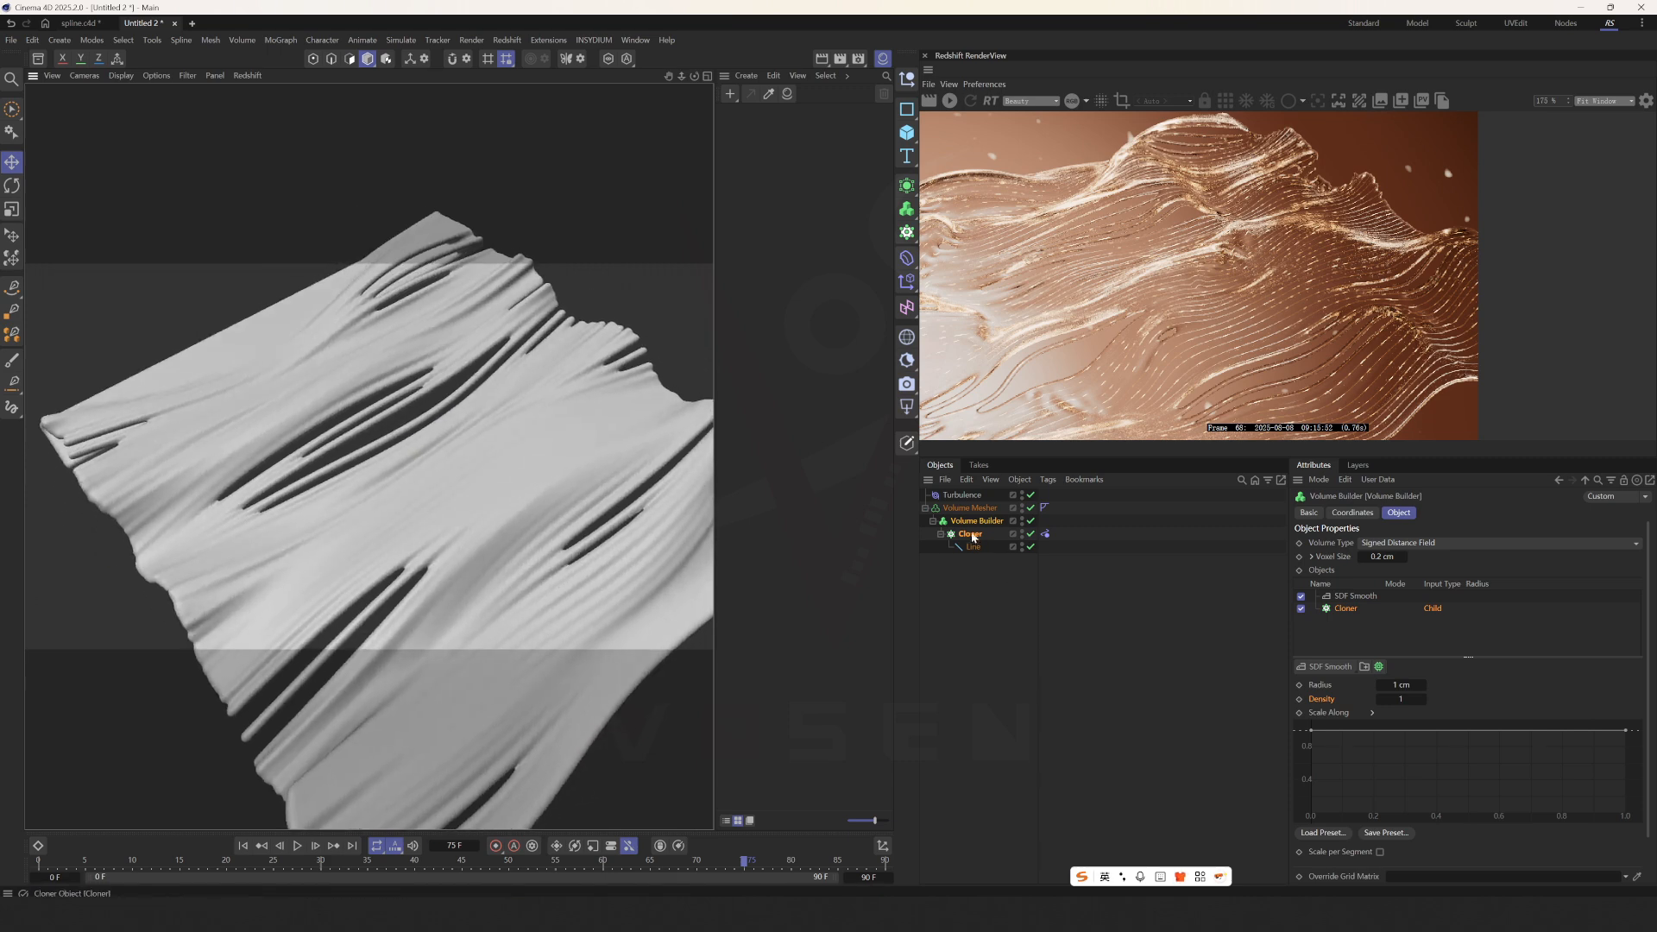
{"action": "left_click", "coordinate": [968, 507]}
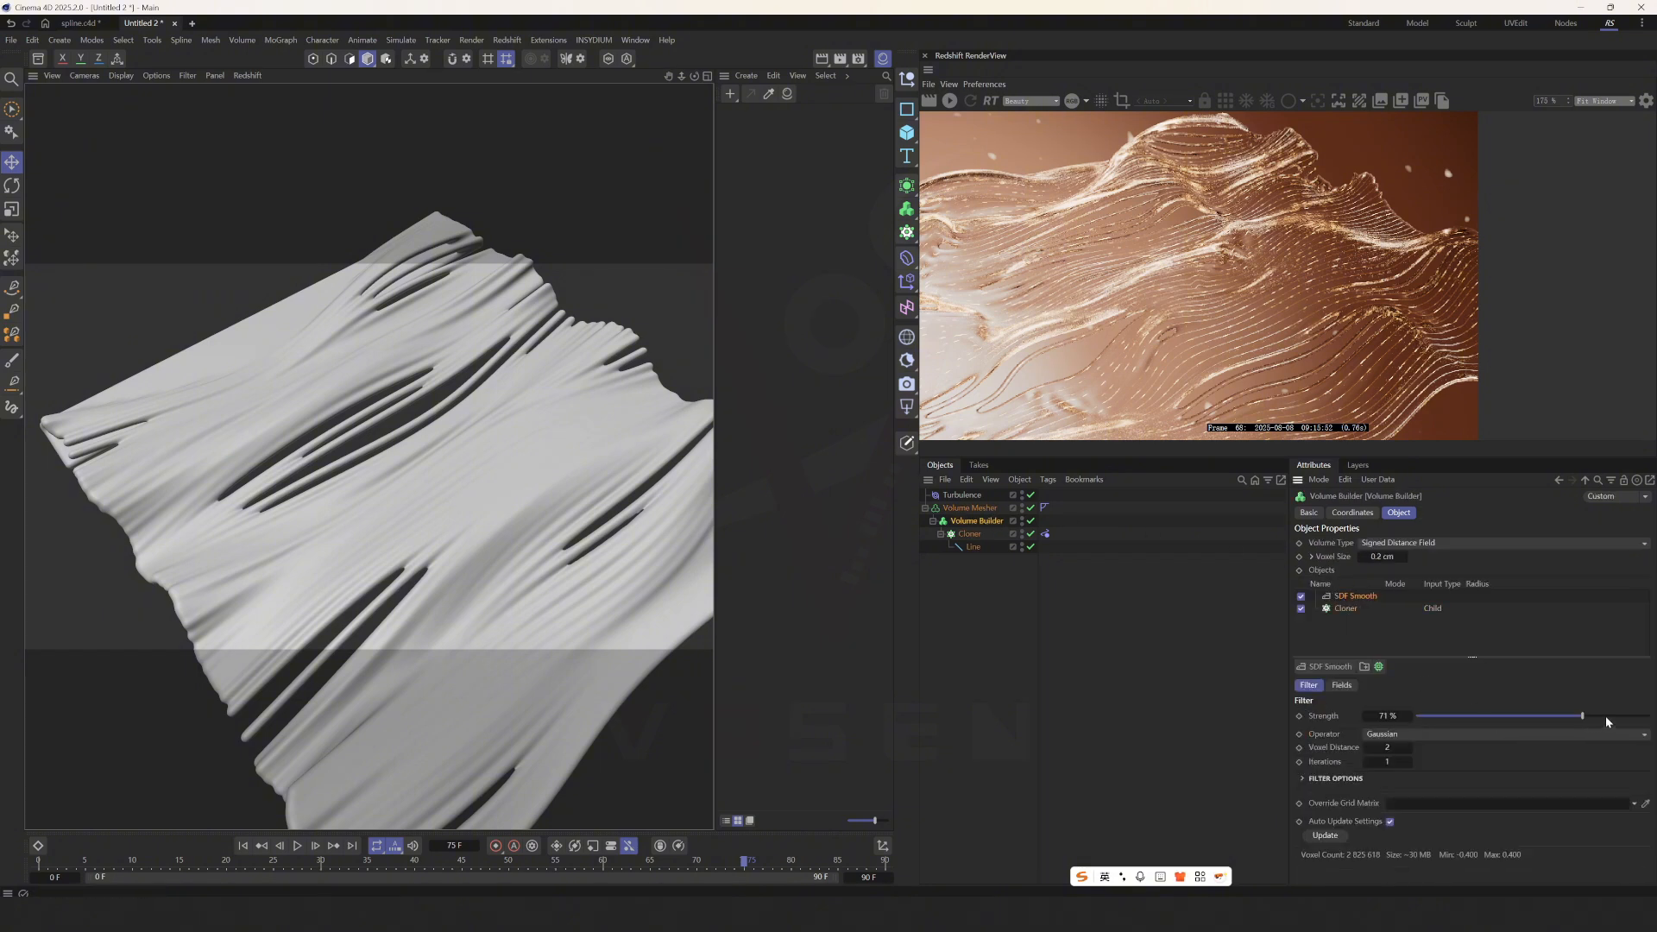
{"action": "left_click_drag", "start_coordinate": [1582, 714], "coordinate": [1638, 715]}
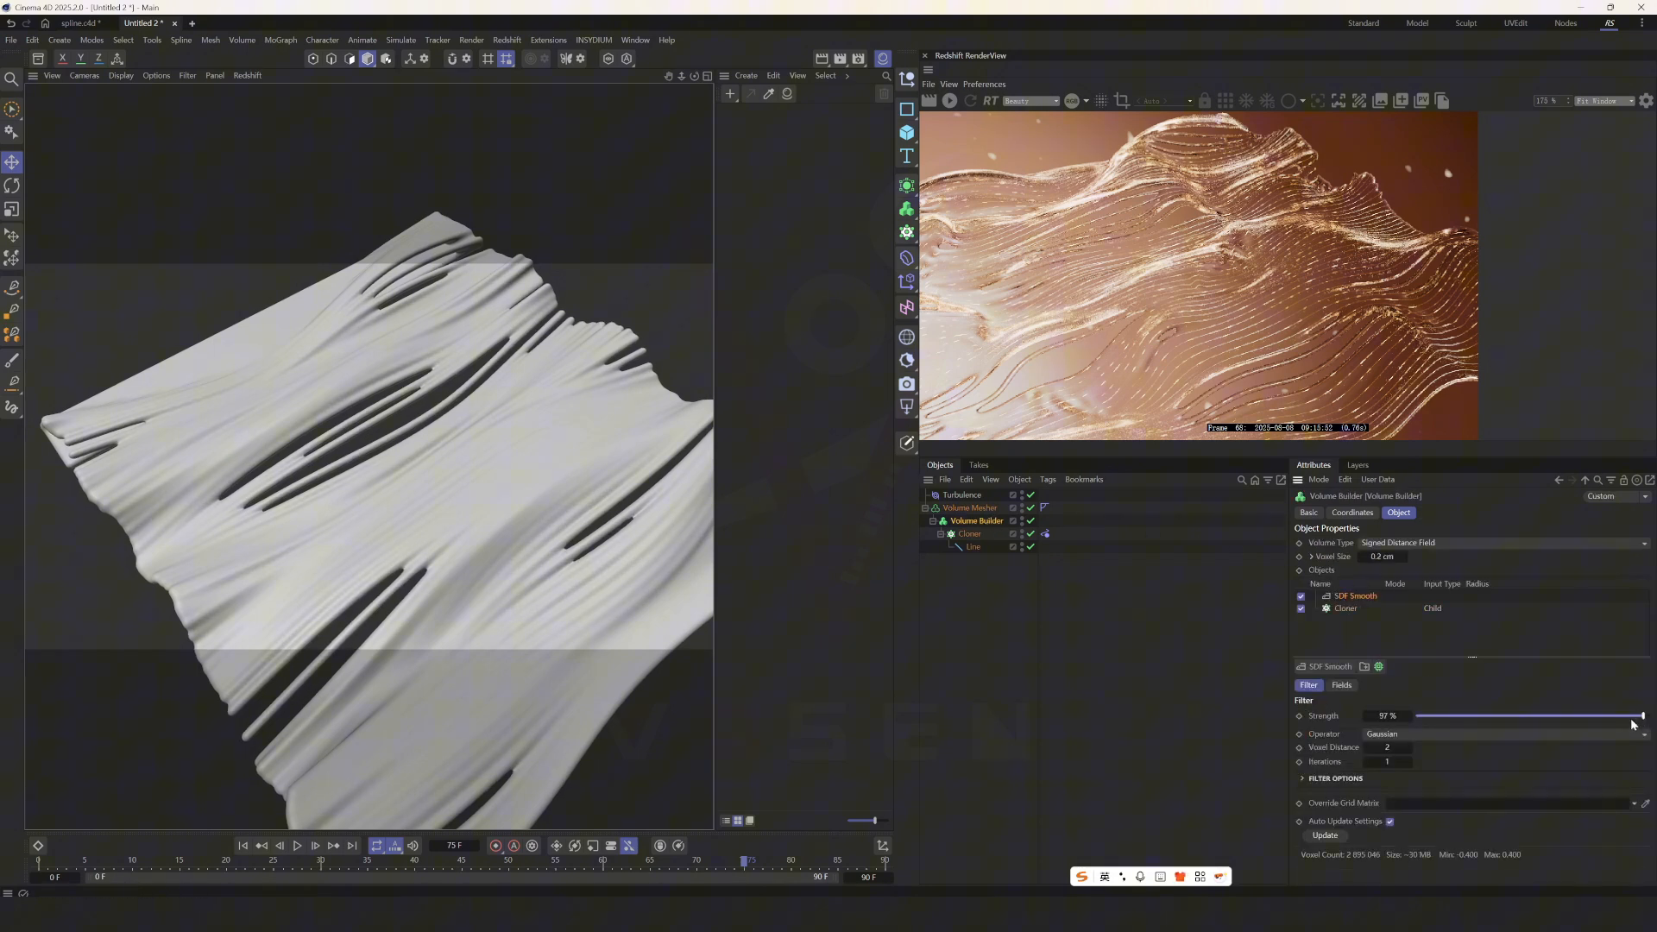
{"action": "left_click_drag", "start_coordinate": [1640, 715], "coordinate": [1628, 715]}
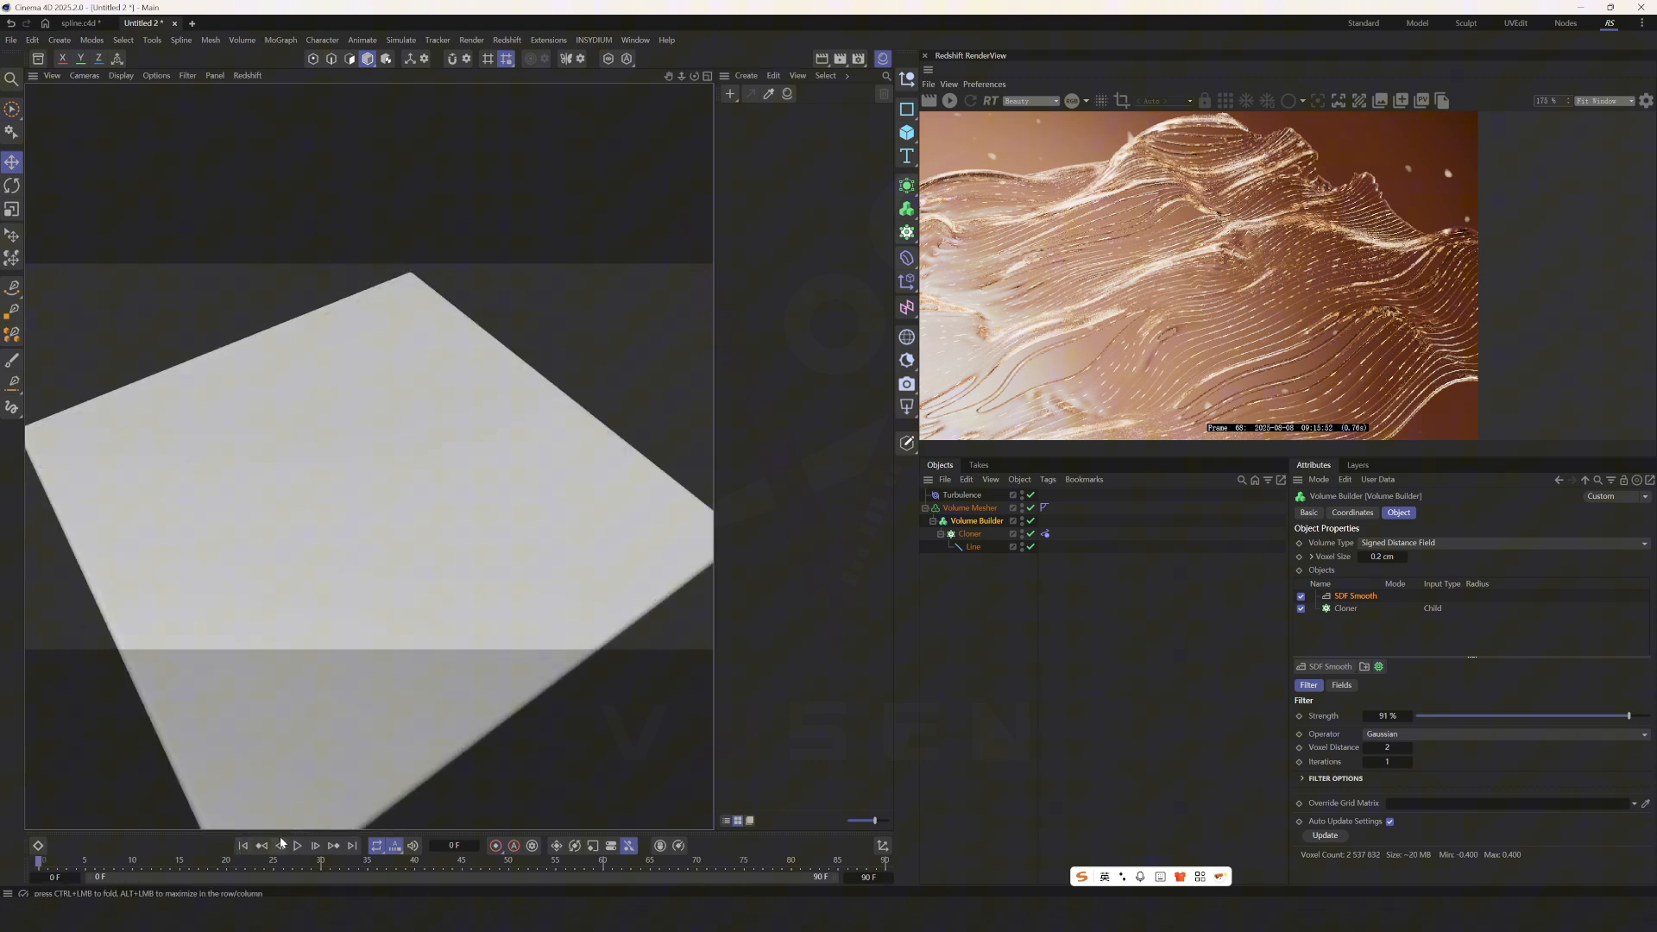
Step: Play and stop the timeline repeatedly to review the smoother slitted surface
{"action": "left_click", "coordinate": [297, 844]}
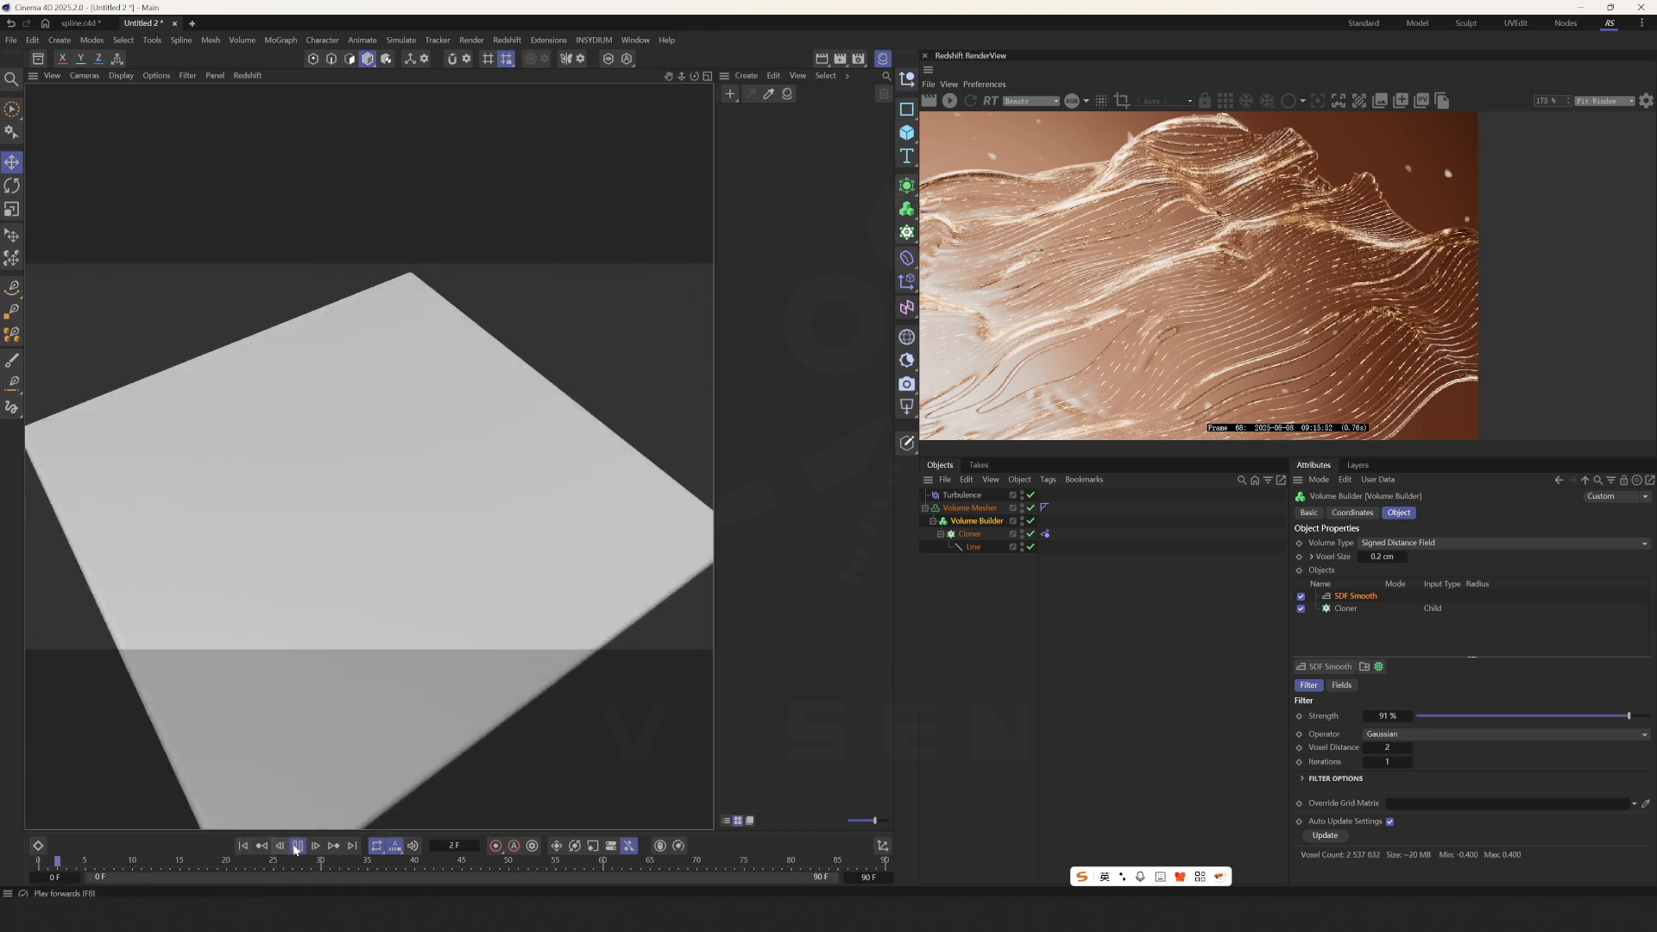
{"action": "left_click", "coordinate": [297, 846]}
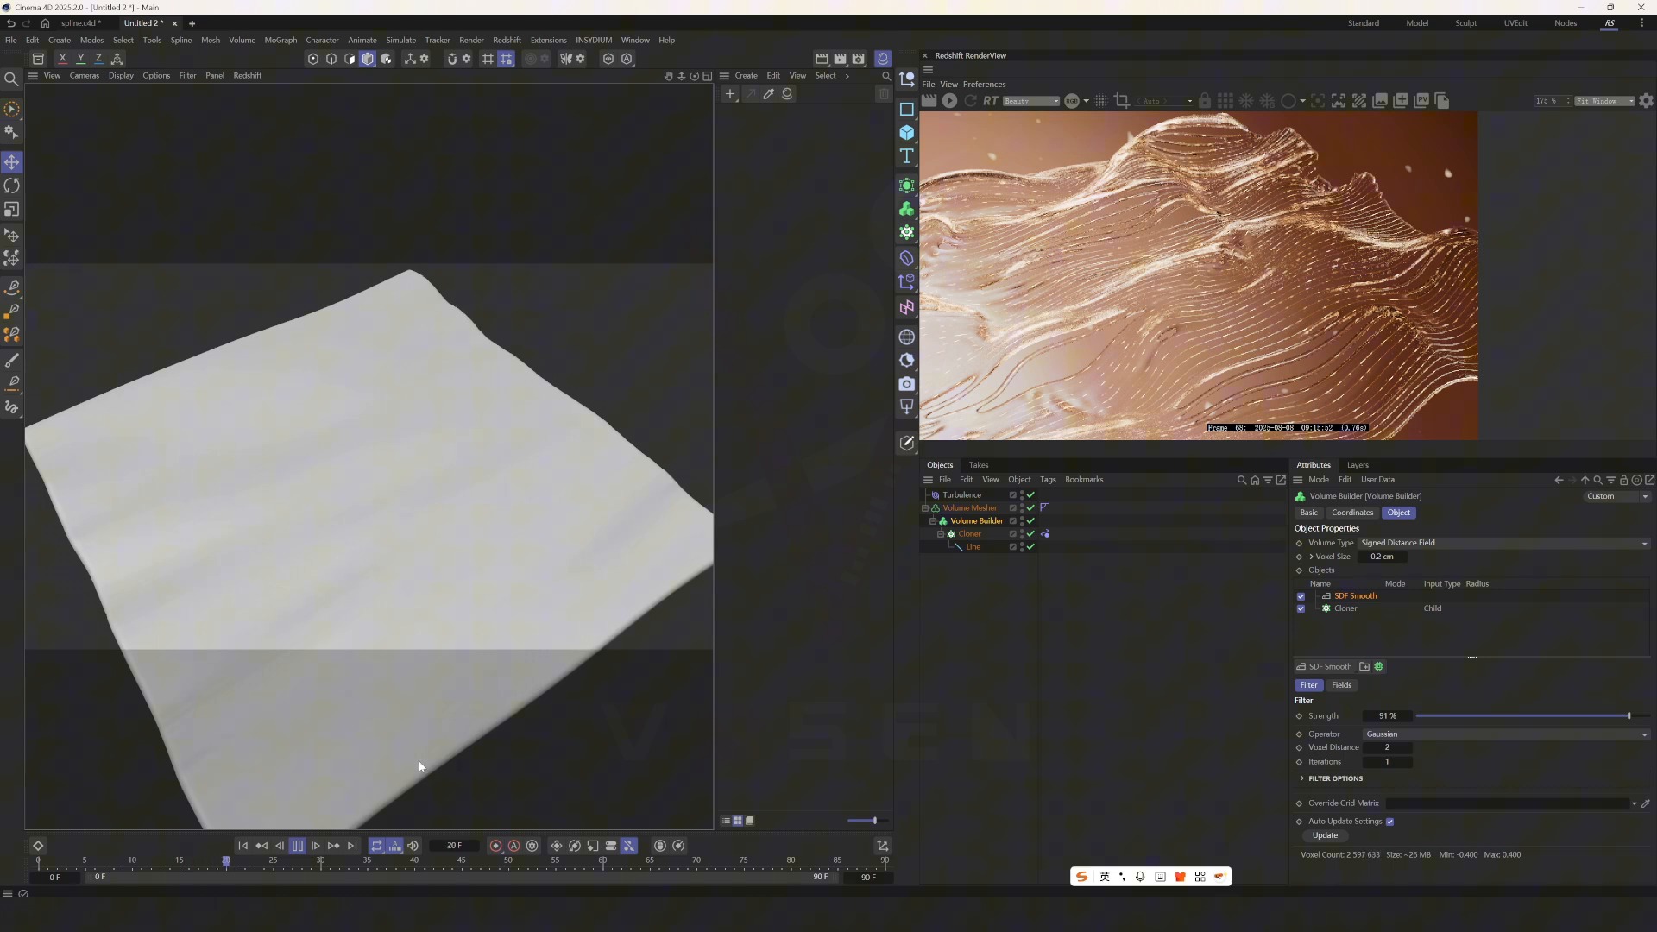
{"action": "left_click", "coordinate": [299, 844]}
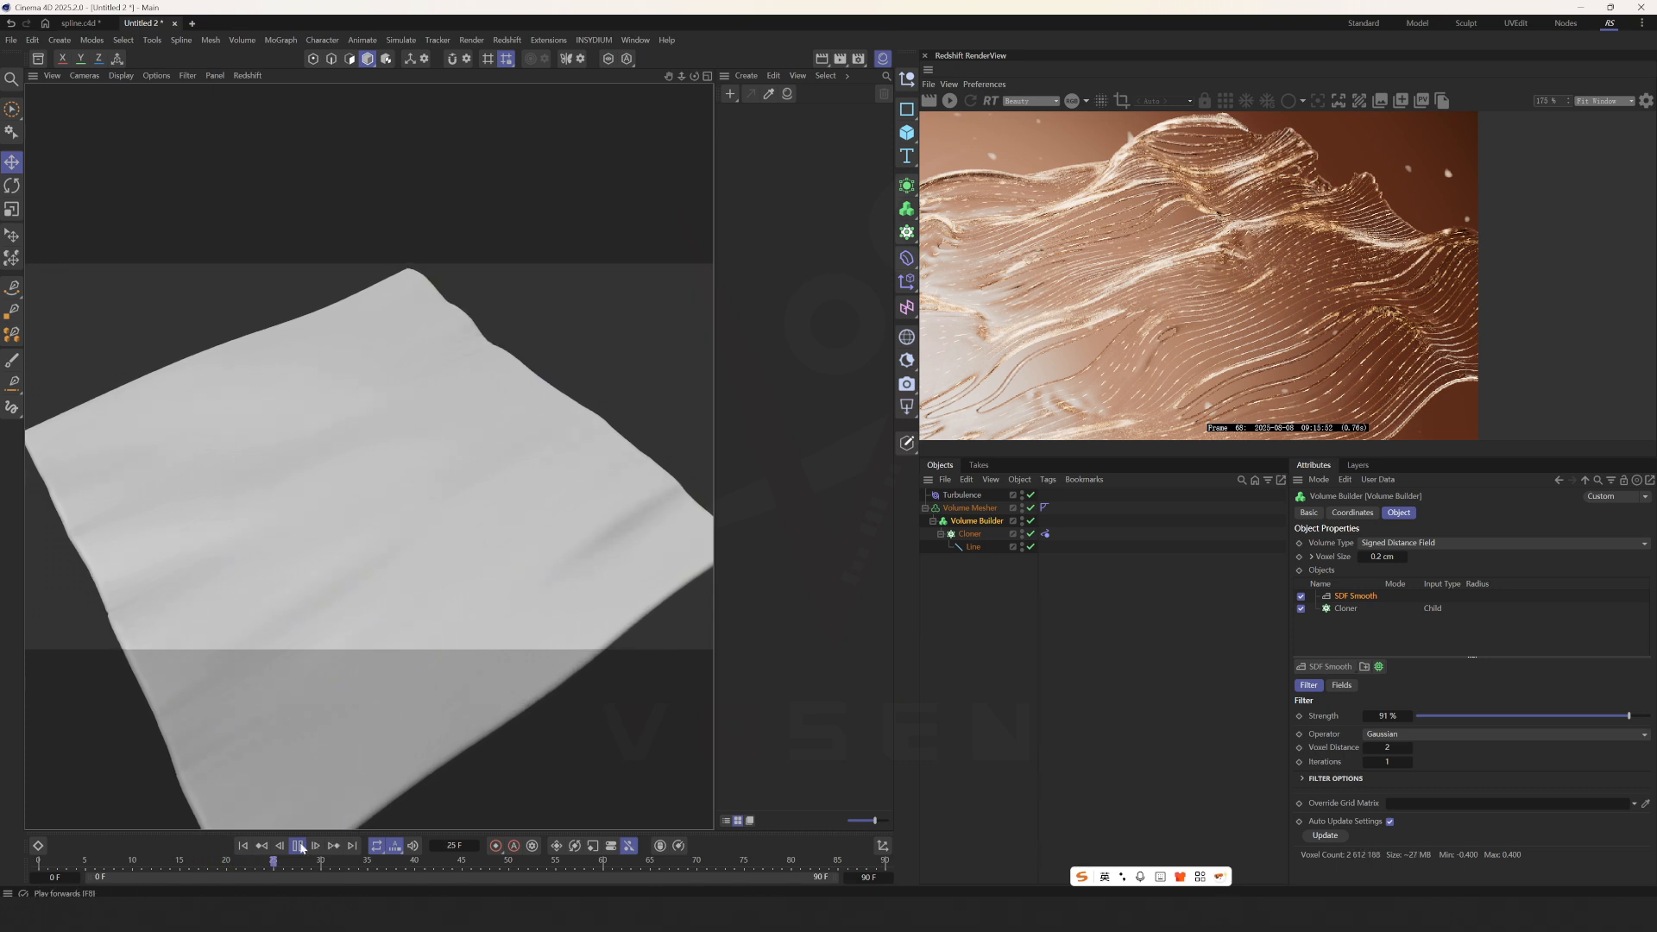
{"action": "left_click", "coordinate": [299, 846]}
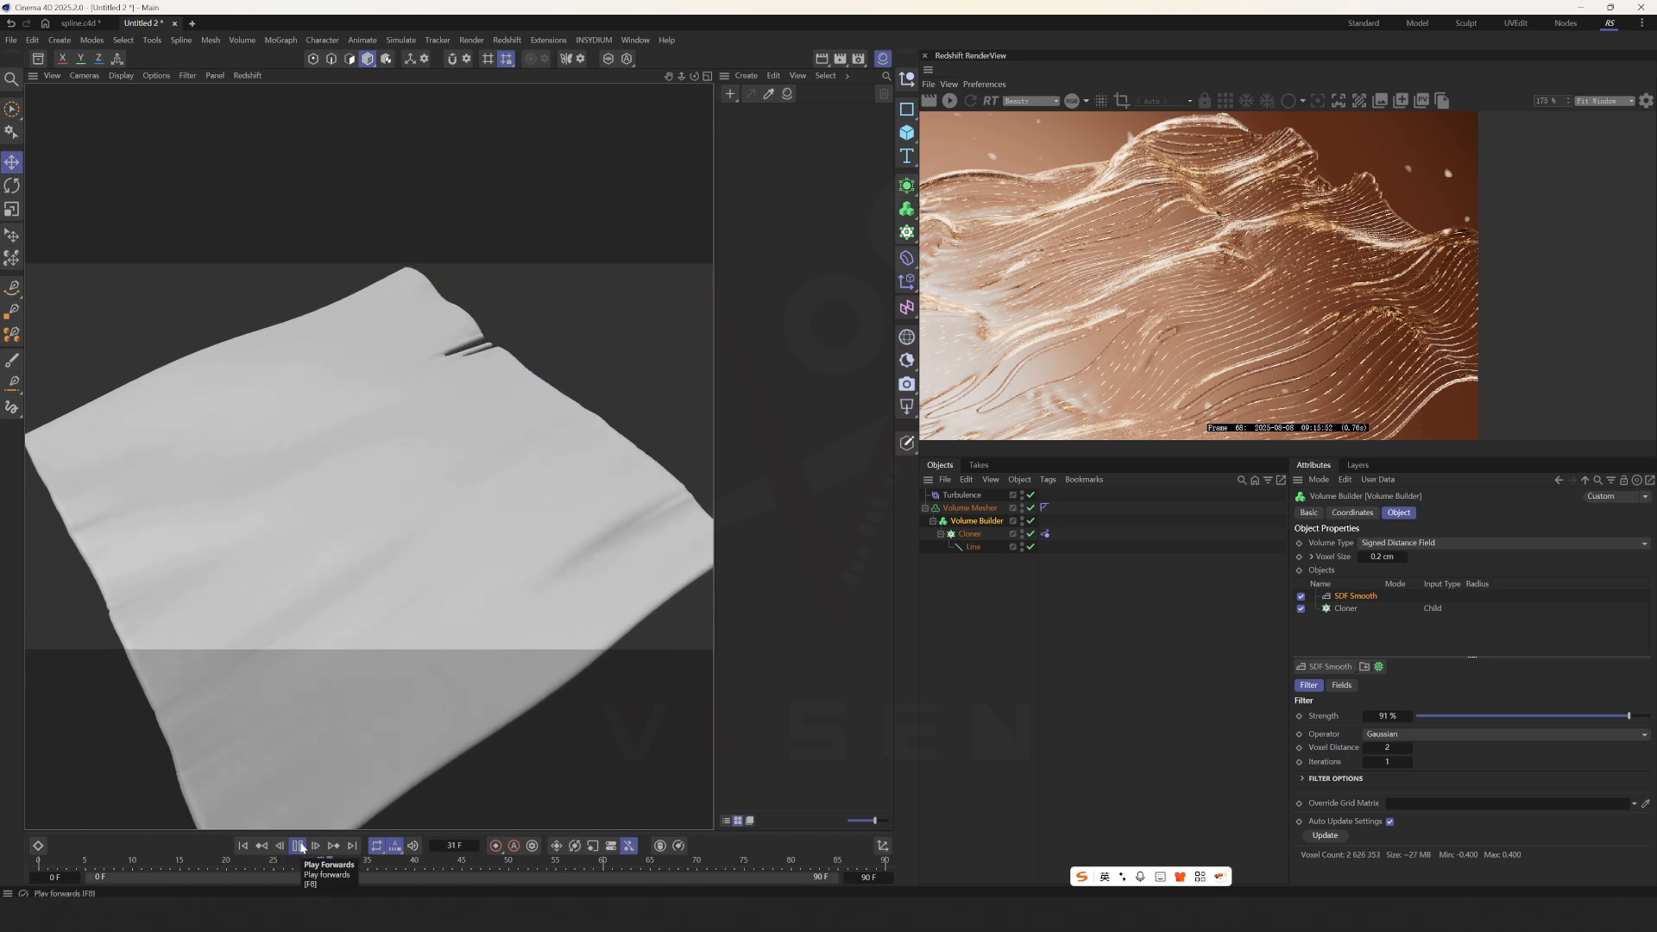
{"action": "left_click", "coordinate": [298, 844]}
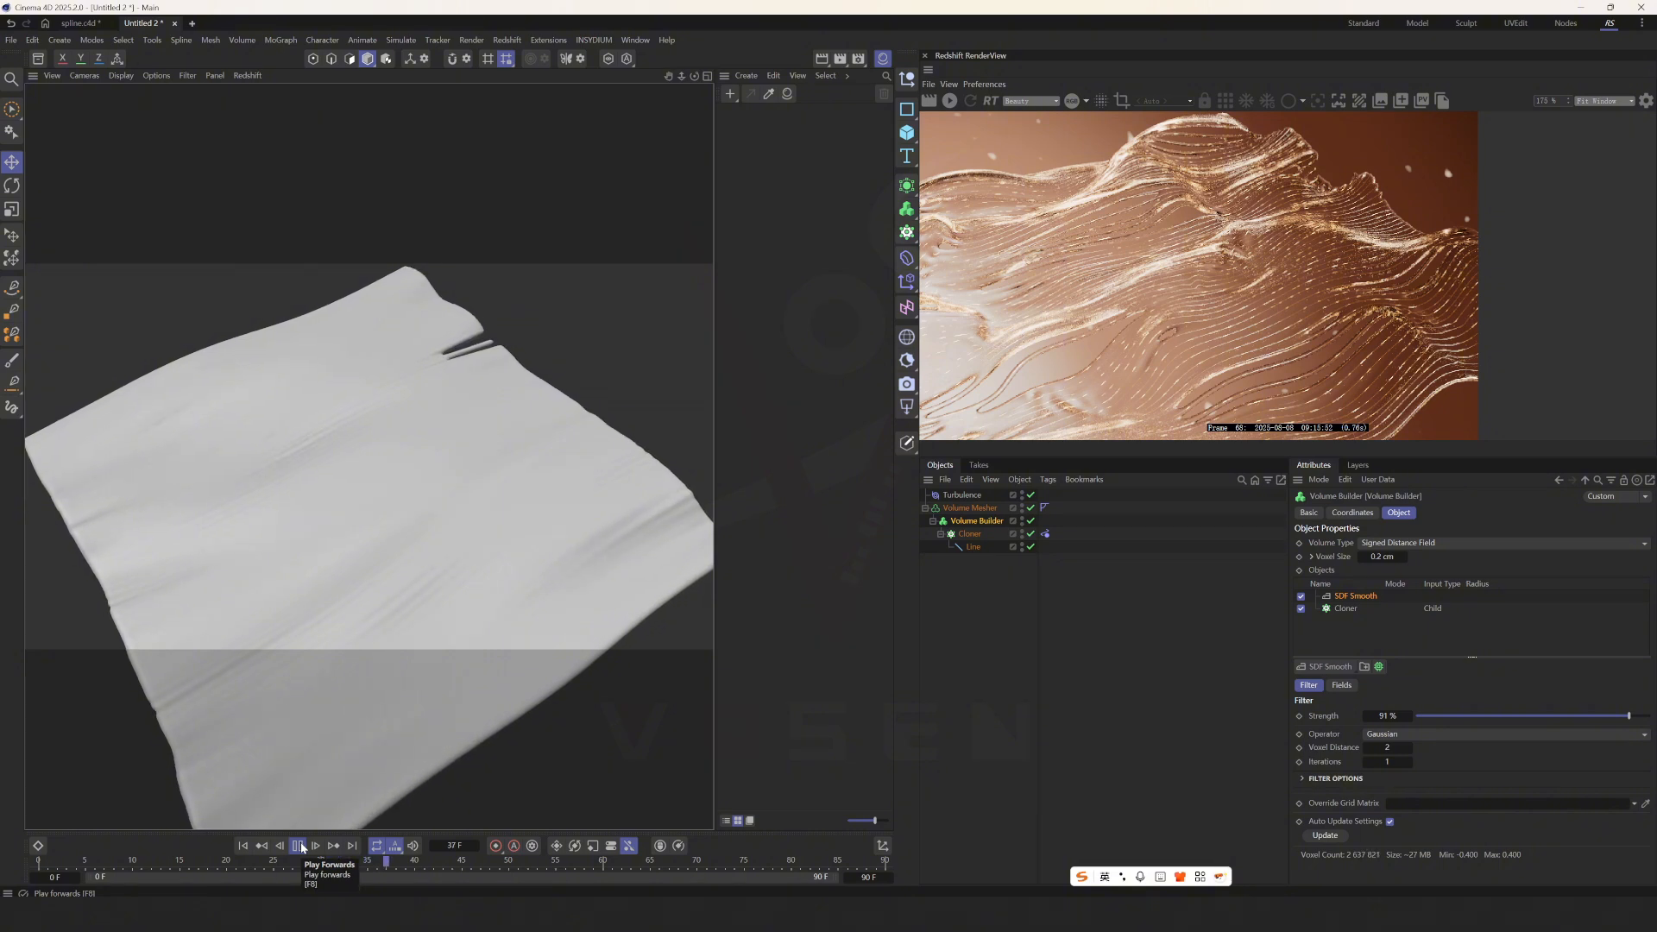
{"action": "left_click", "coordinate": [299, 846]}
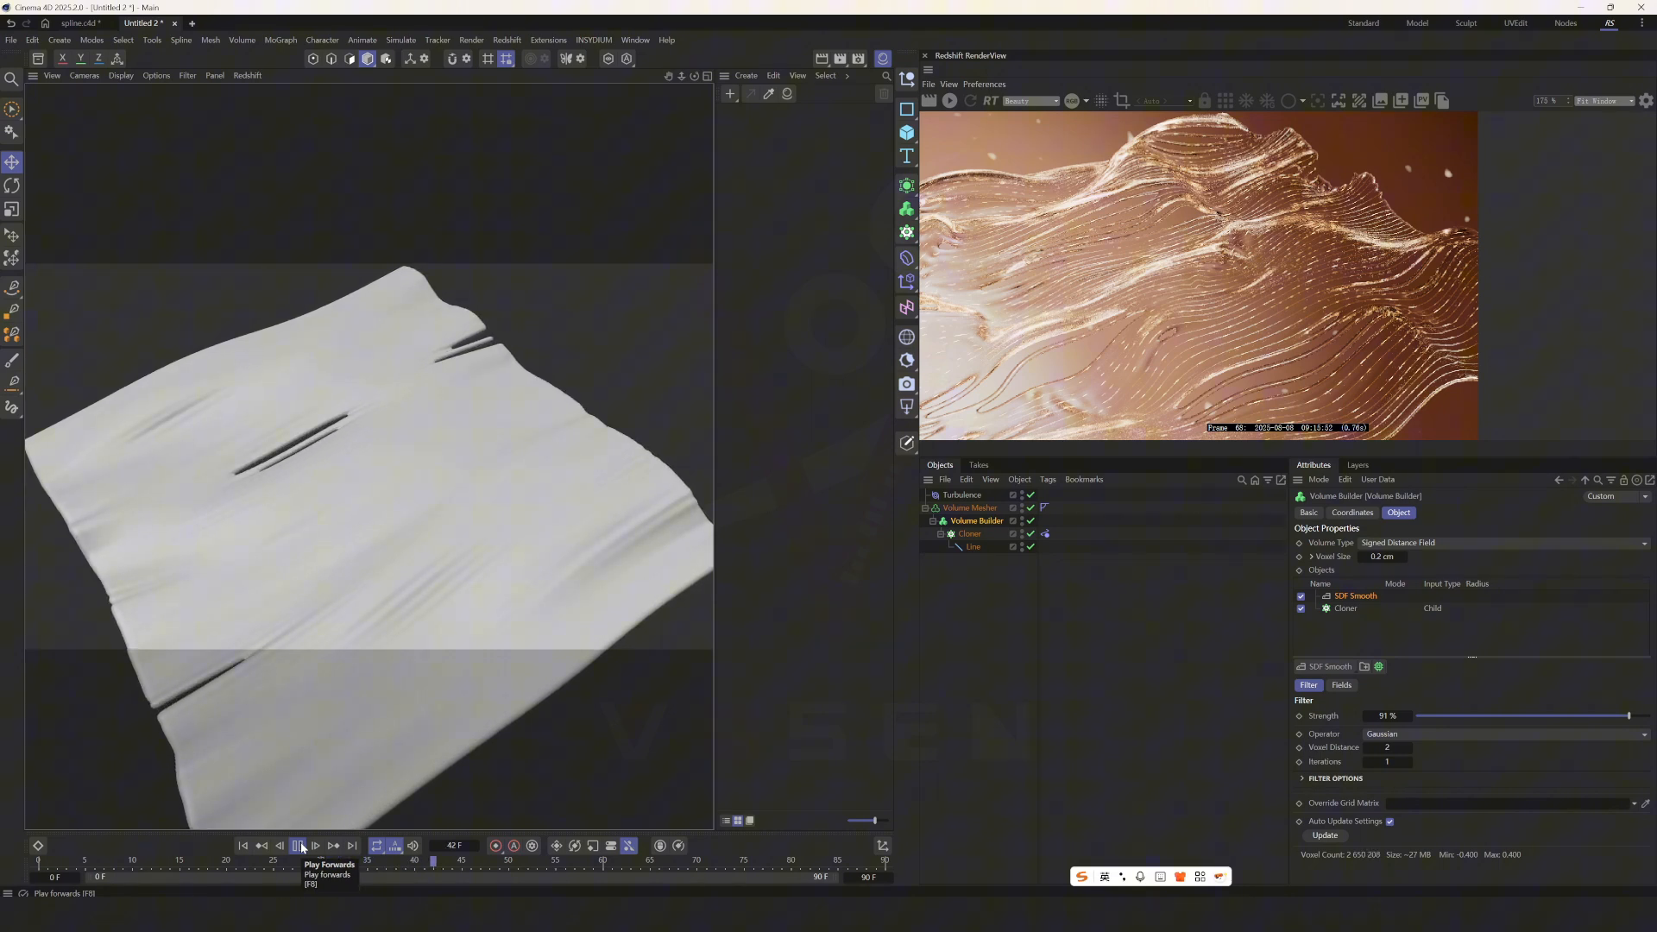
{"action": "left_click", "coordinate": [299, 844]}
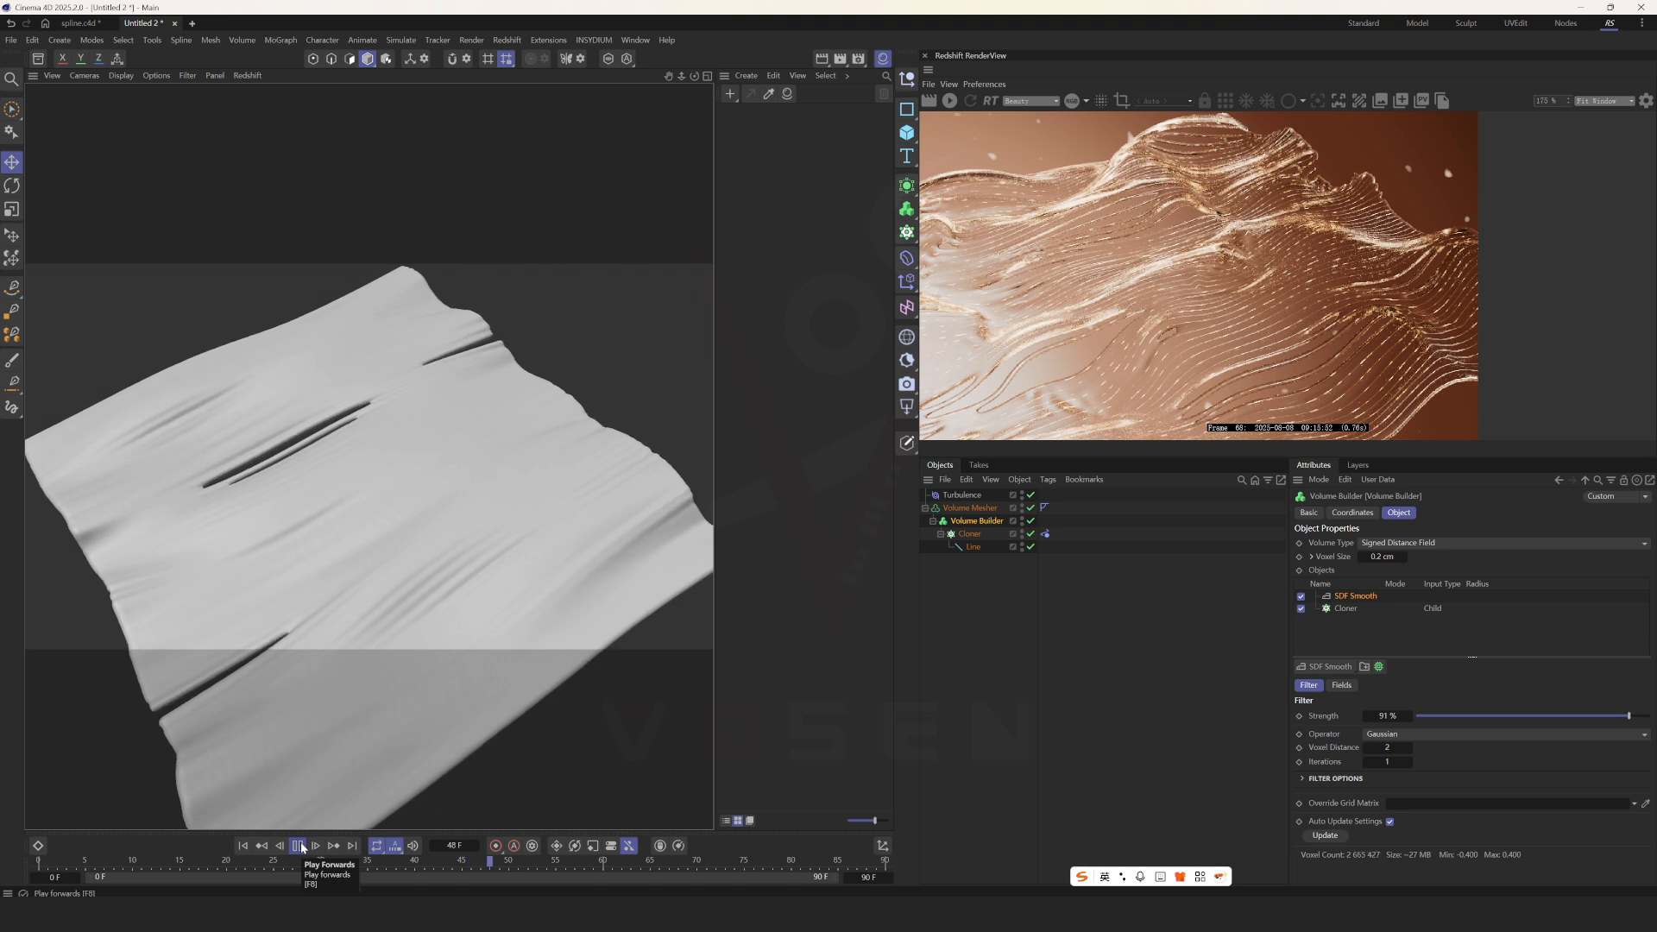
{"action": "left_click", "coordinate": [299, 846]}
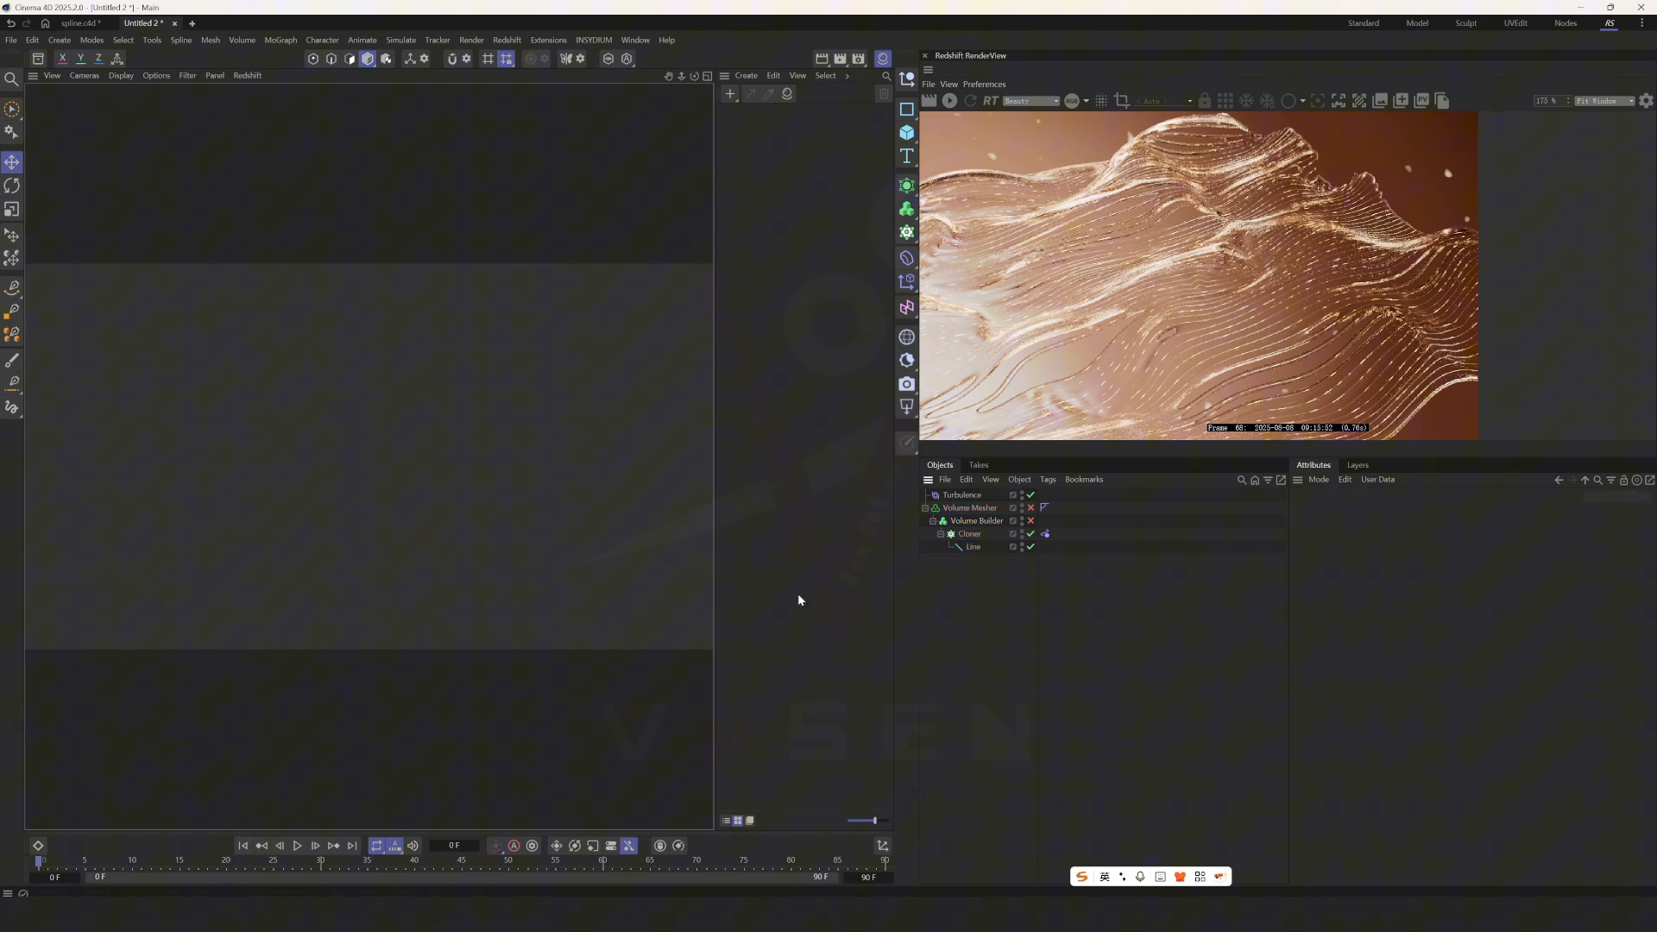
Step: Disable the volume meshing and give the Line spline Uniform interpolation with 32 points
{"action": "left_click", "coordinate": [214, 74]}
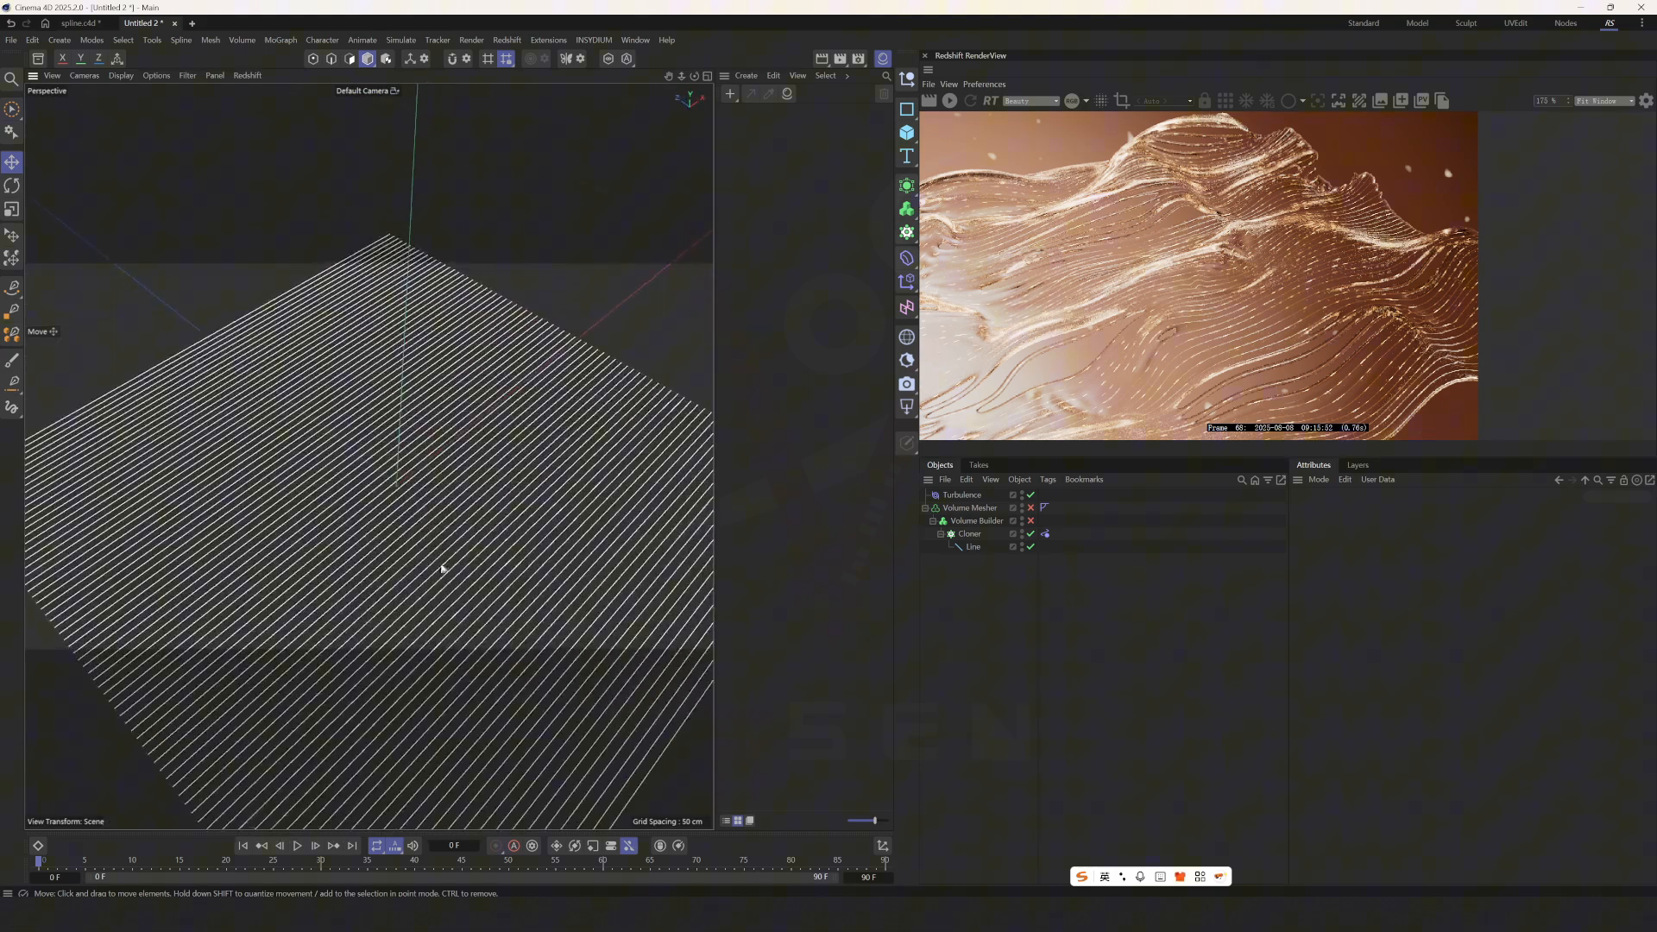
{"action": "left_click", "coordinate": [971, 547]}
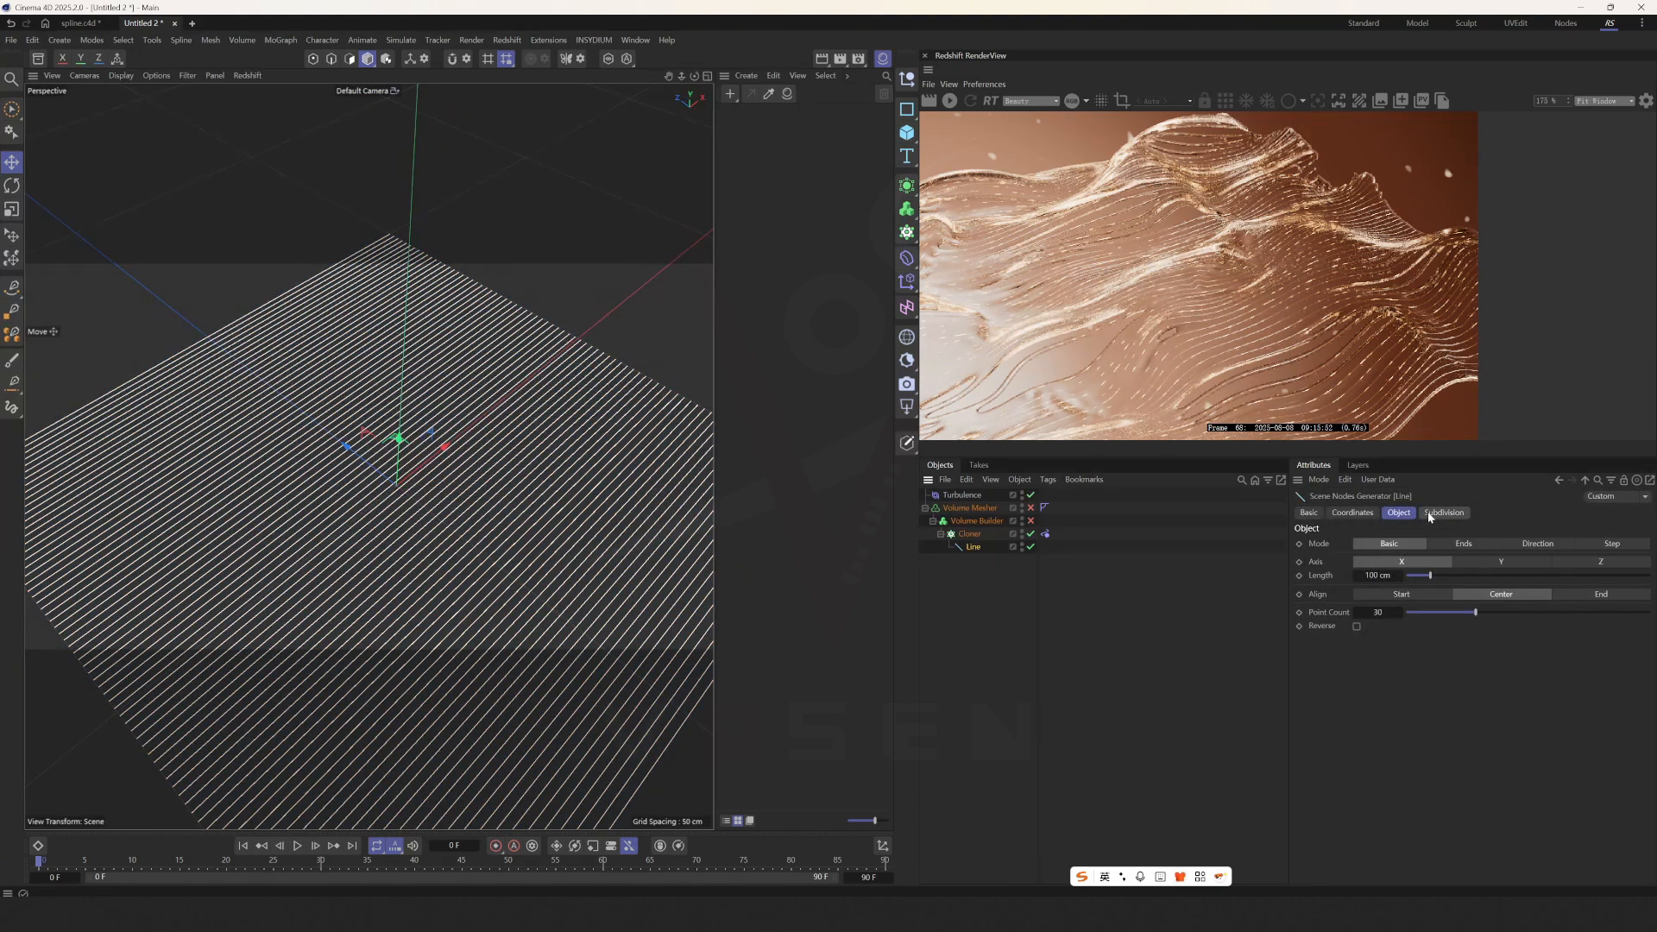
{"action": "left_click", "coordinate": [1443, 513]}
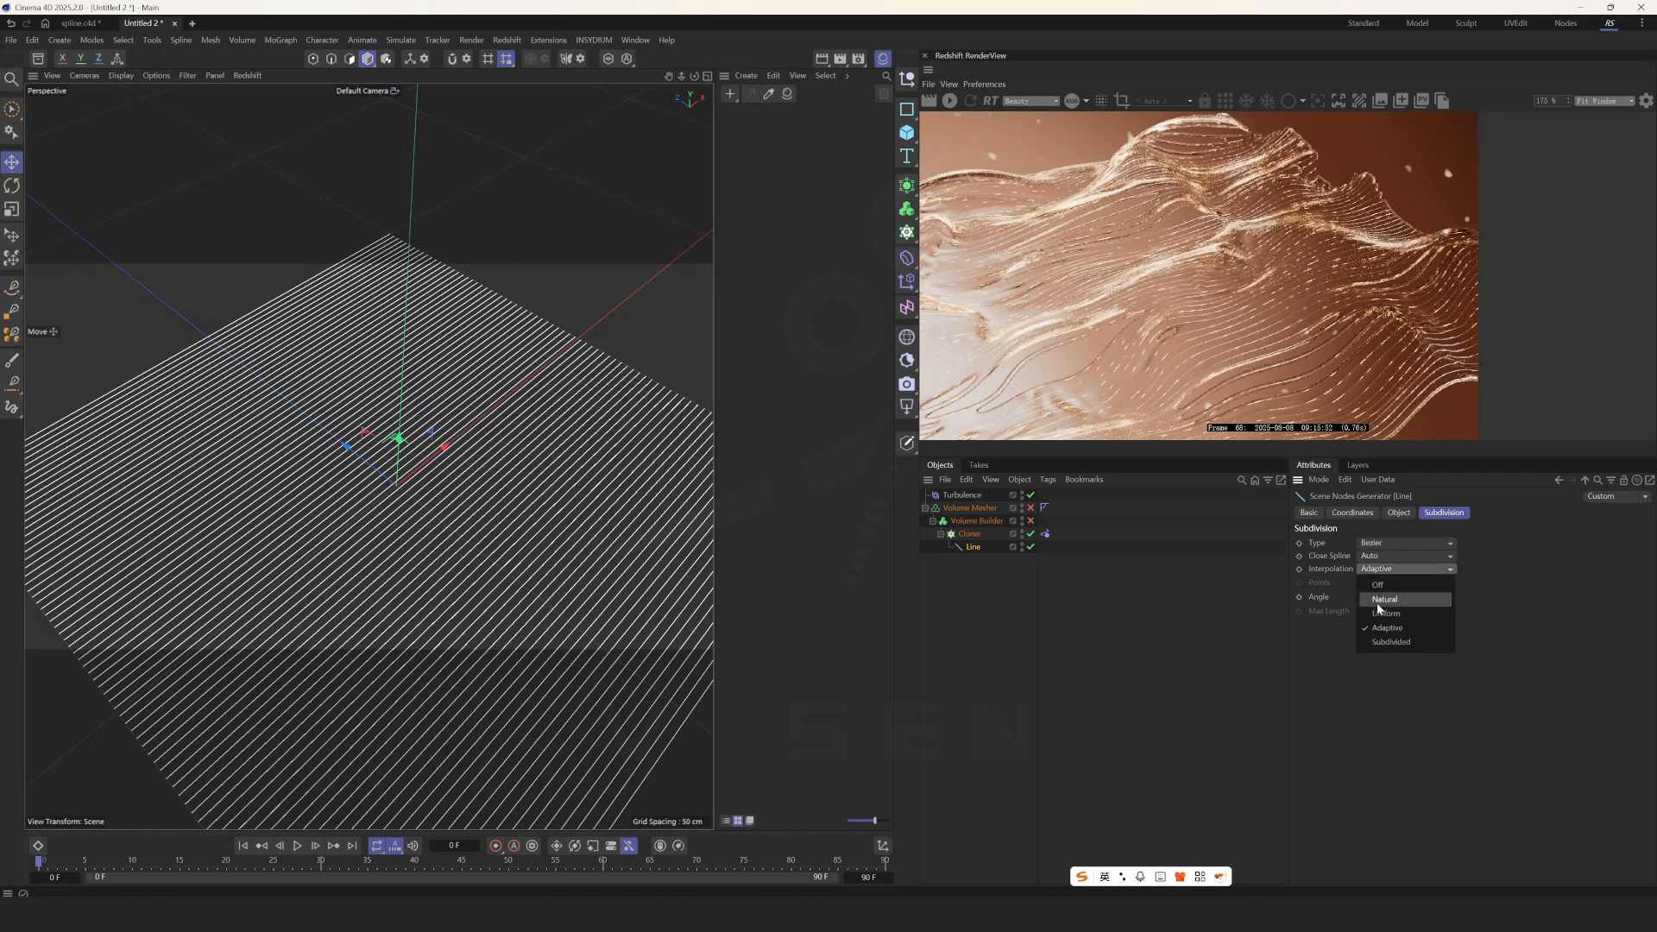
{"action": "left_click", "coordinate": [1384, 612]}
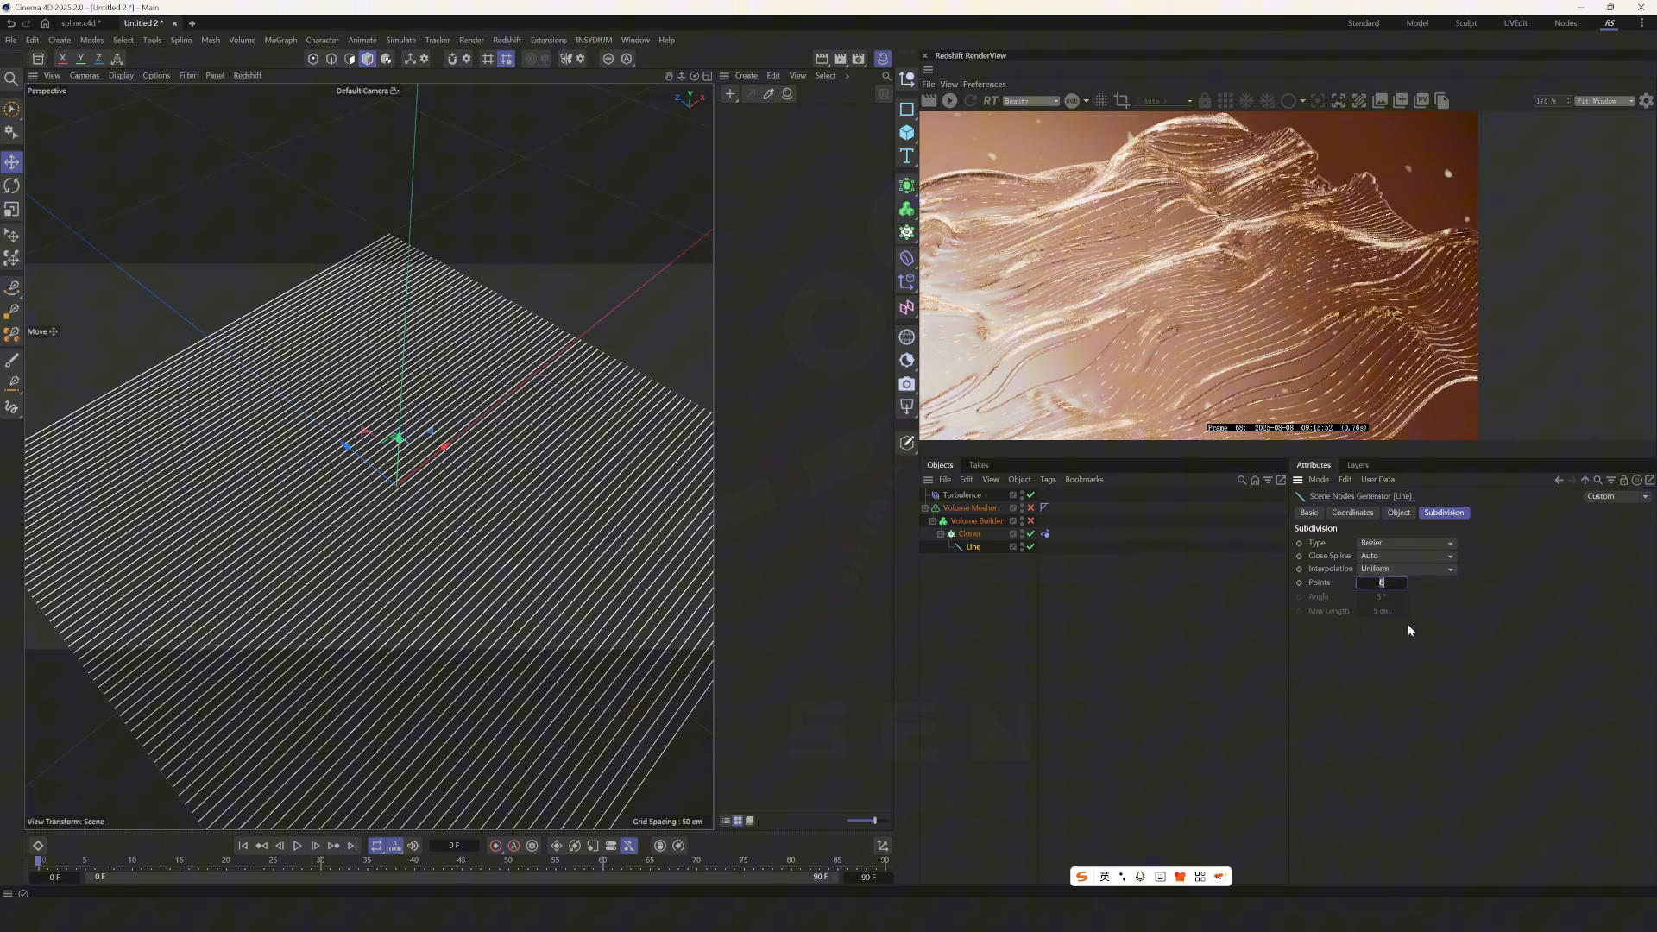
{"action": "type", "text": "32"}
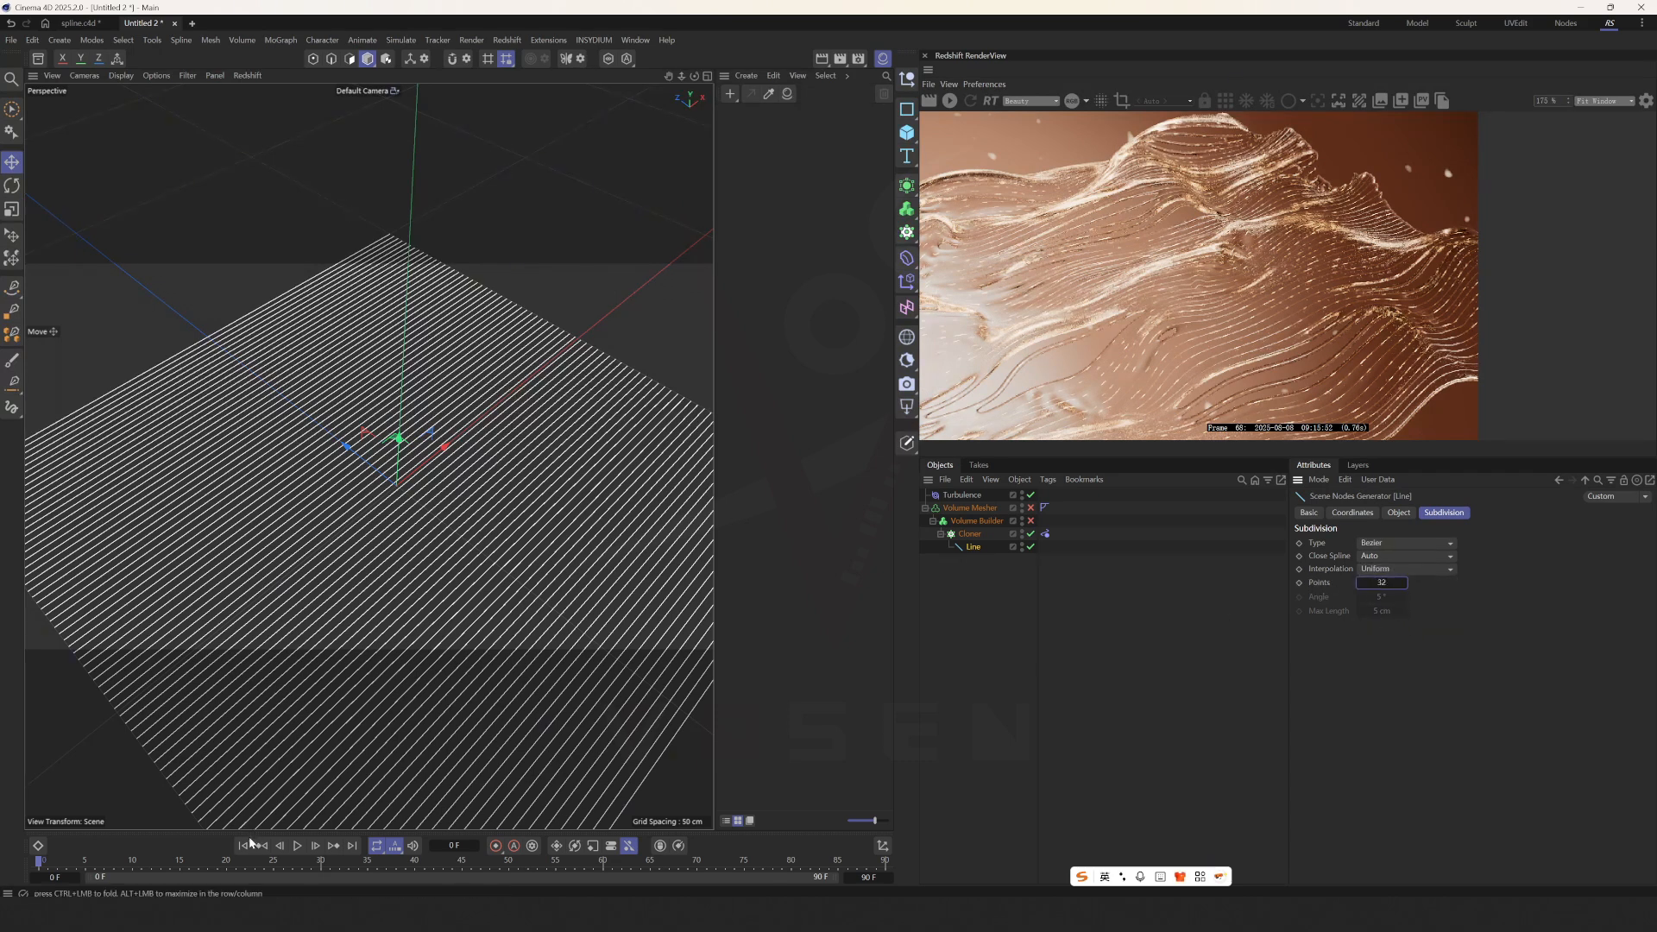
Step: Play and pause the animation to watch the dense wavy turbulent lines
{"action": "left_click", "coordinate": [298, 844]}
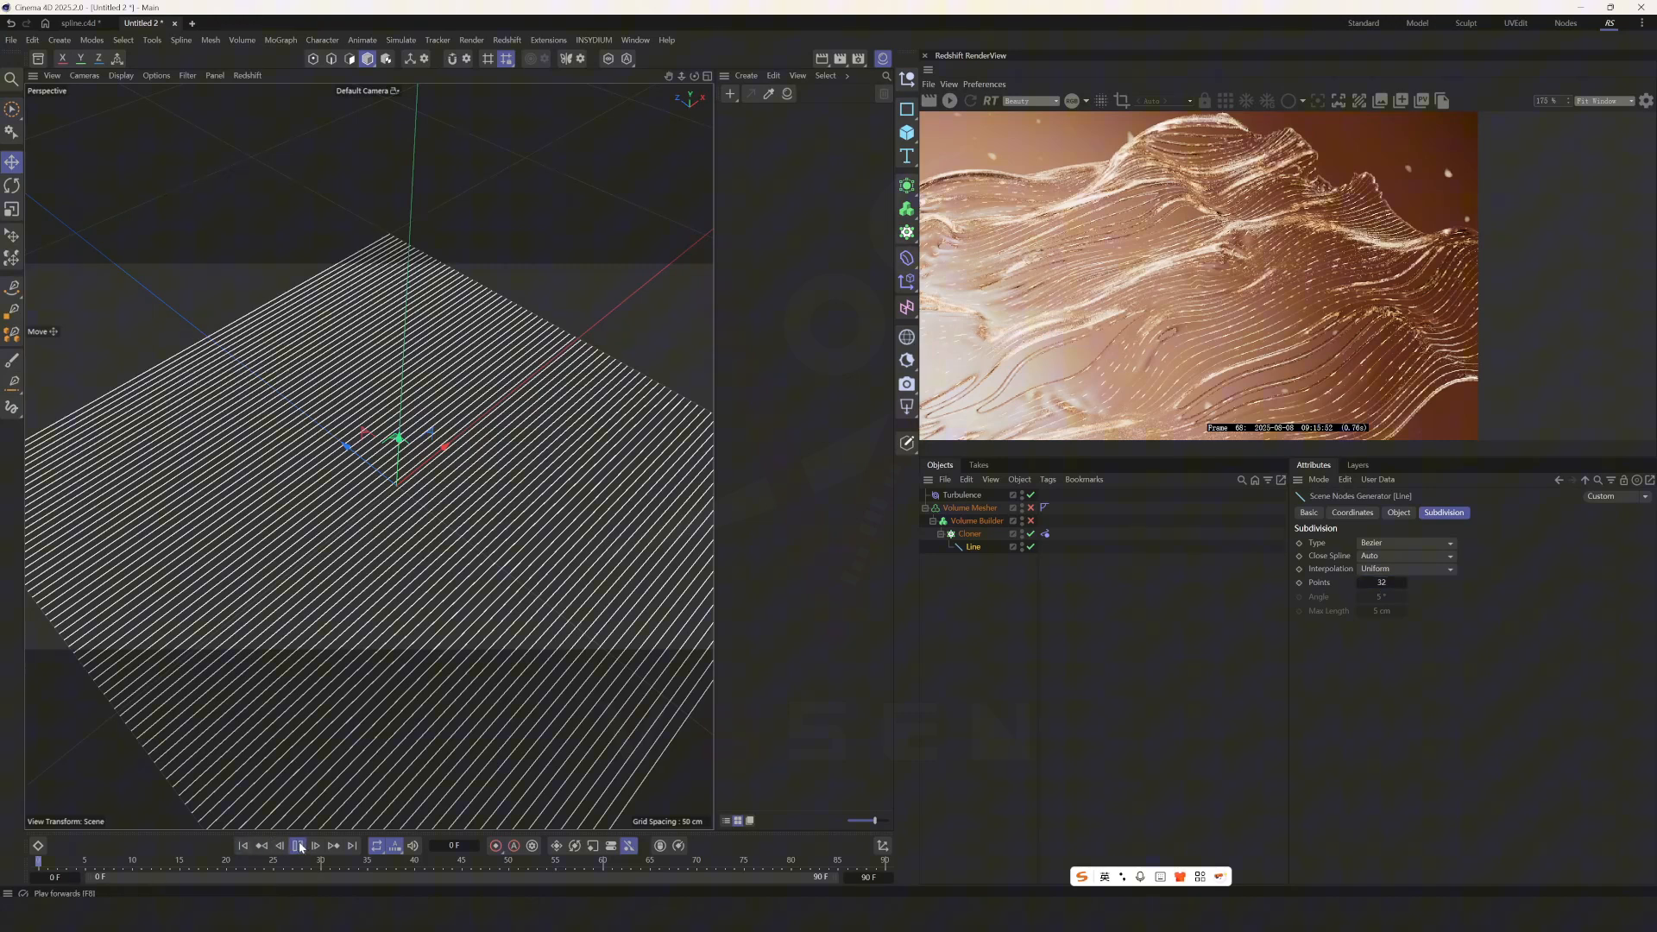
{"action": "left_click", "coordinate": [298, 844]}
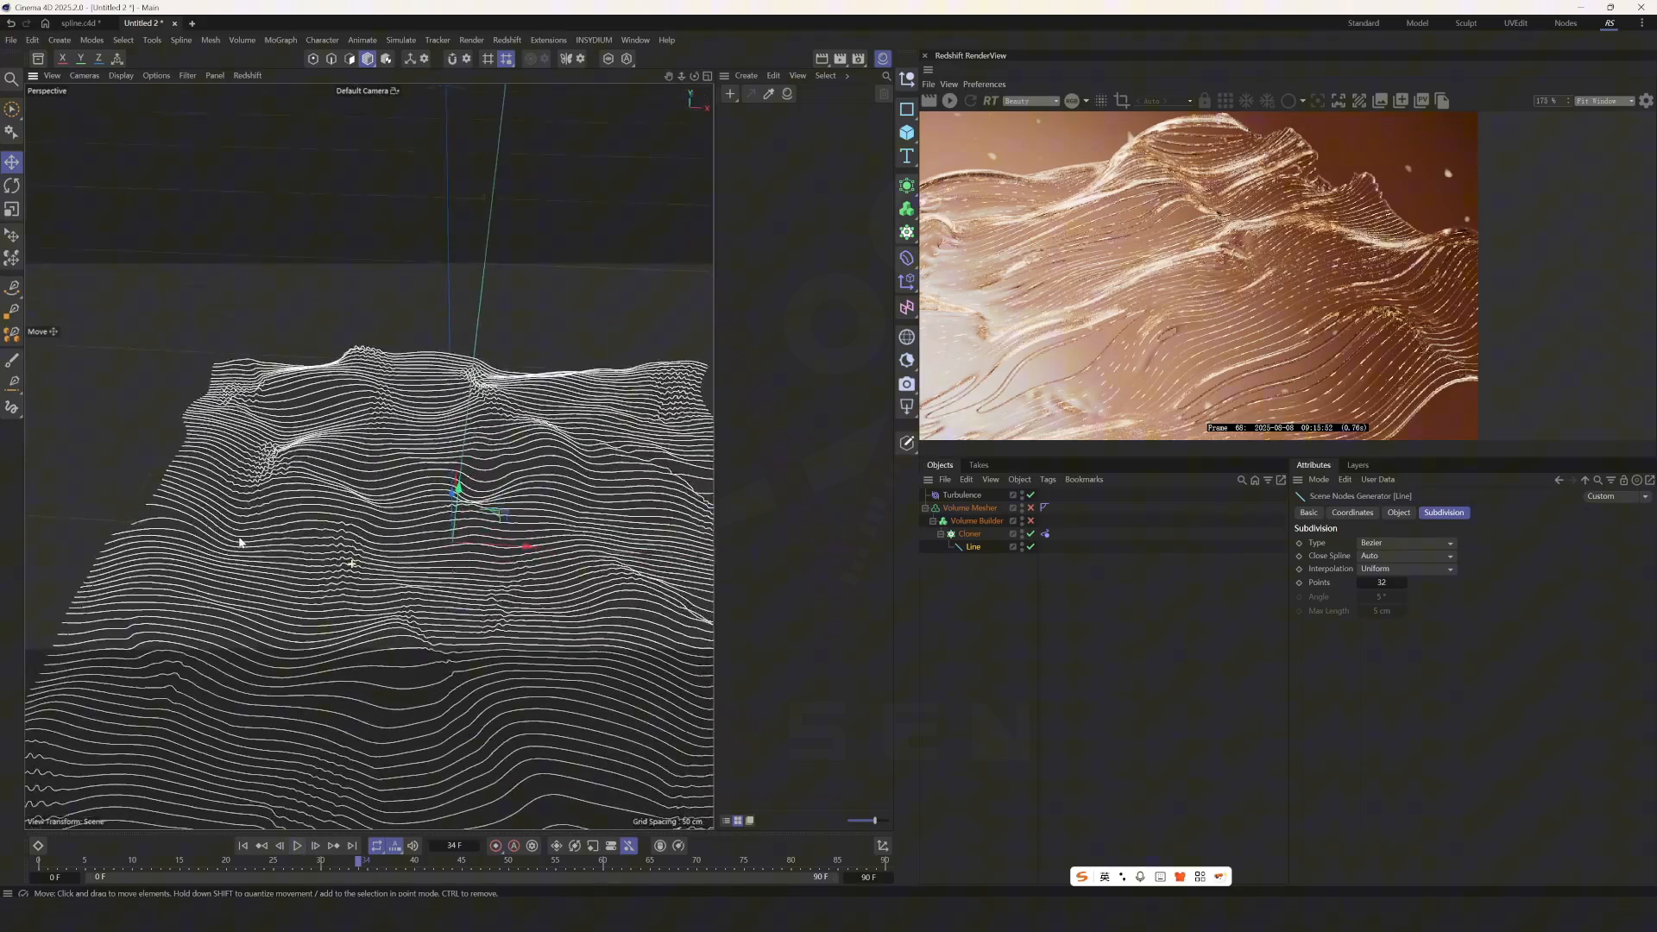
{"action": "left_click", "coordinate": [298, 846]}
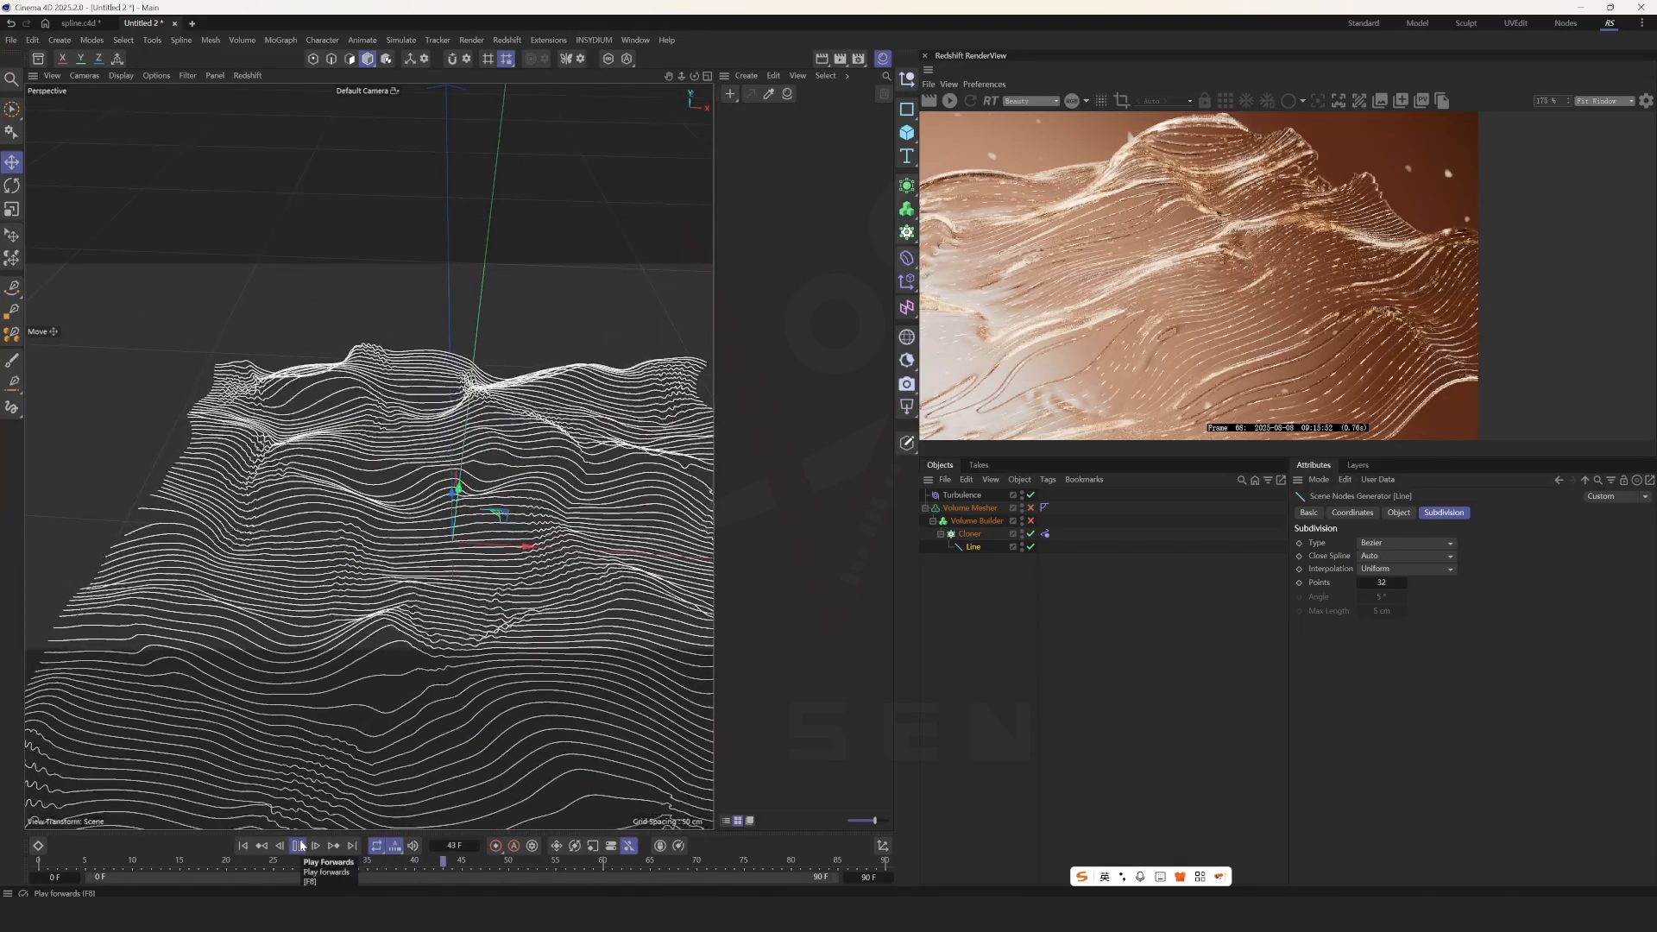
{"action": "left_click", "coordinate": [298, 846]}
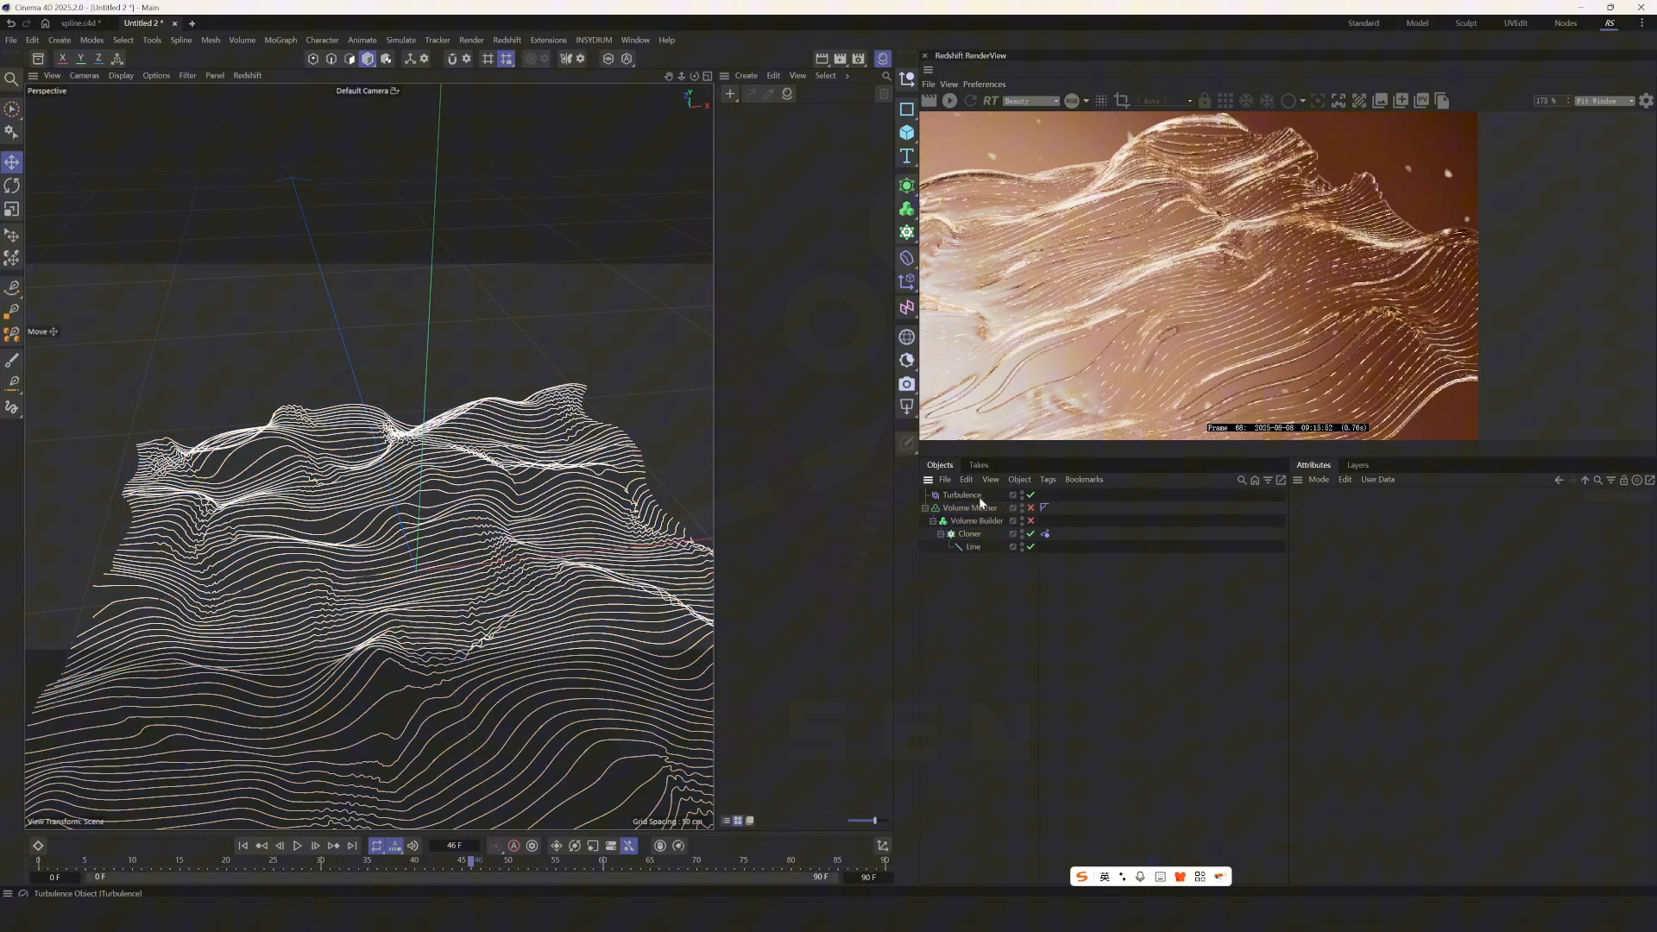
Step: Check the Turbulence settings, replay from the first frame and re-enable Volume Mesher and Builder
{"action": "left_click", "coordinate": [961, 496]}
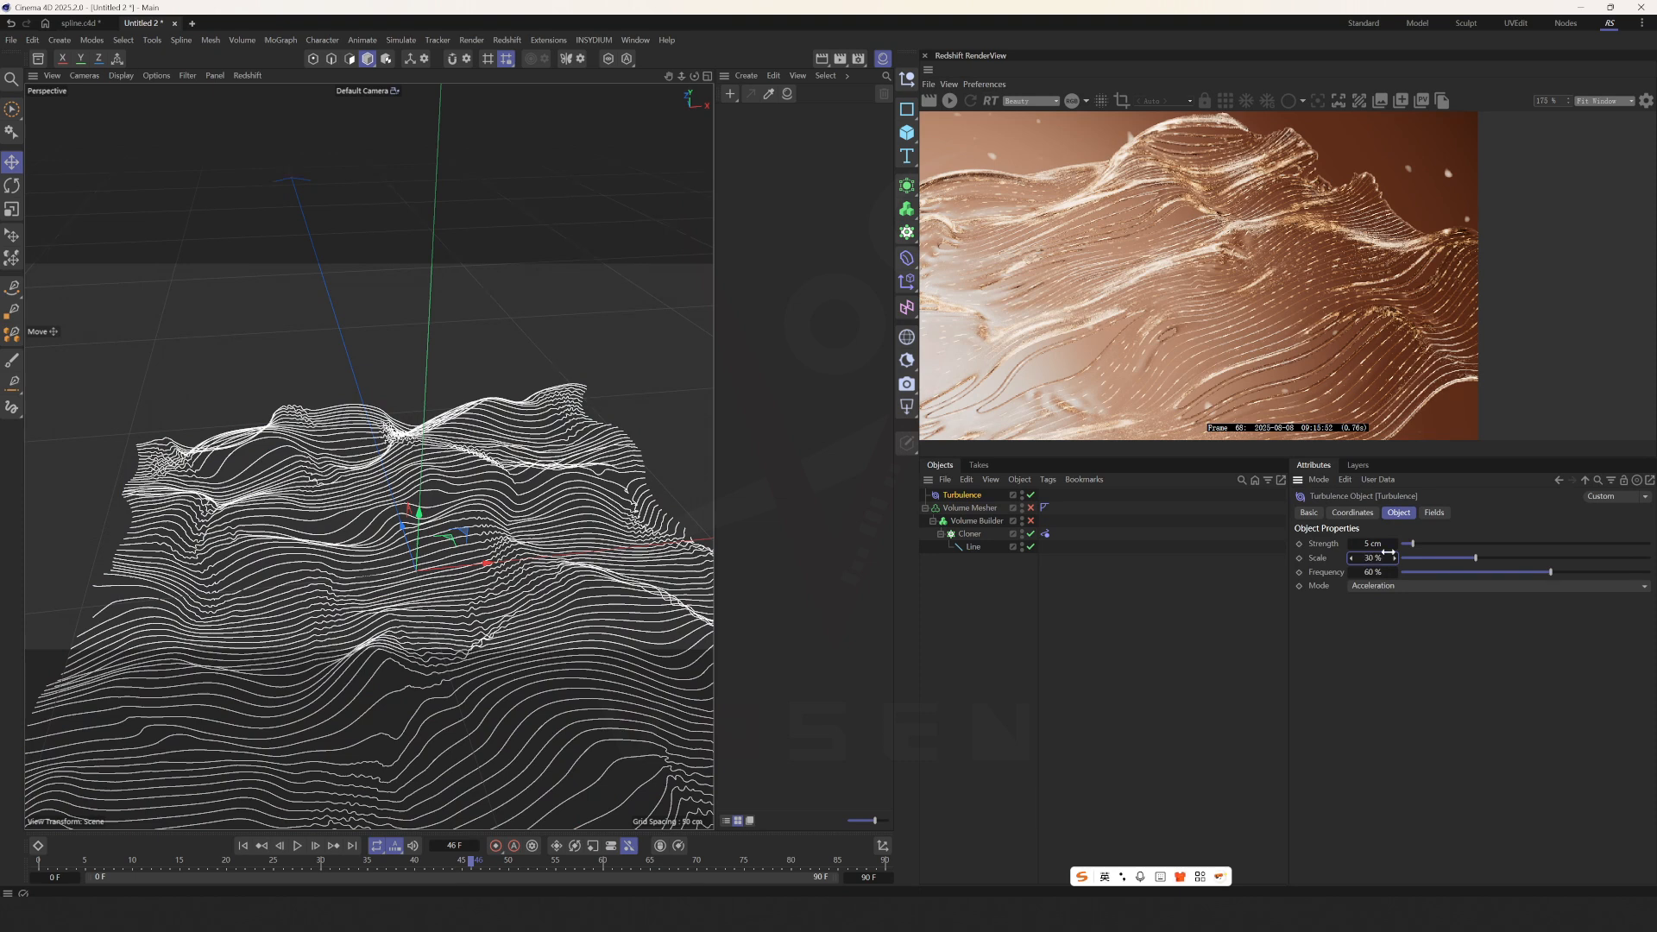
{"action": "left_click", "coordinate": [297, 845]}
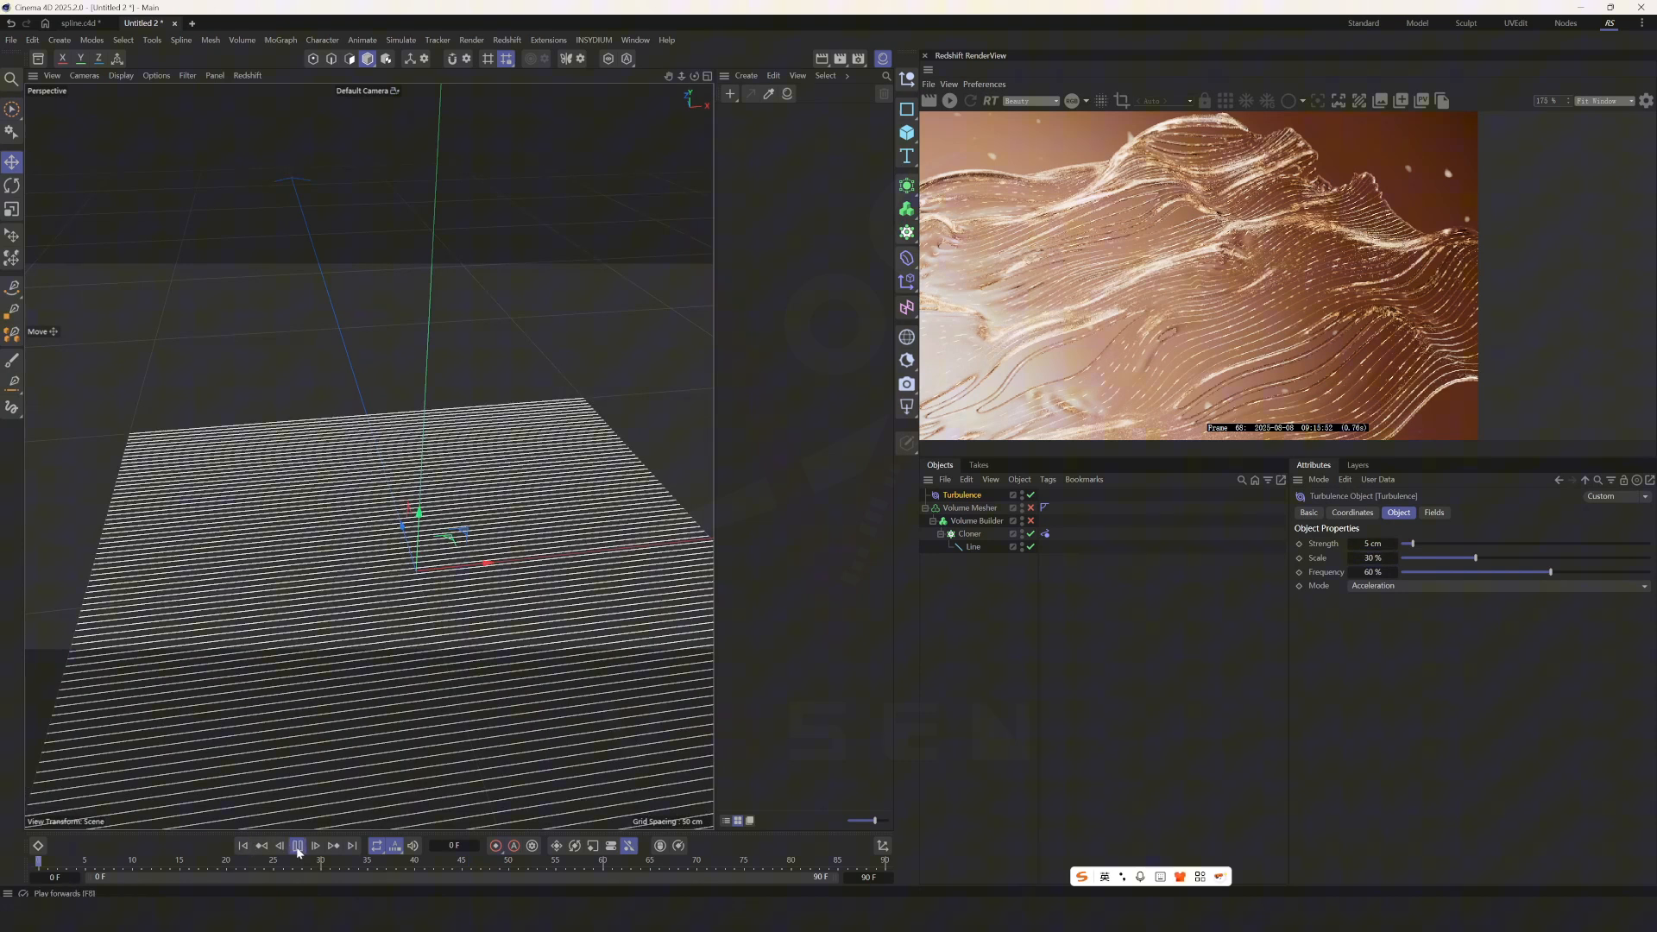
{"action": "left_click", "coordinate": [298, 844]}
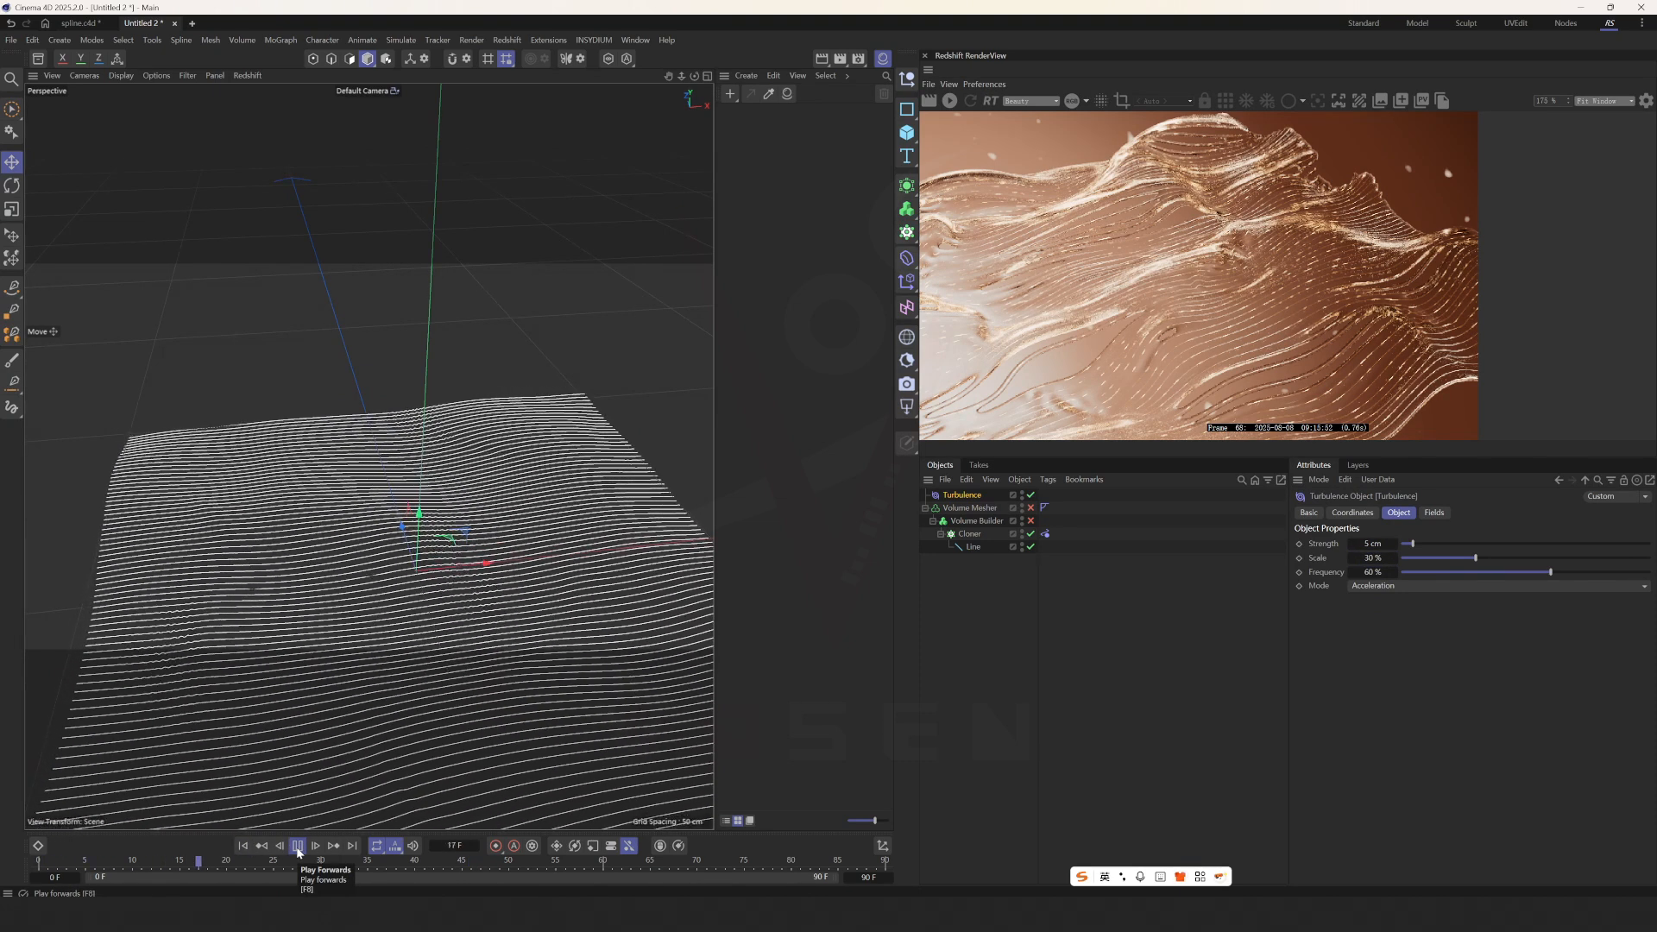
{"action": "left_click", "coordinate": [297, 844]}
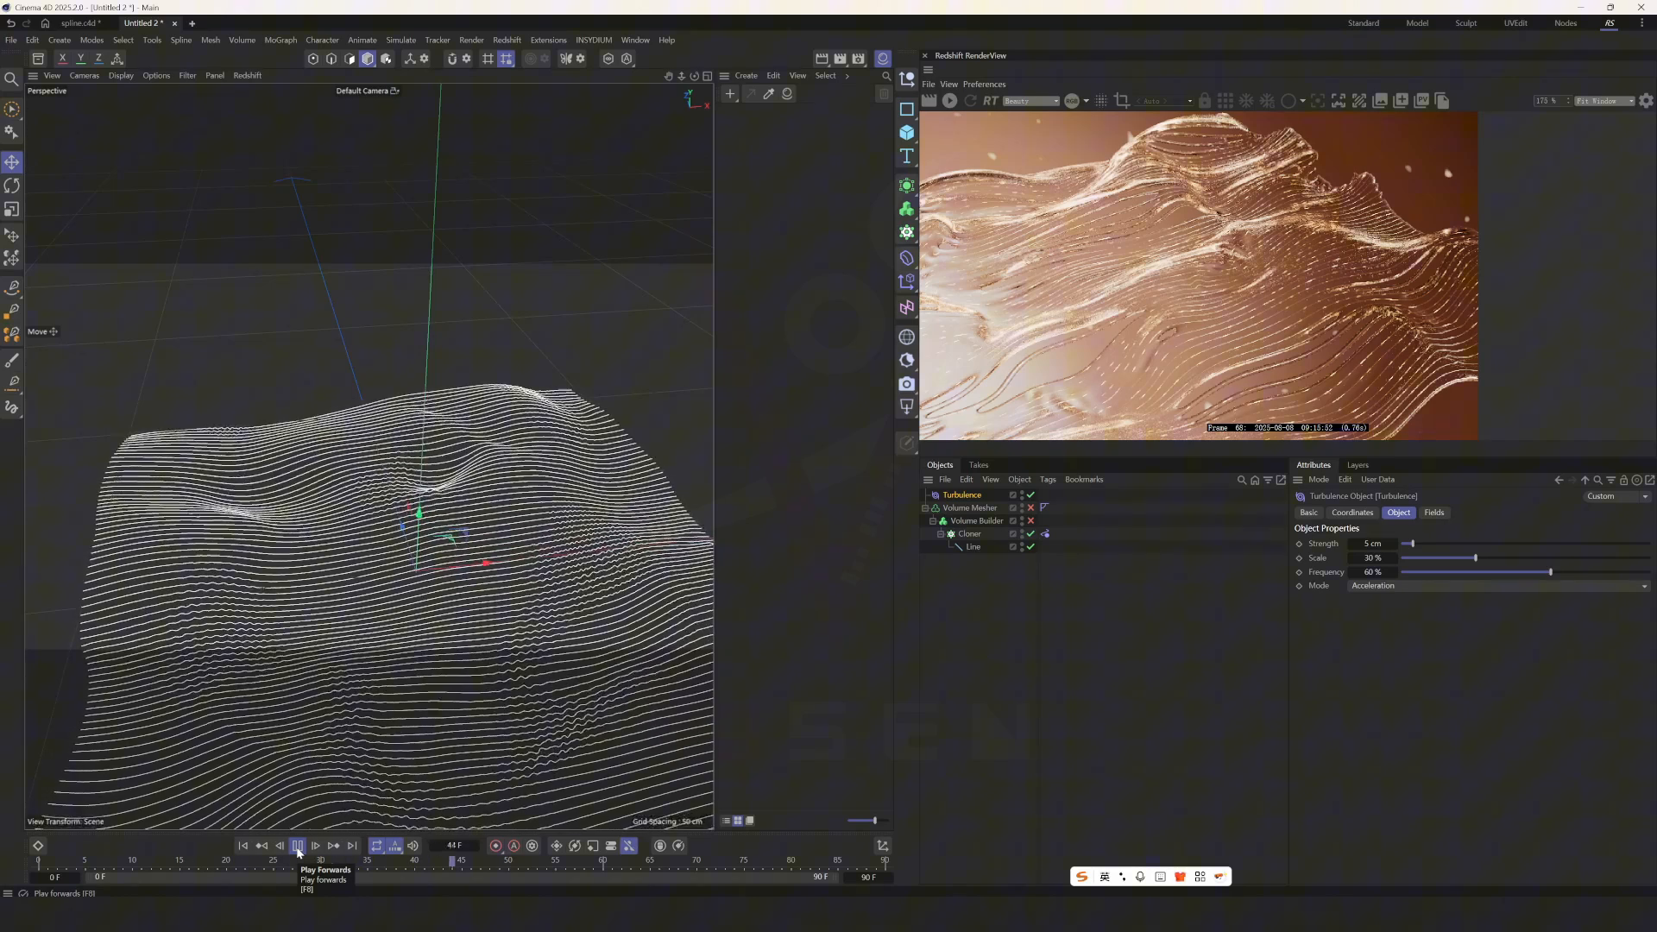
{"action": "left_click", "coordinate": [297, 844]}
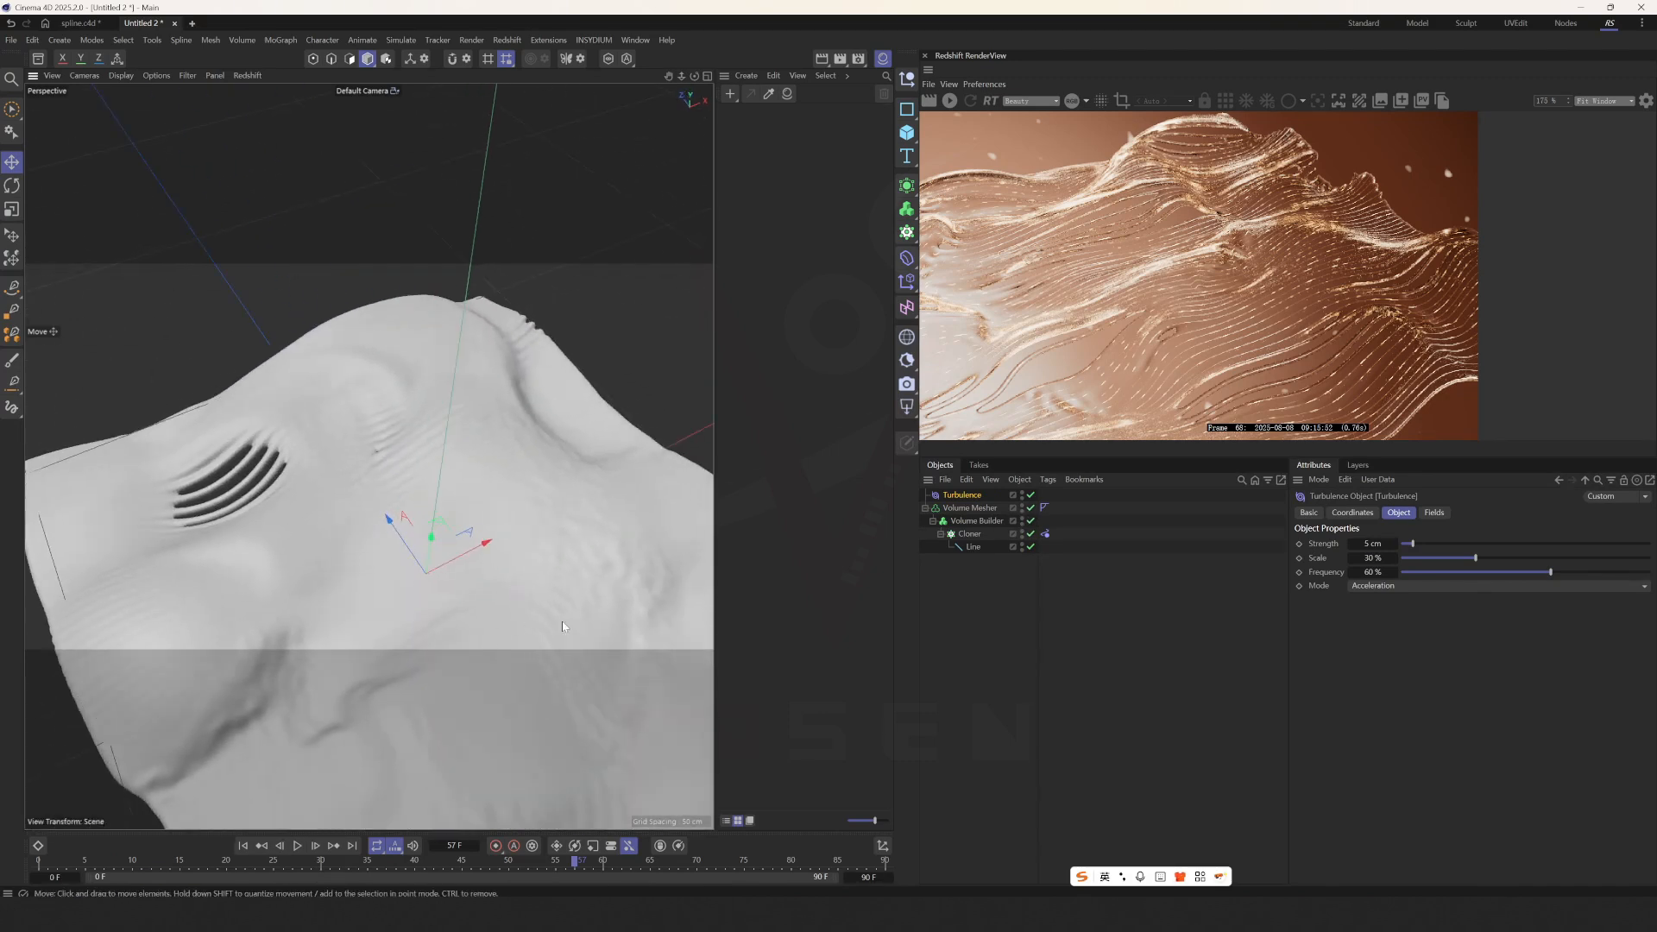
Step: Set the Volume Builder's SDF Smooth radius to 0.7 then 0.8 cm, inspecting the holes
{"action": "left_click", "coordinate": [973, 520]}
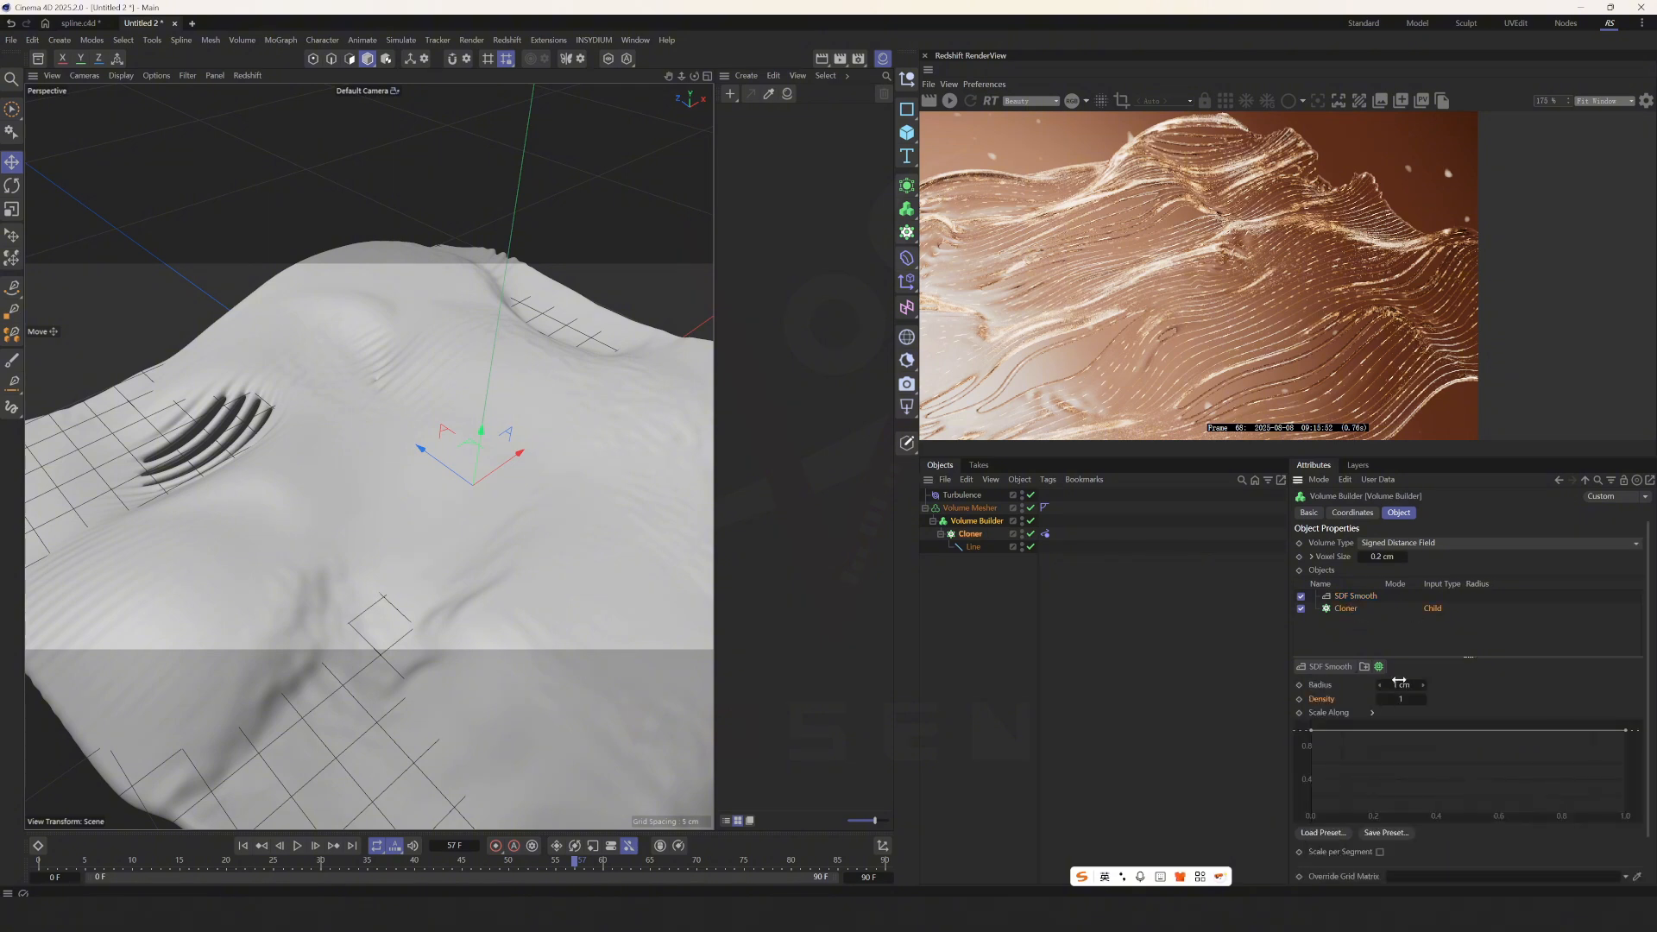
{"action": "left_click_drag", "start_coordinate": [1404, 683], "coordinate": [1384, 683]}
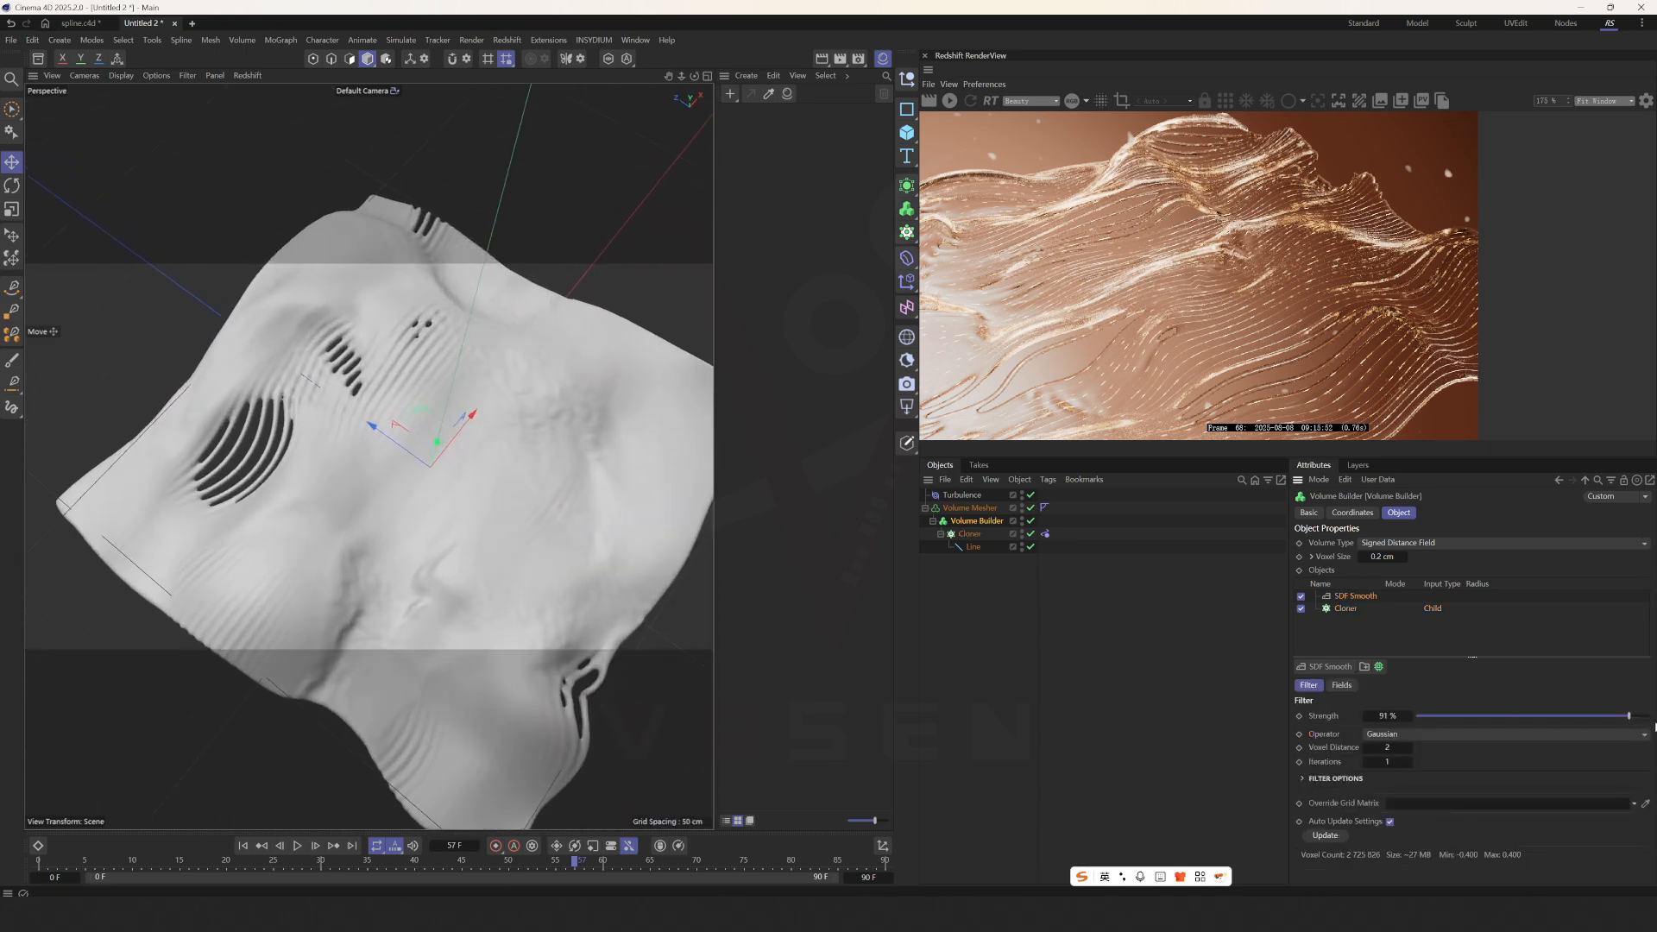
{"action": "left_click_drag", "start_coordinate": [1628, 715], "coordinate": [1648, 715]}
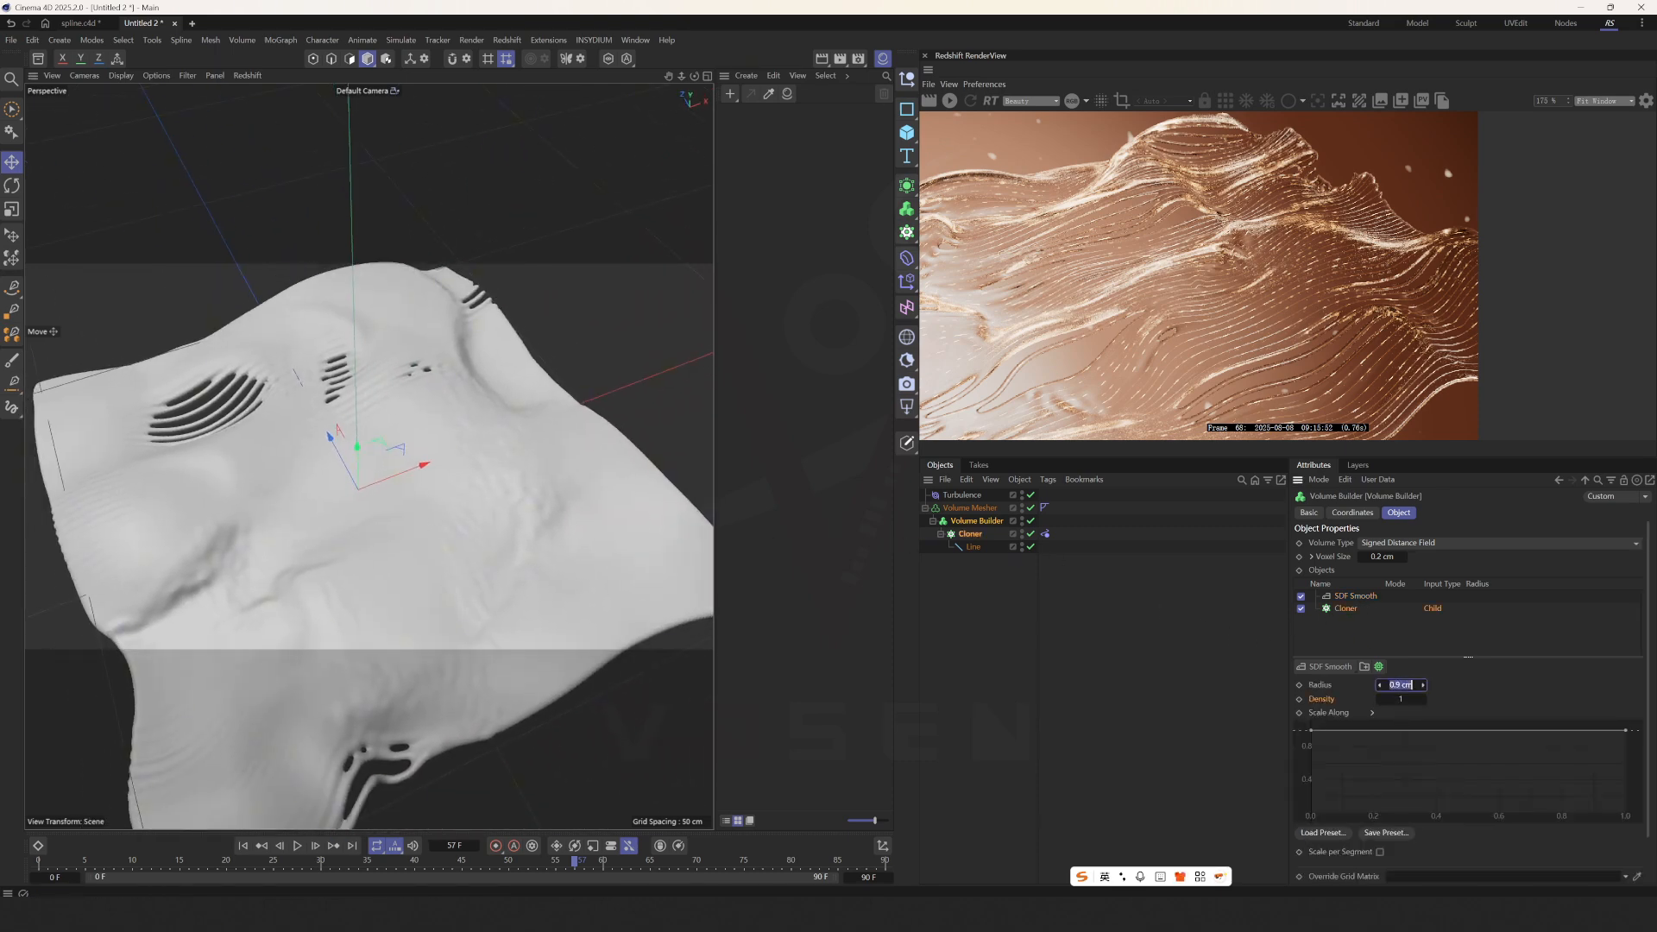
{"action": "type", "text": "0.7 cm"}
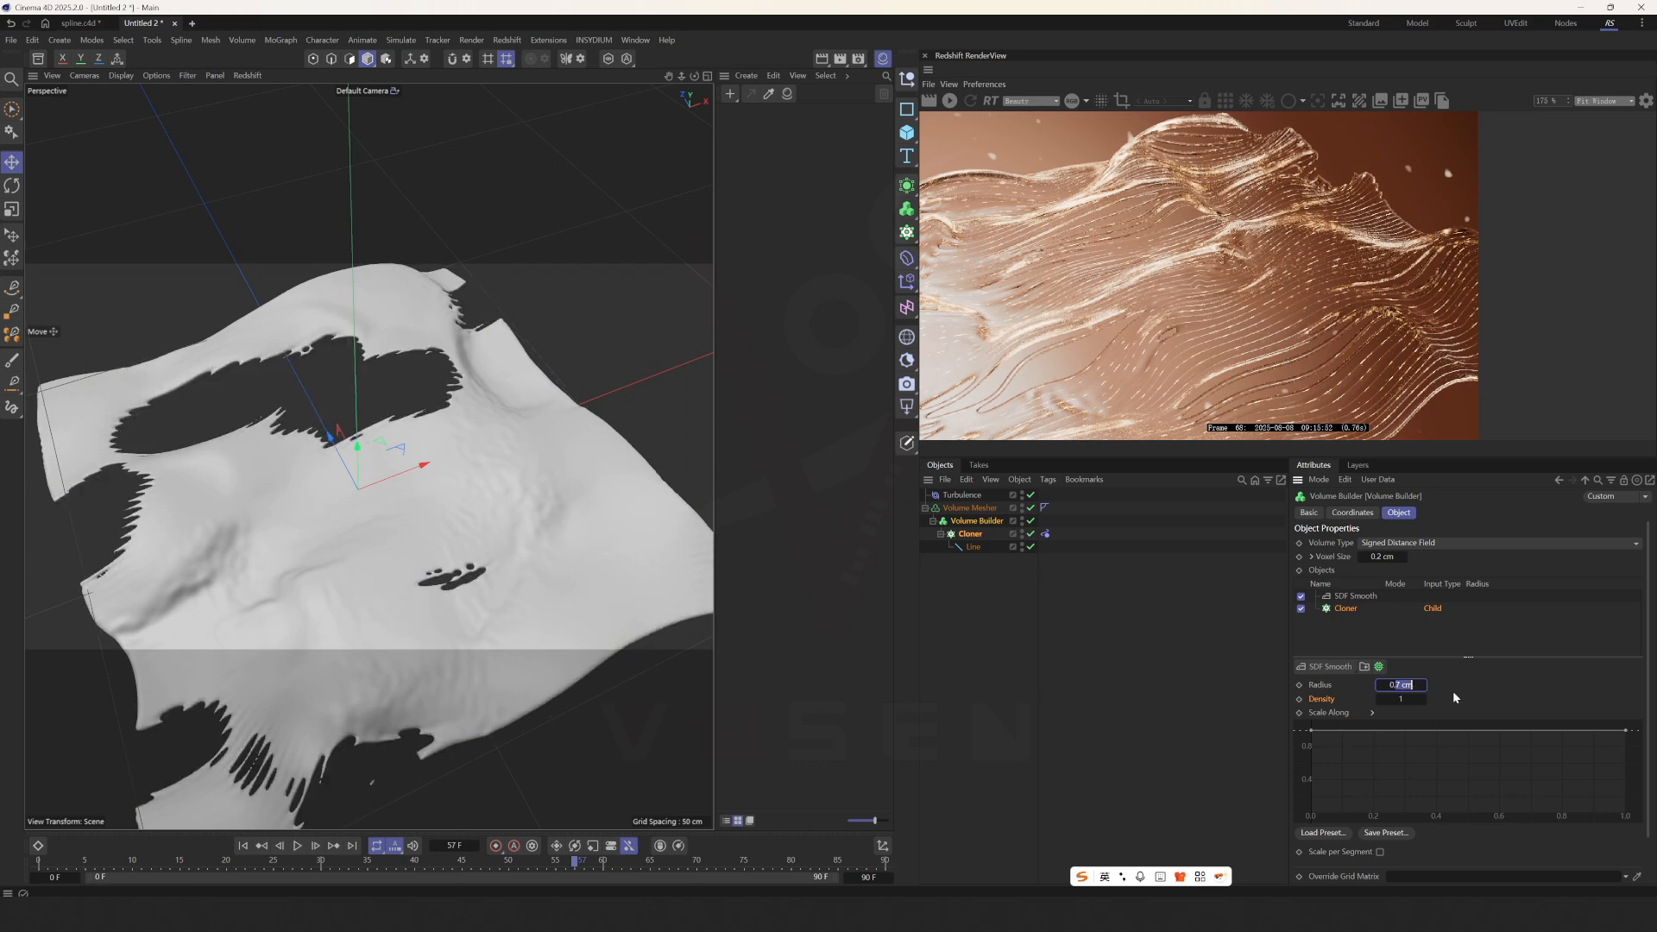
{"action": "type", "text": "0.8 cm"}
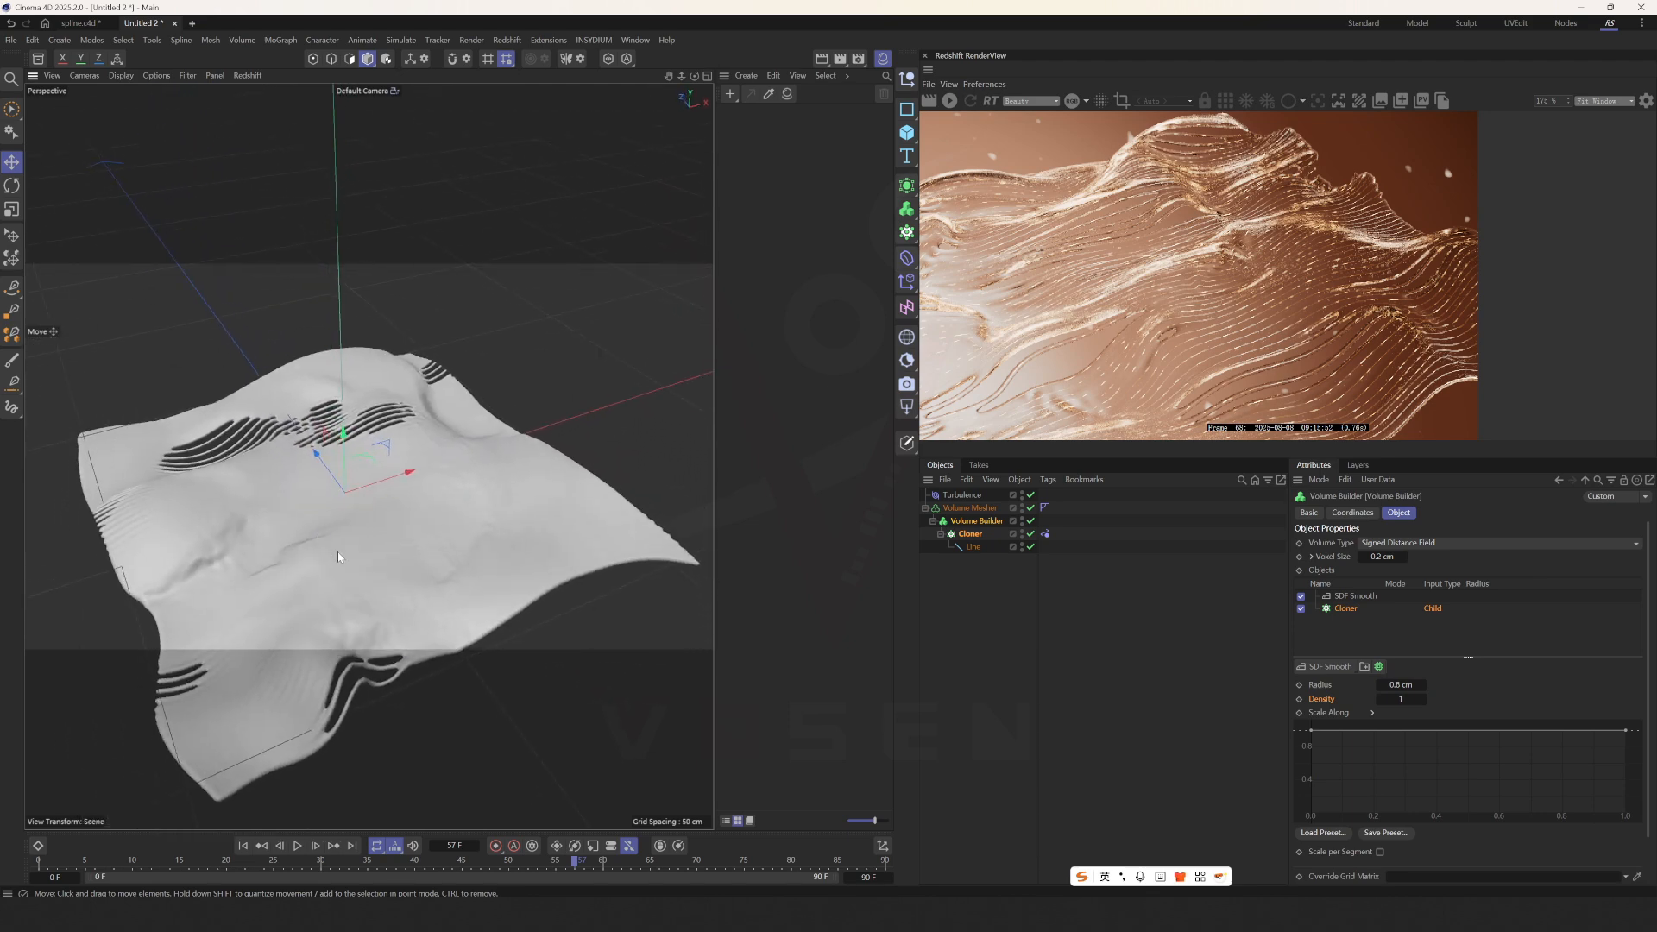
Step: Play the animation from the start to watch the smoother slitted surface, then pause
{"action": "left_click", "coordinate": [296, 845]}
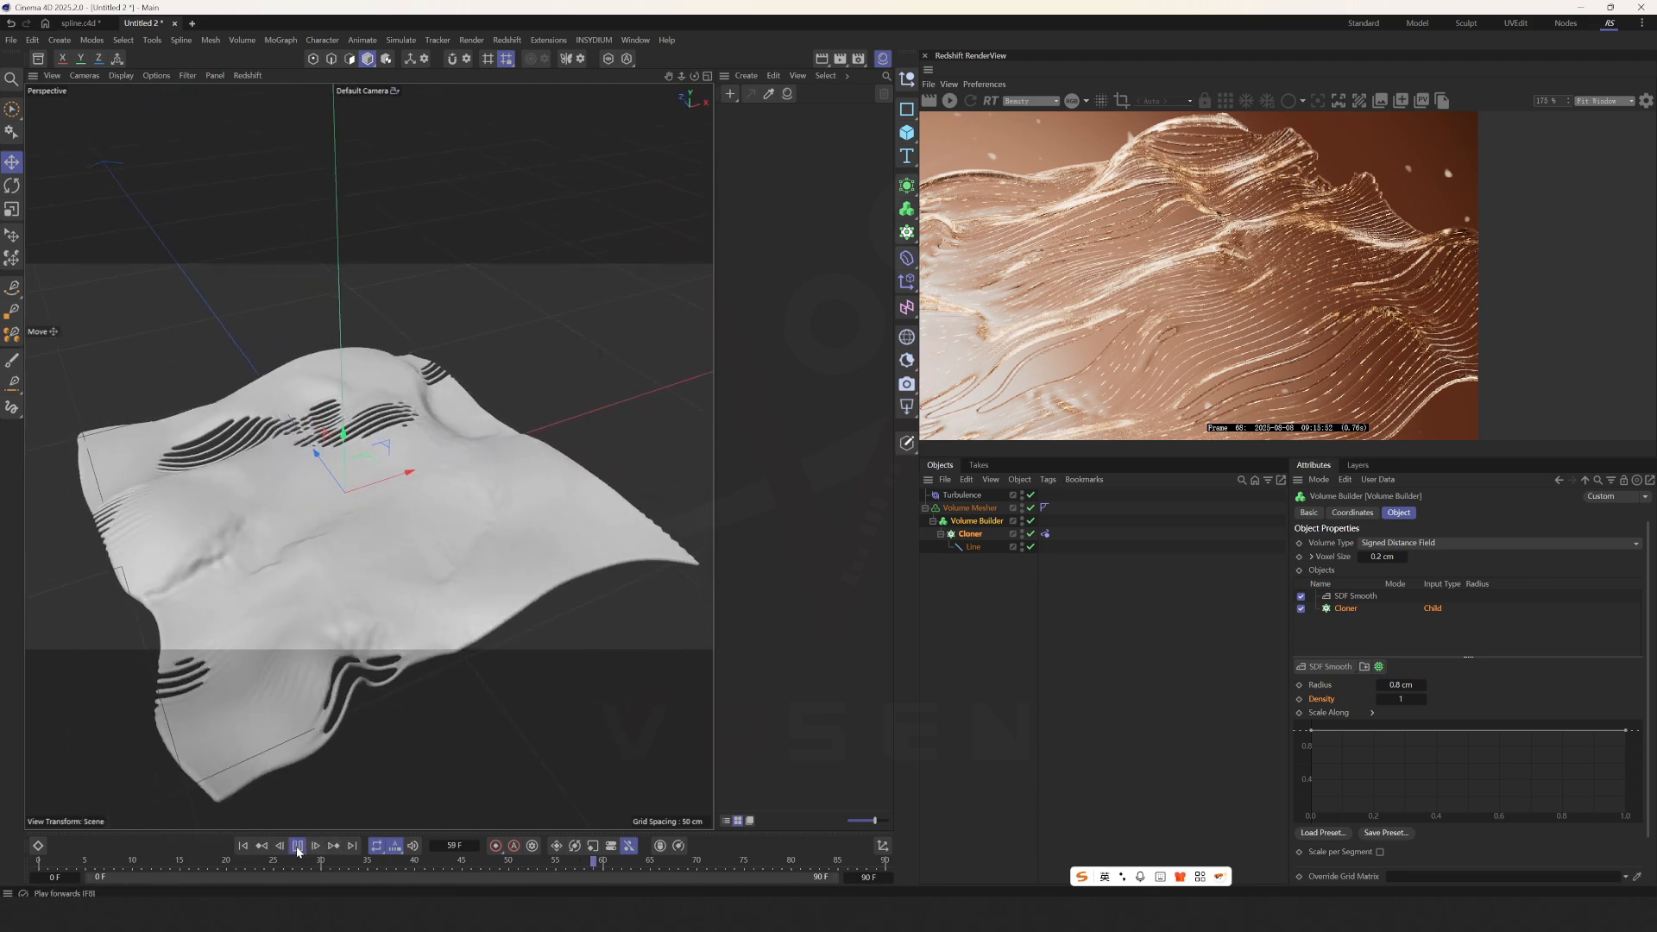
{"action": "left_click", "coordinate": [298, 844]}
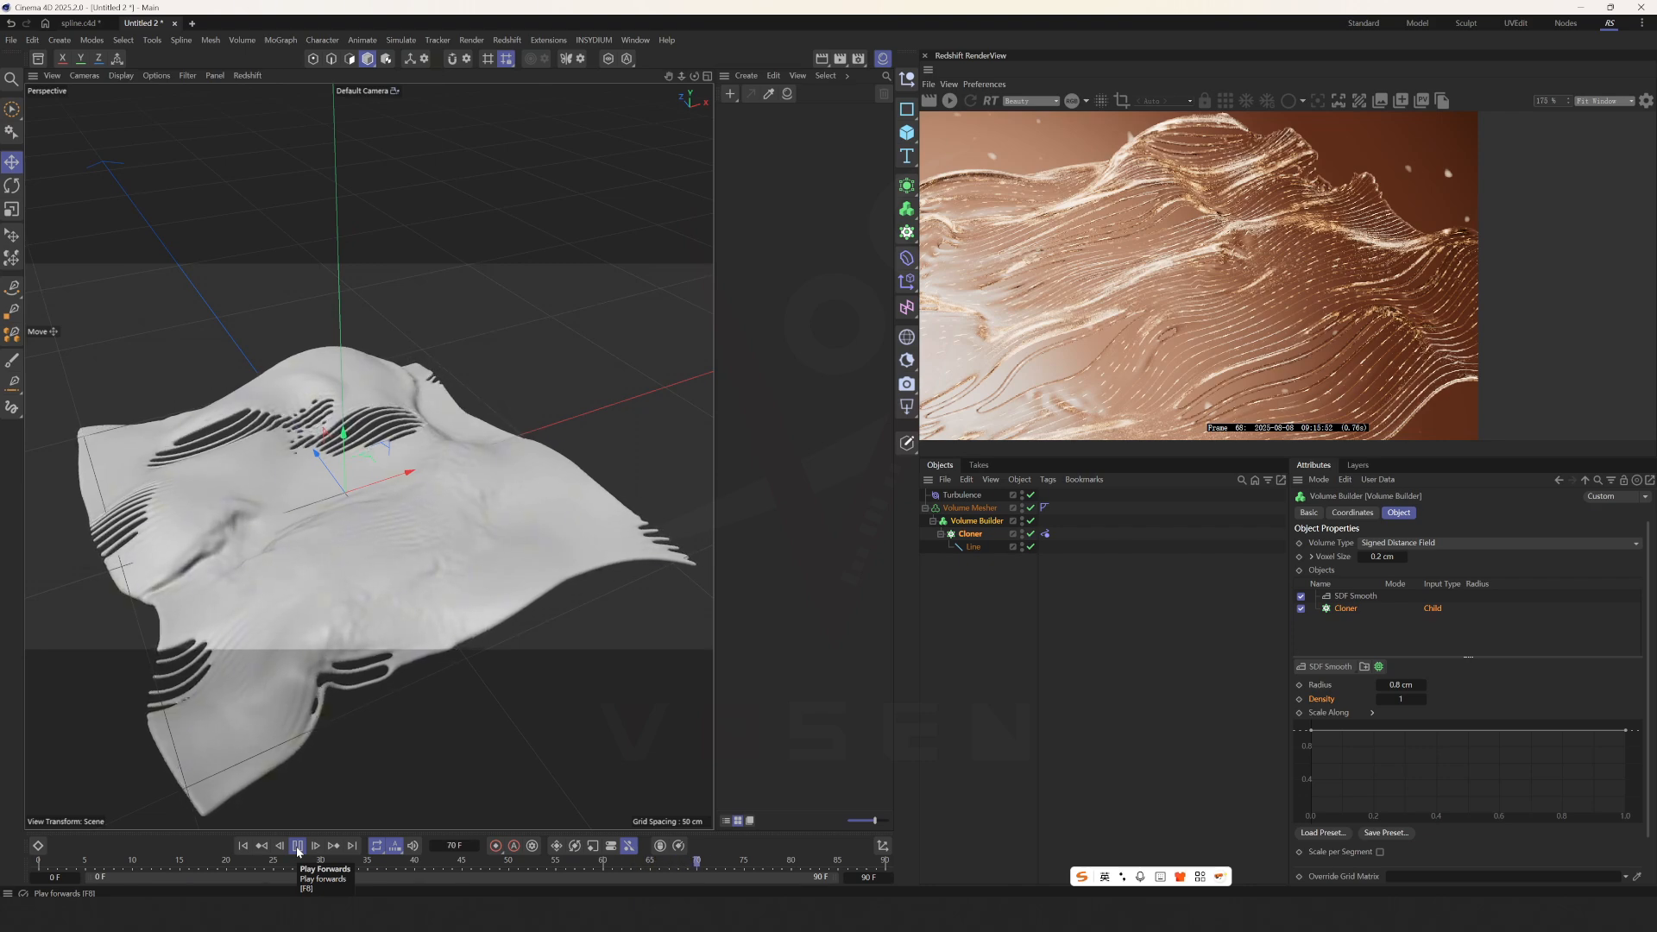
{"action": "left_click", "coordinate": [298, 846]}
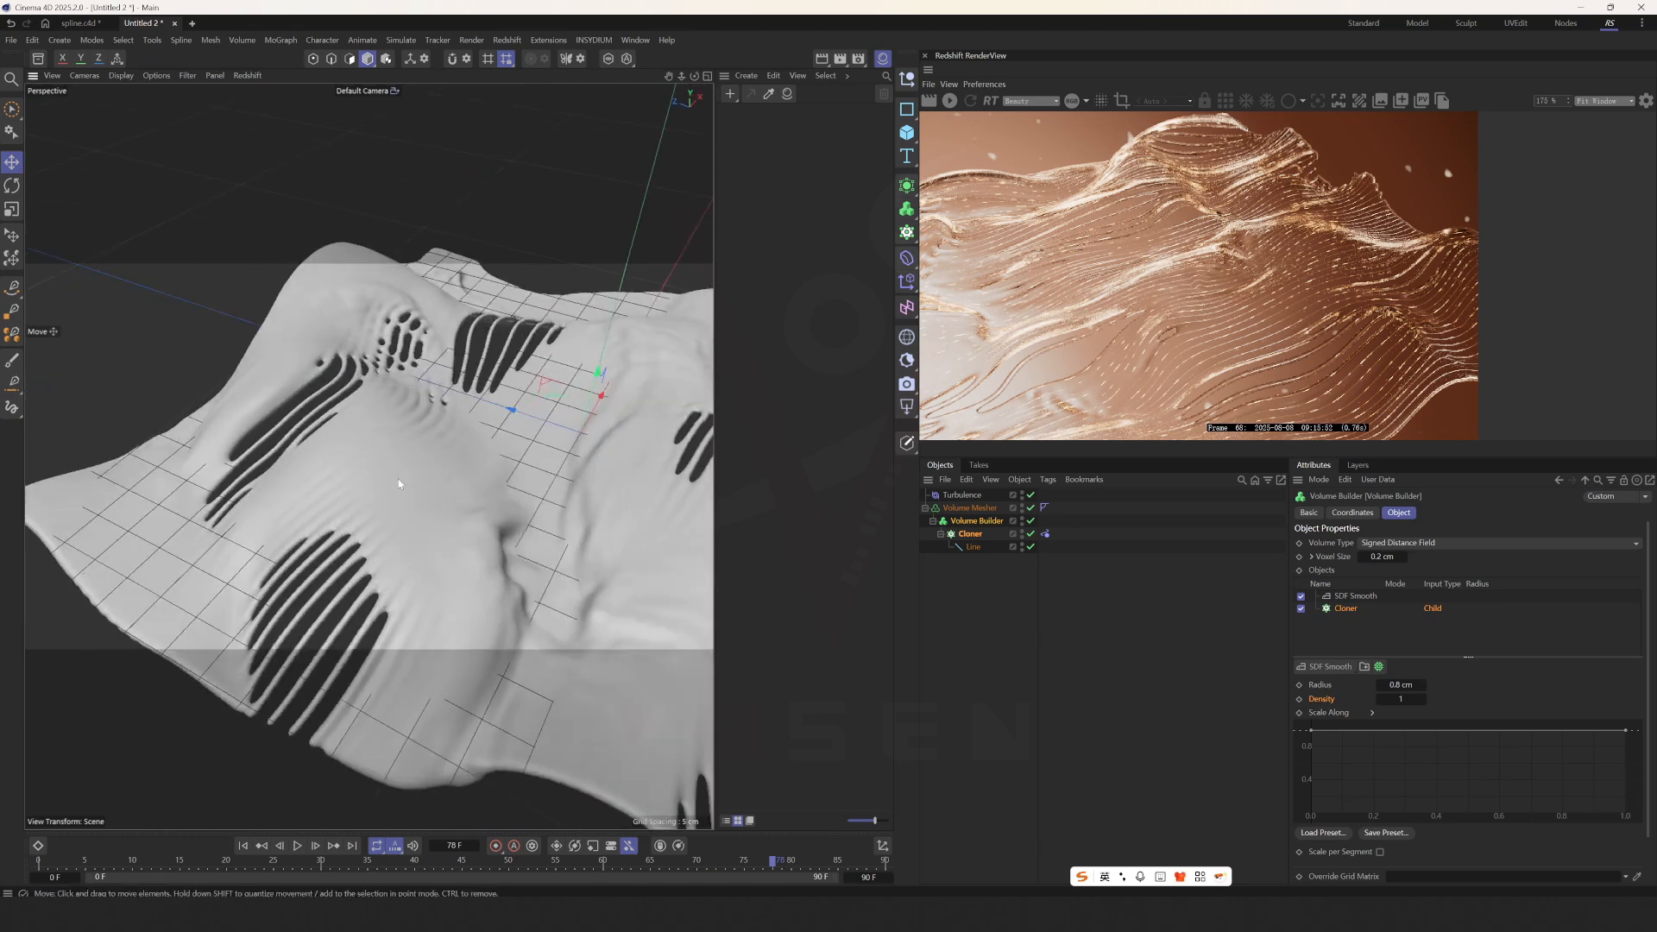
{"action": "left_click", "coordinate": [297, 846]}
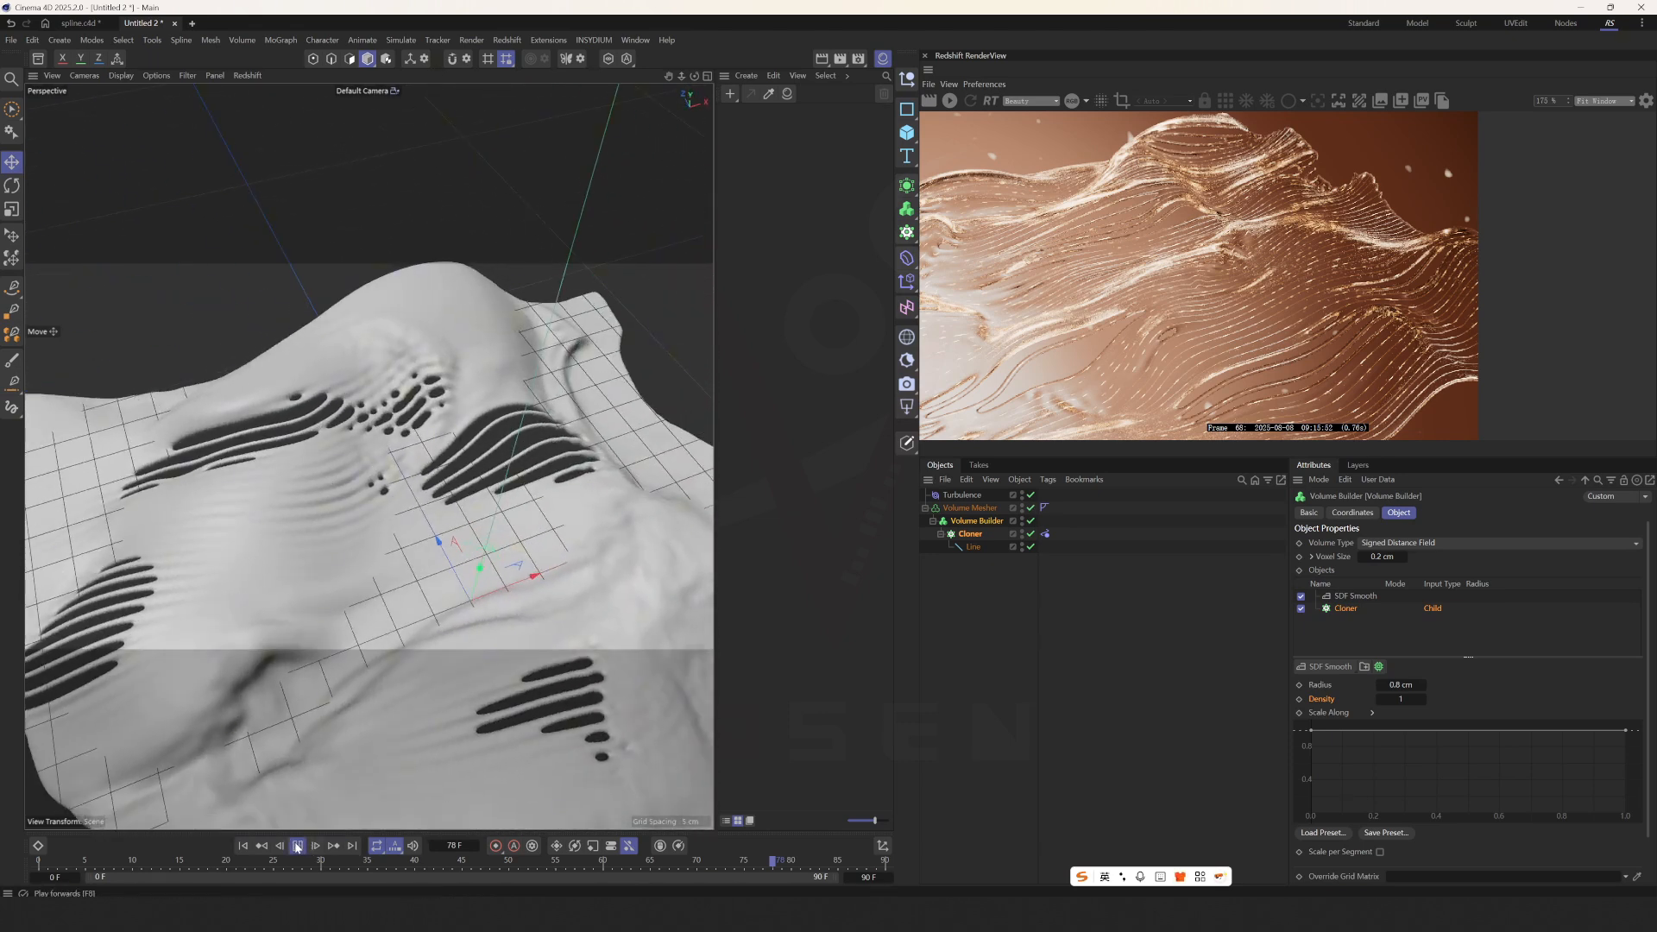
{"action": "left_click", "coordinate": [297, 844]}
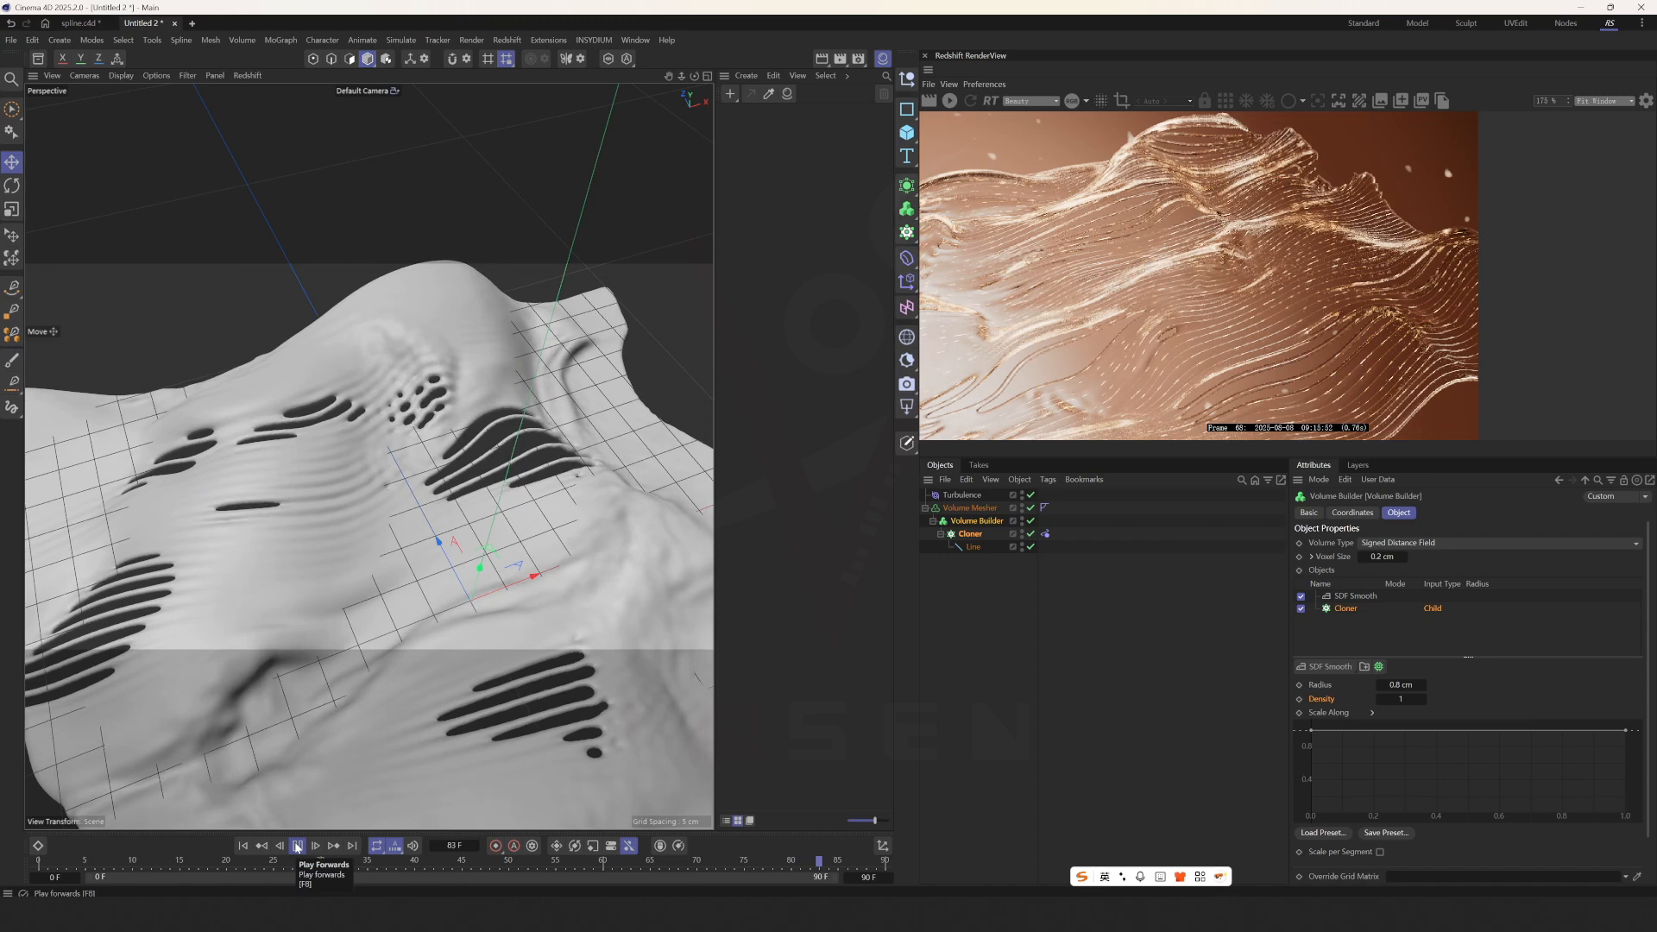
{"action": "left_click", "coordinate": [296, 844]}
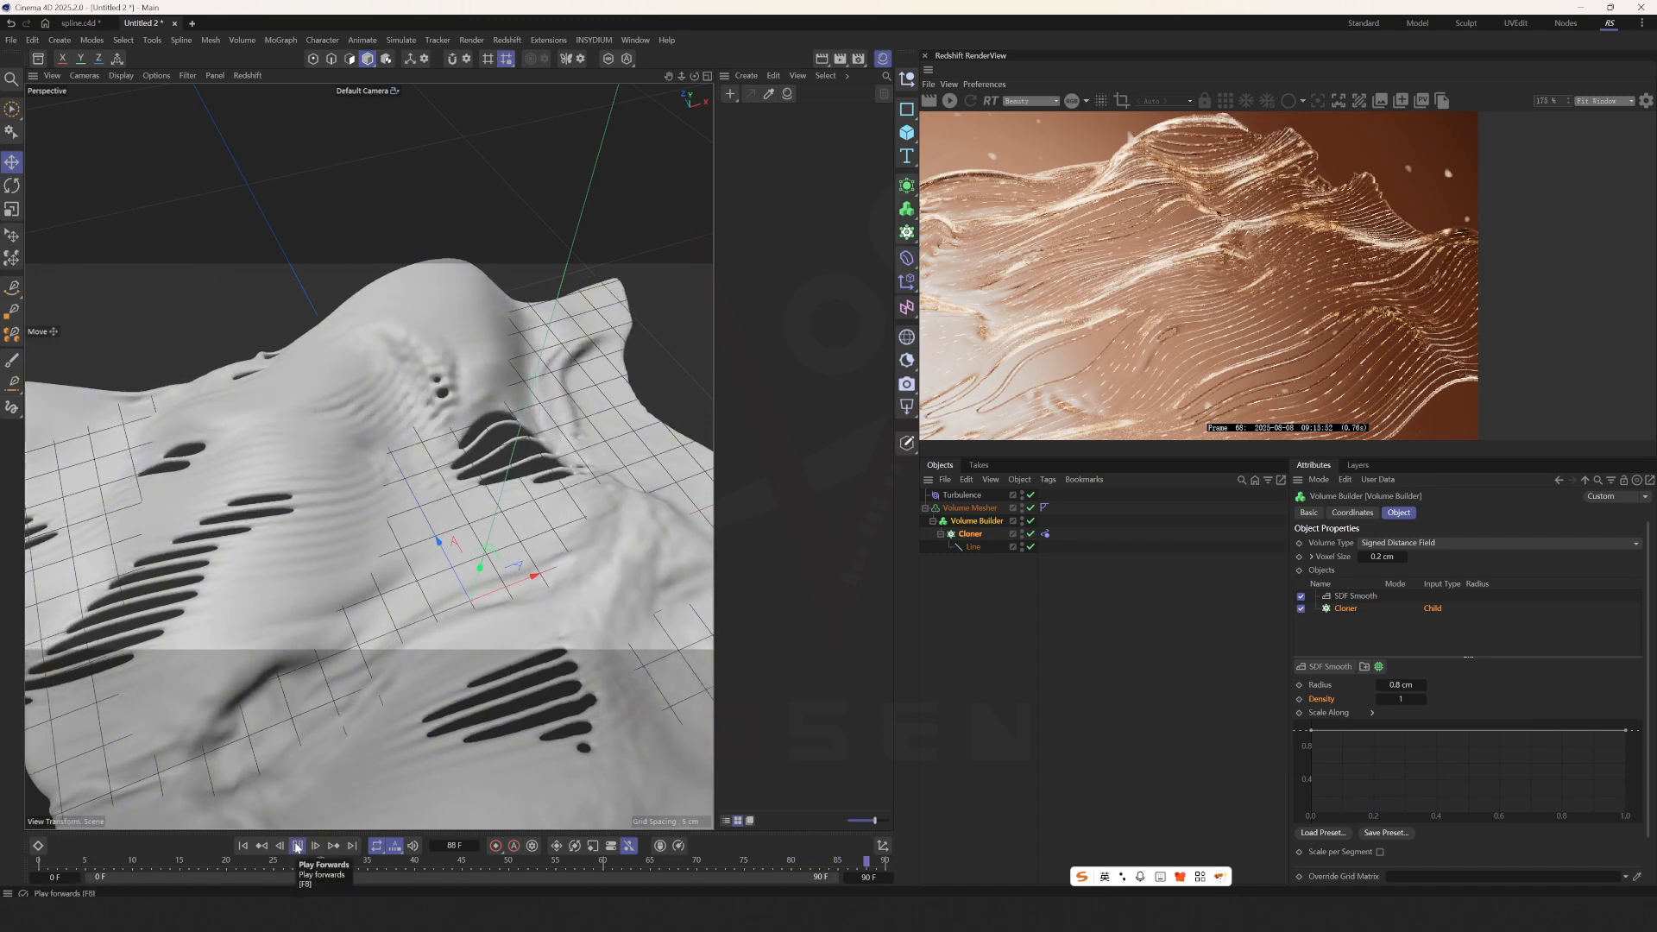
{"action": "left_click", "coordinate": [243, 844]}
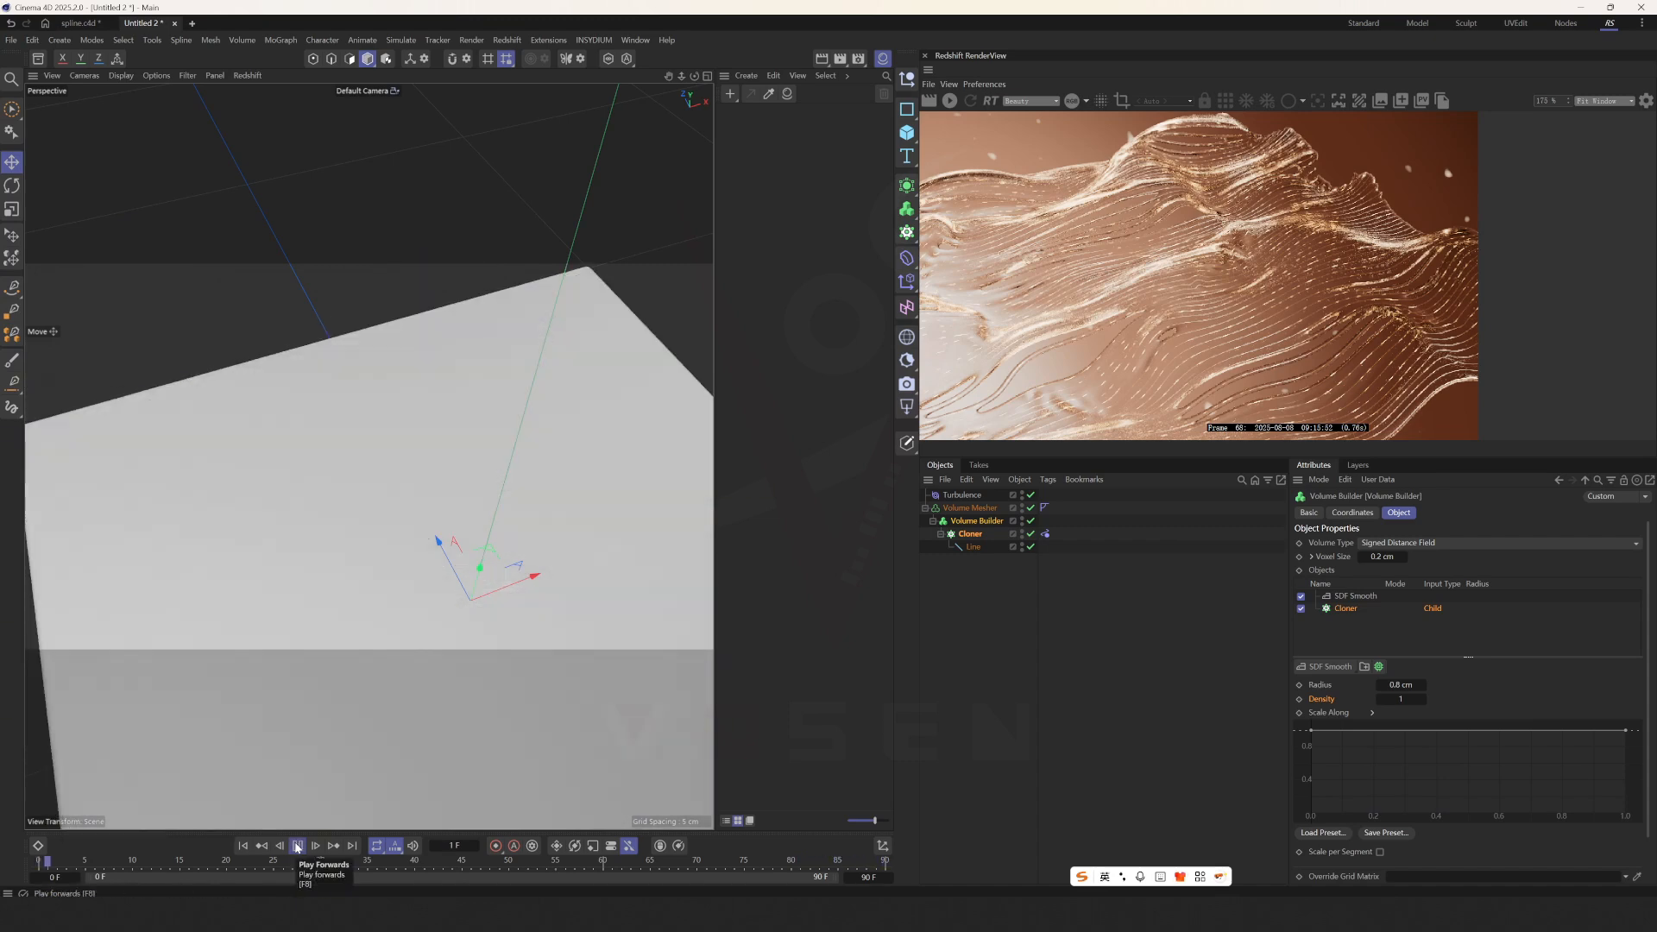
{"action": "left_click", "coordinate": [299, 846]}
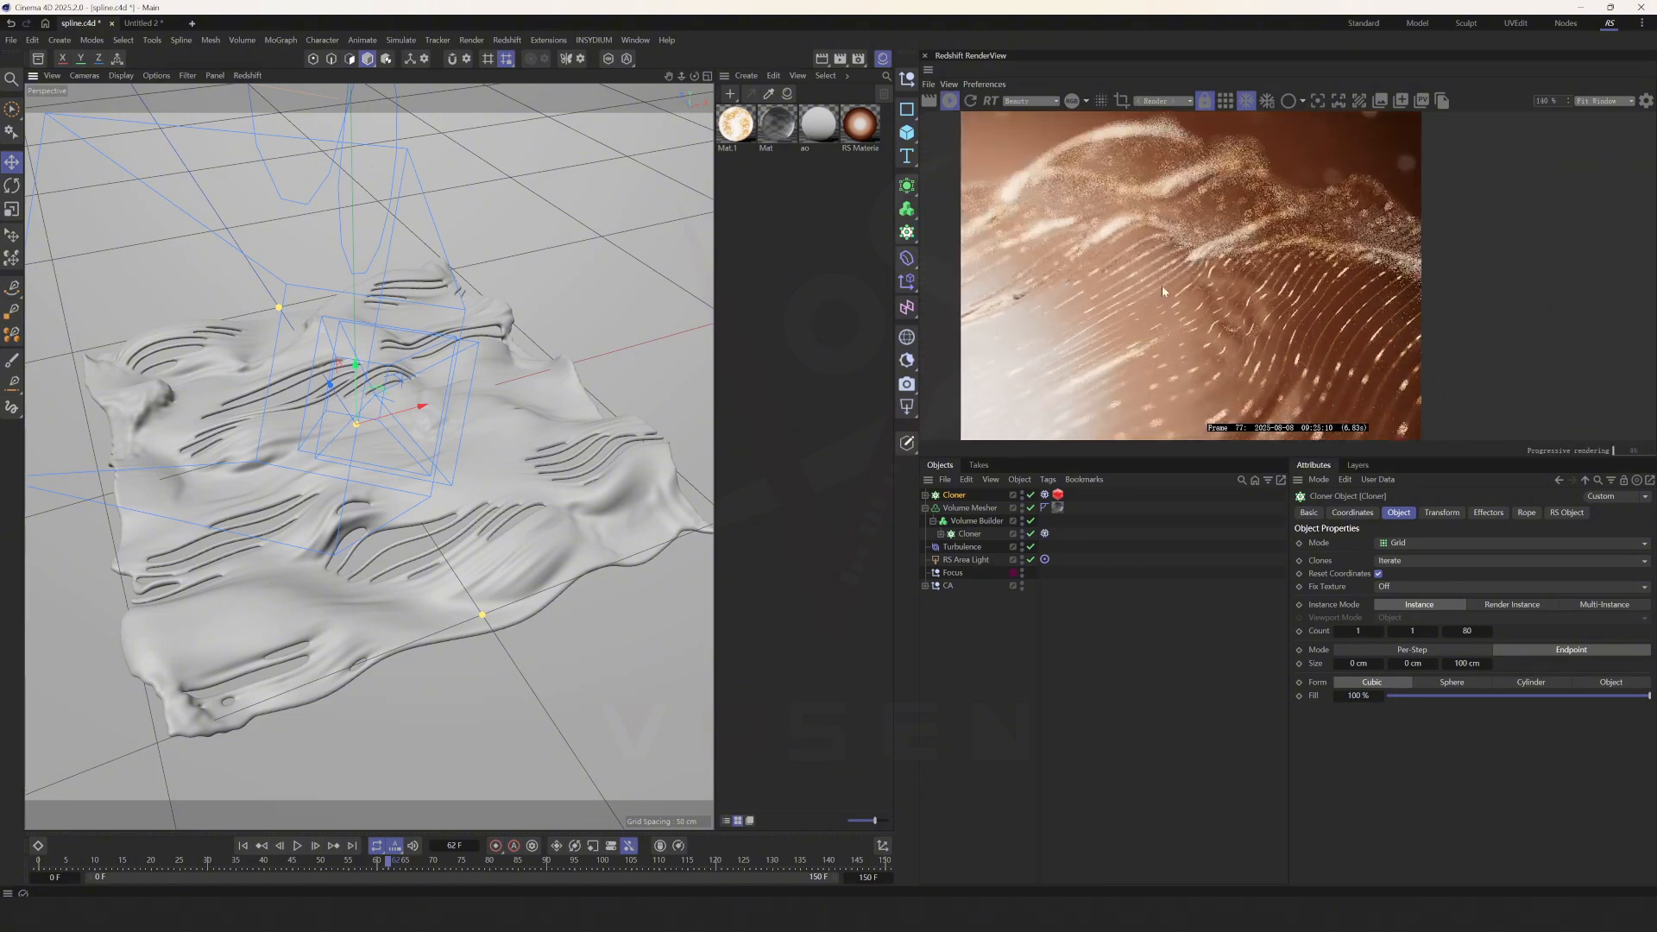
Step: Expand the CA camera rig null and view the RS Area Light's Project include/exclude settings
{"action": "left_click", "coordinate": [934, 585]}
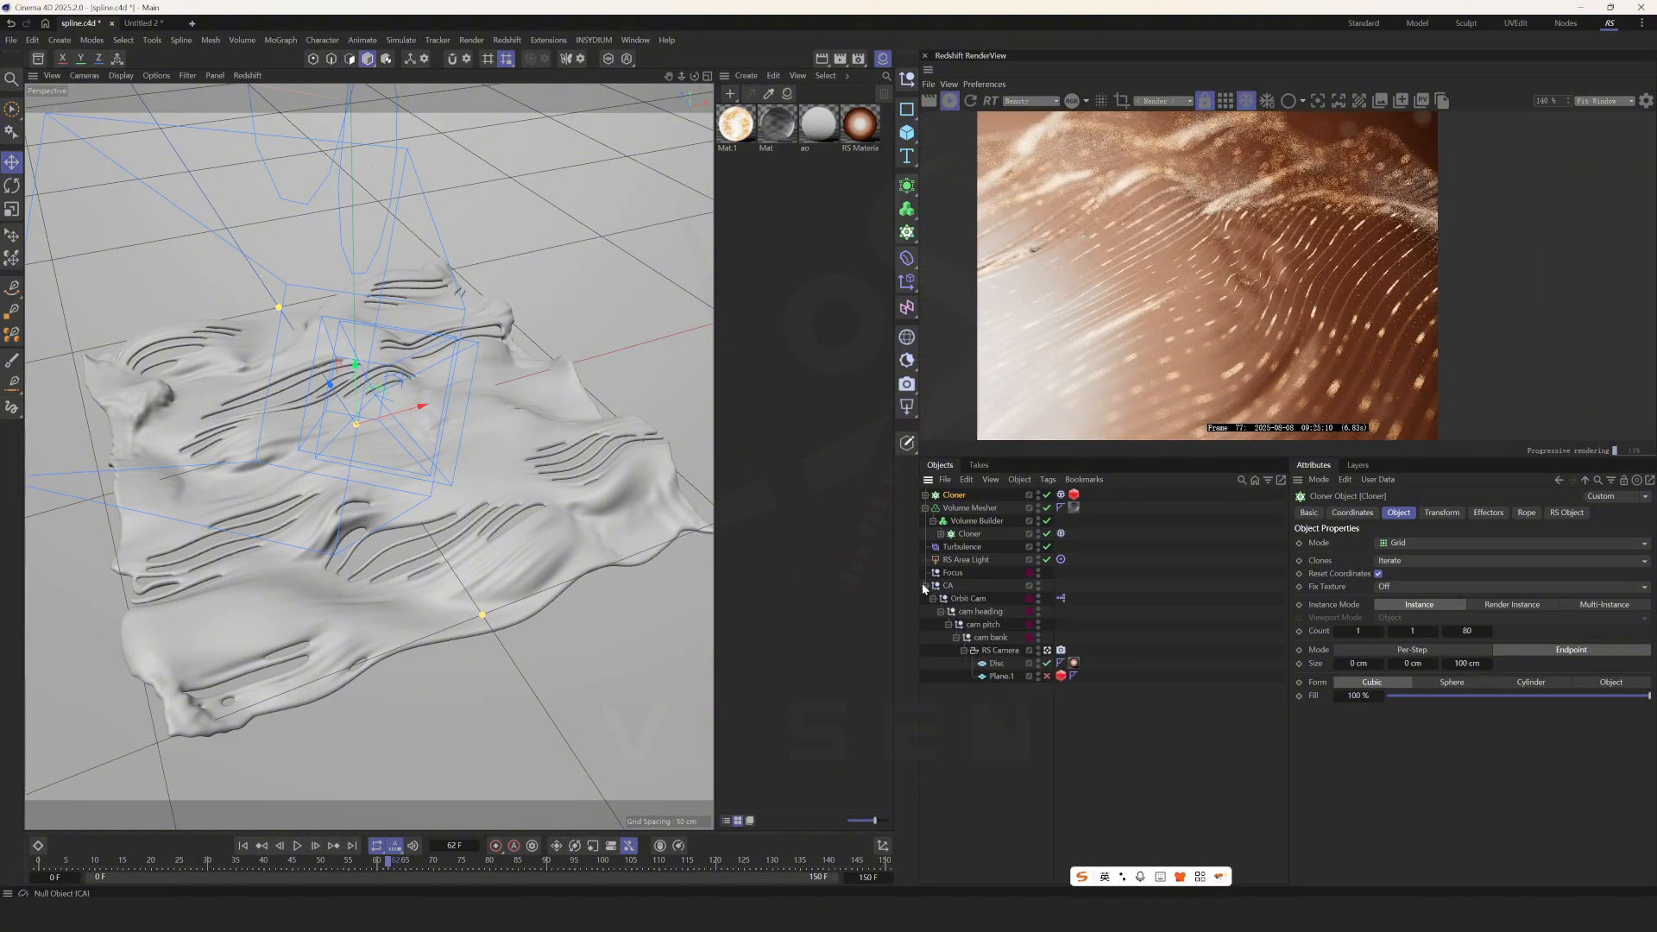
{"action": "left_click", "coordinate": [966, 560]}
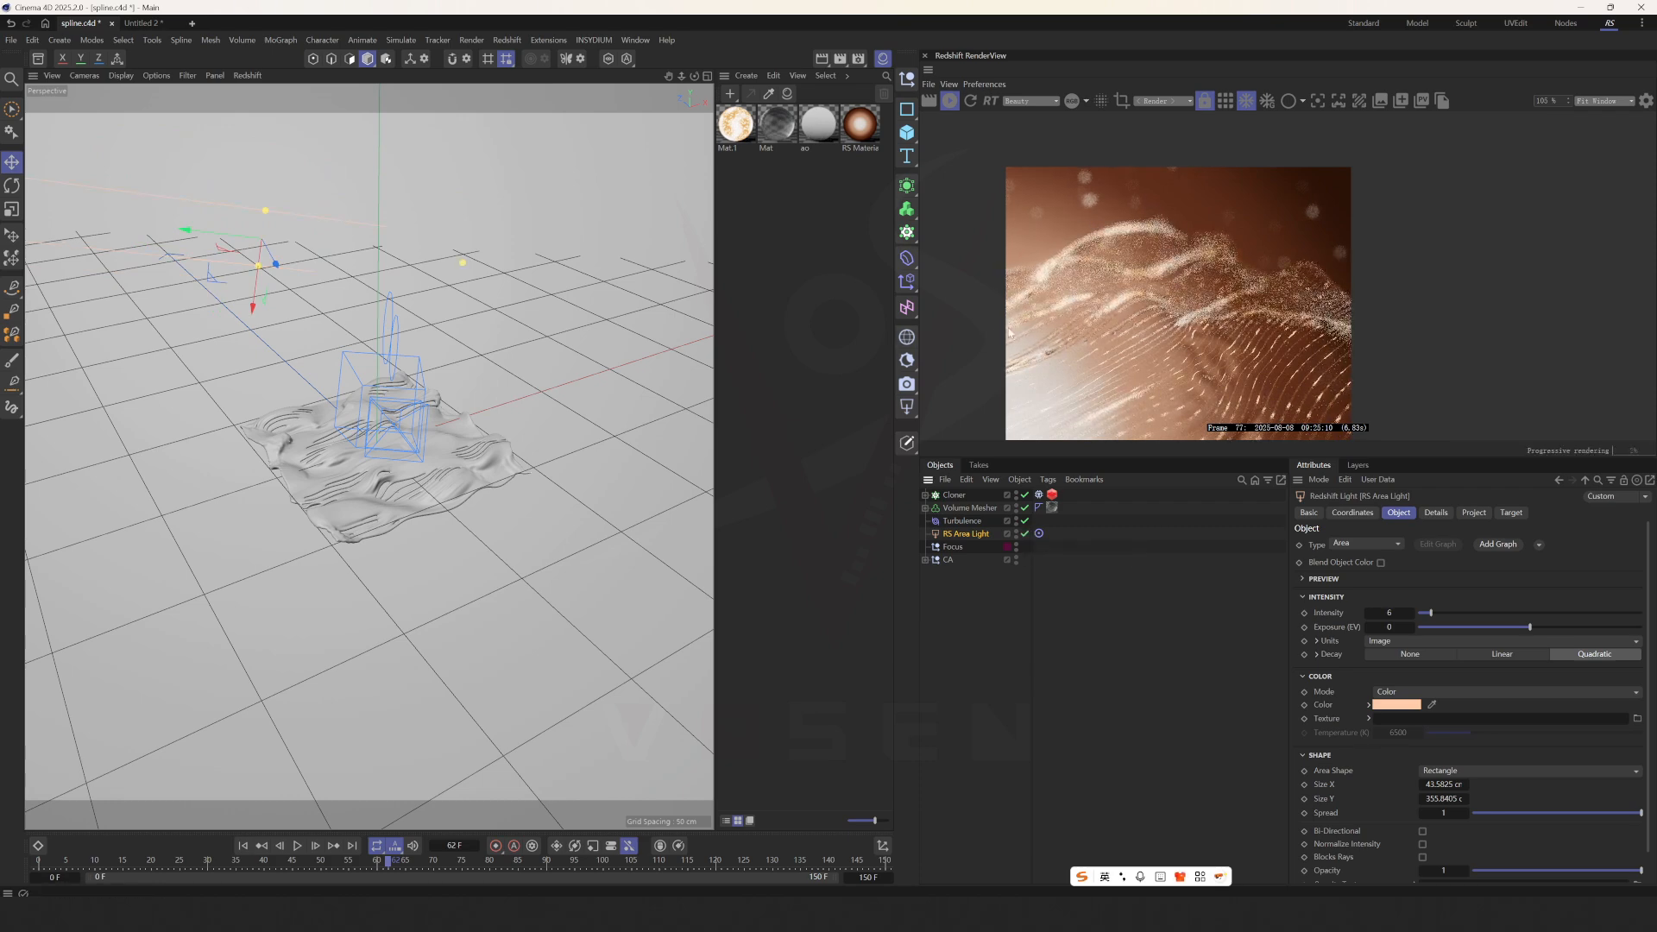
{"action": "left_click", "coordinate": [1472, 512]}
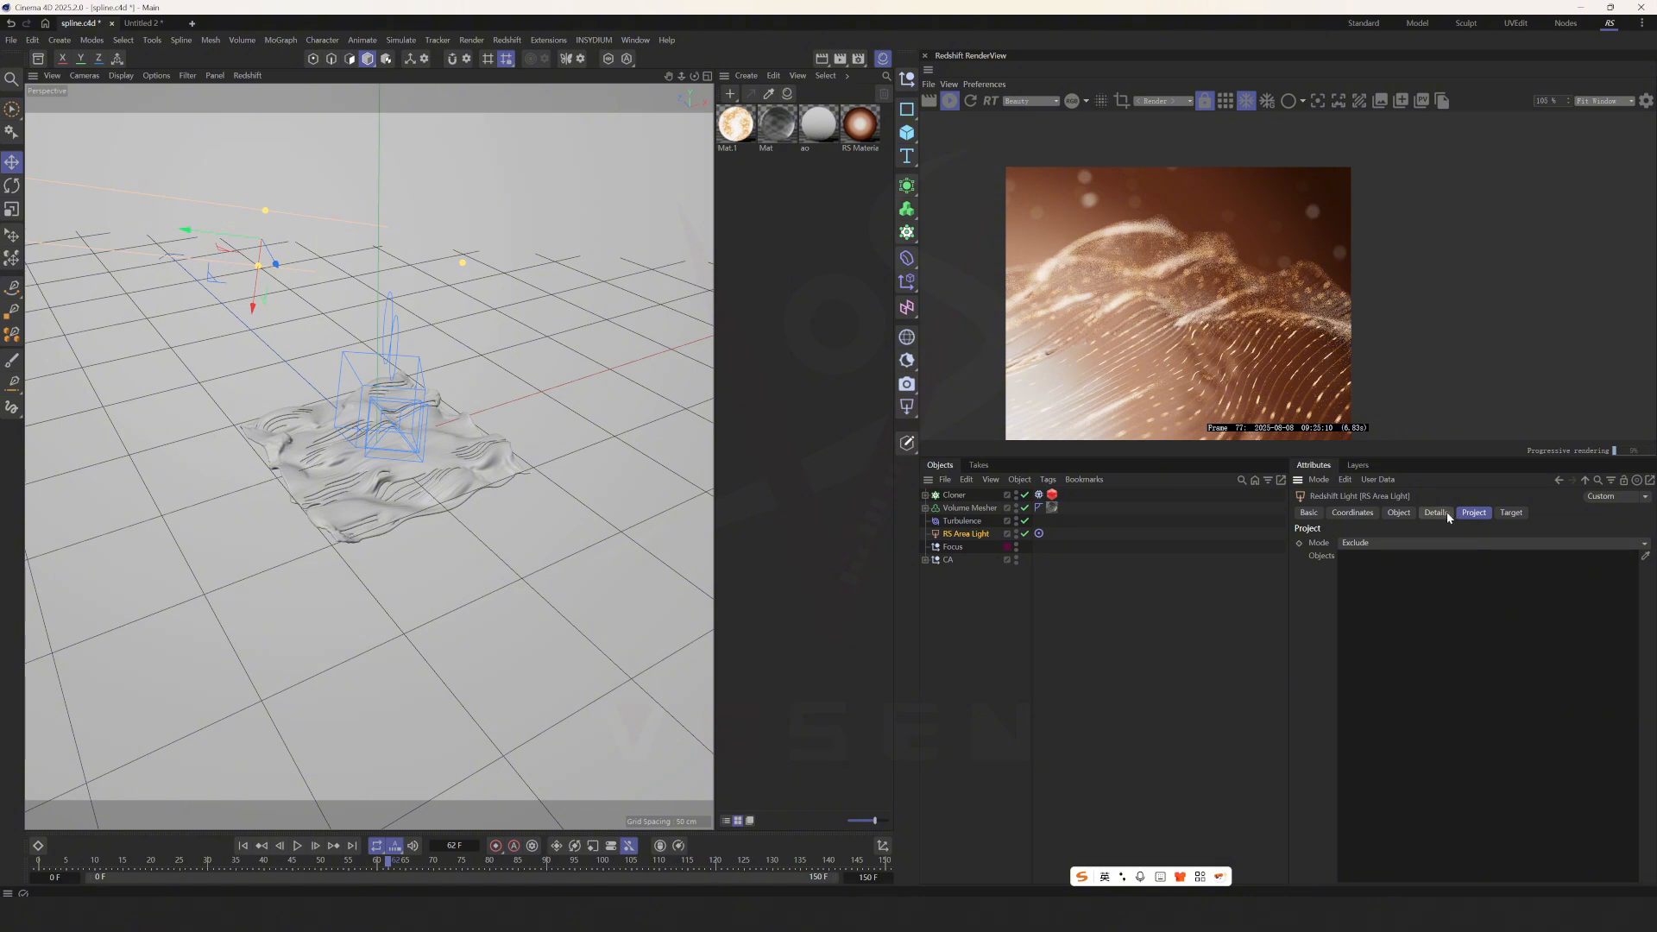
{"action": "left_click", "coordinate": [1436, 512]}
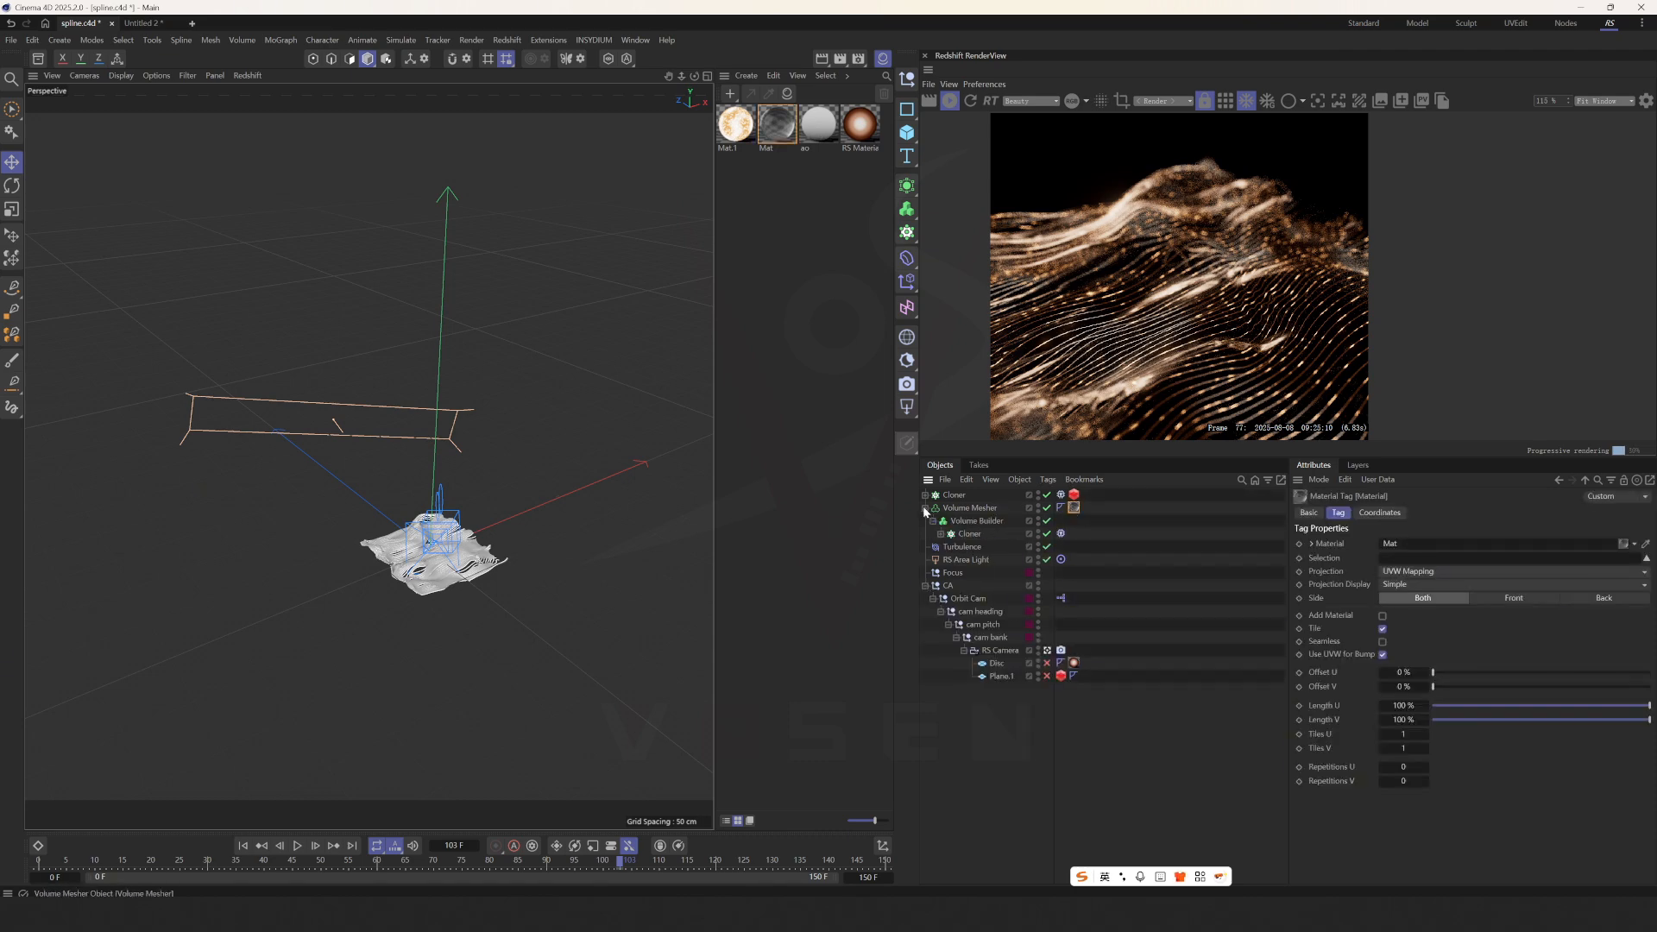
Step: Open the Mat glass material's node graph and lower the Standard Material transmission weight to about 0.356
{"action": "left_click", "coordinate": [775, 125]}
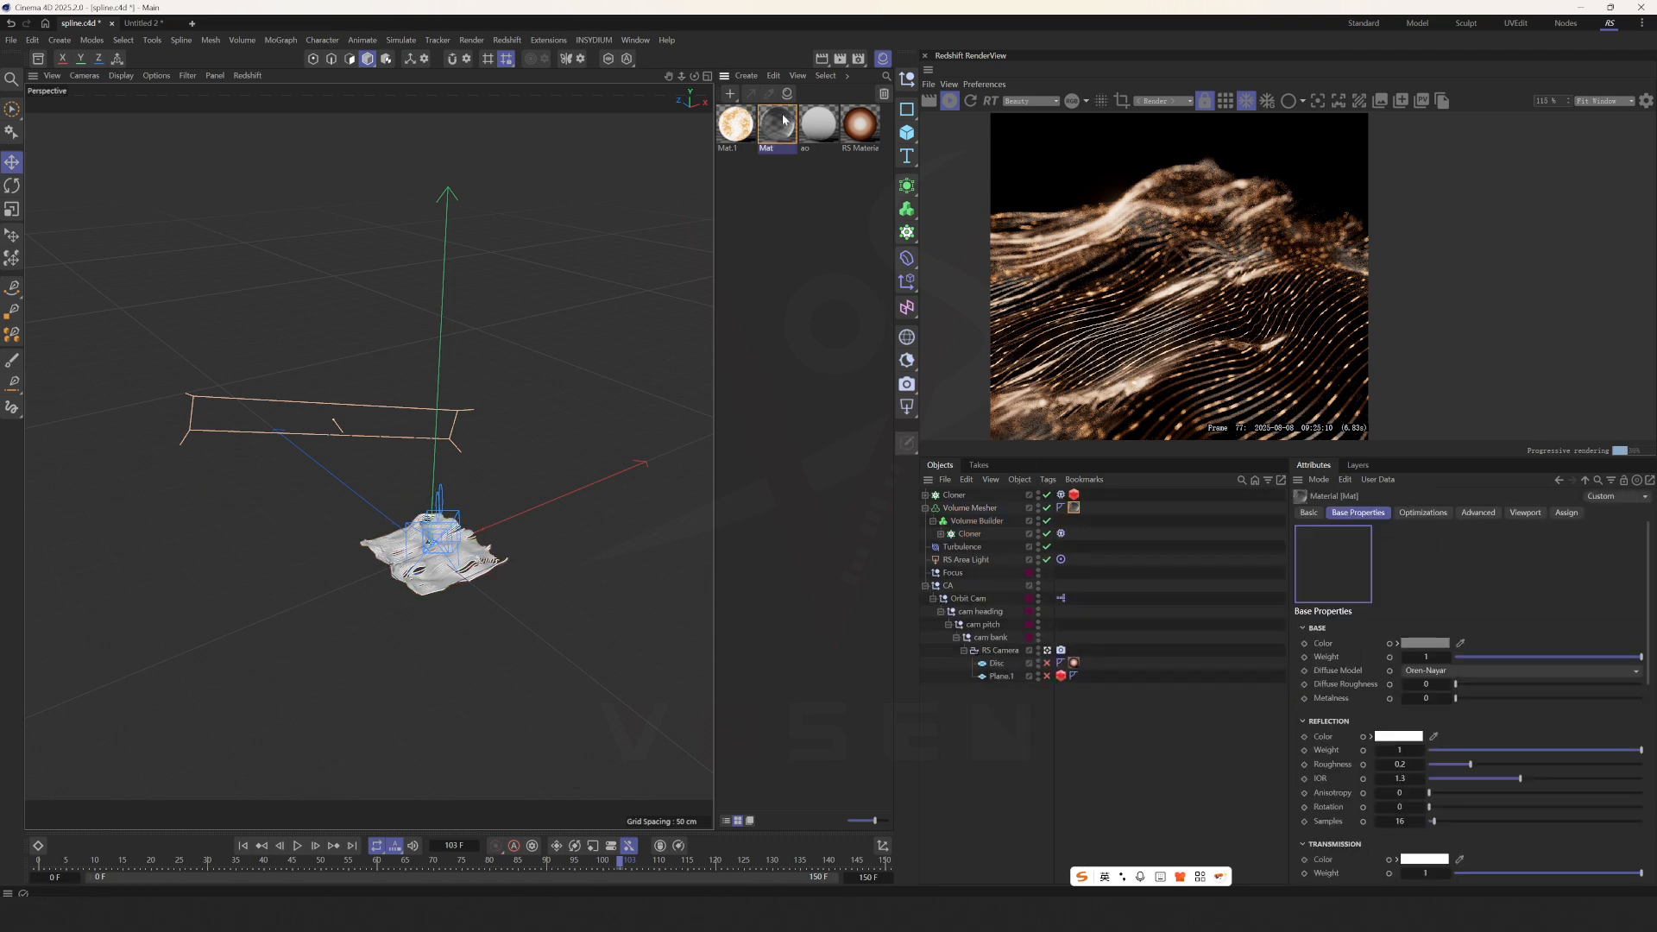
{"action": "double_click", "coordinate": [775, 124]}
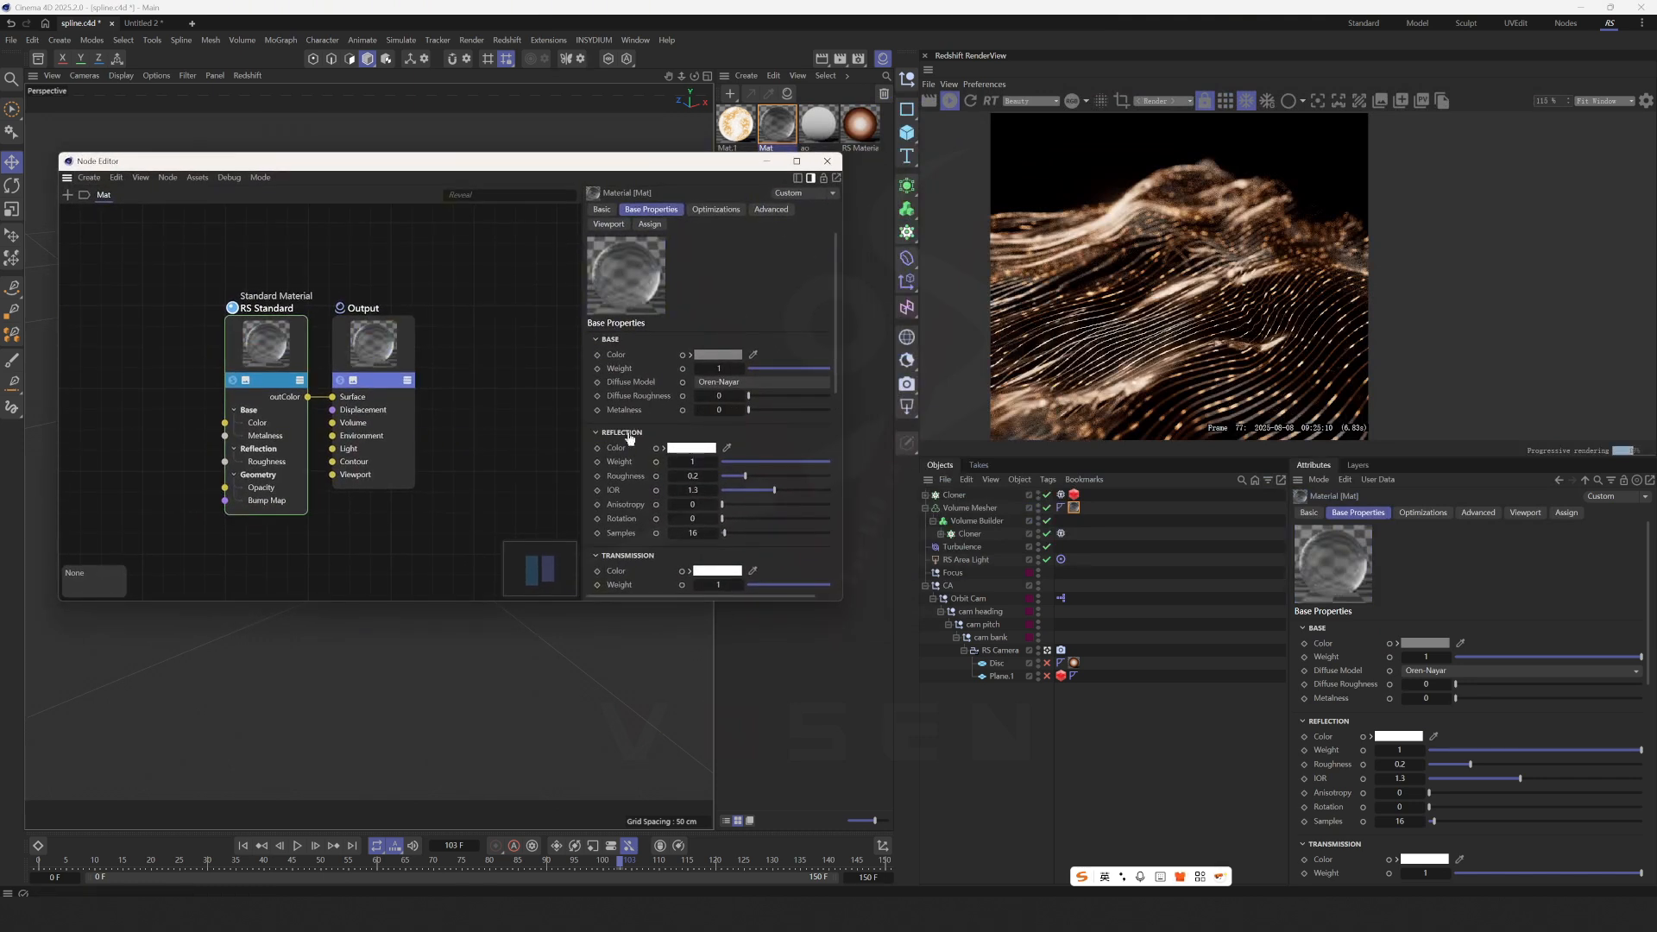
{"action": "scroll", "scroll_direction": "down", "scroll_amount": 3}
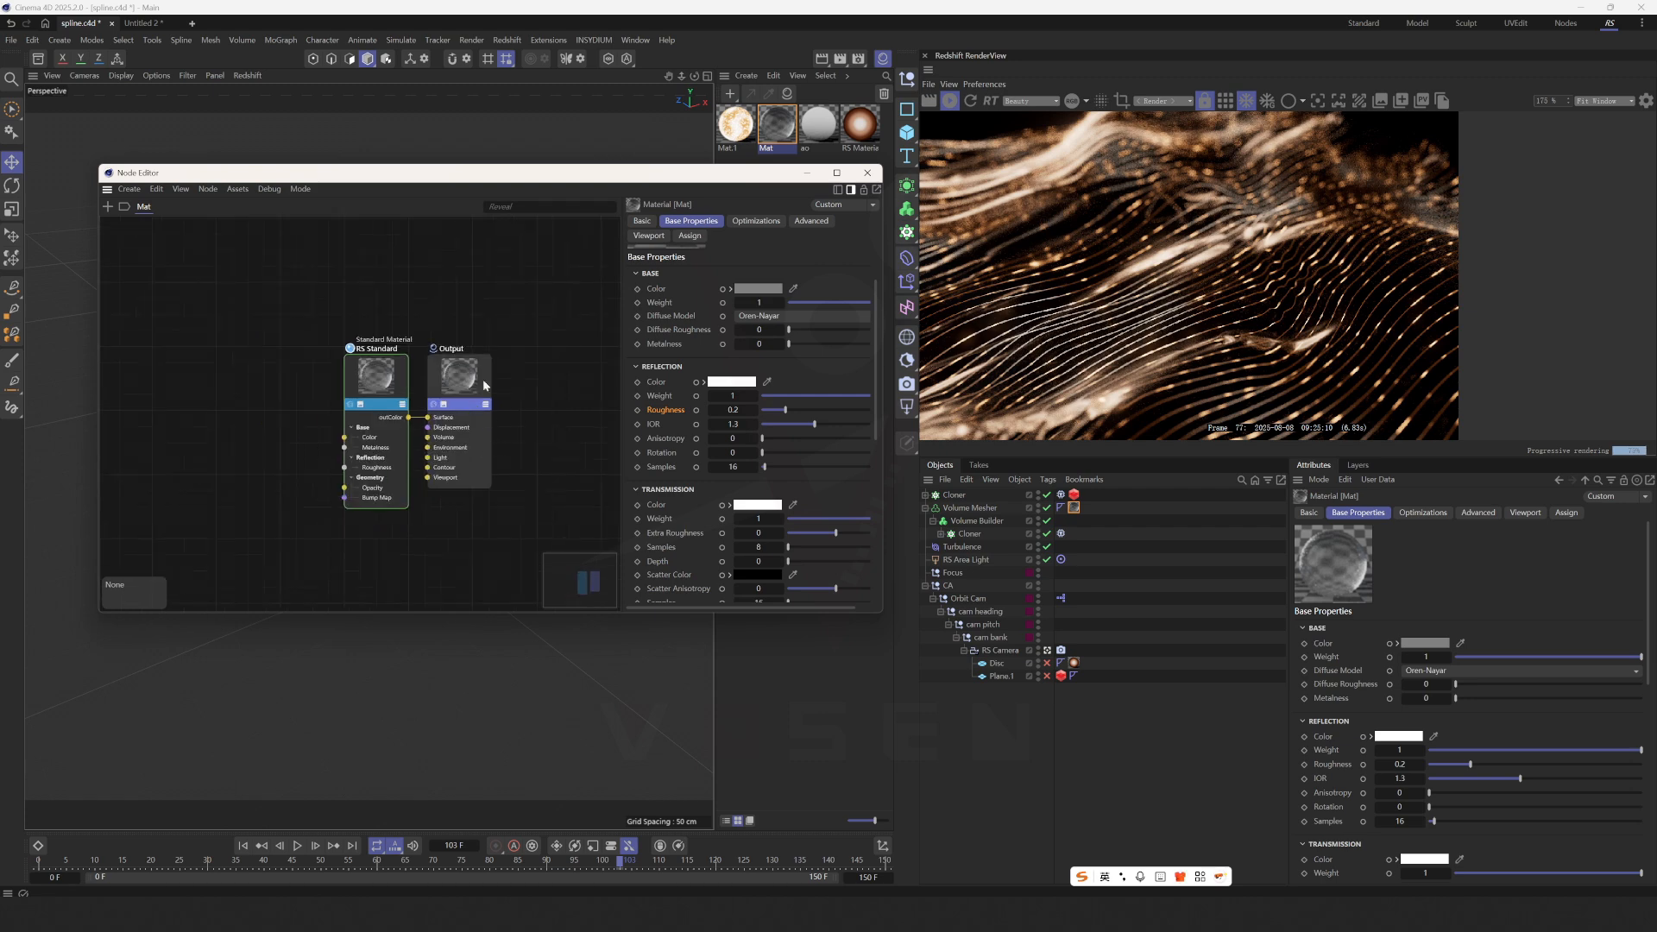
{"action": "left_click", "coordinate": [107, 205]}
{"action": "type", "text": "stan"}
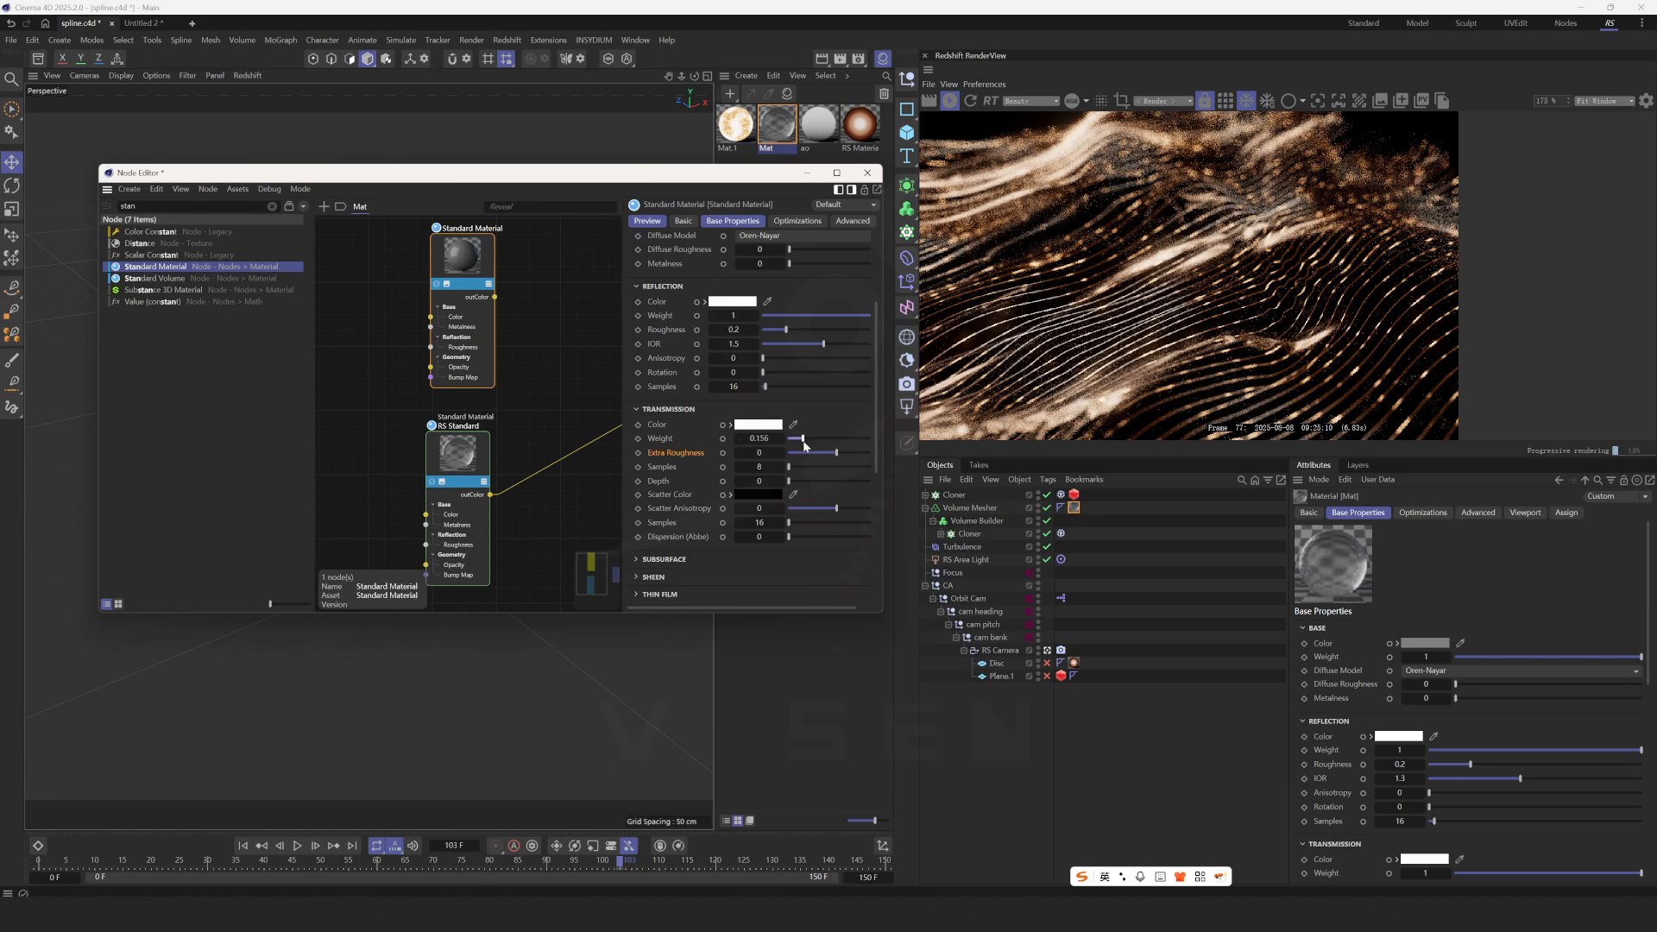
{"action": "left_click_drag", "start_coordinate": [803, 436], "coordinate": [835, 436]}
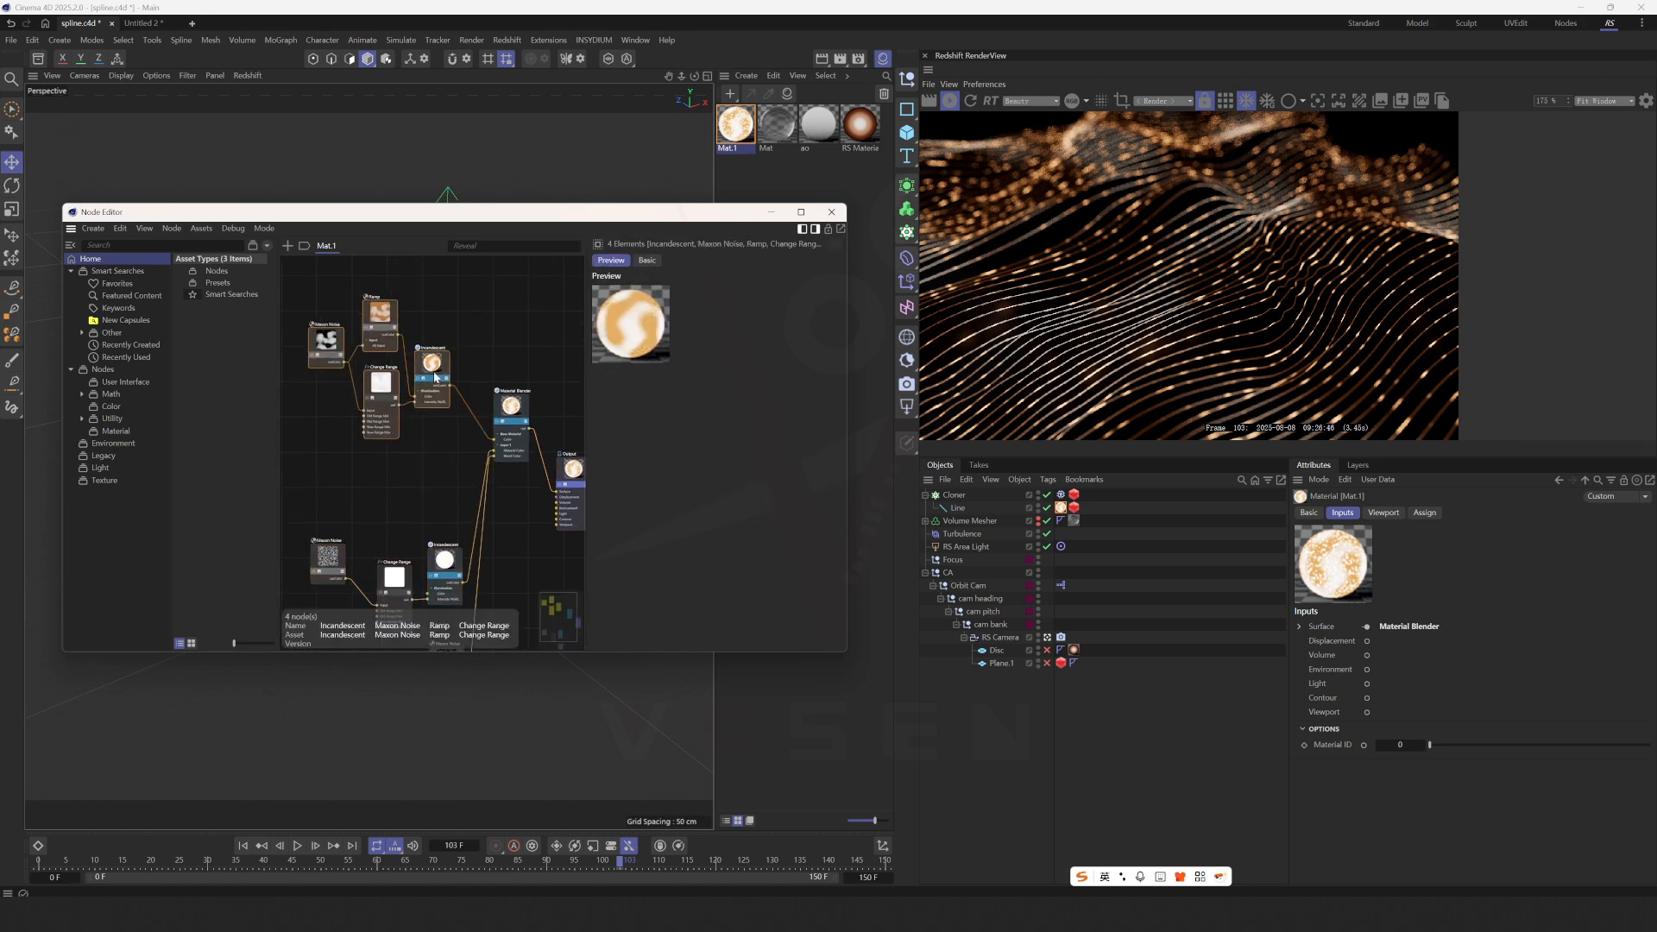
Step: Inspect the Material Blender layers, then enlarge a Maxon Noise's overall scale and lower its brightness
{"action": "left_click", "coordinate": [511, 404]}
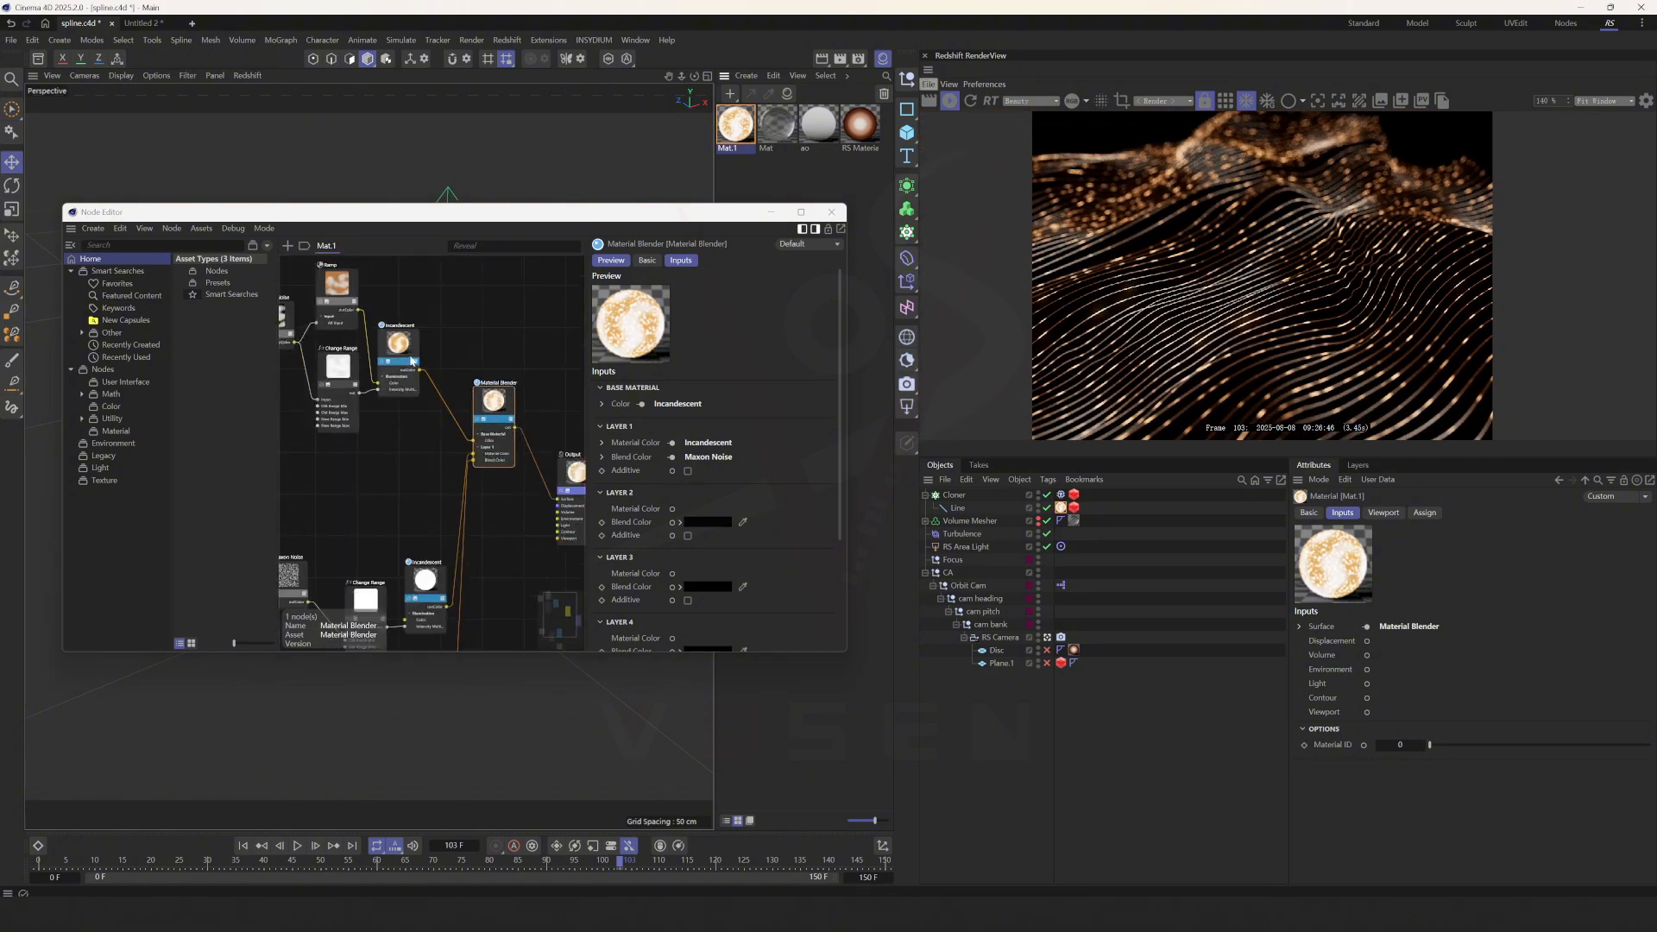
{"action": "left_click", "coordinate": [444, 308]}
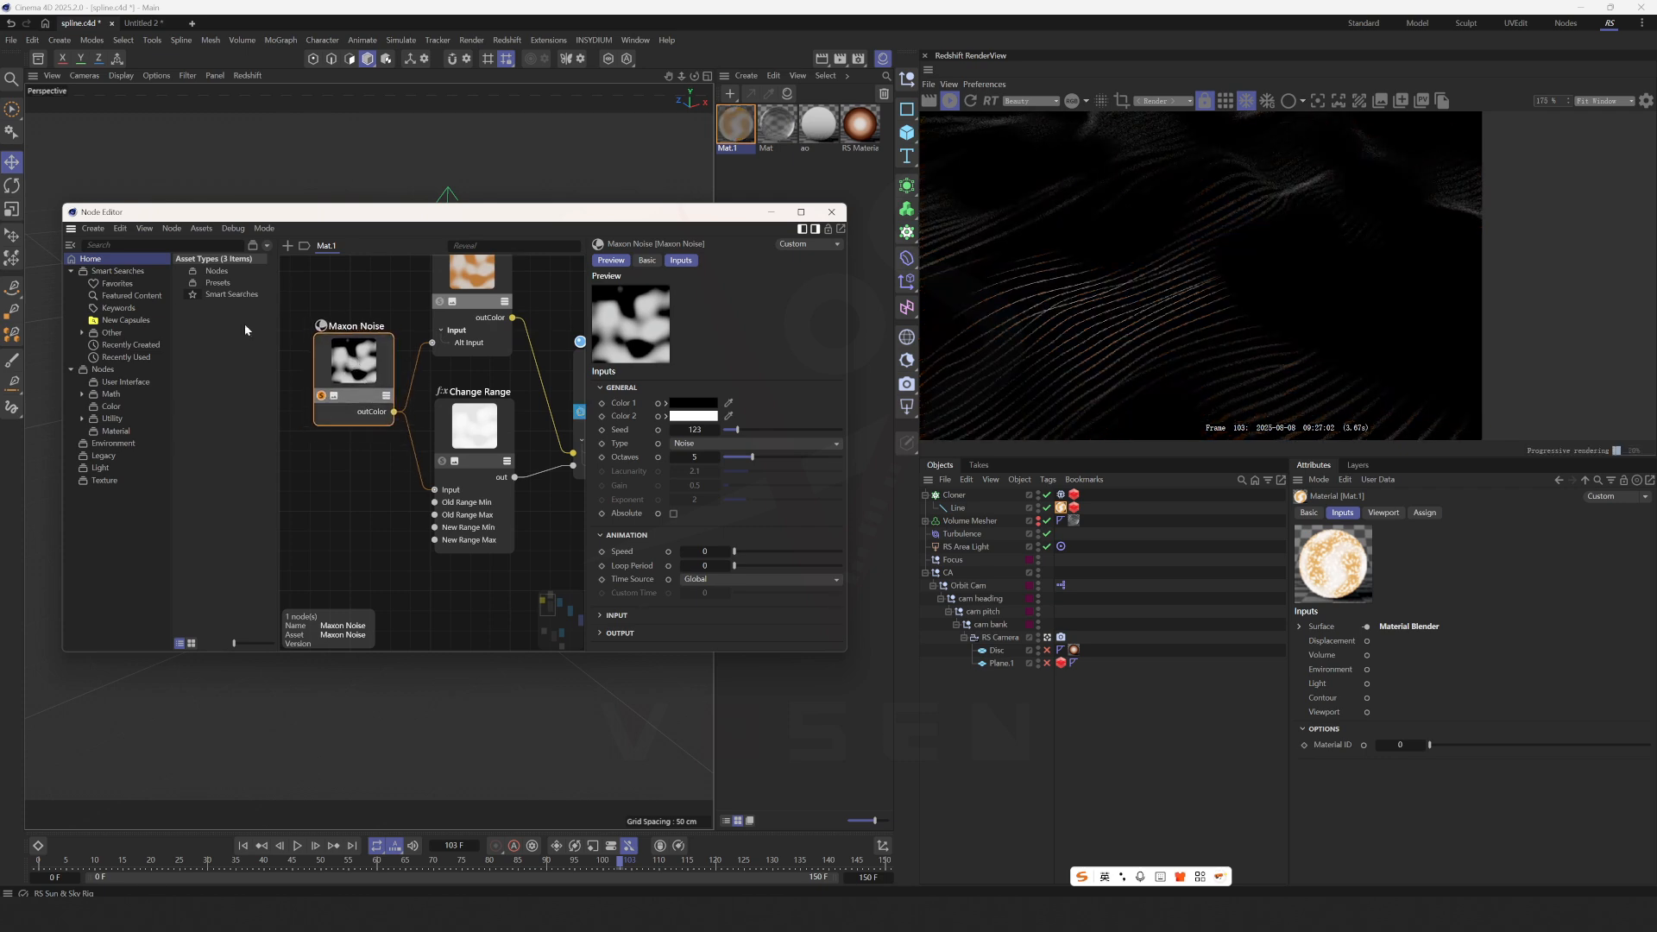
{"action": "type", "text": "noise"}
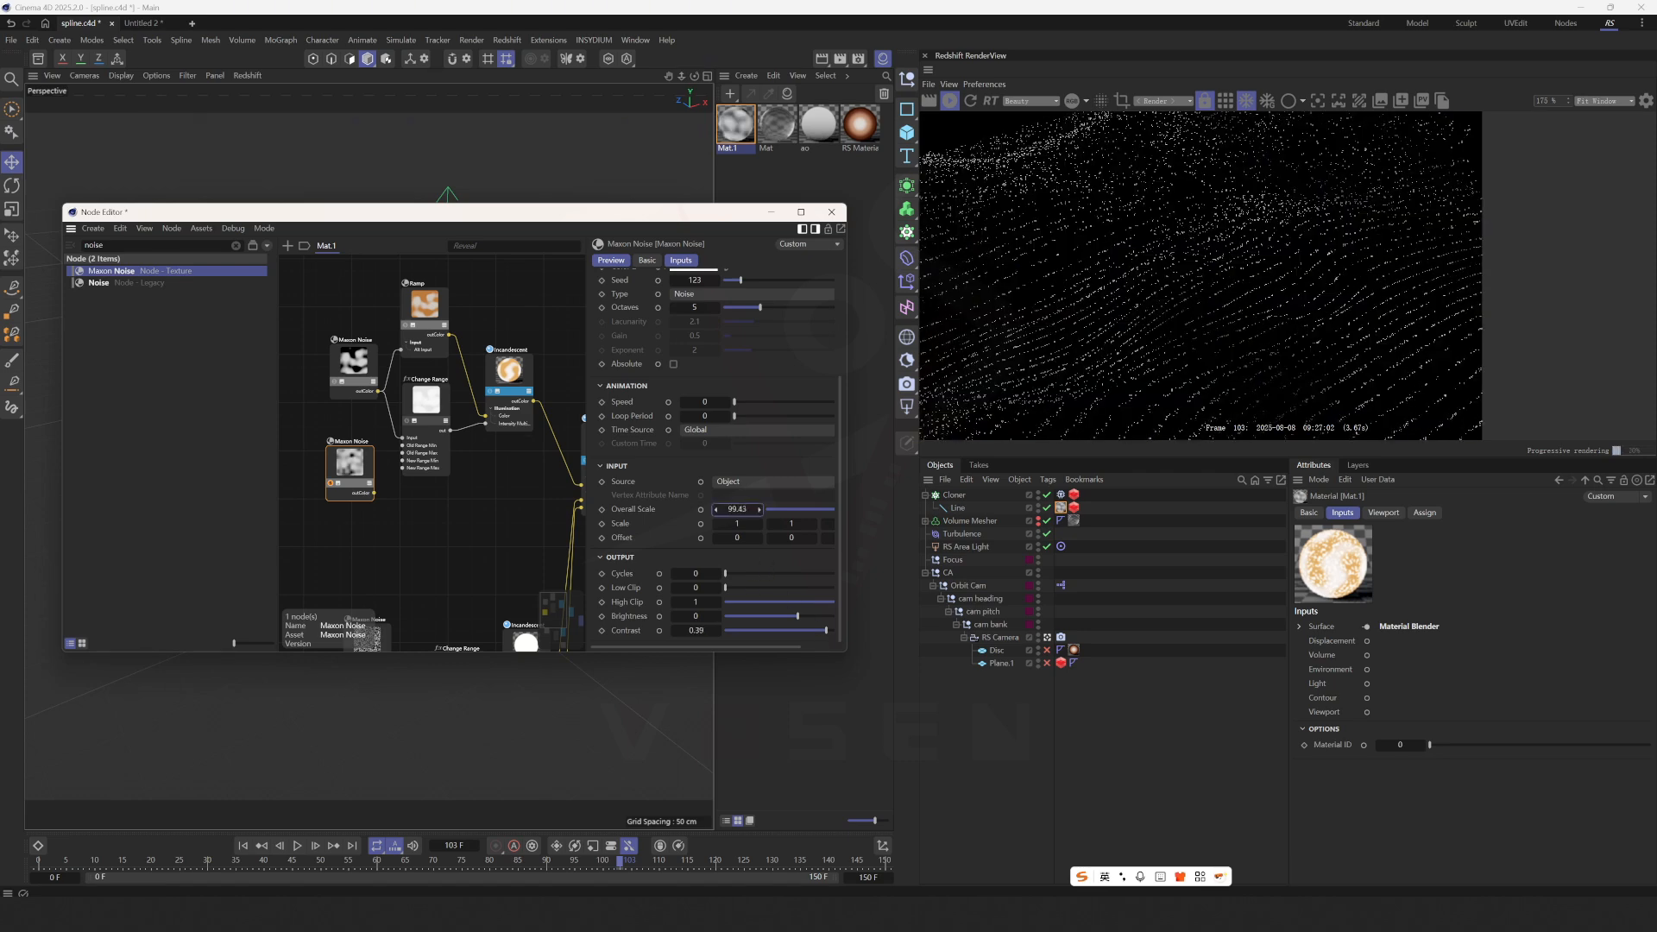
{"action": "left_click_drag", "start_coordinate": [830, 616], "coordinate": [788, 616]}
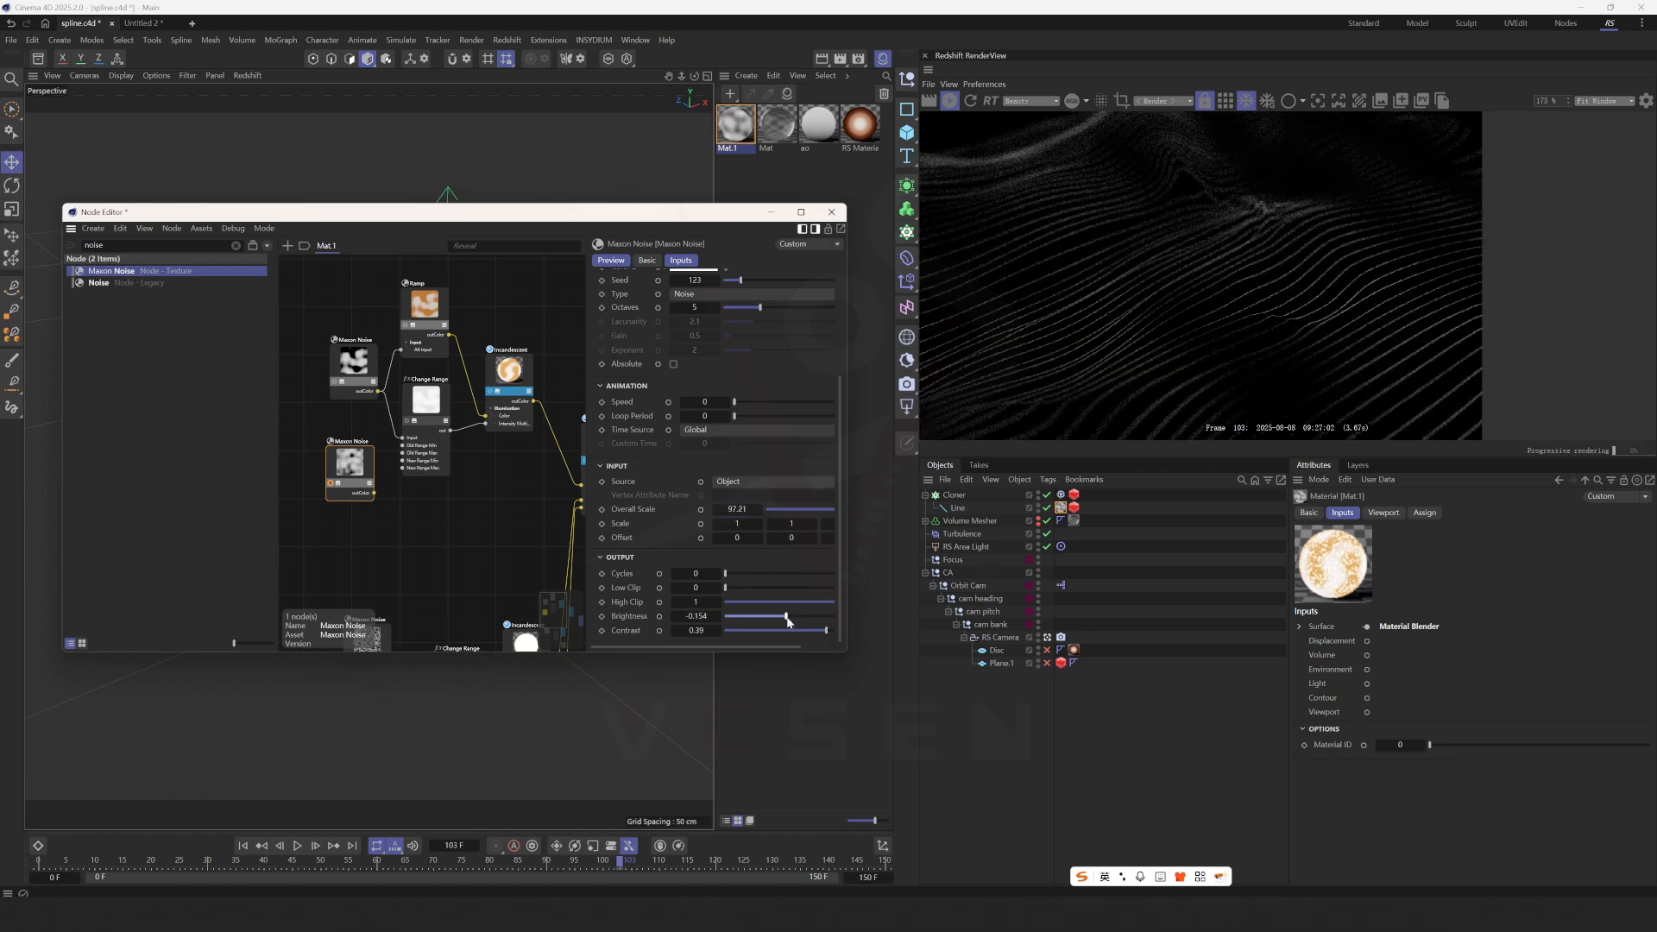
{"action": "left_click_drag", "start_coordinate": [787, 622], "coordinate": [775, 616]}
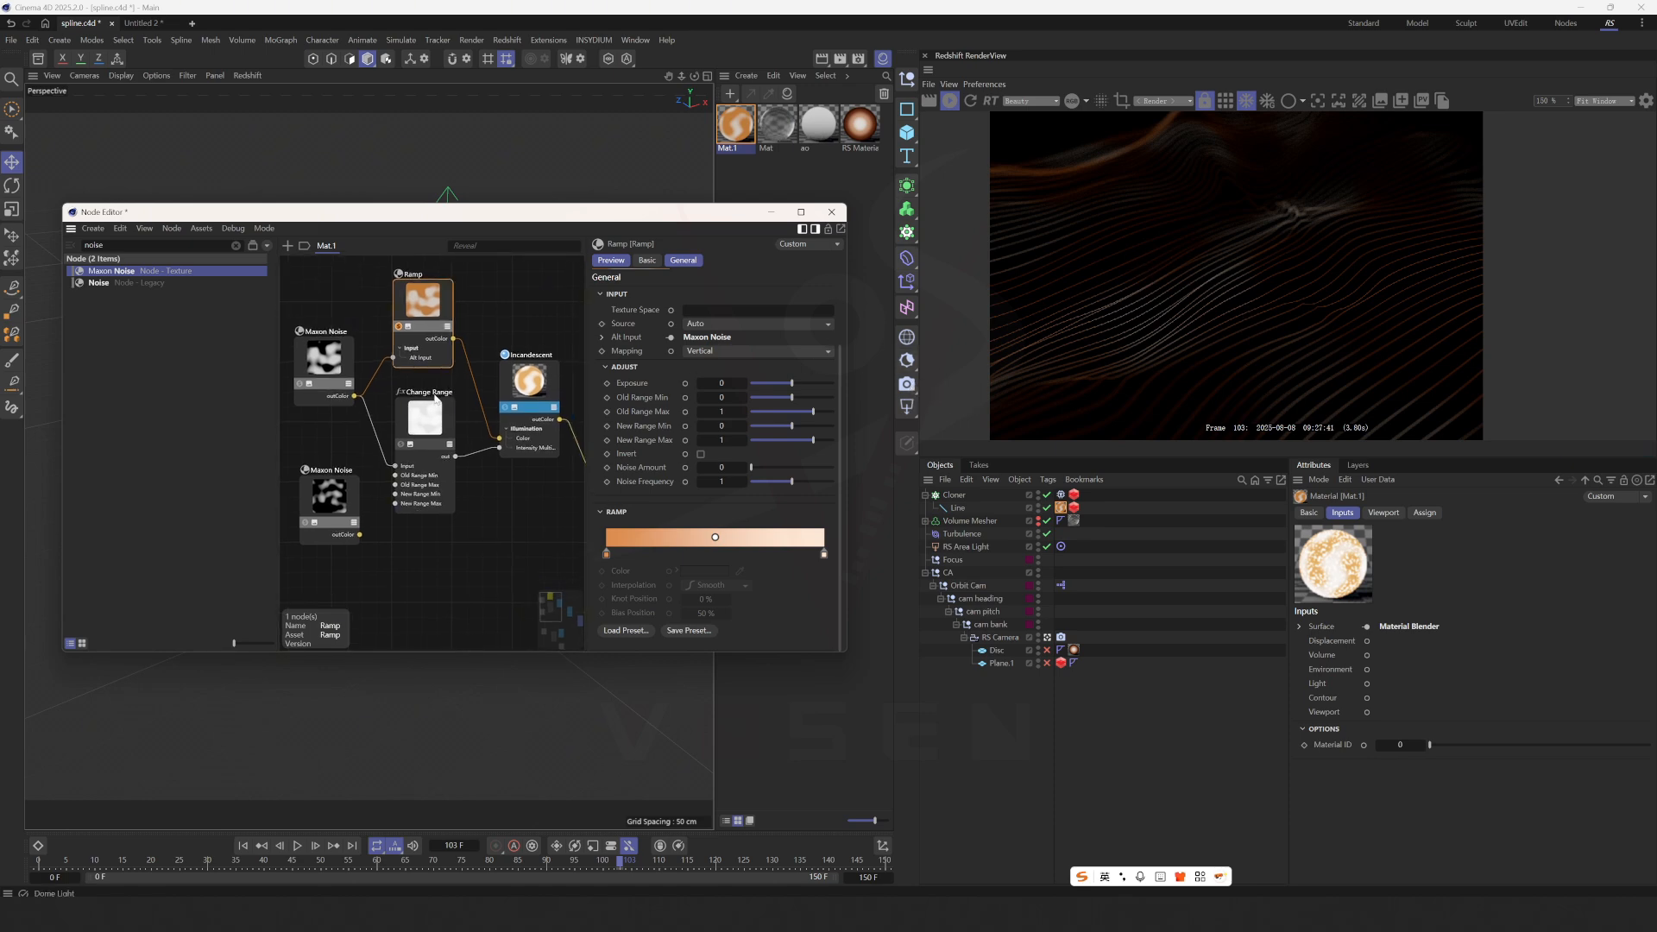
Step: Add another Change Range node via a 'rang' search and toggle clamping of its remapped values
{"action": "left_click", "coordinate": [324, 363]}
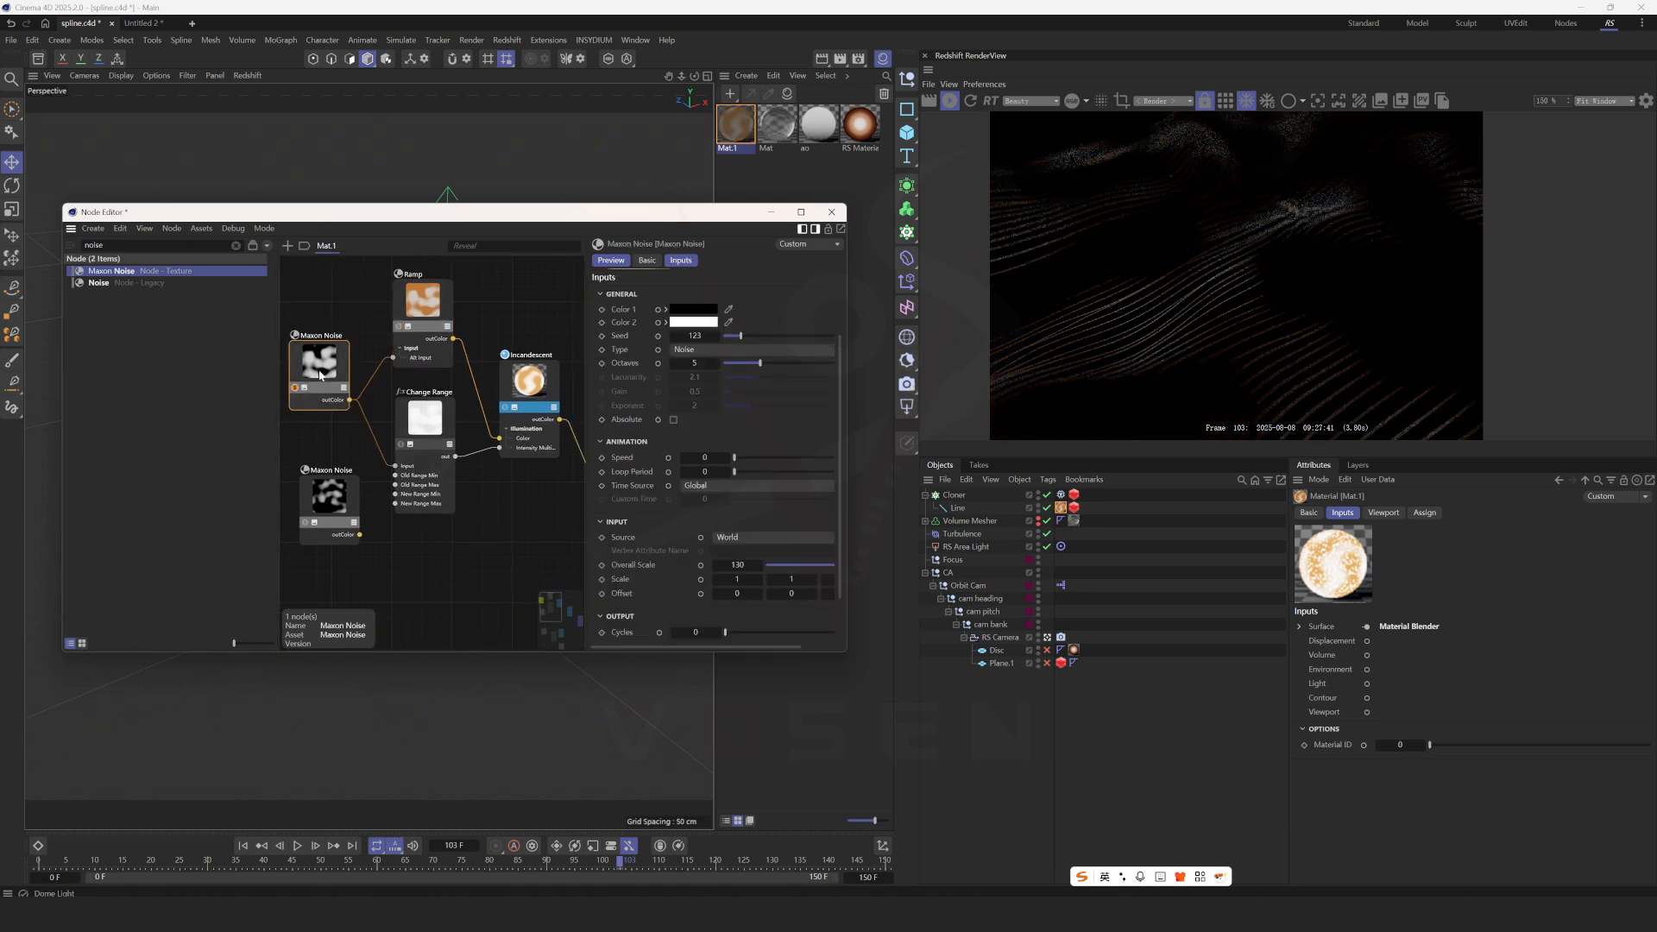
{"action": "left_click", "coordinate": [423, 418]}
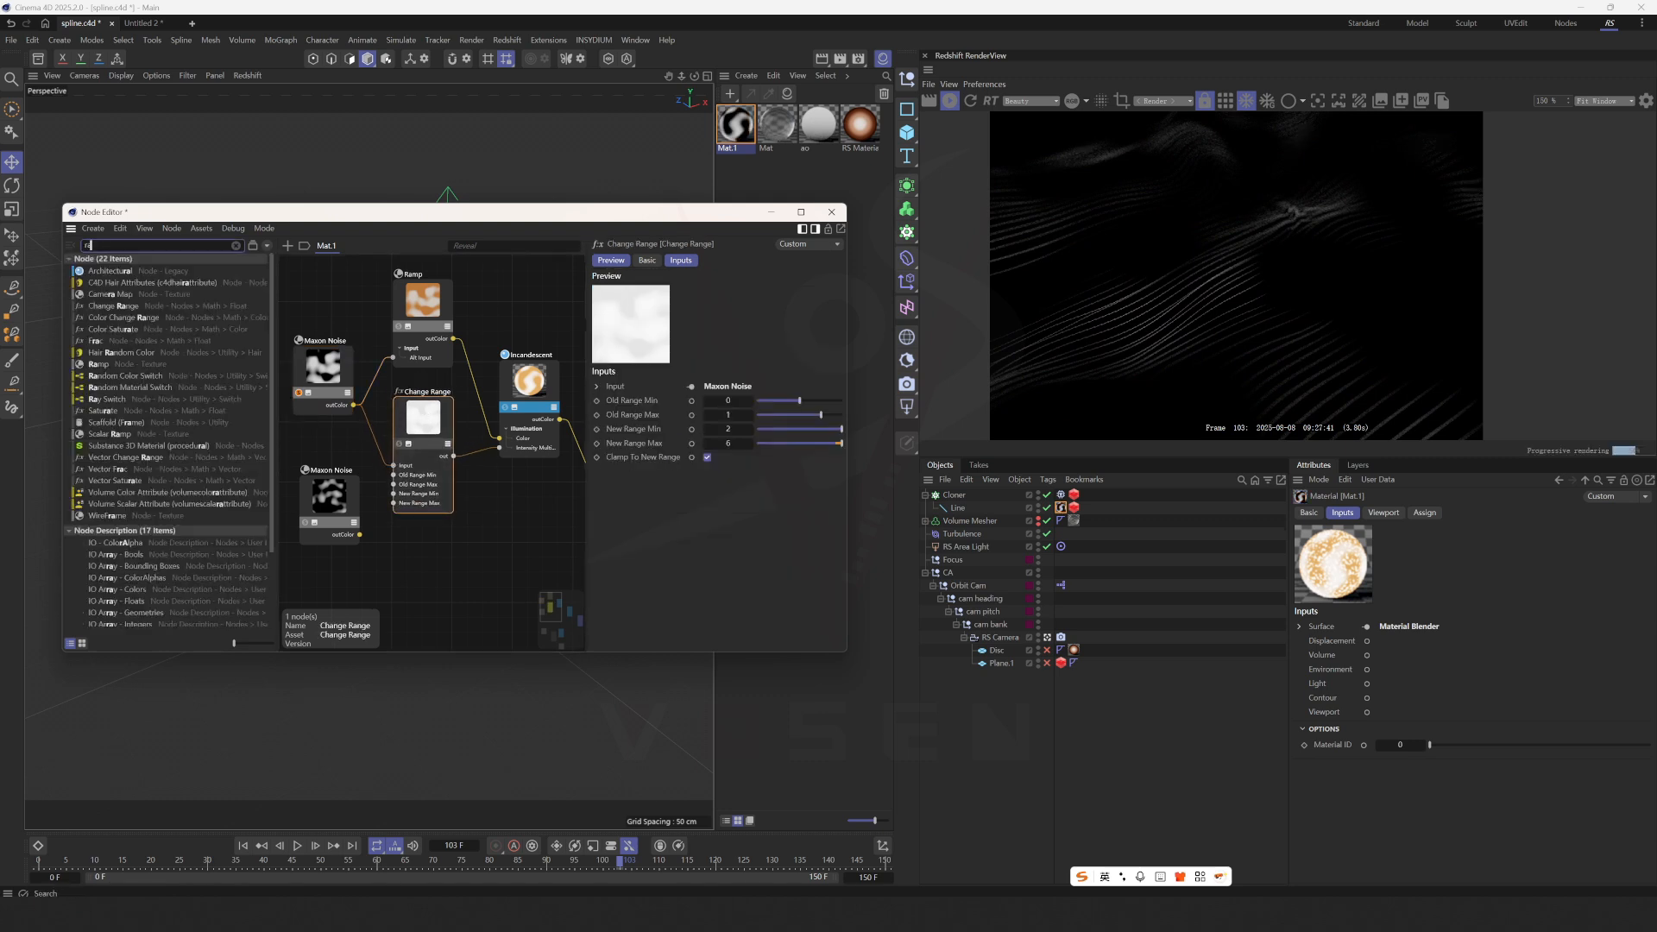
{"action": "type", "text": "rang"}
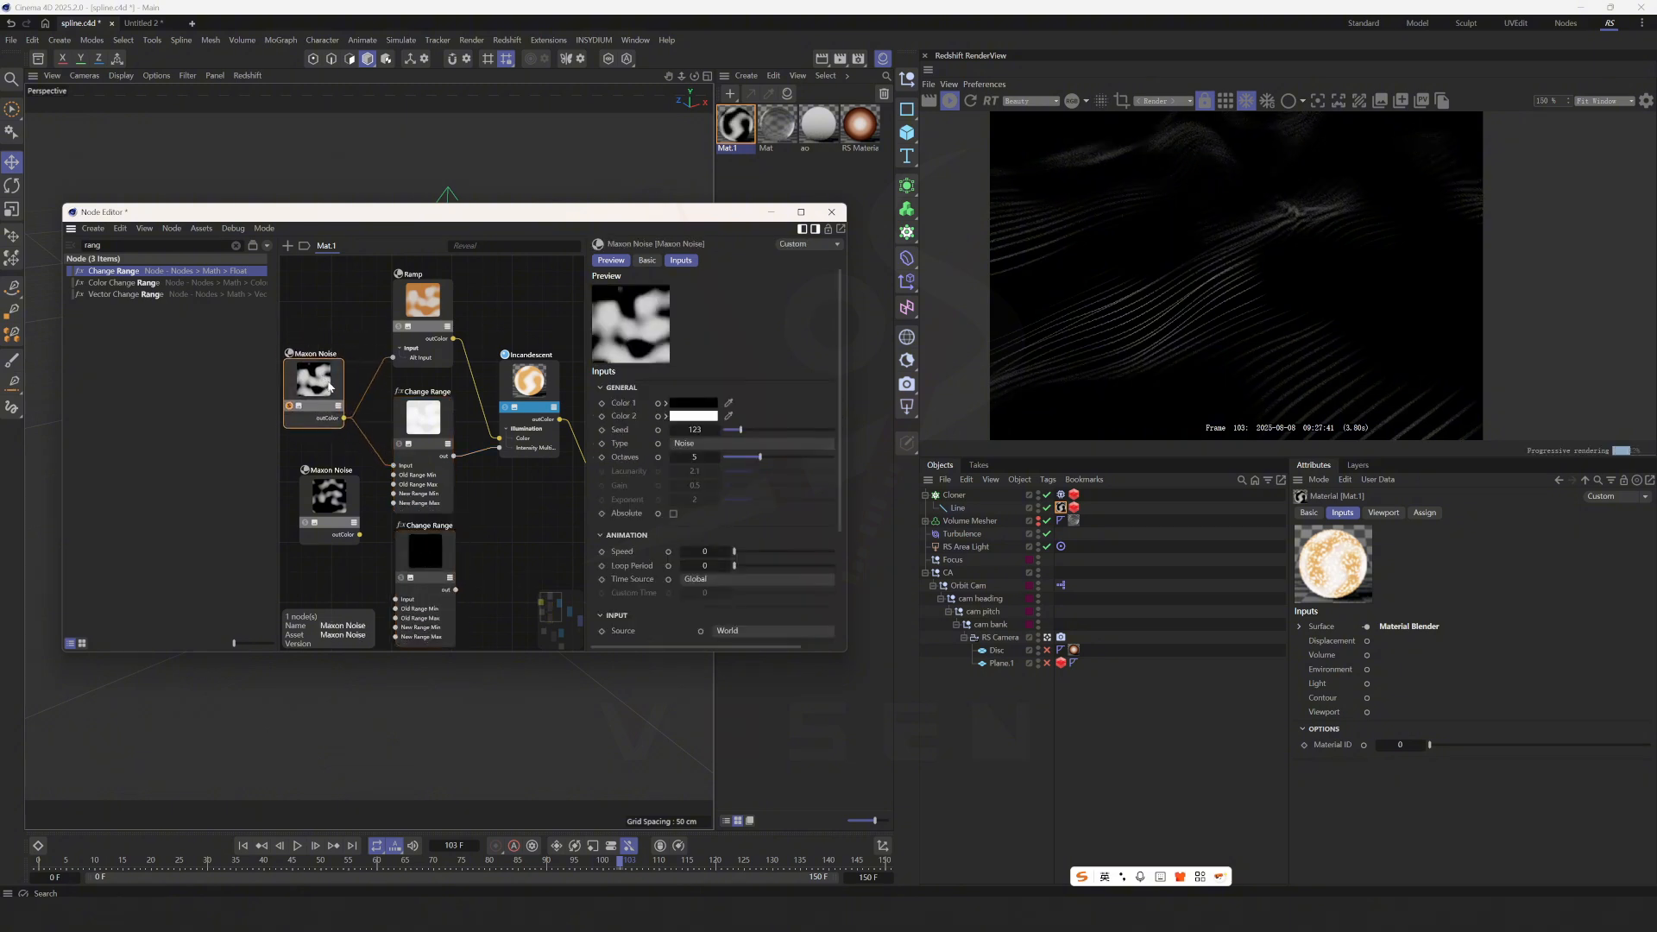
{"action": "left_click", "coordinate": [425, 397]}
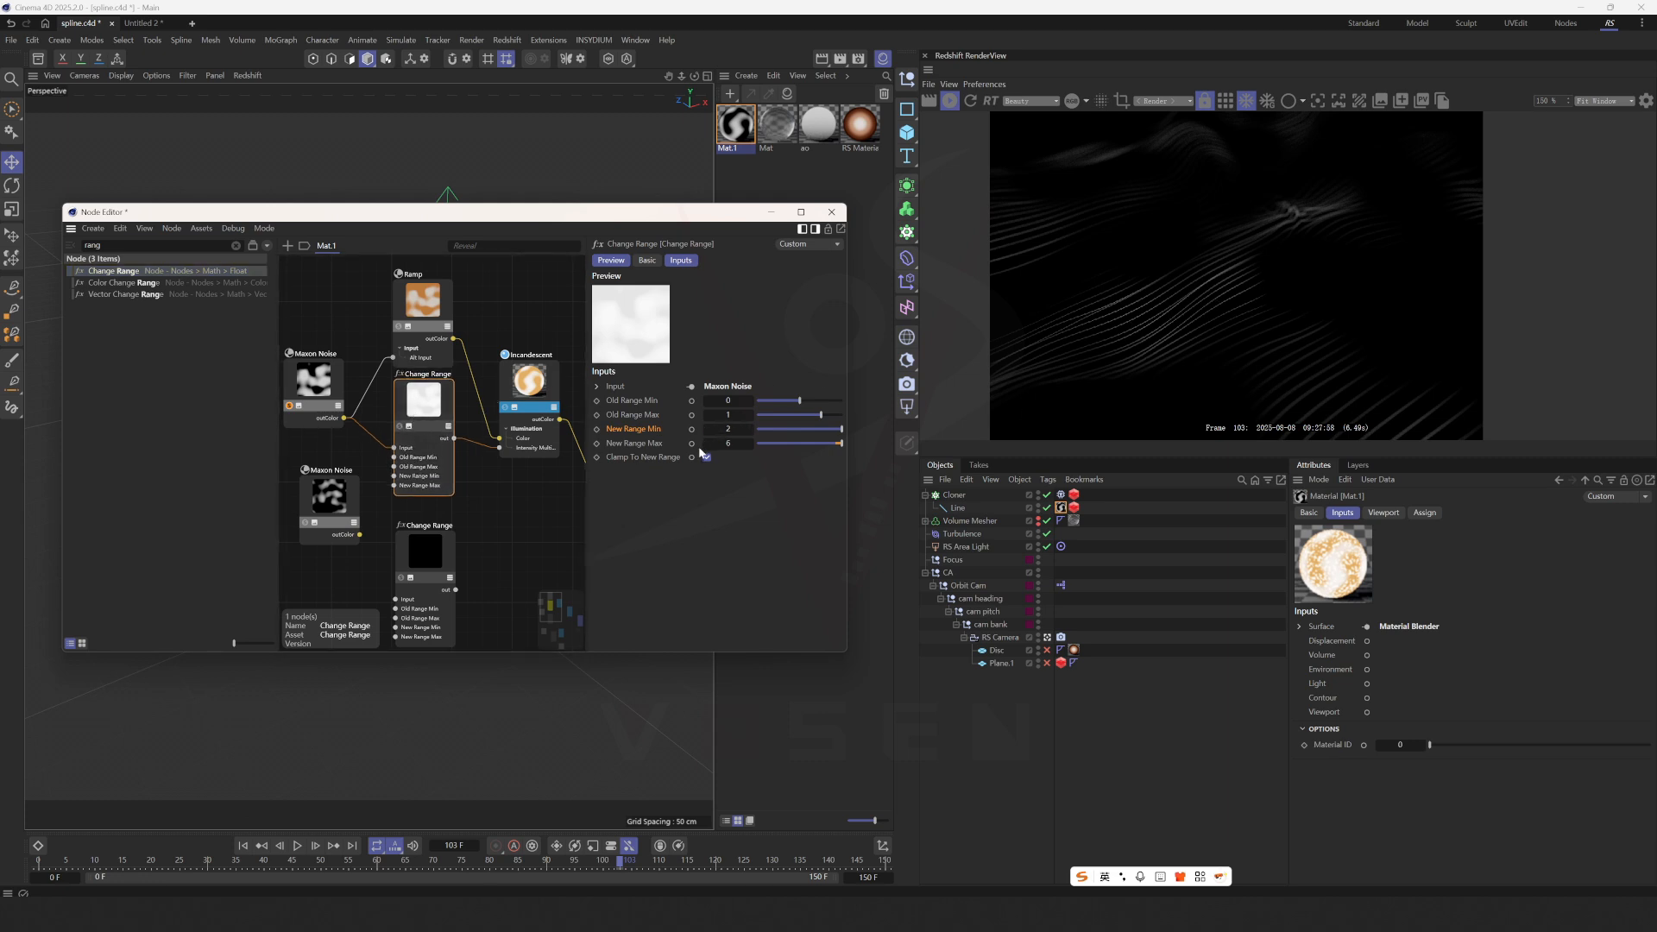
{"action": "left_click", "coordinate": [706, 456]}
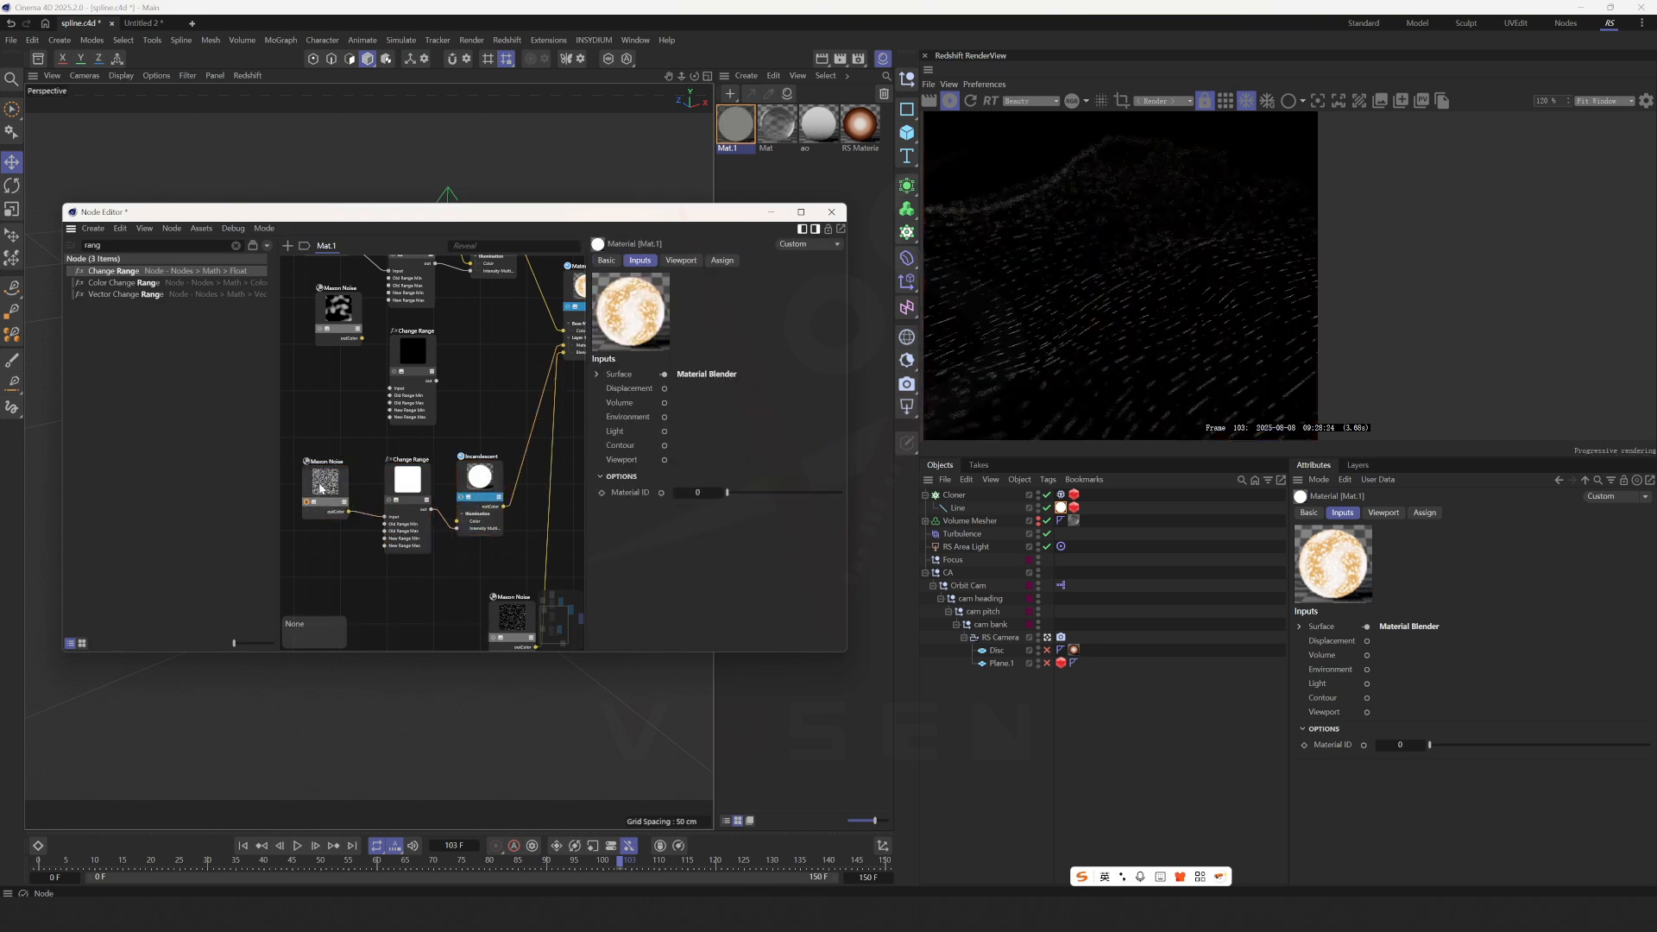
Step: Add another Maxon Noise node in Object space with overall scale about 97
{"action": "left_click", "coordinate": [337, 488]}
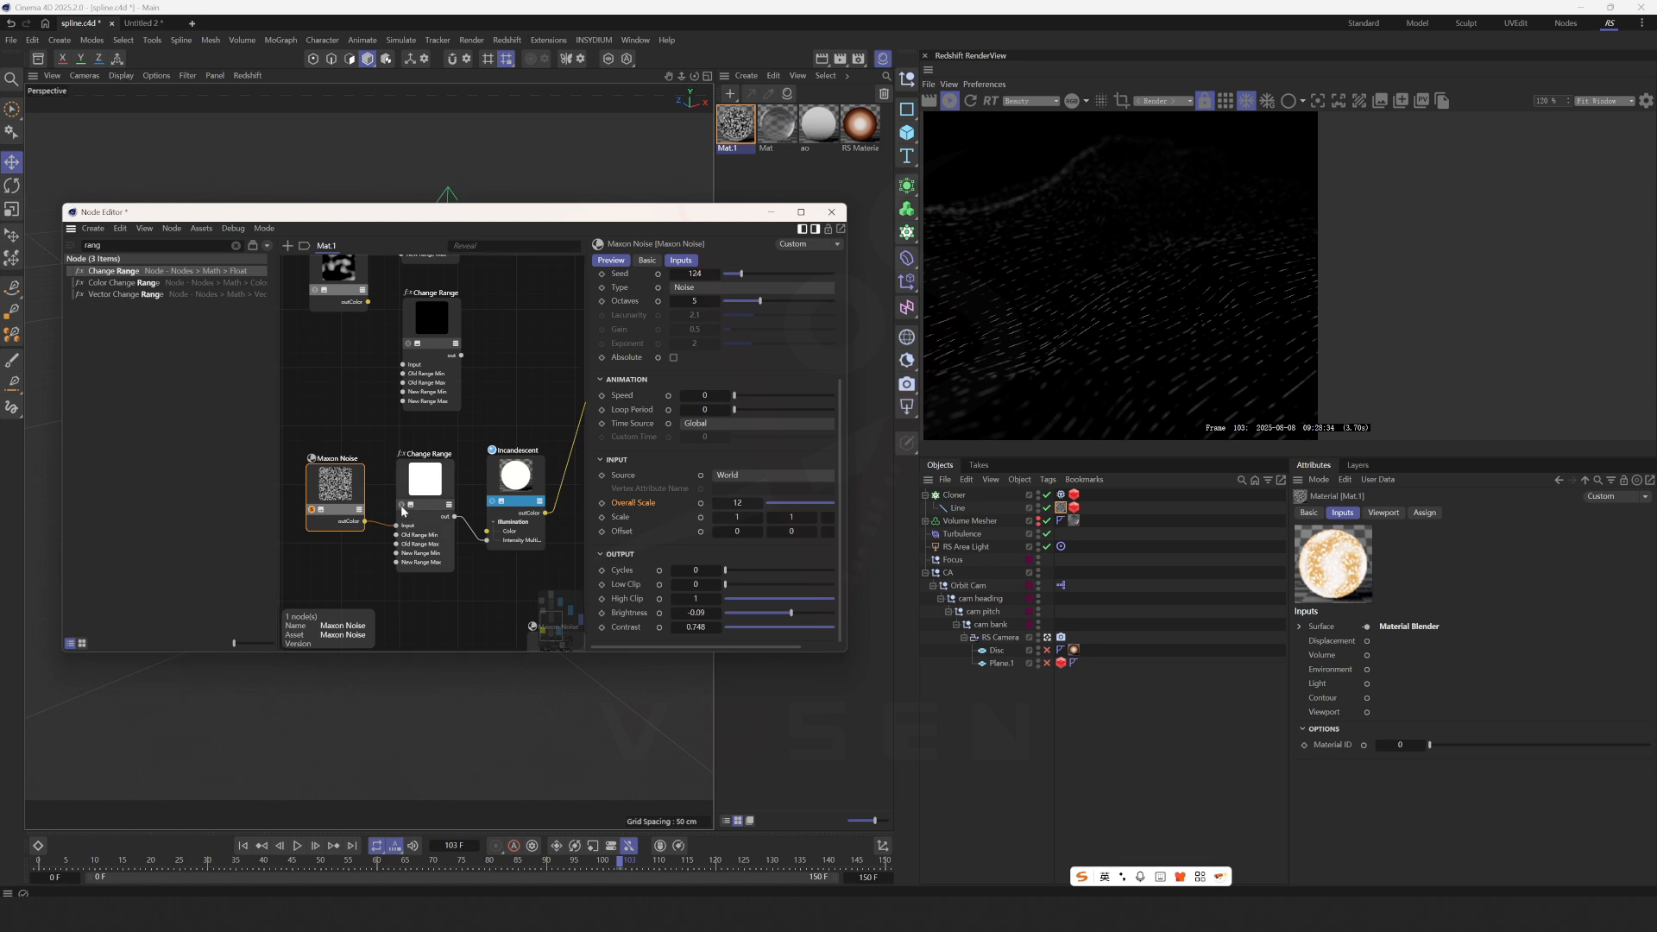
{"action": "left_click", "coordinate": [423, 478]}
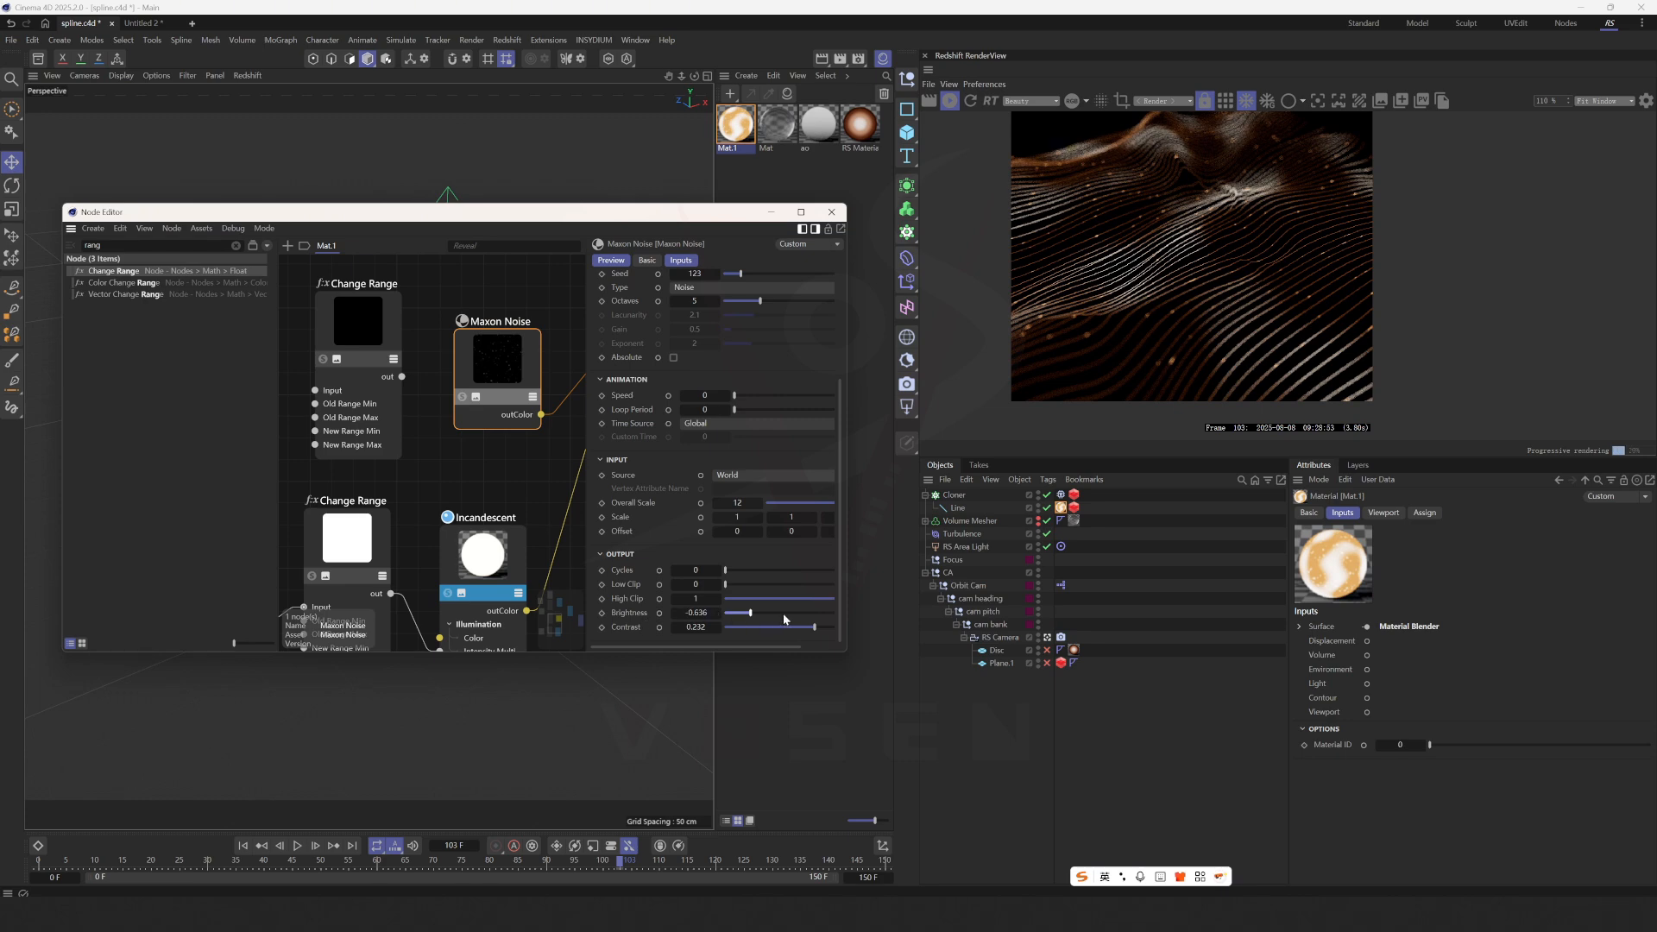
{"action": "left_click_drag", "start_coordinate": [751, 613], "coordinate": [784, 613]}
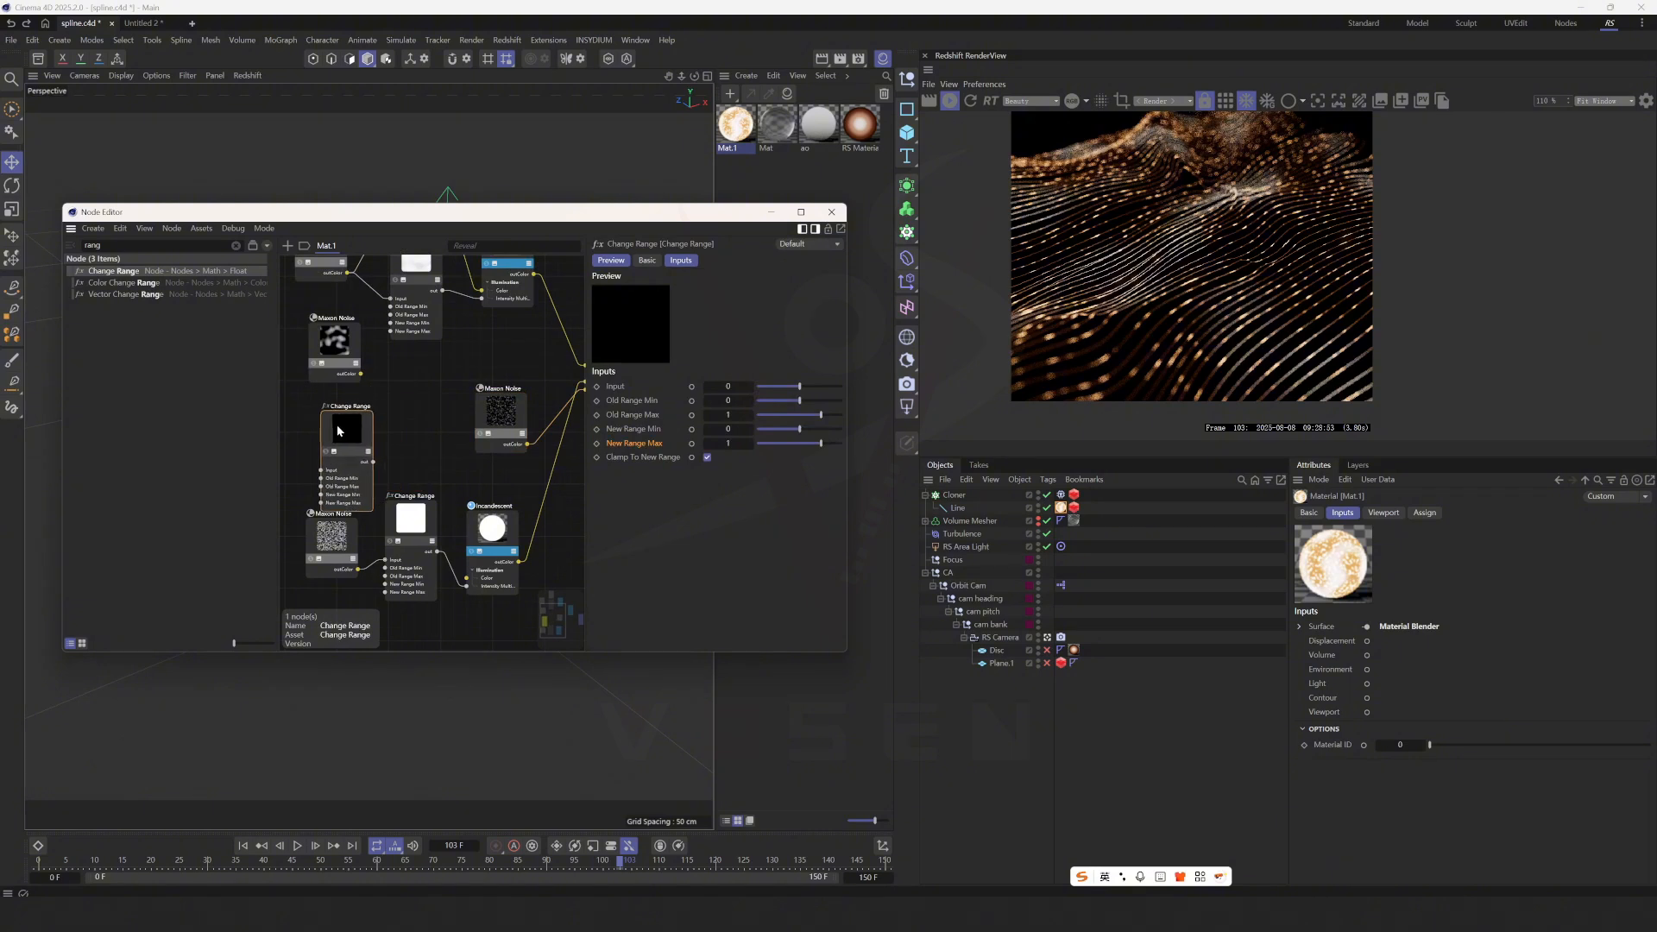
{"action": "left_click", "coordinate": [336, 402]}
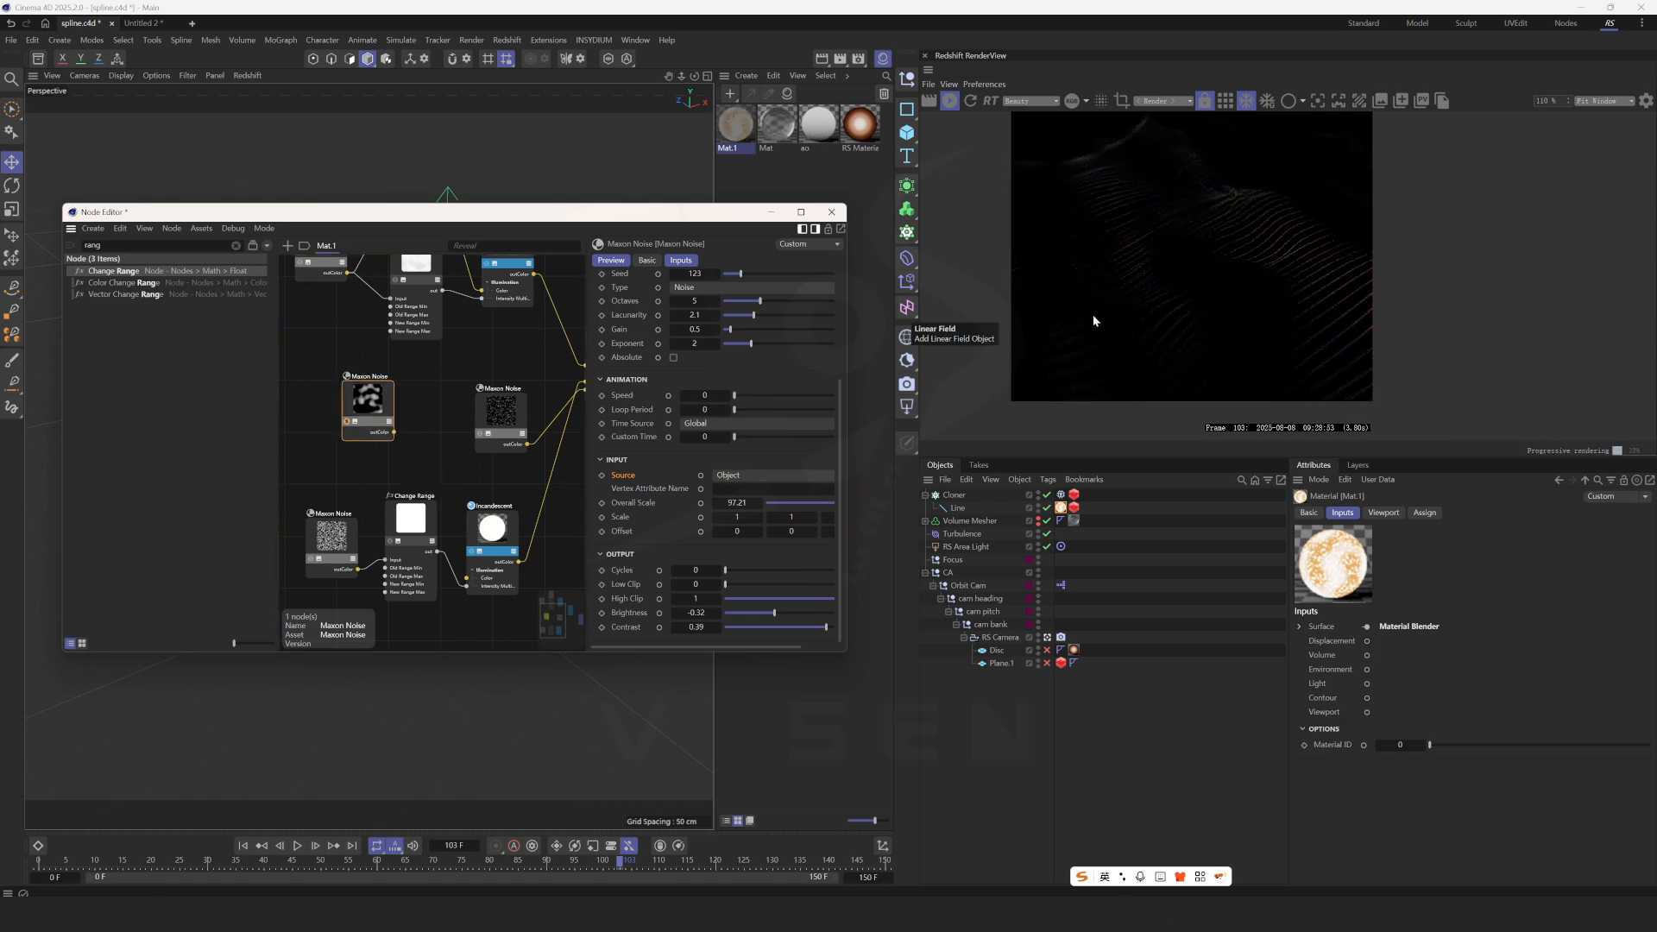
Step: Set the dot noise's coordinate Source to Object, checking the IPR render between choices
{"action": "left_click", "coordinate": [771, 473]}
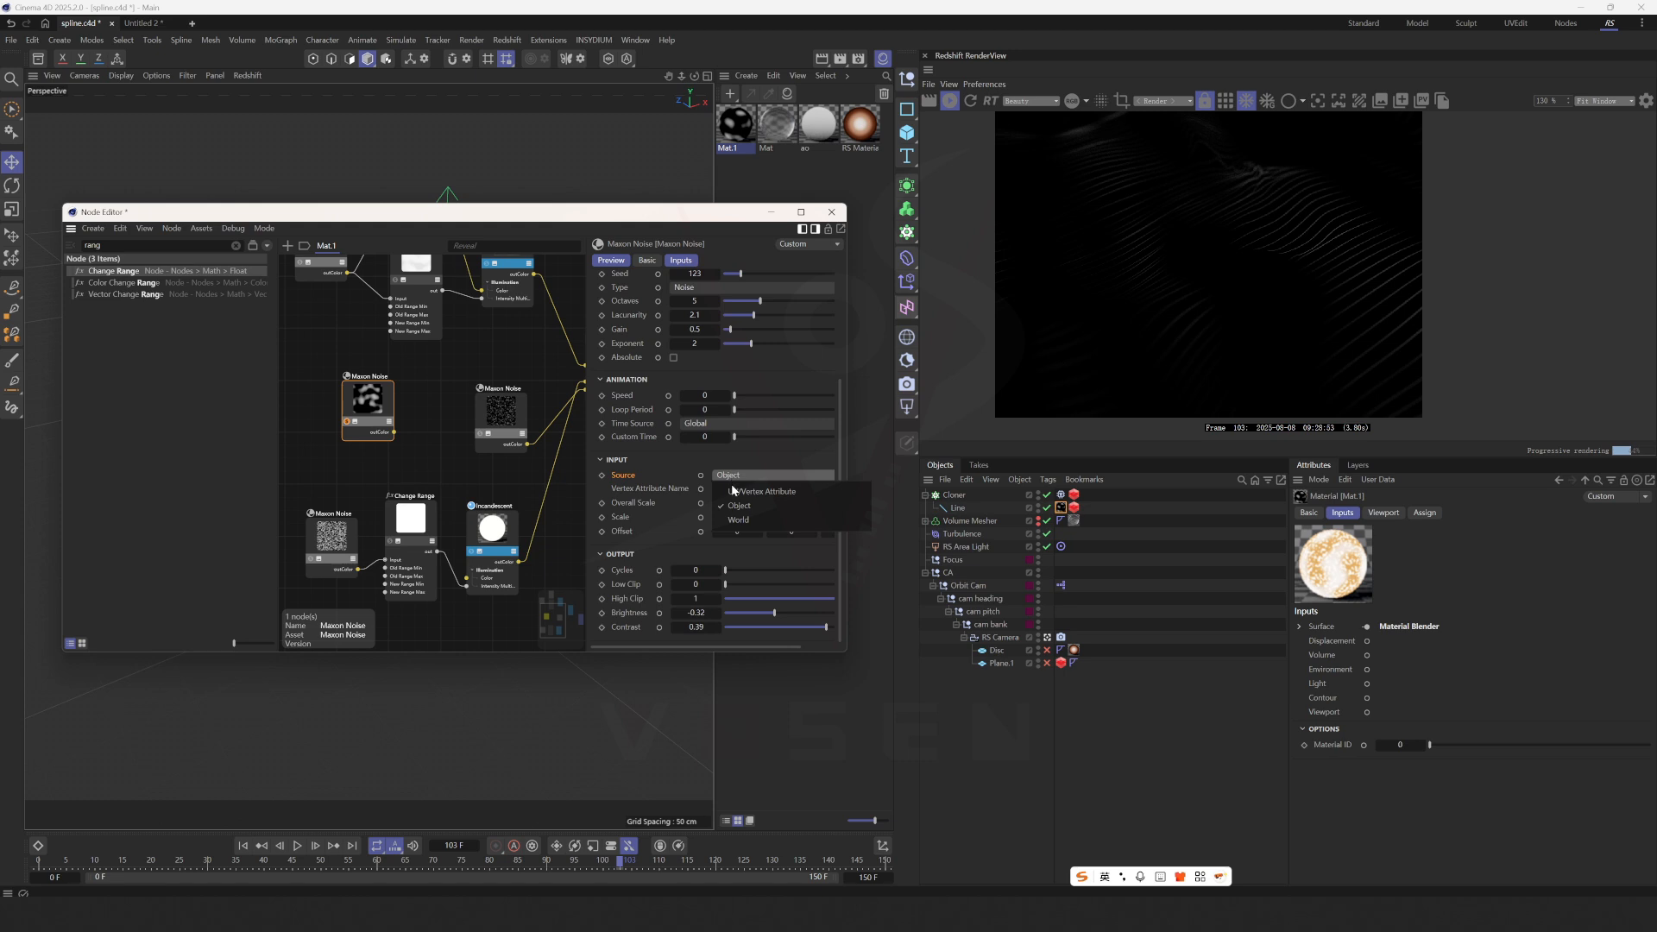
{"action": "left_click", "coordinate": [737, 520]}
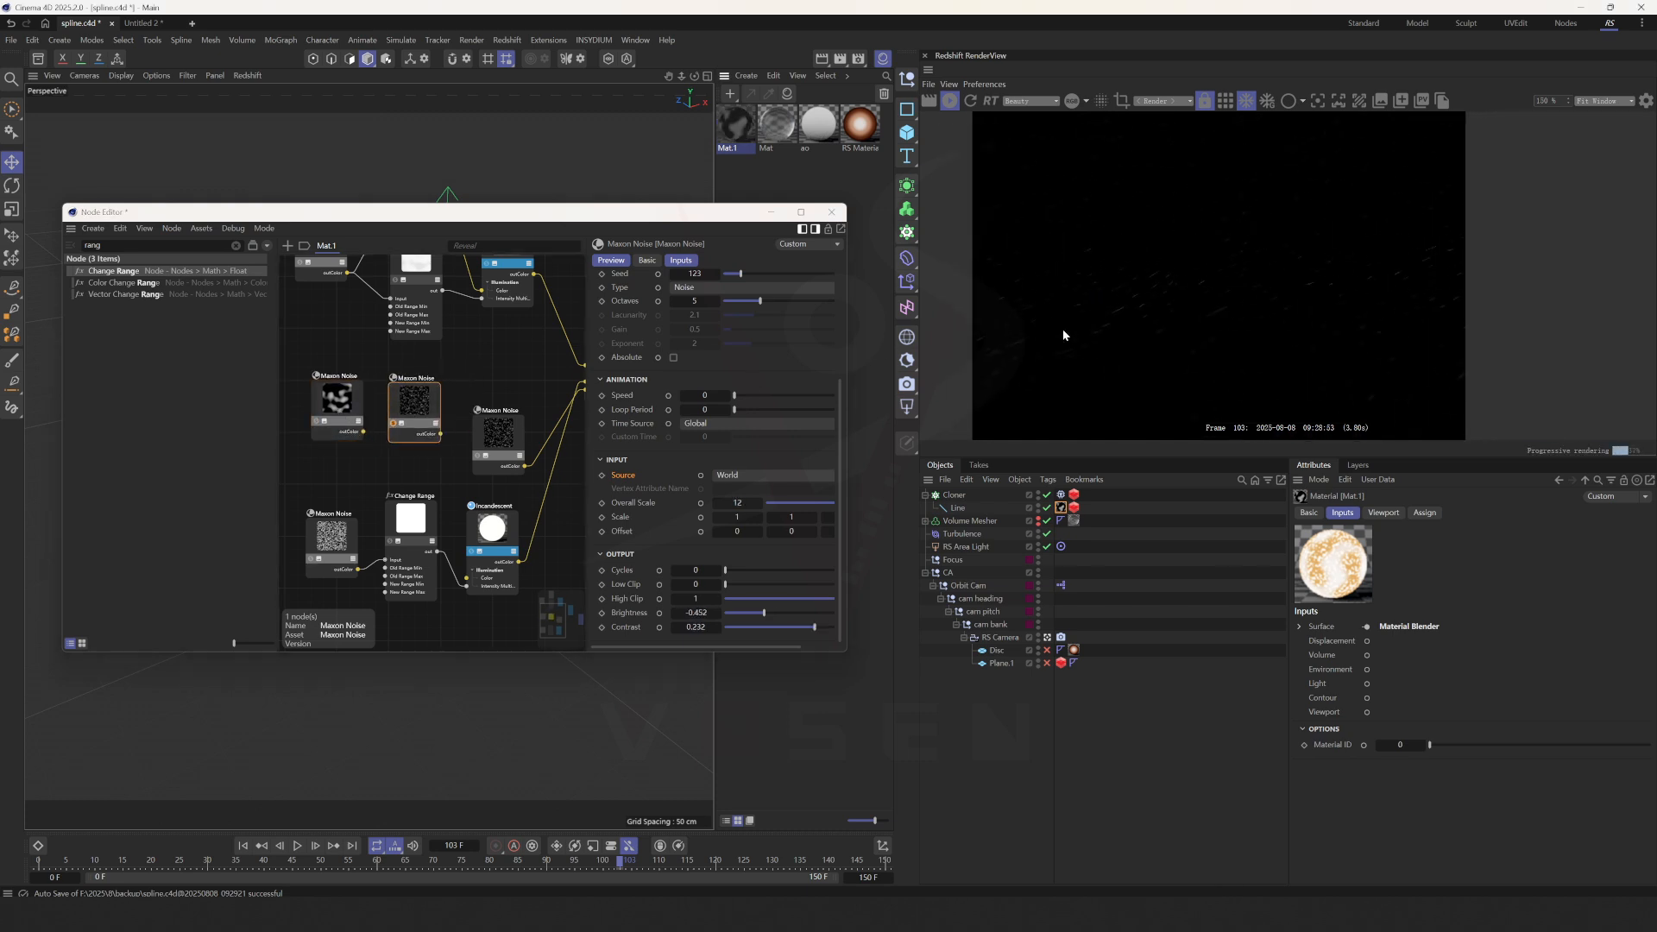
{"action": "left_click", "coordinate": [772, 474]}
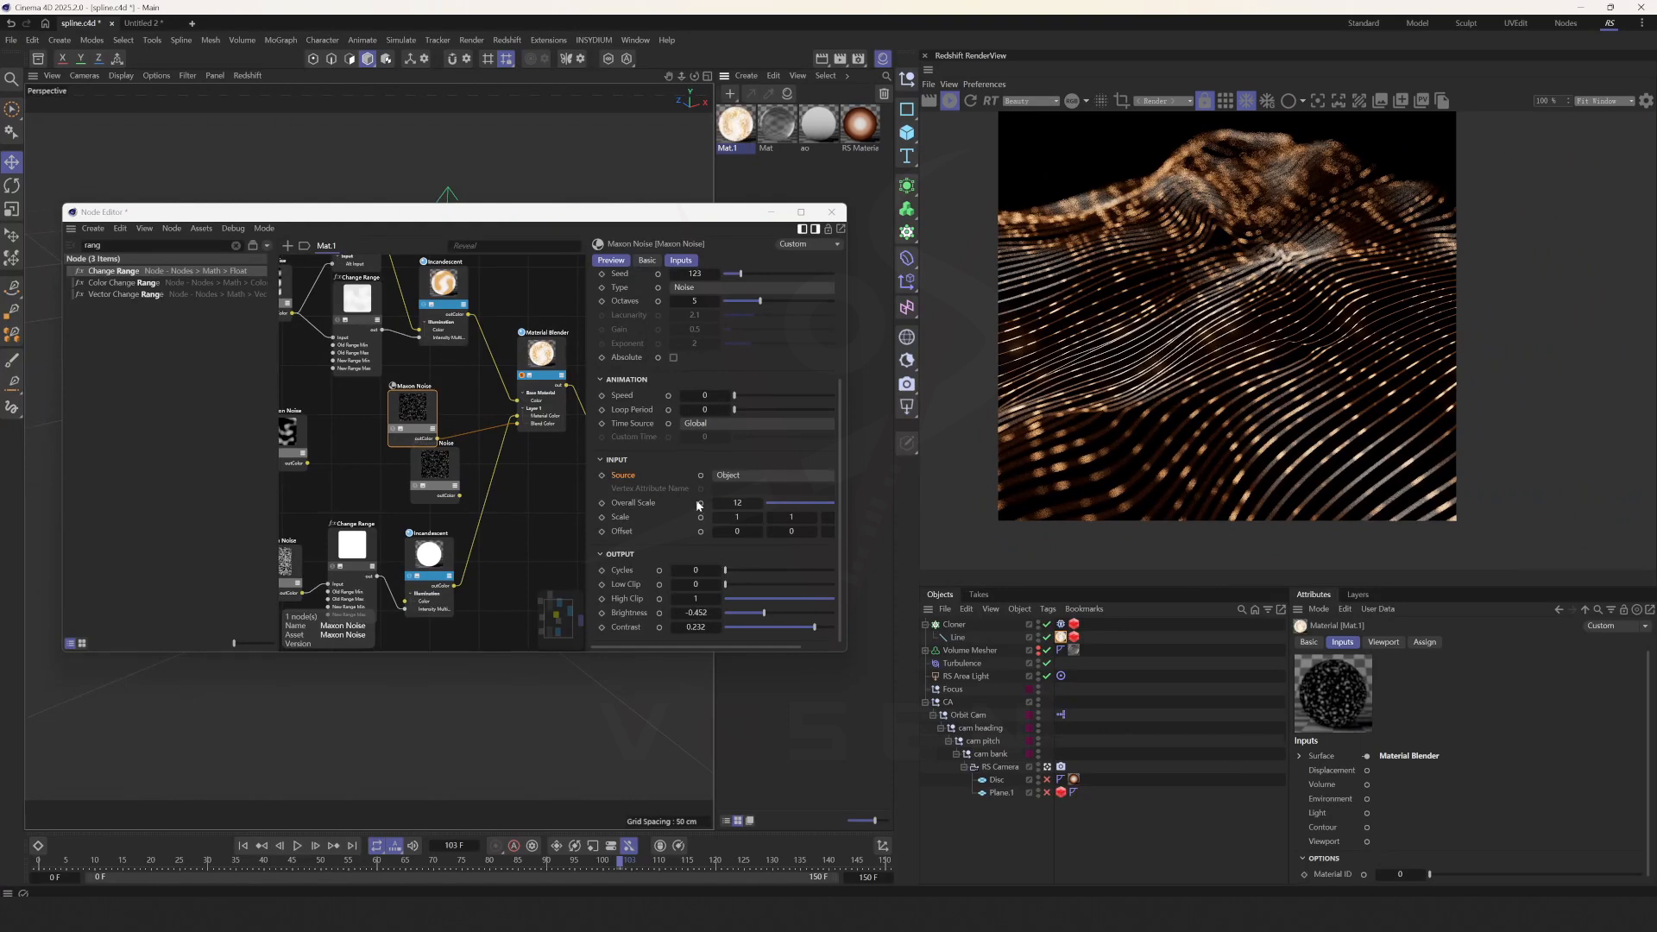
{"action": "left_click", "coordinate": [773, 475]}
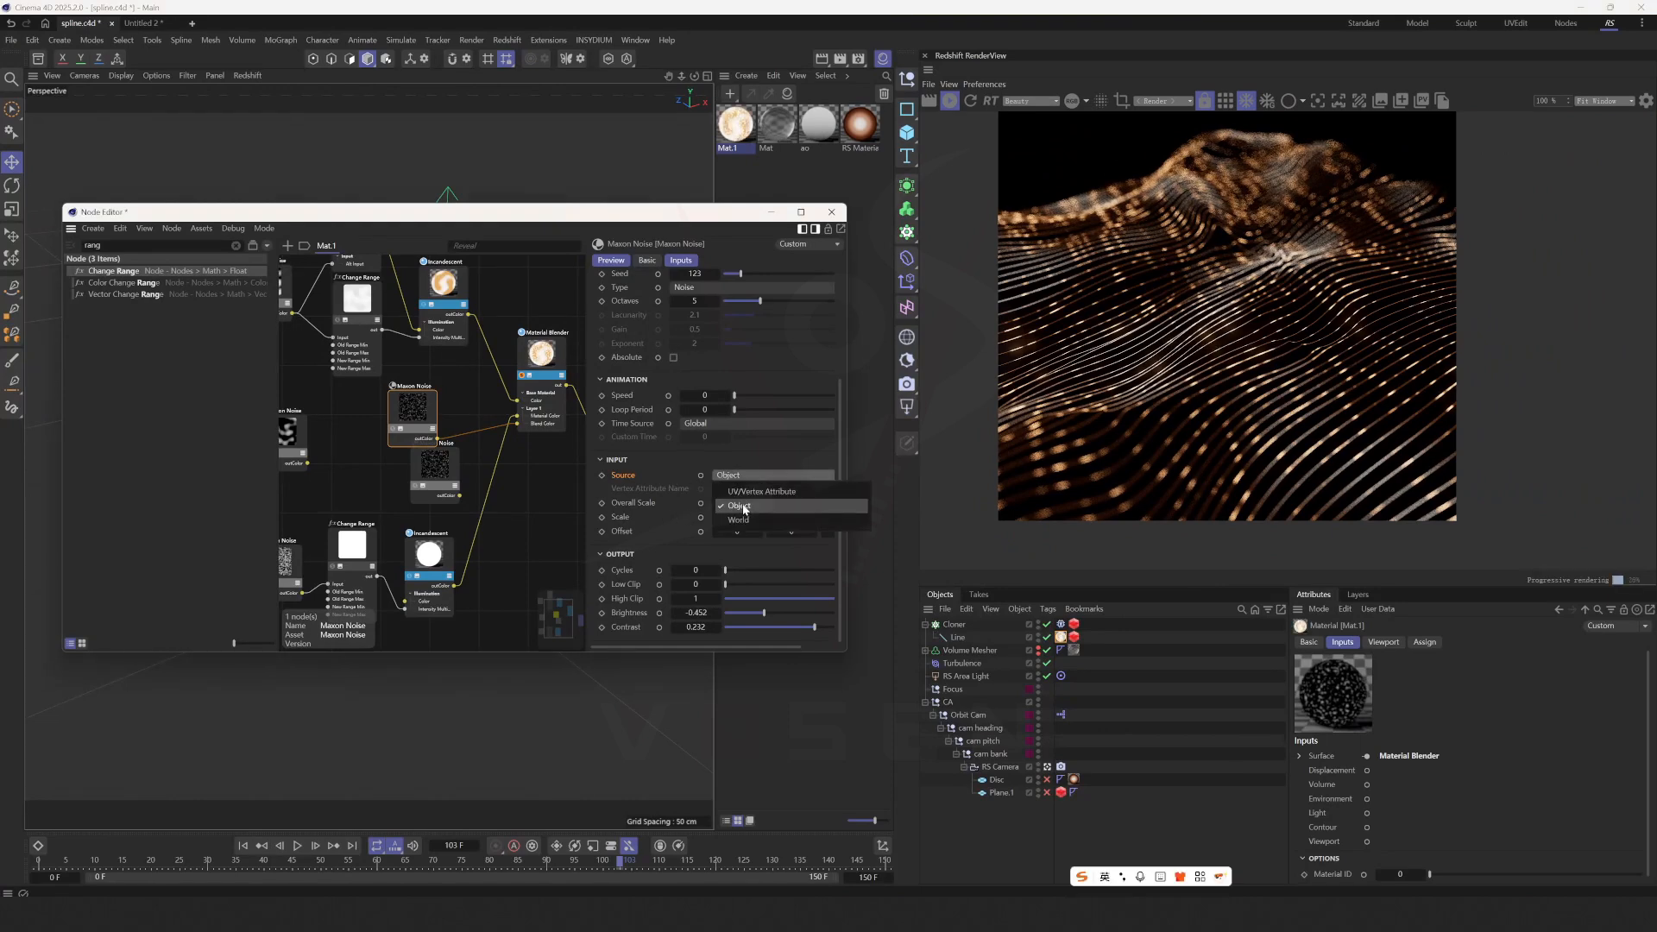
{"action": "left_click", "coordinate": [740, 506]}
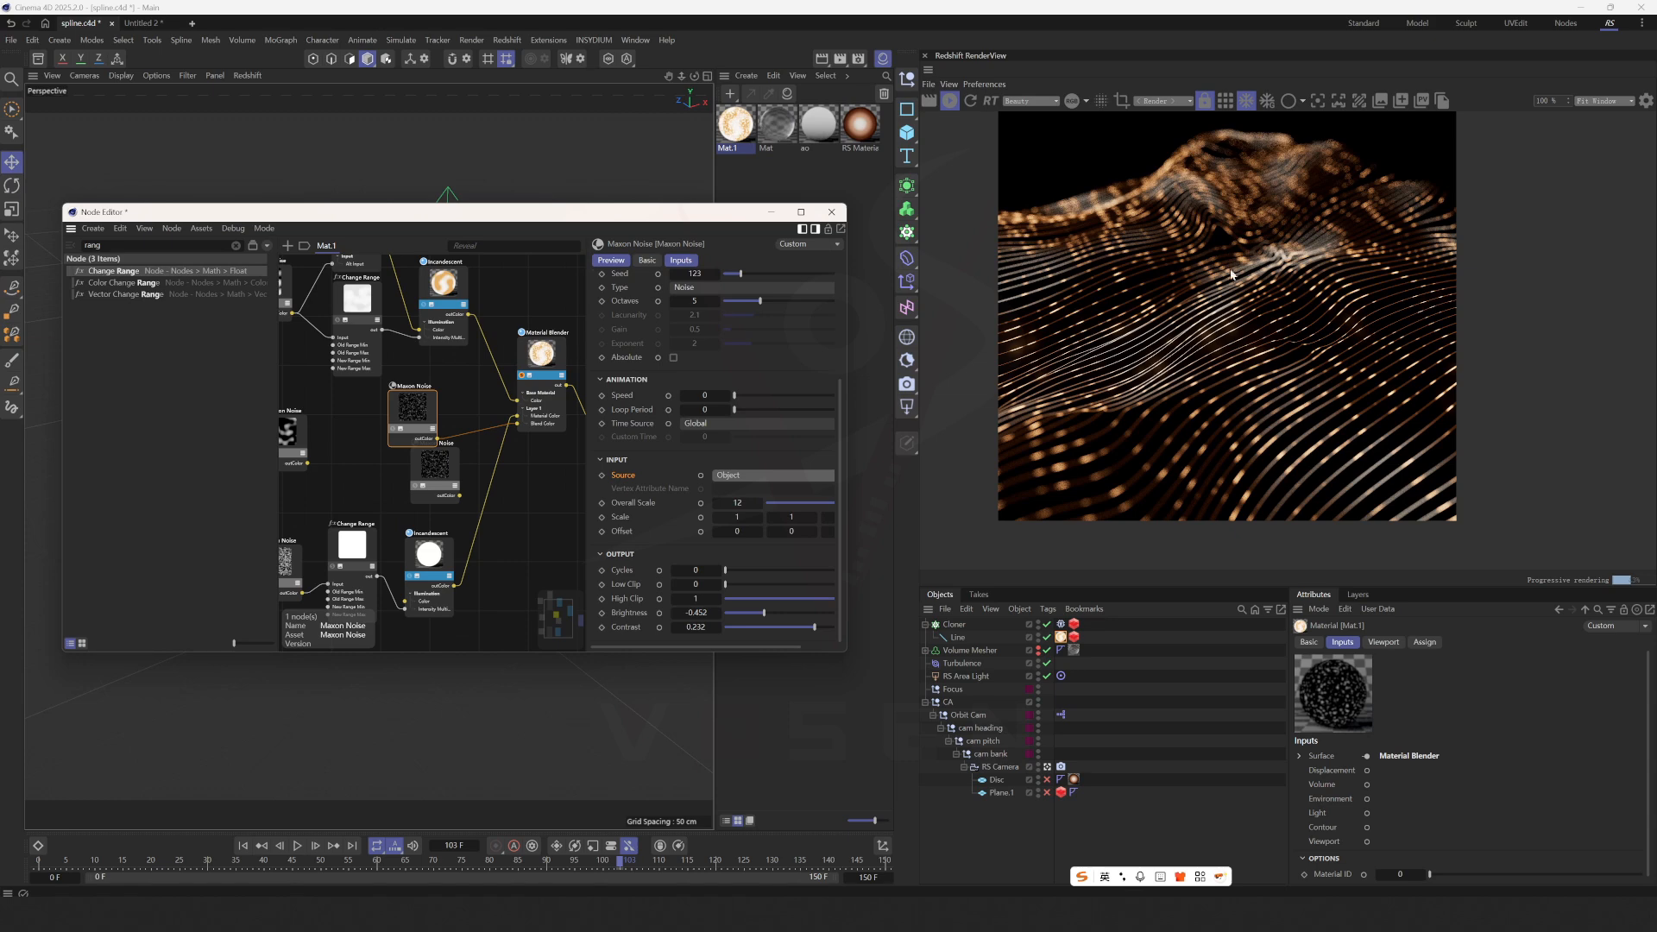
{"action": "mouse_move", "coordinate": [1287, 278]}
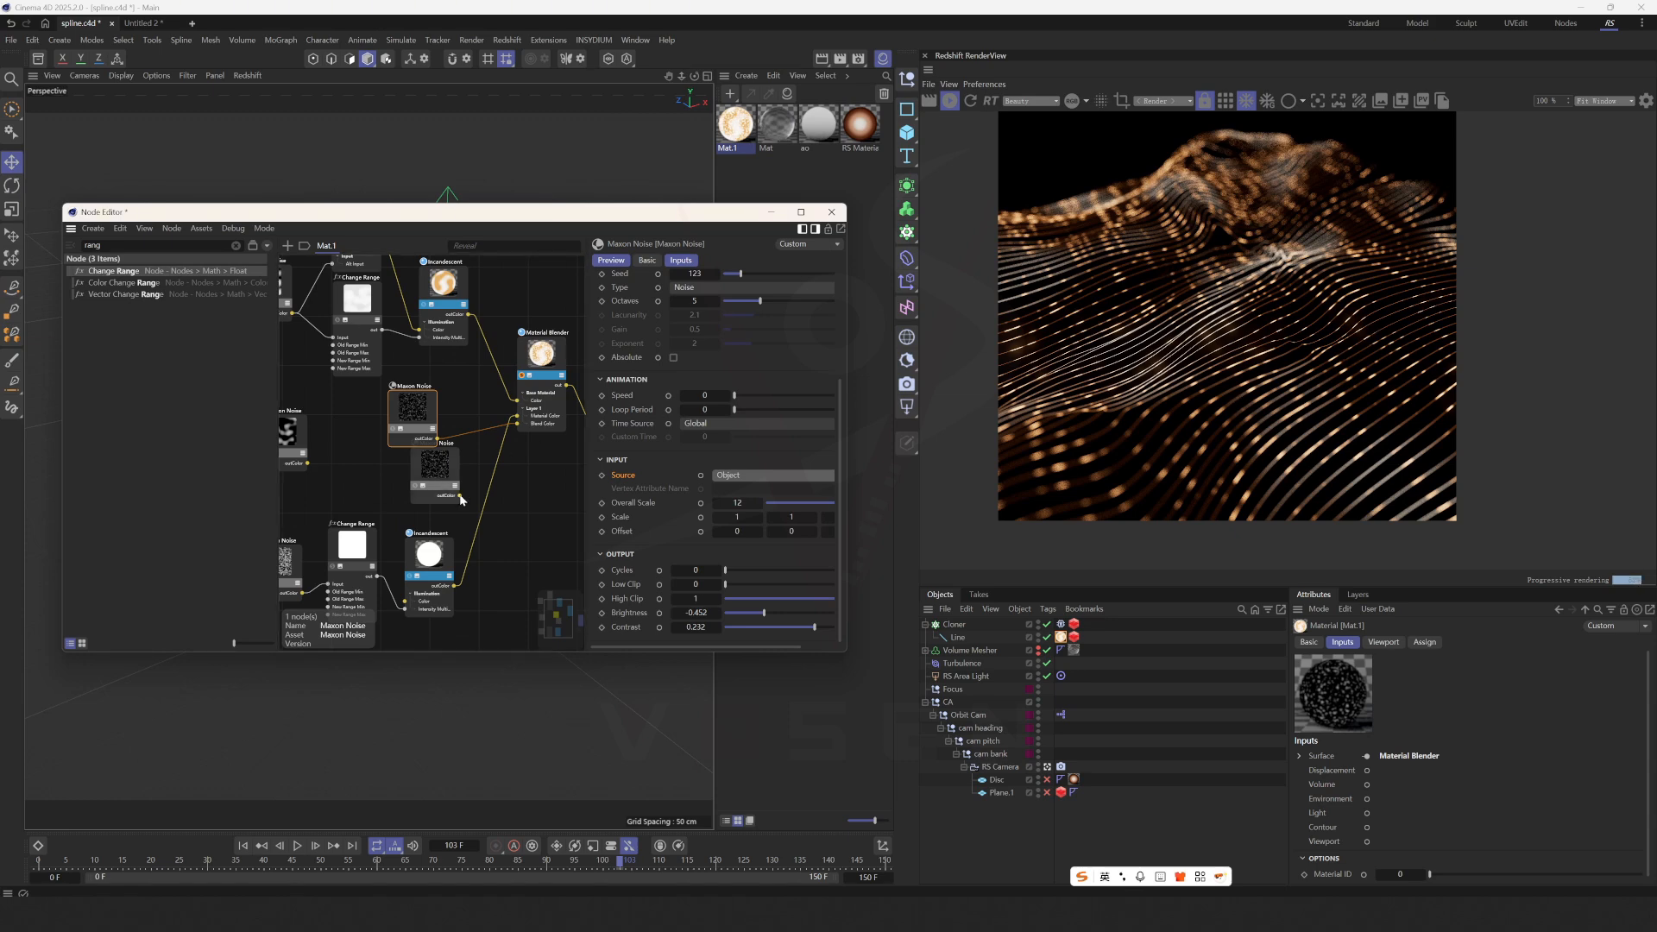
{"action": "left_click", "coordinate": [771, 475]}
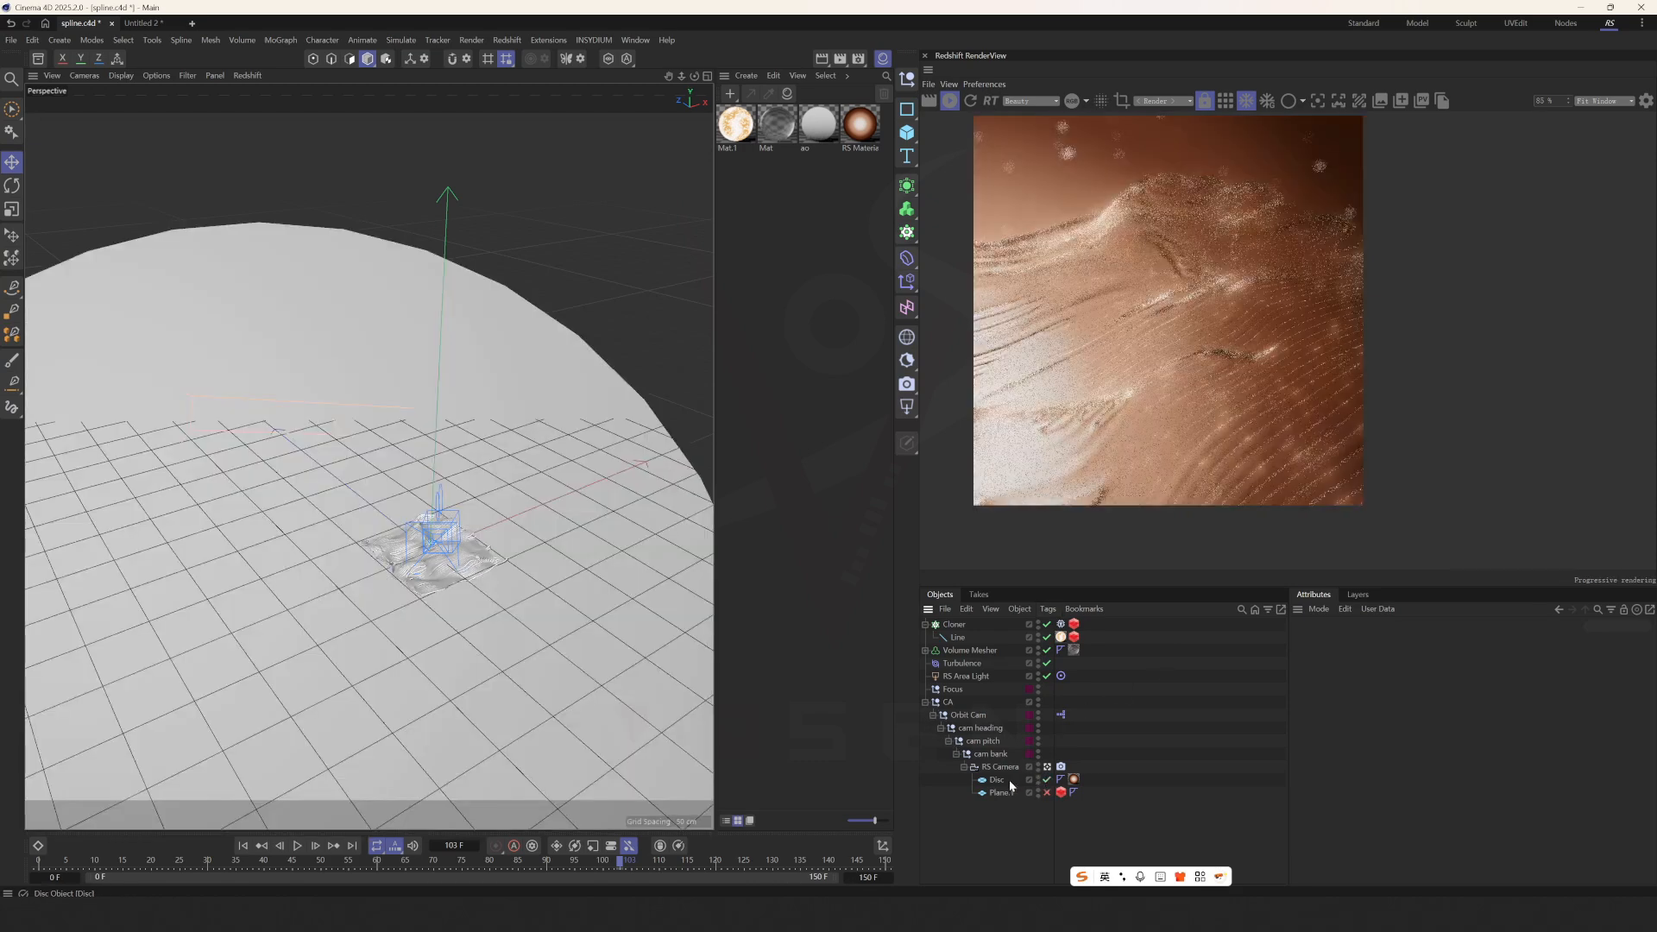
Step: Open the Disc's RS material node graph and keep its first Ramp node's mapping Circular
{"action": "left_click", "coordinate": [995, 780]}
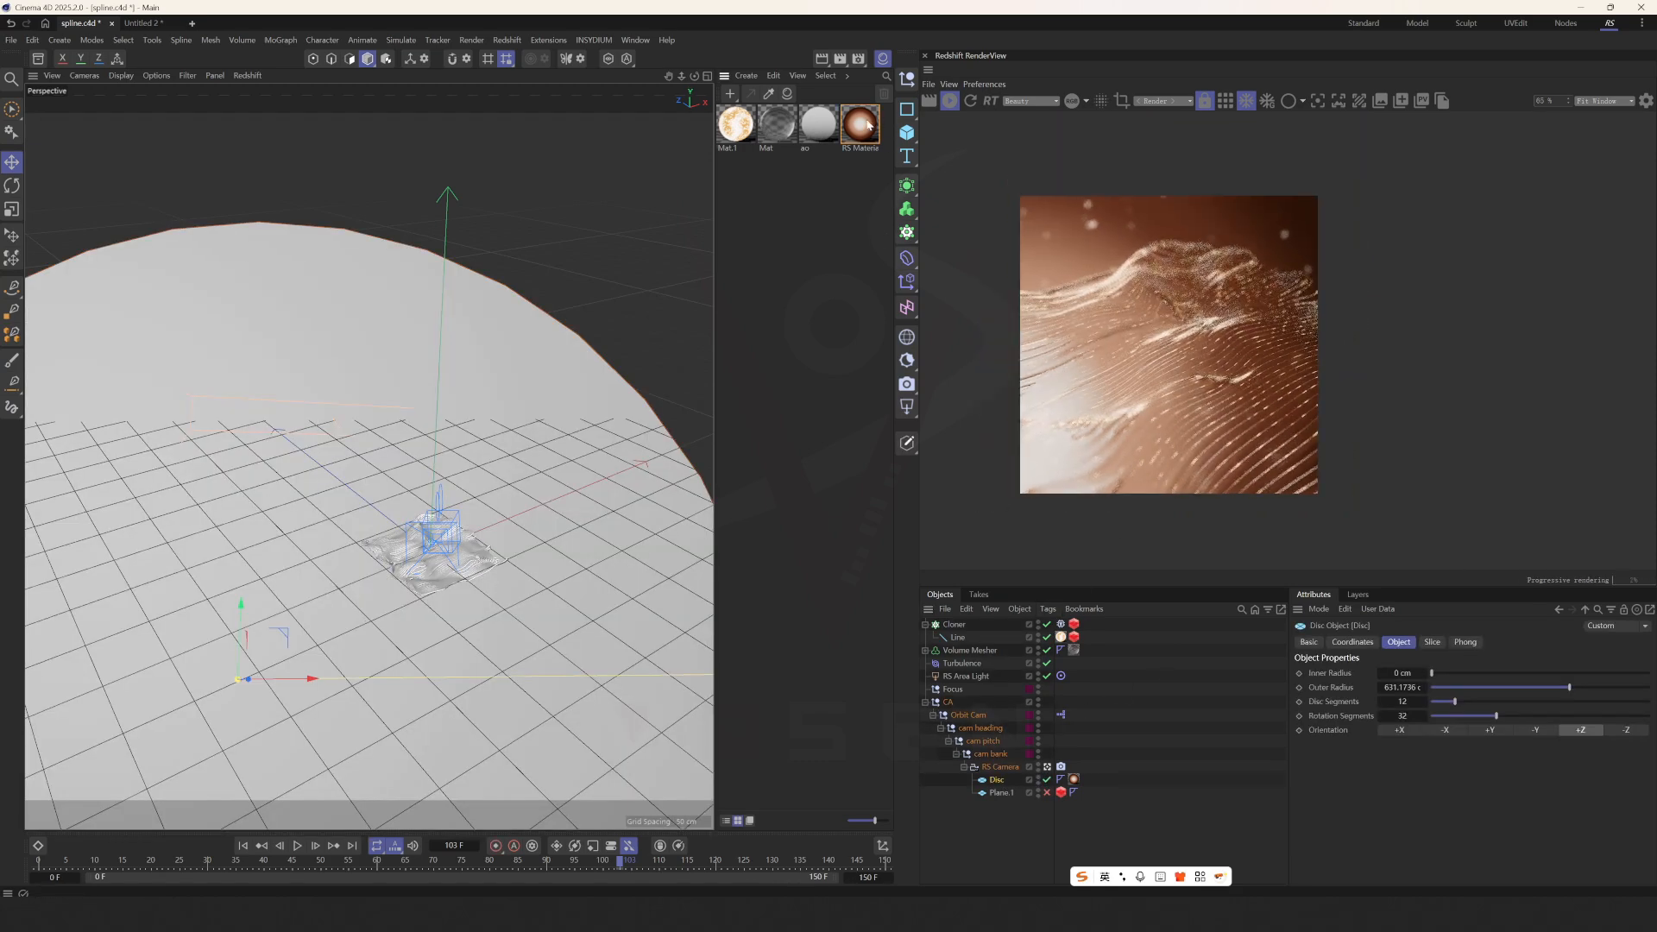
{"action": "double_click", "coordinate": [860, 123]}
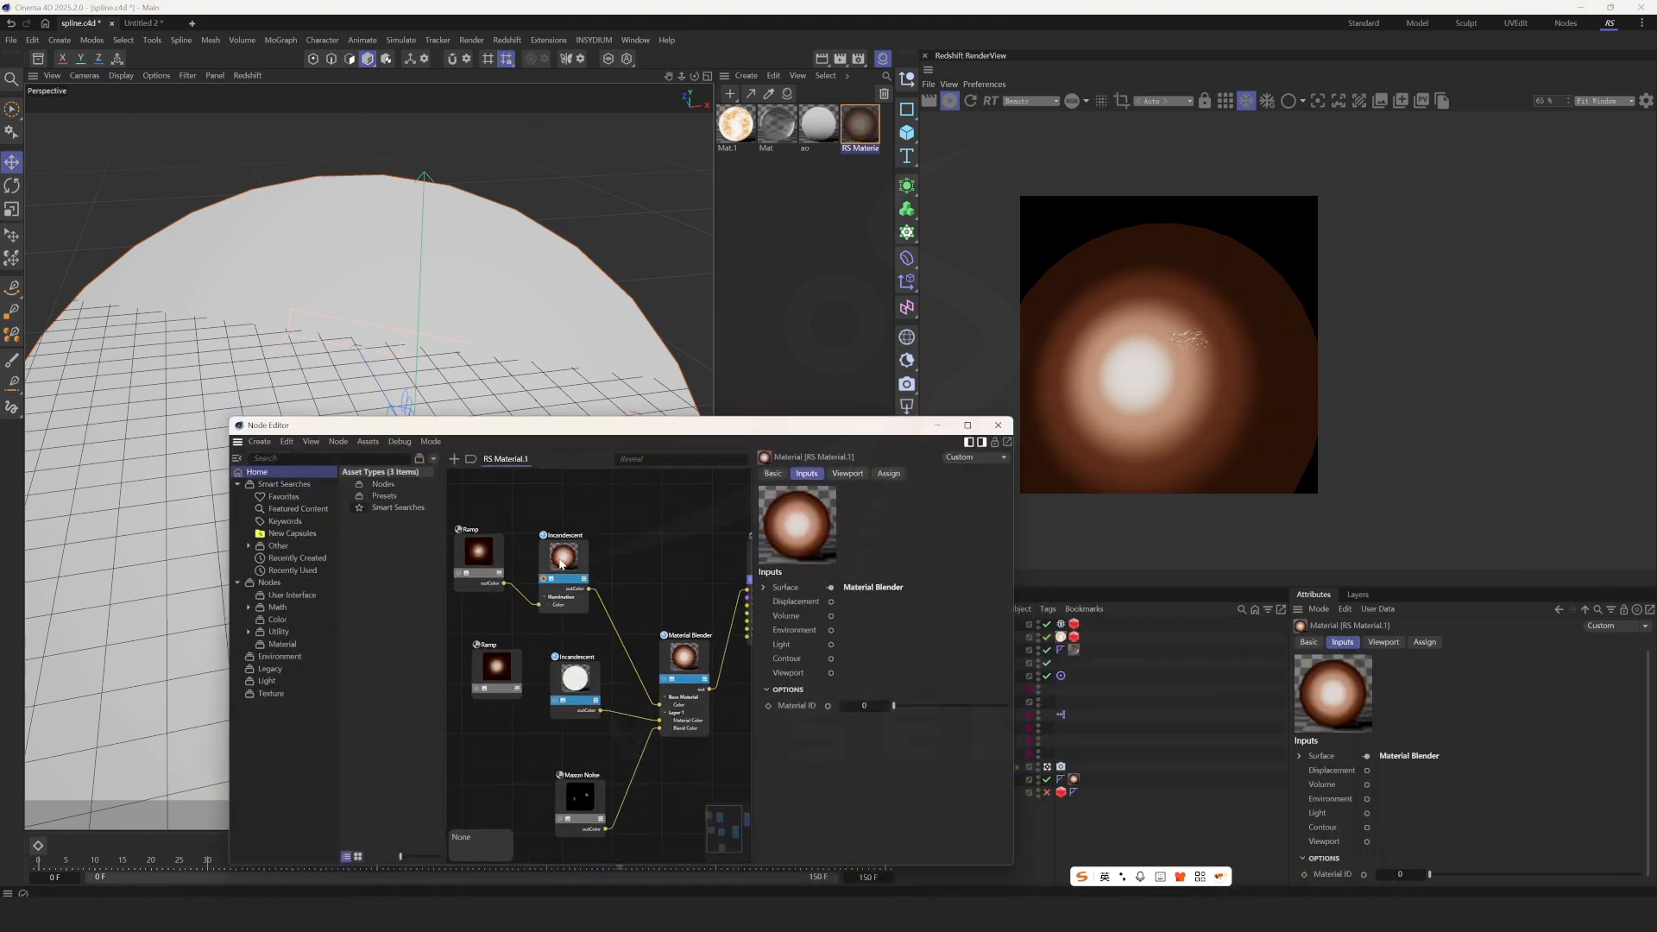
{"action": "left_click", "coordinate": [488, 551]}
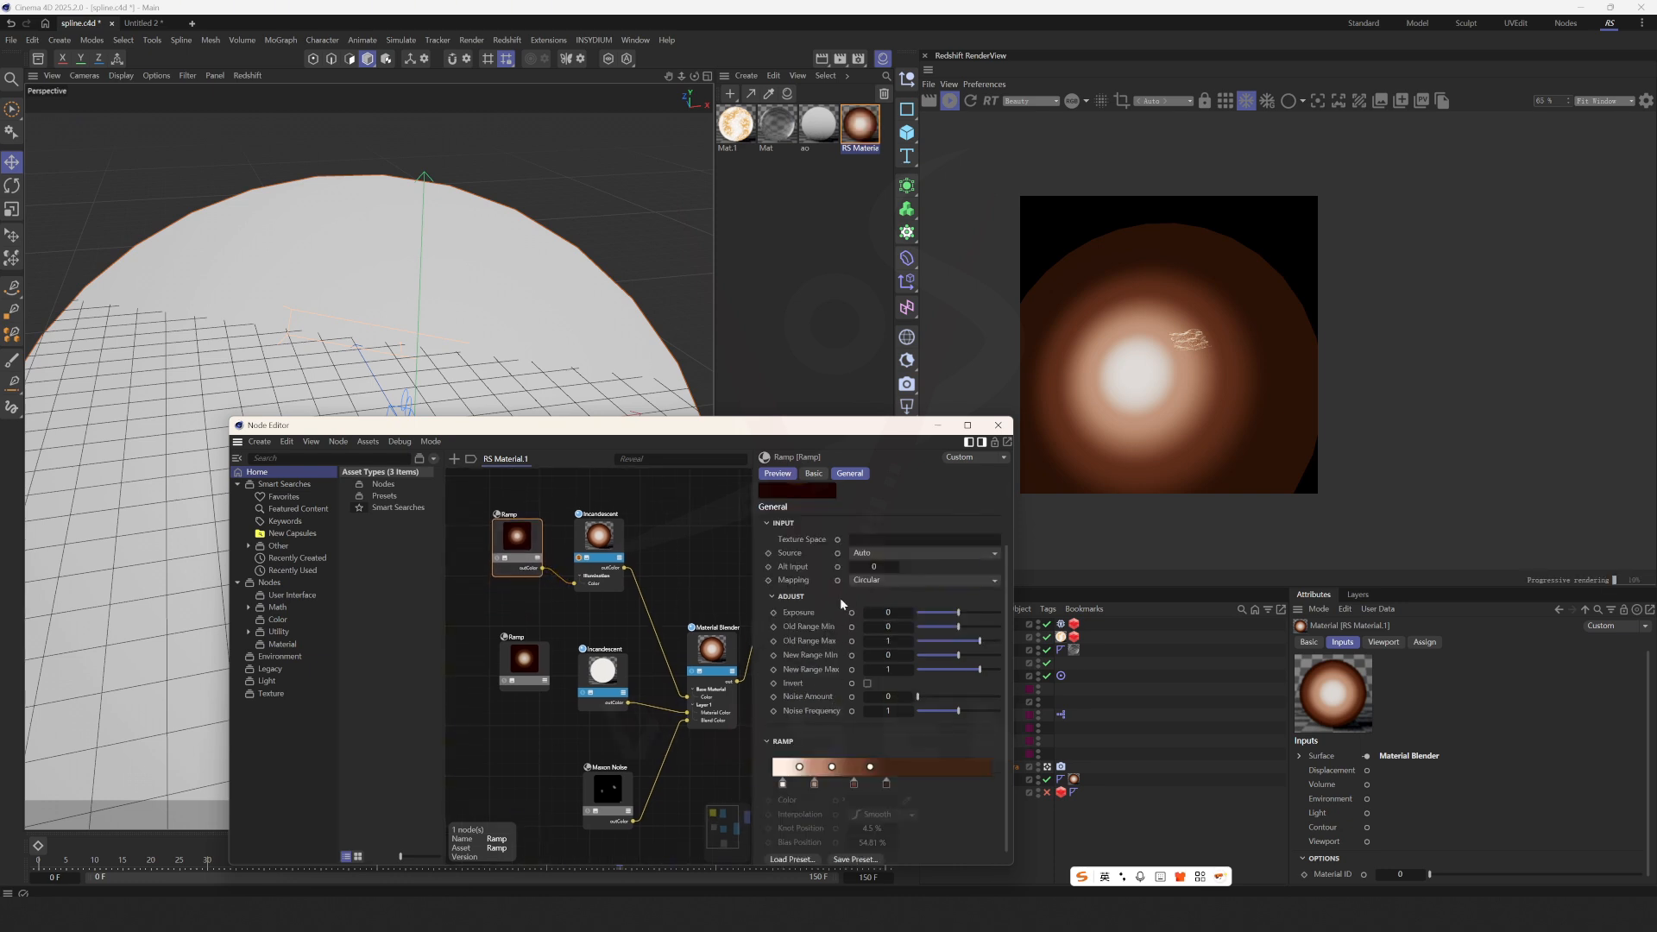
{"action": "left_click", "coordinate": [920, 580]}
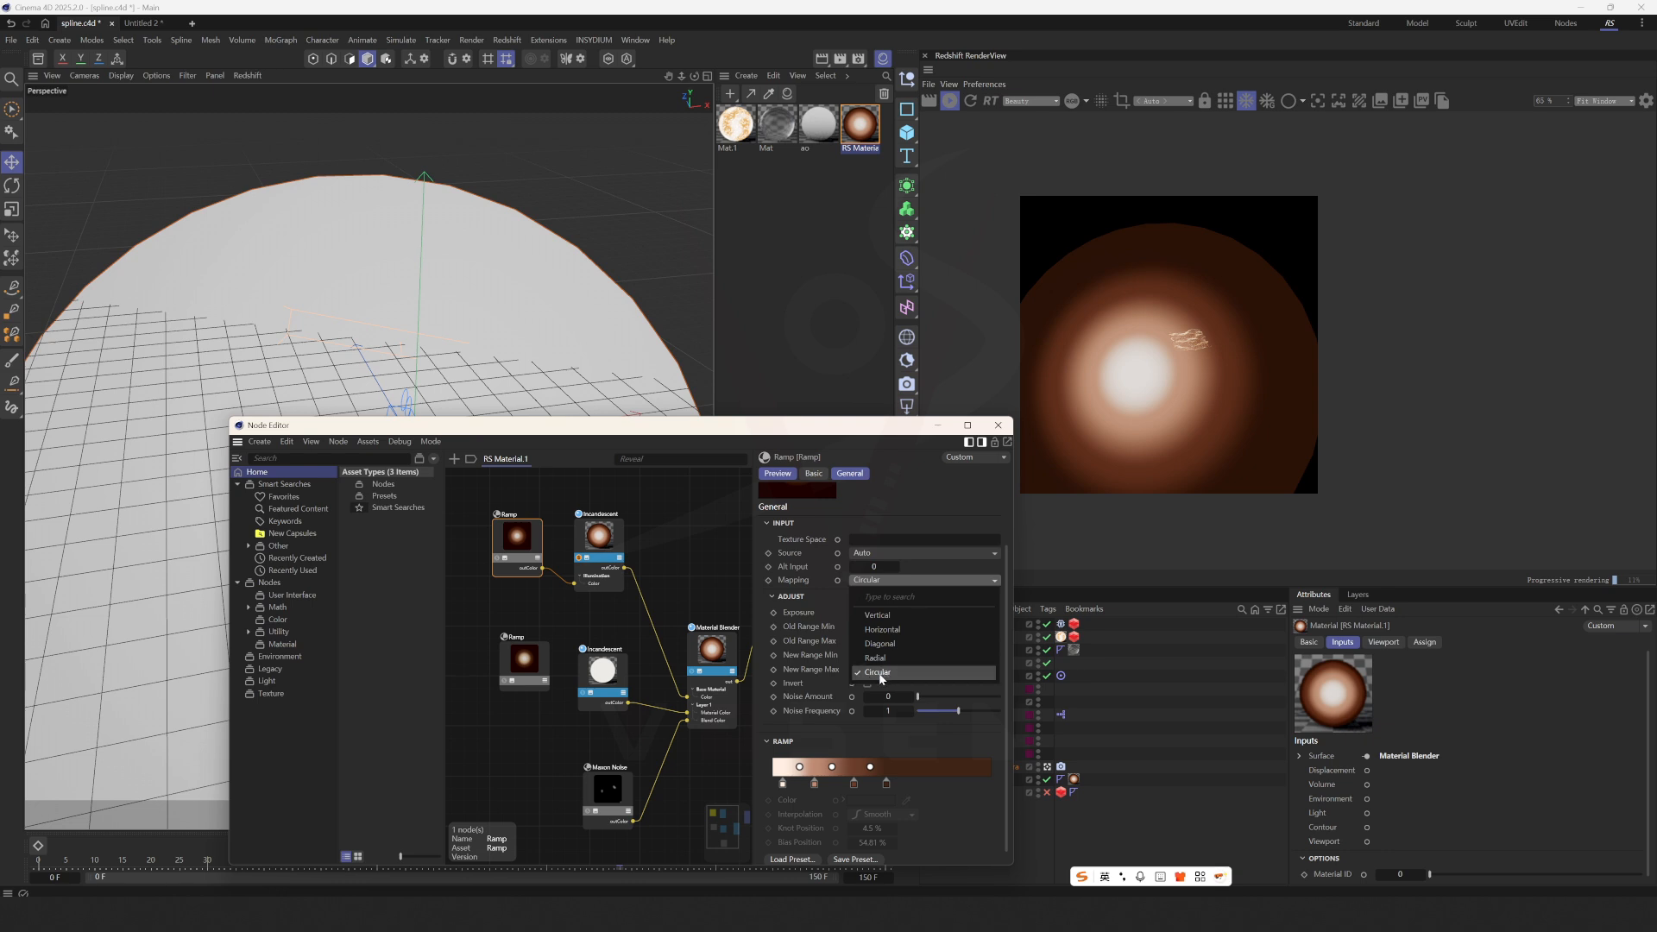
{"action": "left_click", "coordinate": [875, 671]}
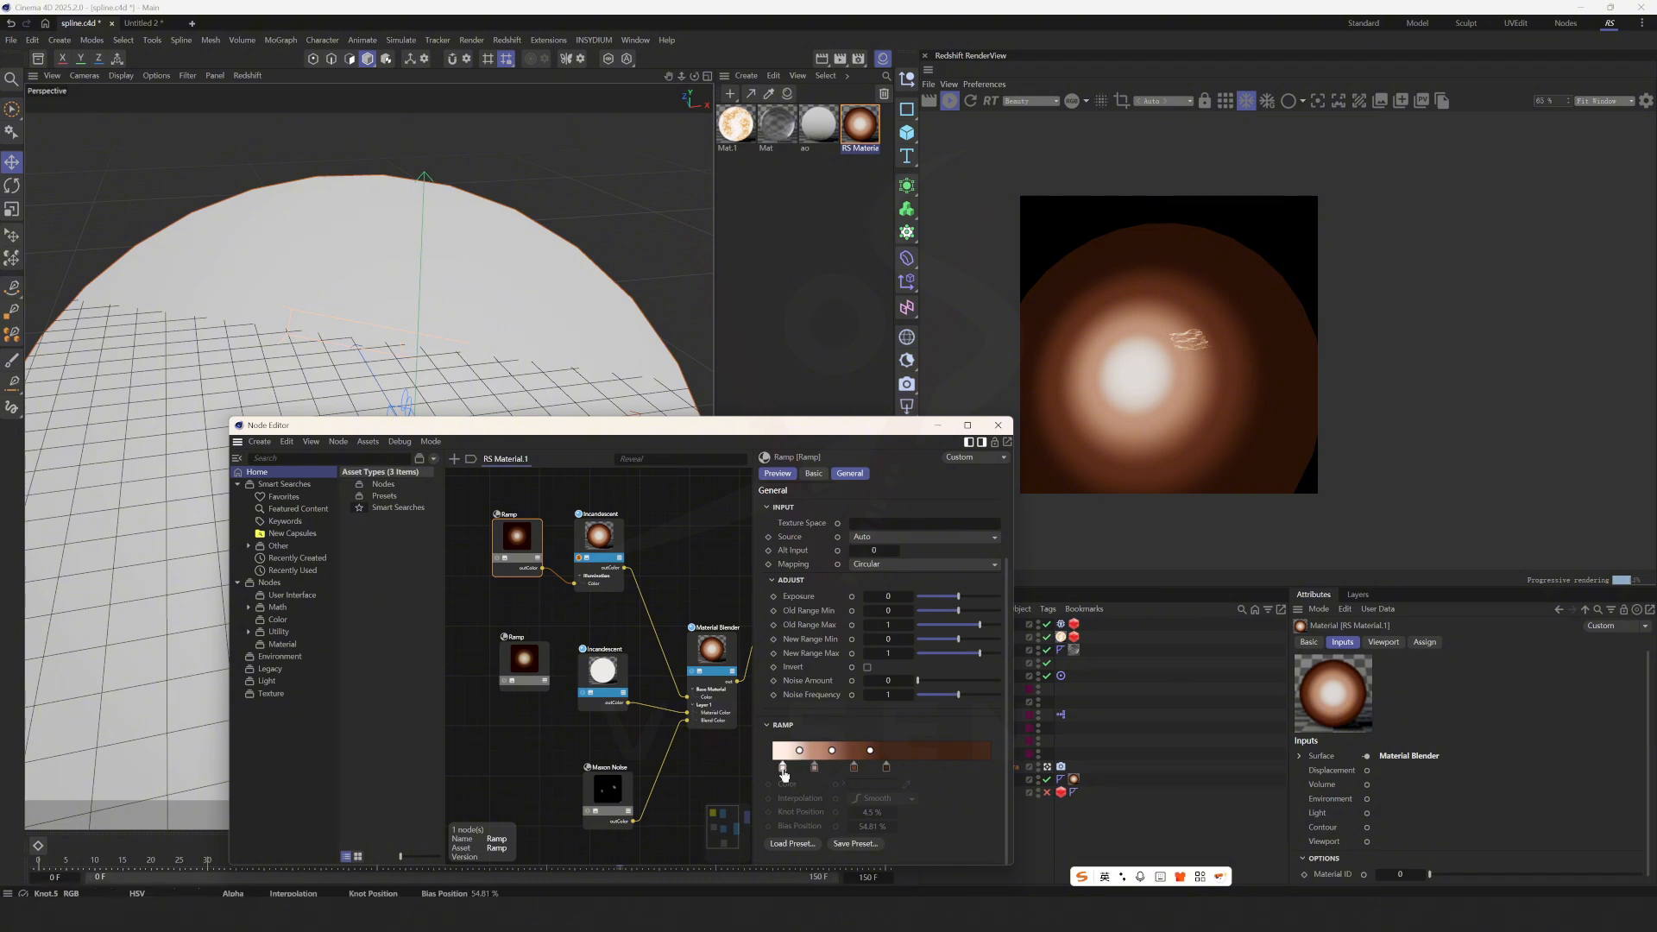
Step: Adjust the leftmost gradient knot and edit the Maxon Noise node for scattered white specks
{"action": "left_click", "coordinate": [782, 751]}
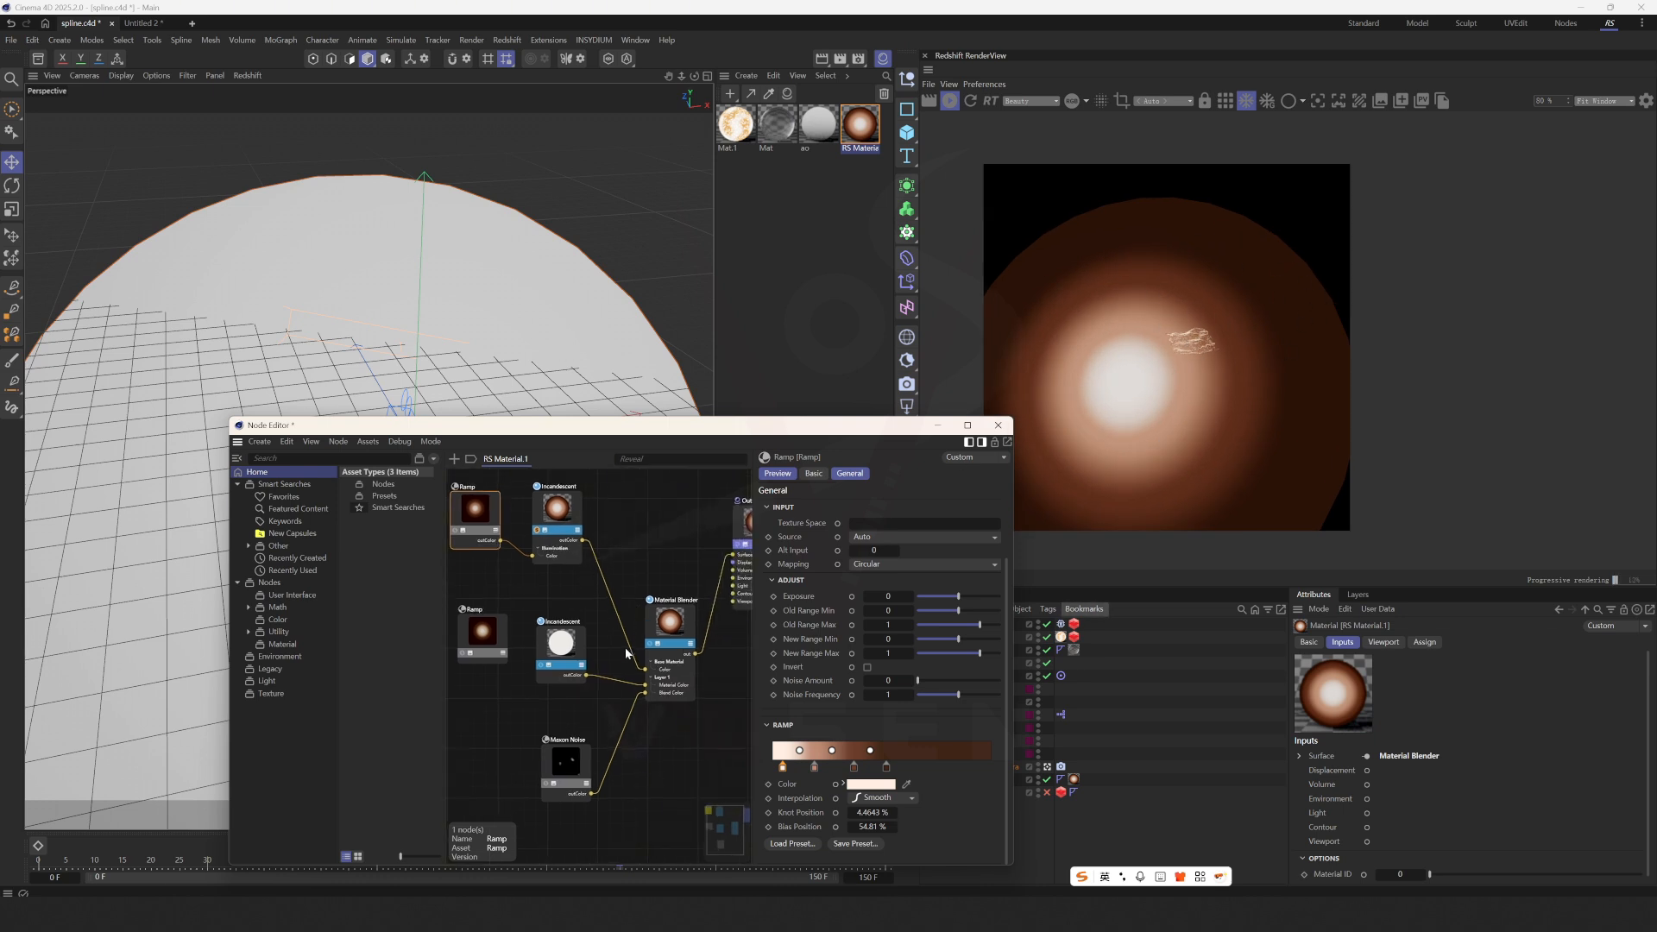
{"action": "left_click", "coordinate": [669, 618]}
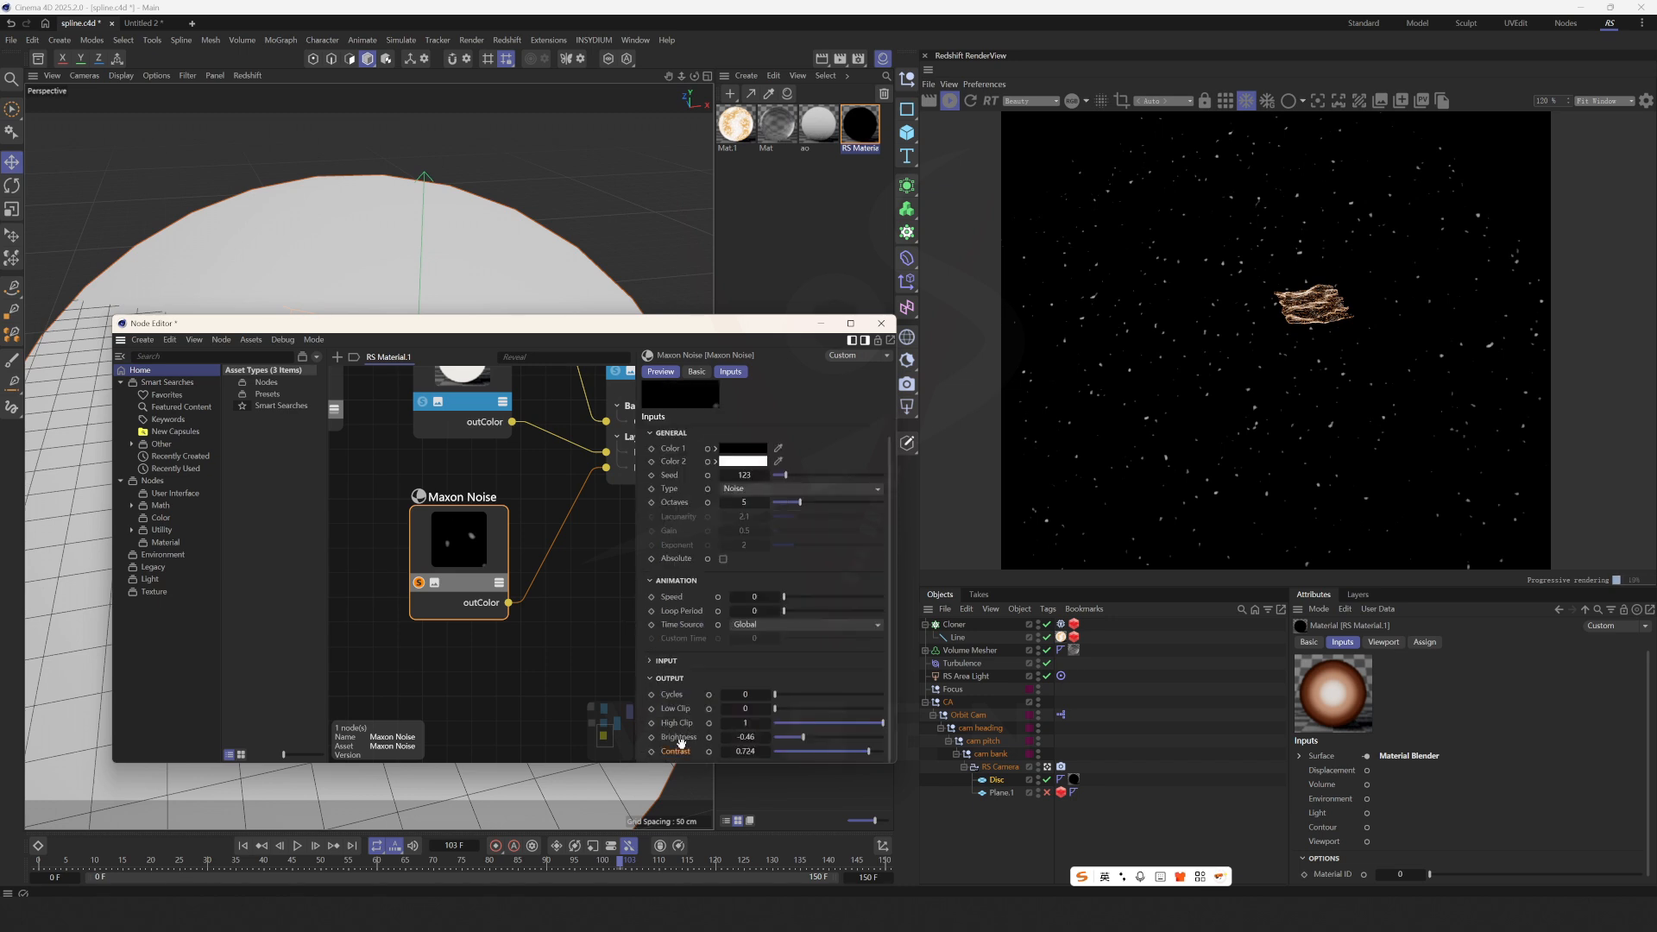
Step: Add a Material Blender from a 'blender' search, wire the Incandescent outputs into Base and Layer 1, and close the editor
{"action": "left_click", "coordinate": [669, 431]}
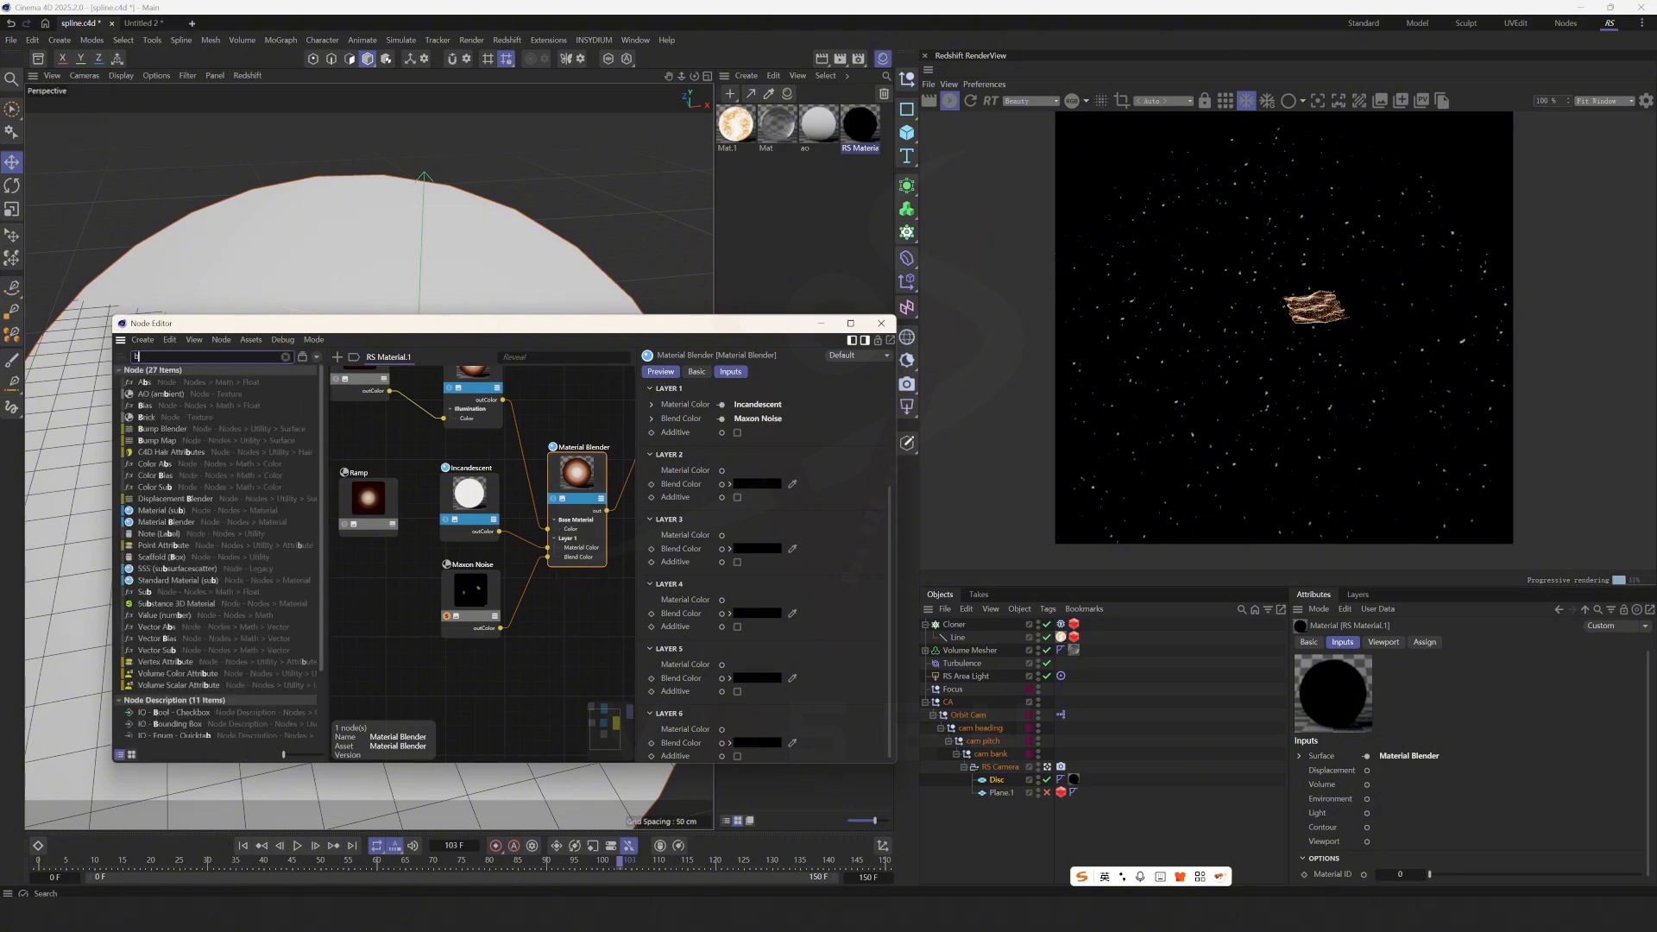
{"action": "type", "text": "blender"}
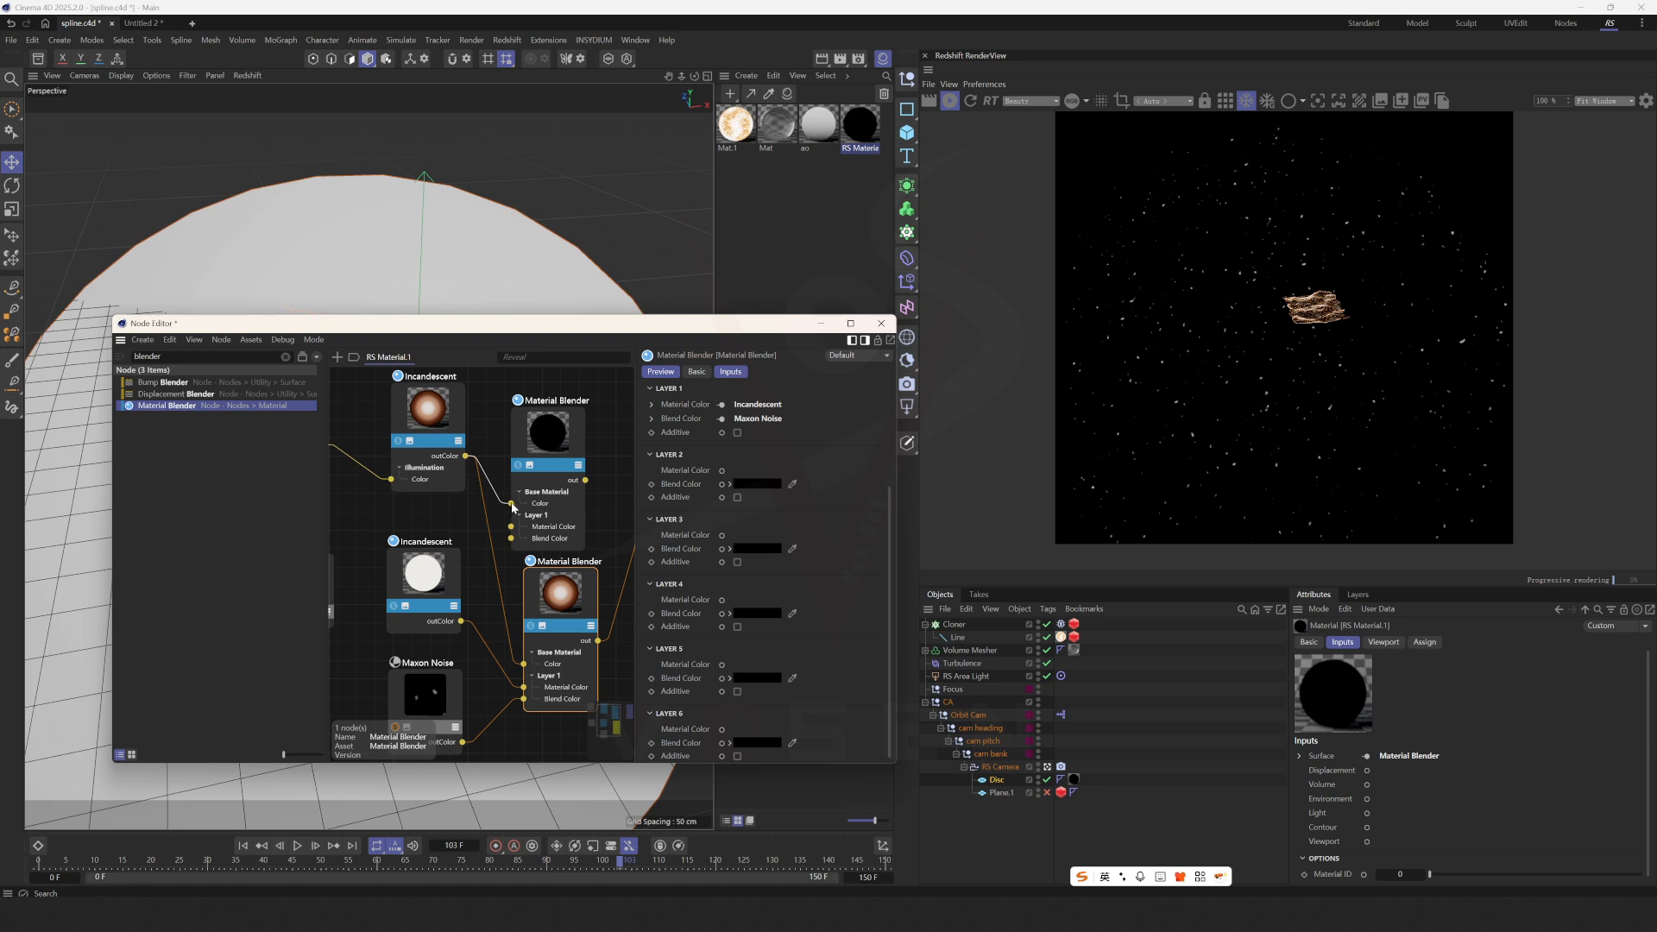
{"action": "left_click", "coordinate": [421, 576]}
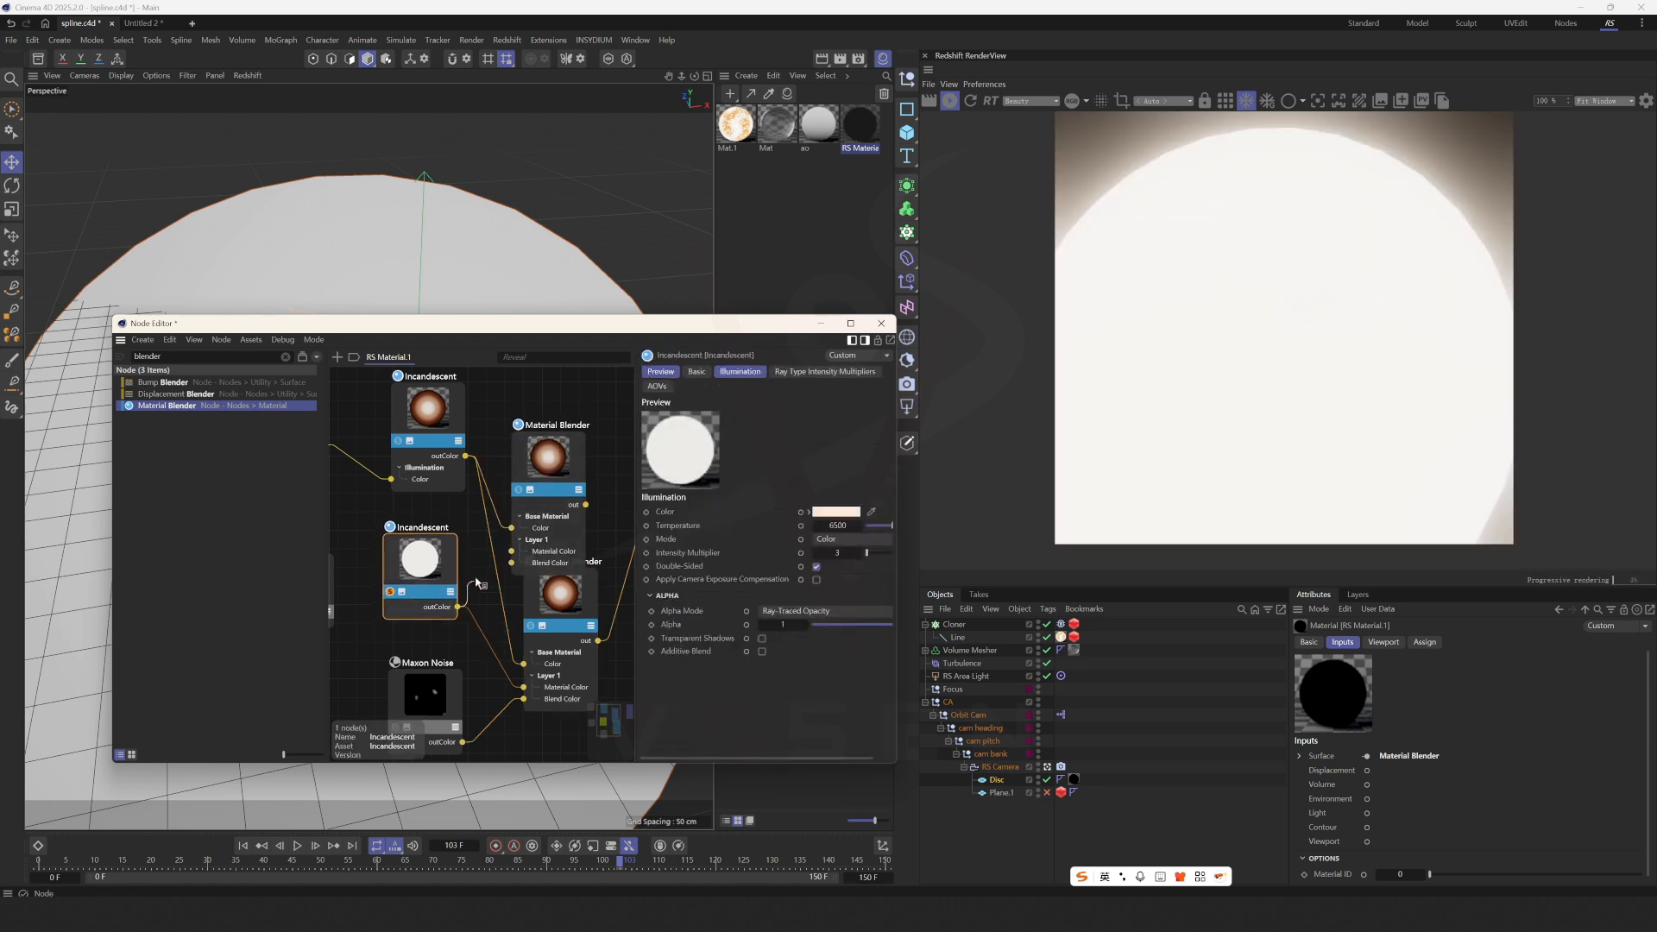
{"action": "left_click", "coordinate": [563, 409]}
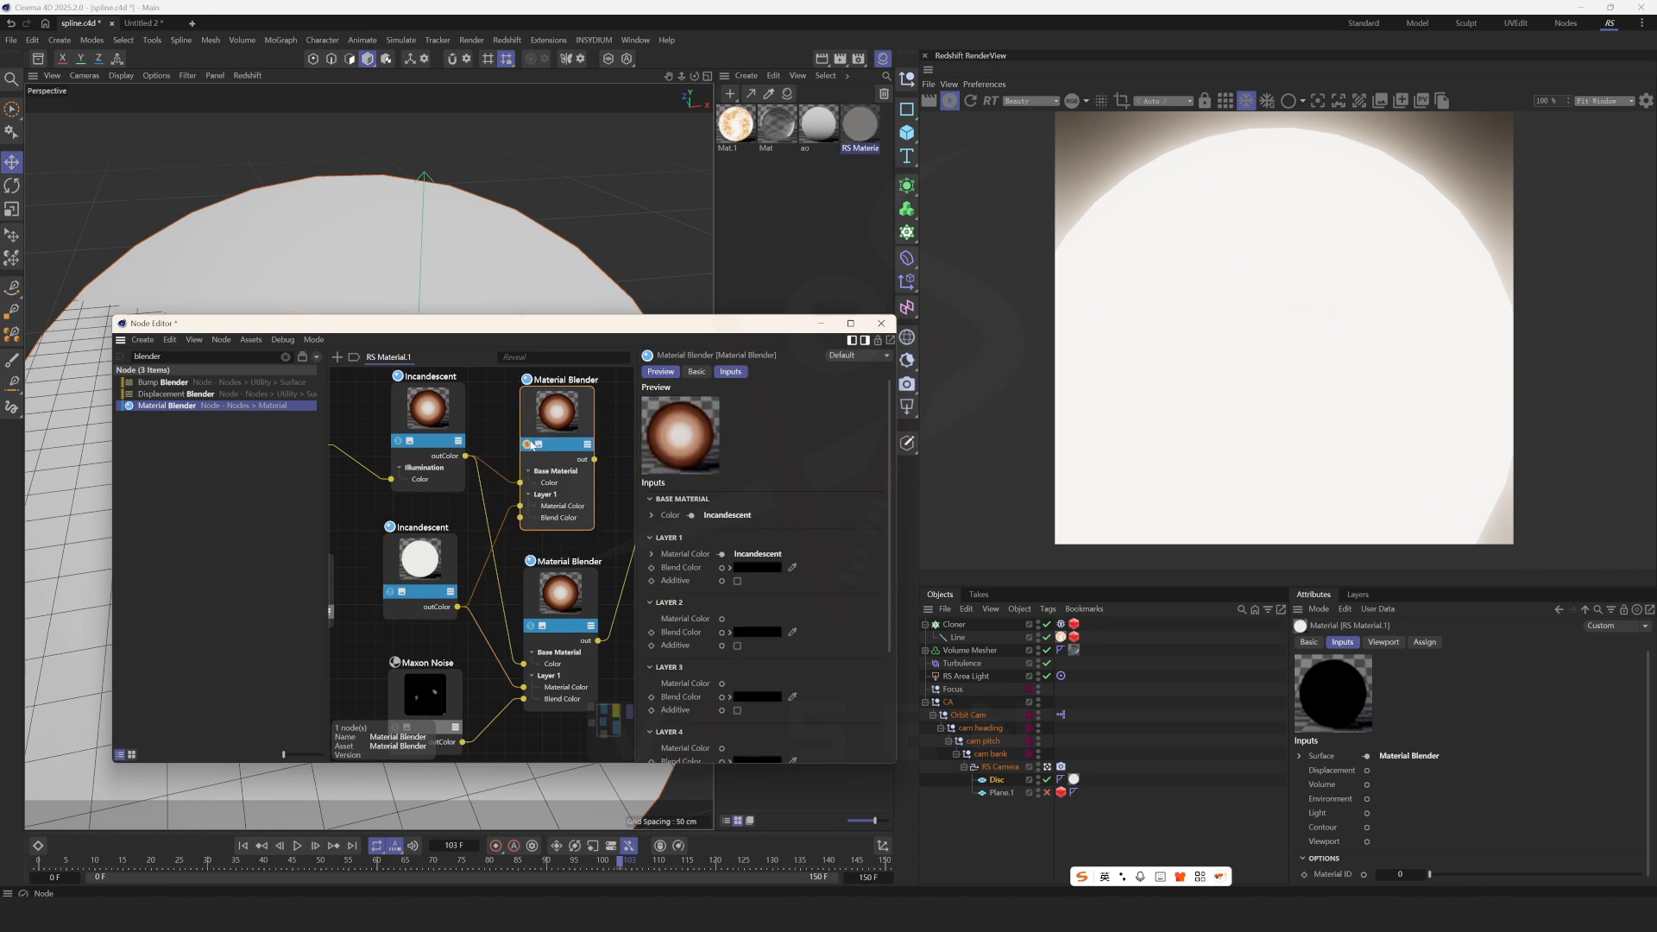
{"action": "left_click", "coordinate": [425, 676]}
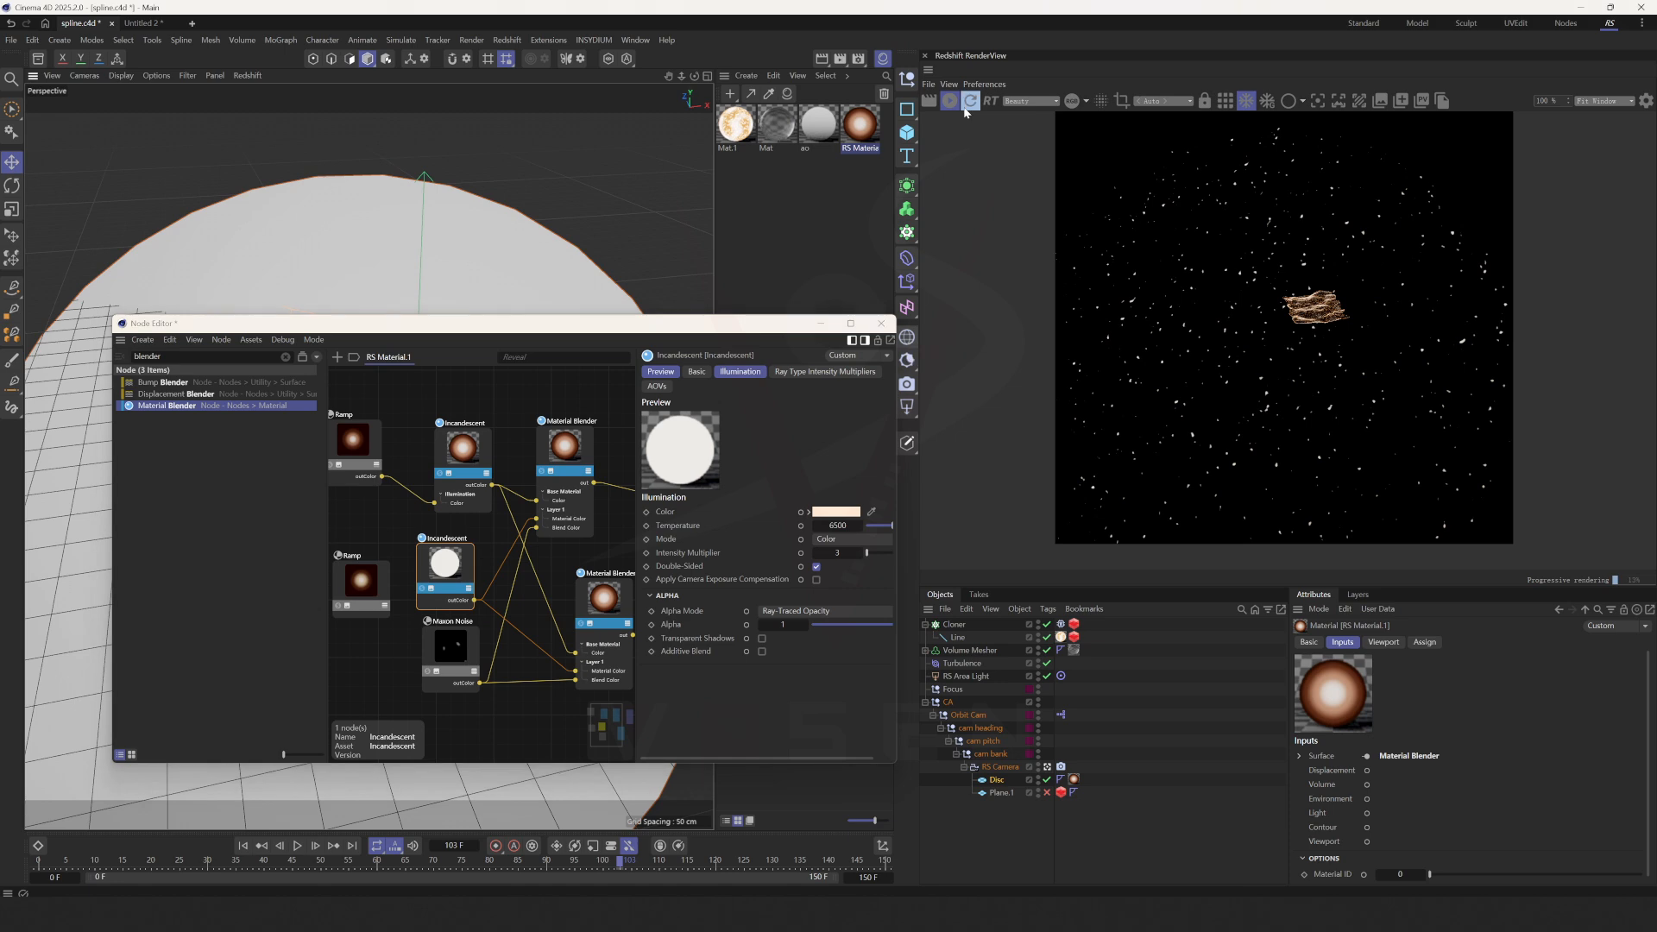
{"action": "left_click", "coordinate": [965, 101]}
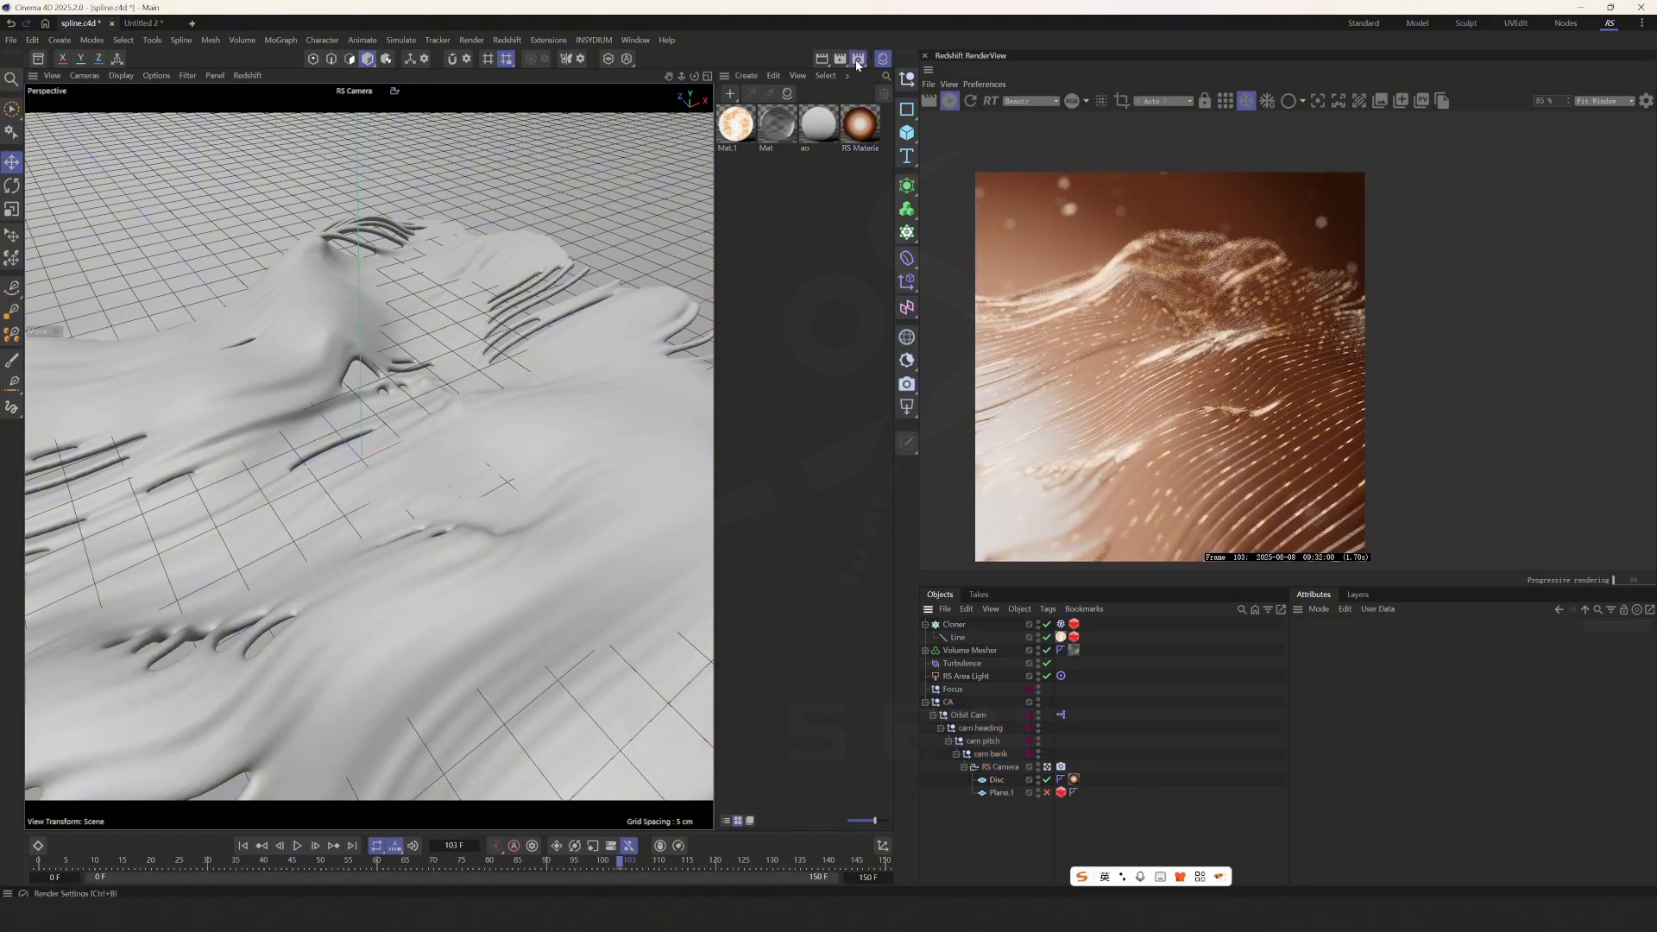
Step: Bring up the Redshift Render Settings window and reposition it beside the render
{"action": "left_click", "coordinate": [858, 59]}
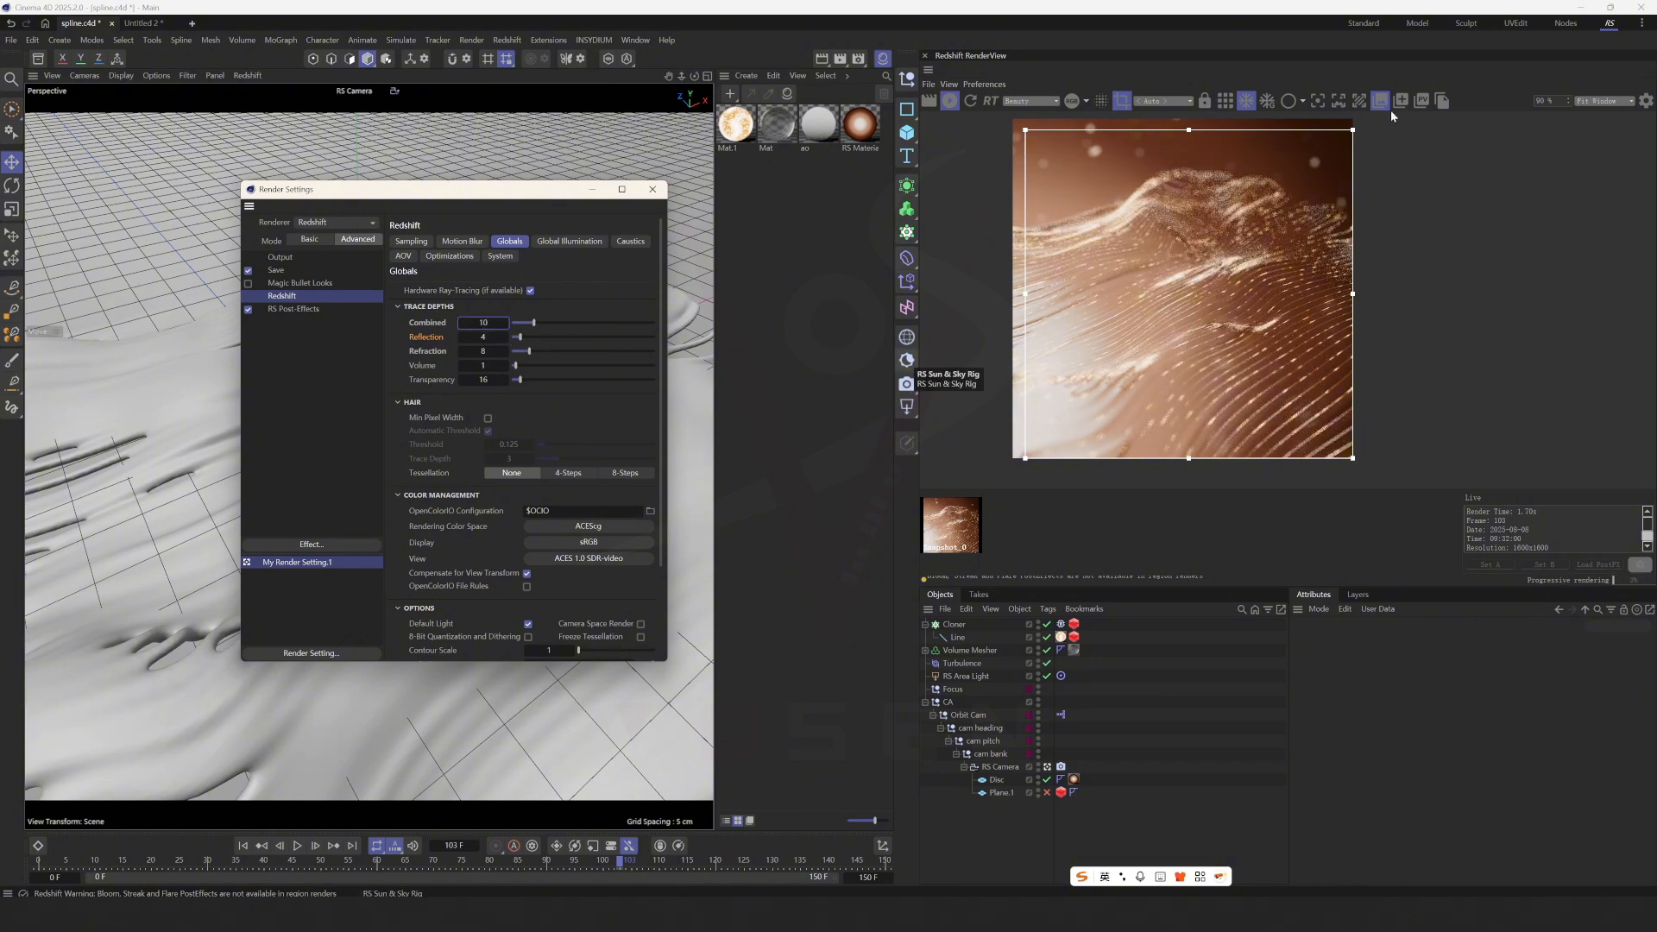
{"action": "left_click", "coordinate": [1400, 101]}
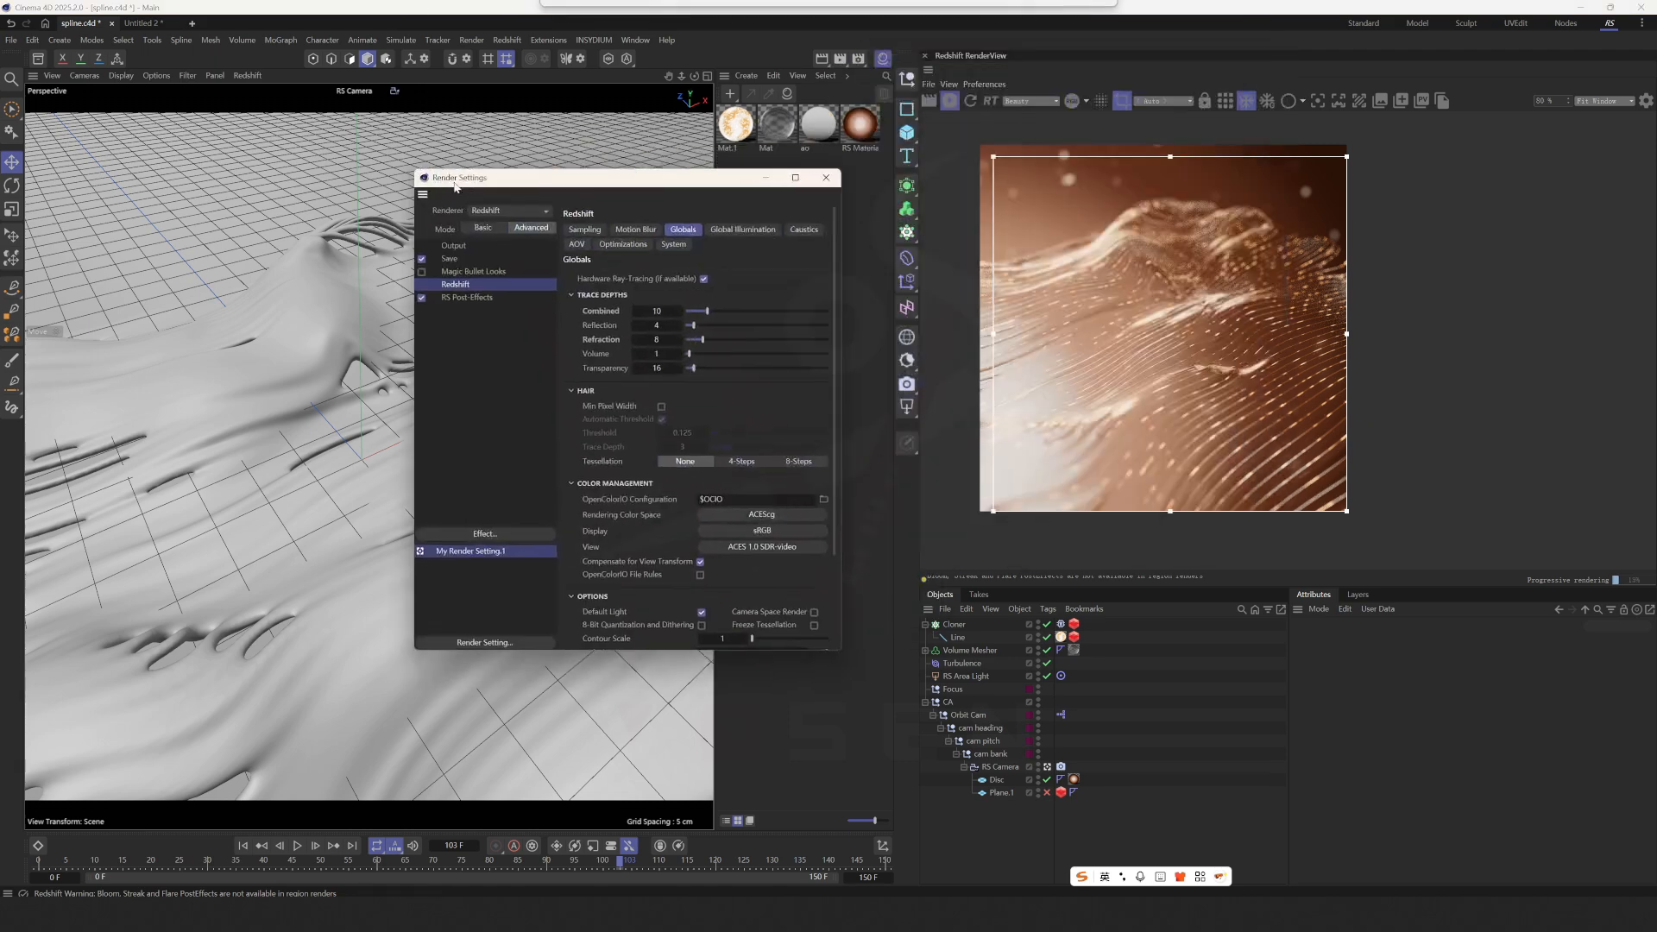
Step: Enable Bloom under RS Post-Effects, then close the Render Settings window
{"action": "left_click", "coordinate": [468, 297]}
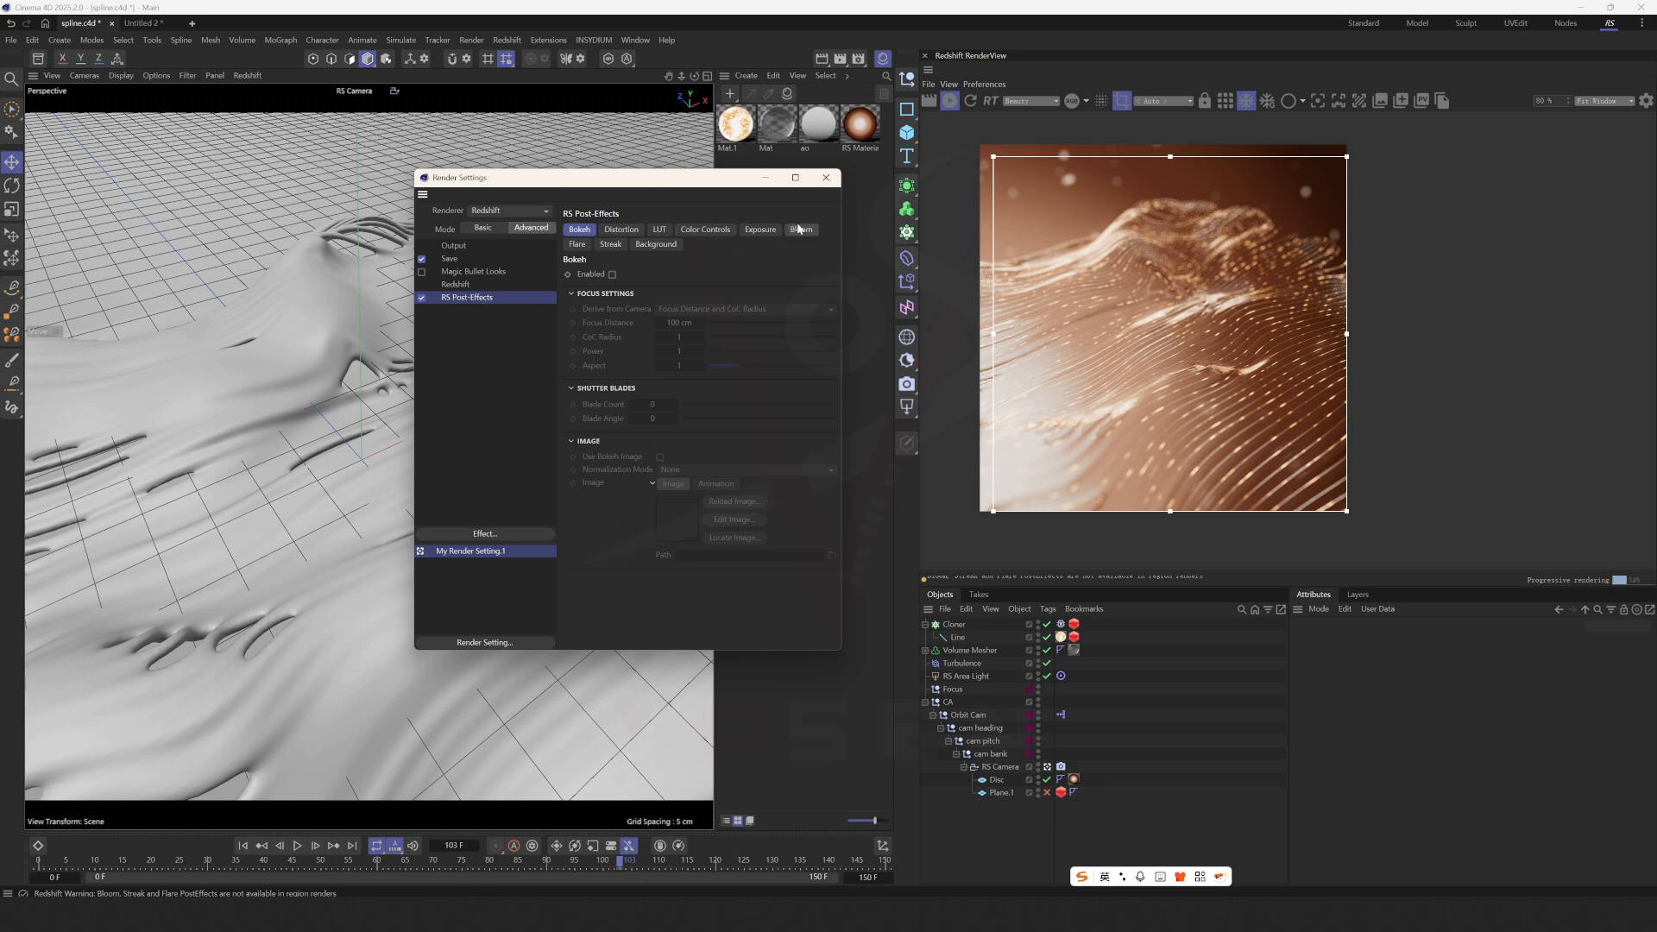
{"action": "left_click", "coordinate": [801, 229]}
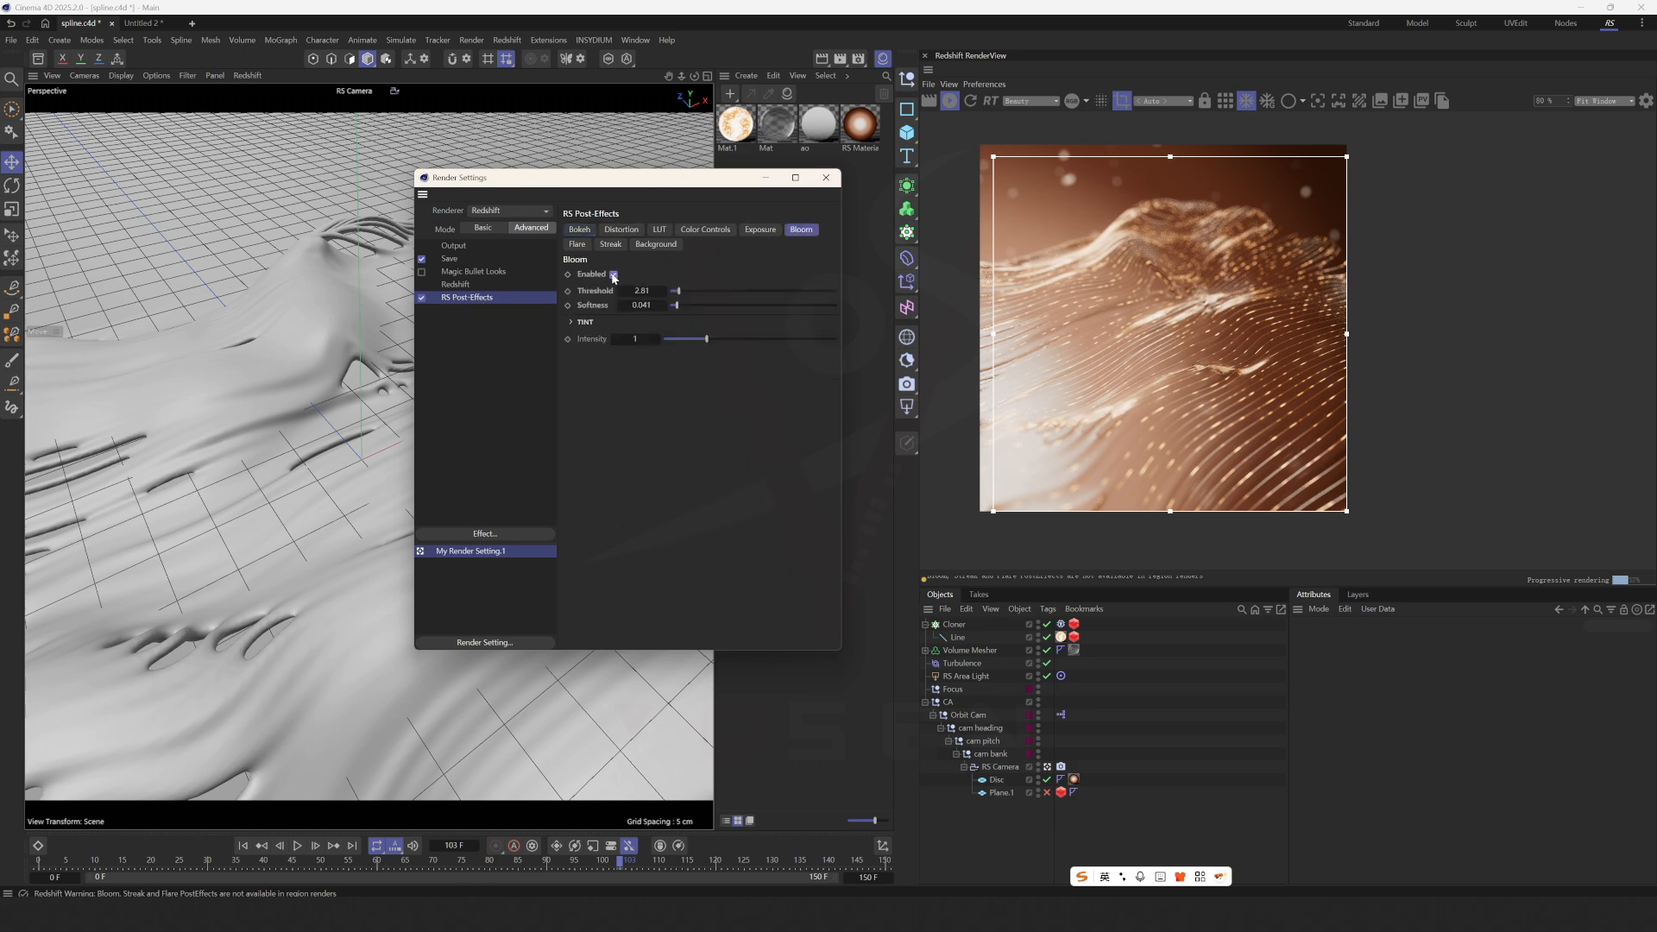
{"action": "left_click", "coordinate": [613, 275]}
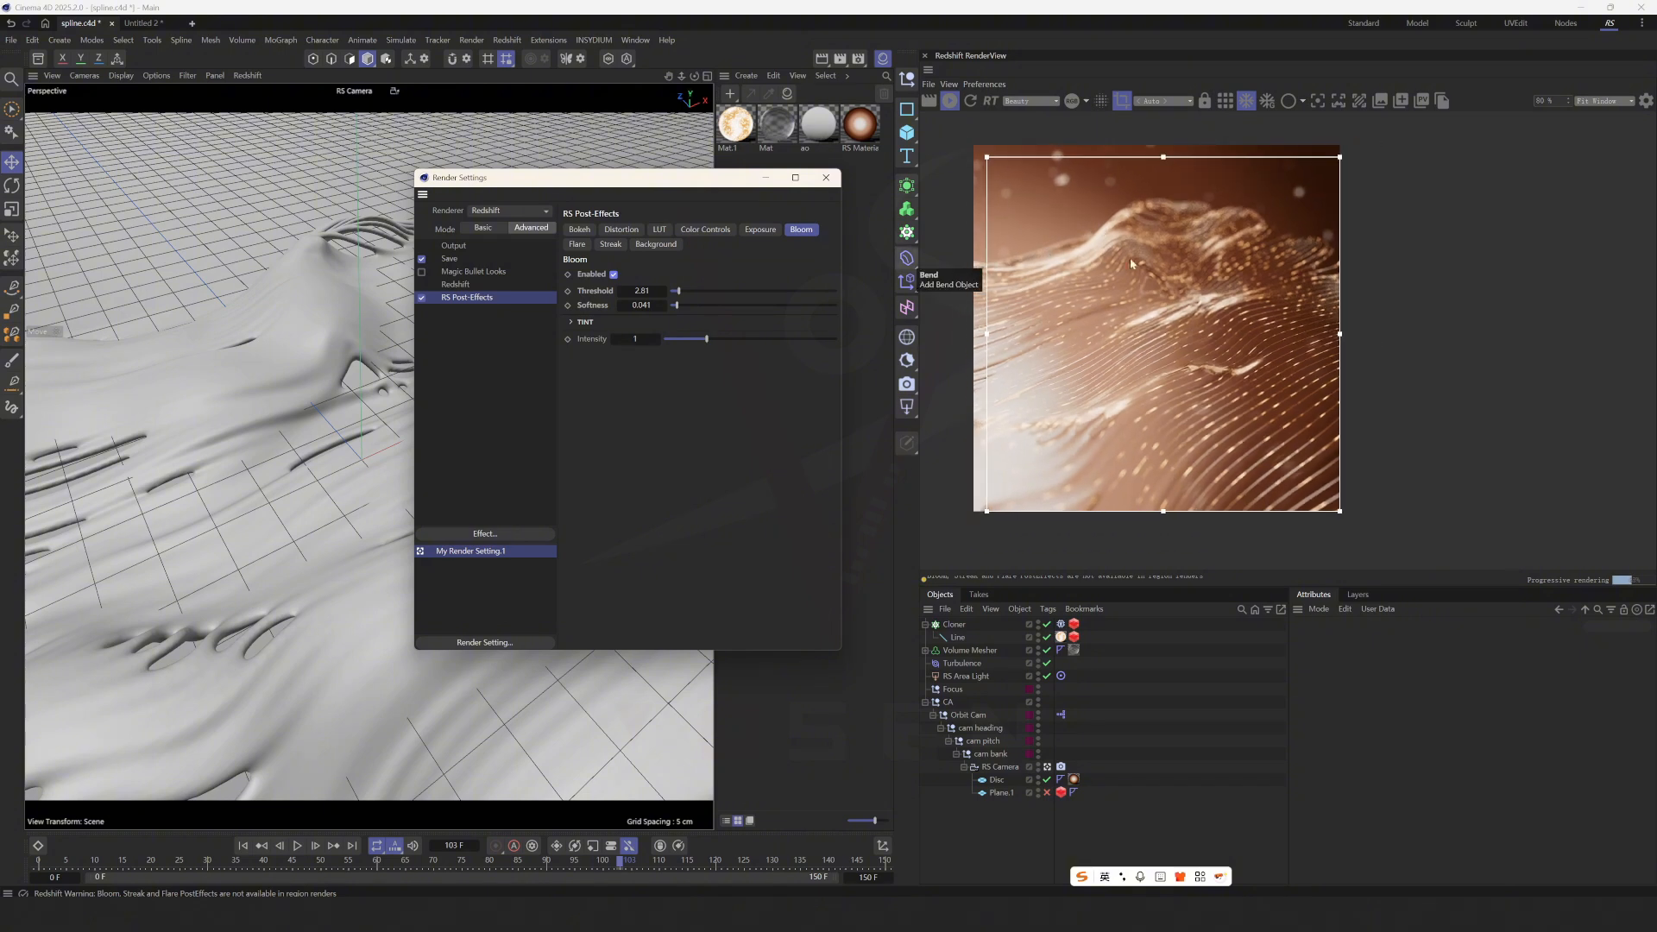
{"action": "left_click", "coordinate": [825, 176]}
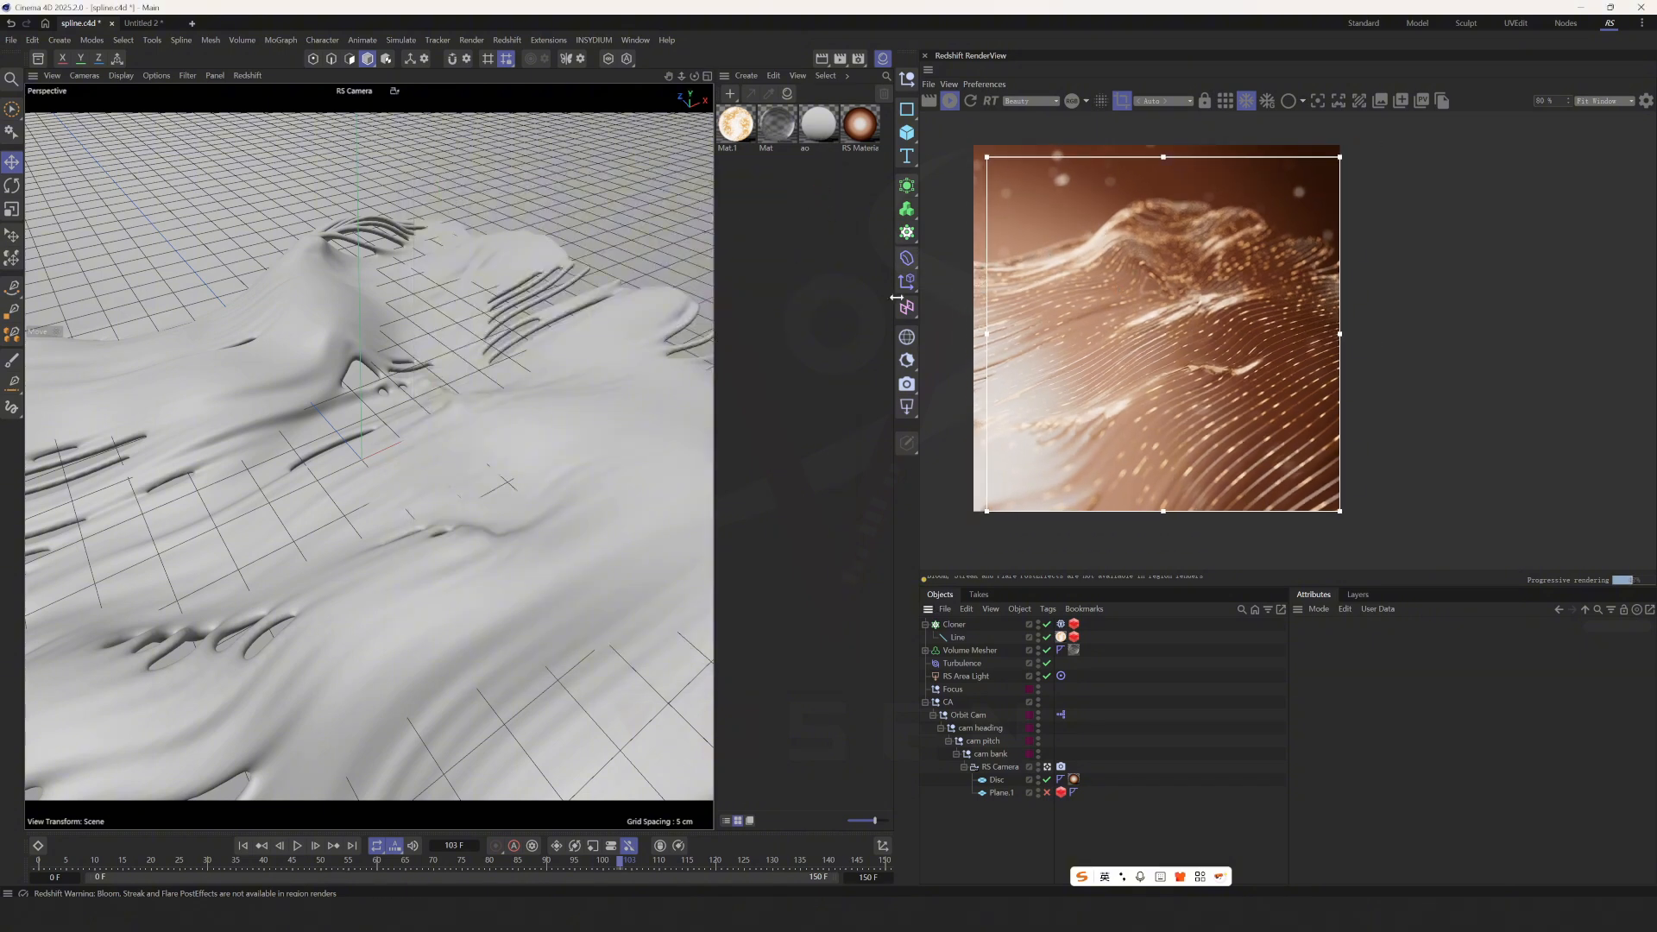